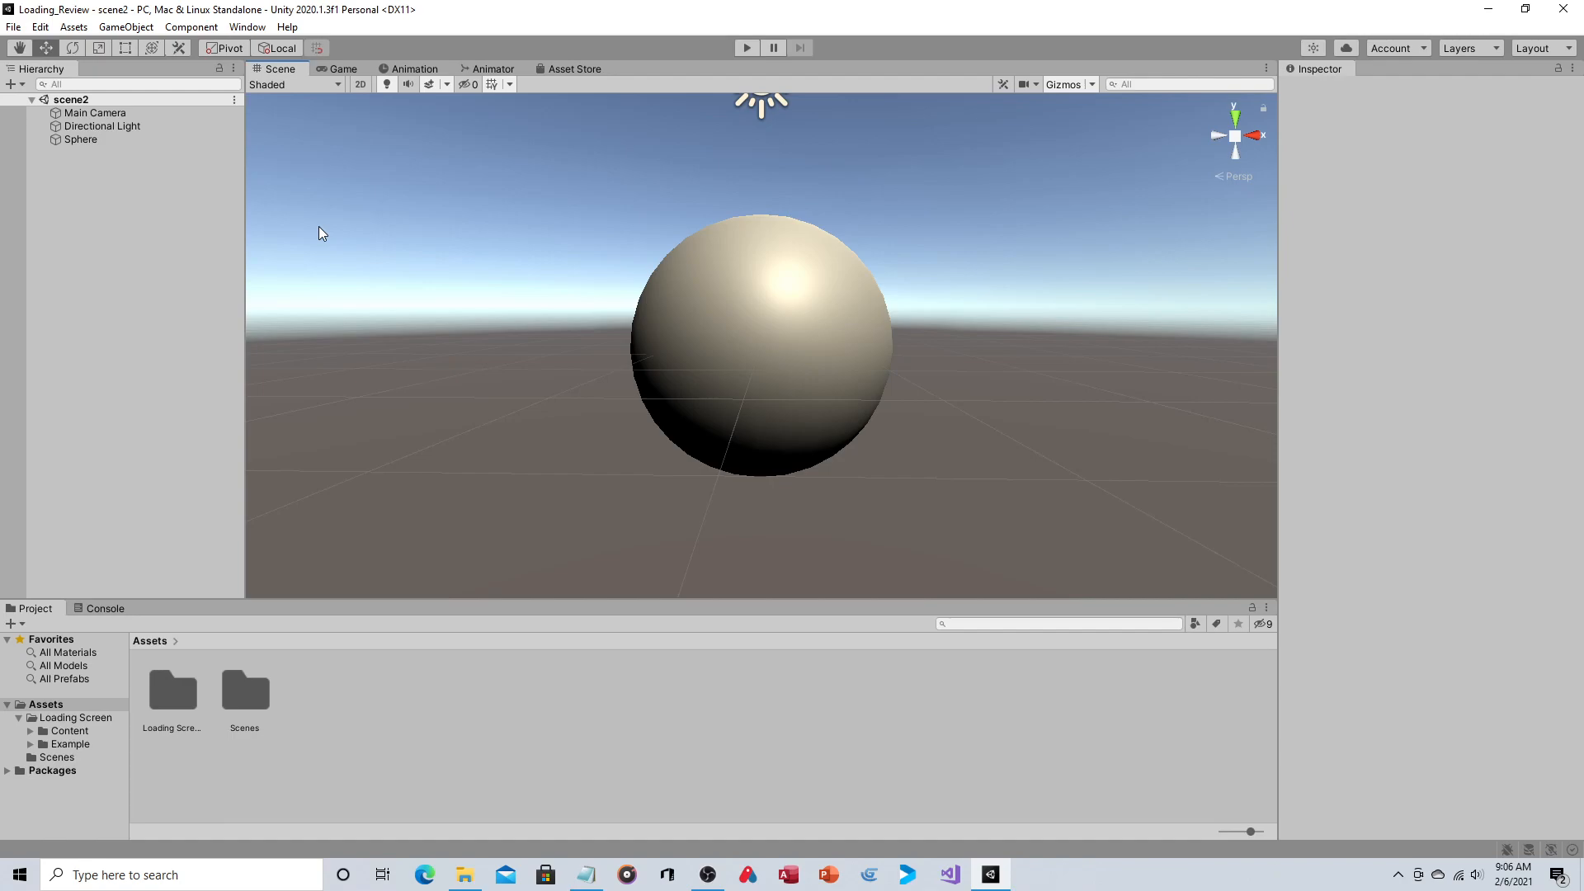
Open Window > Package Manager and select the Loading Screen asset to view its details
click(247, 26)
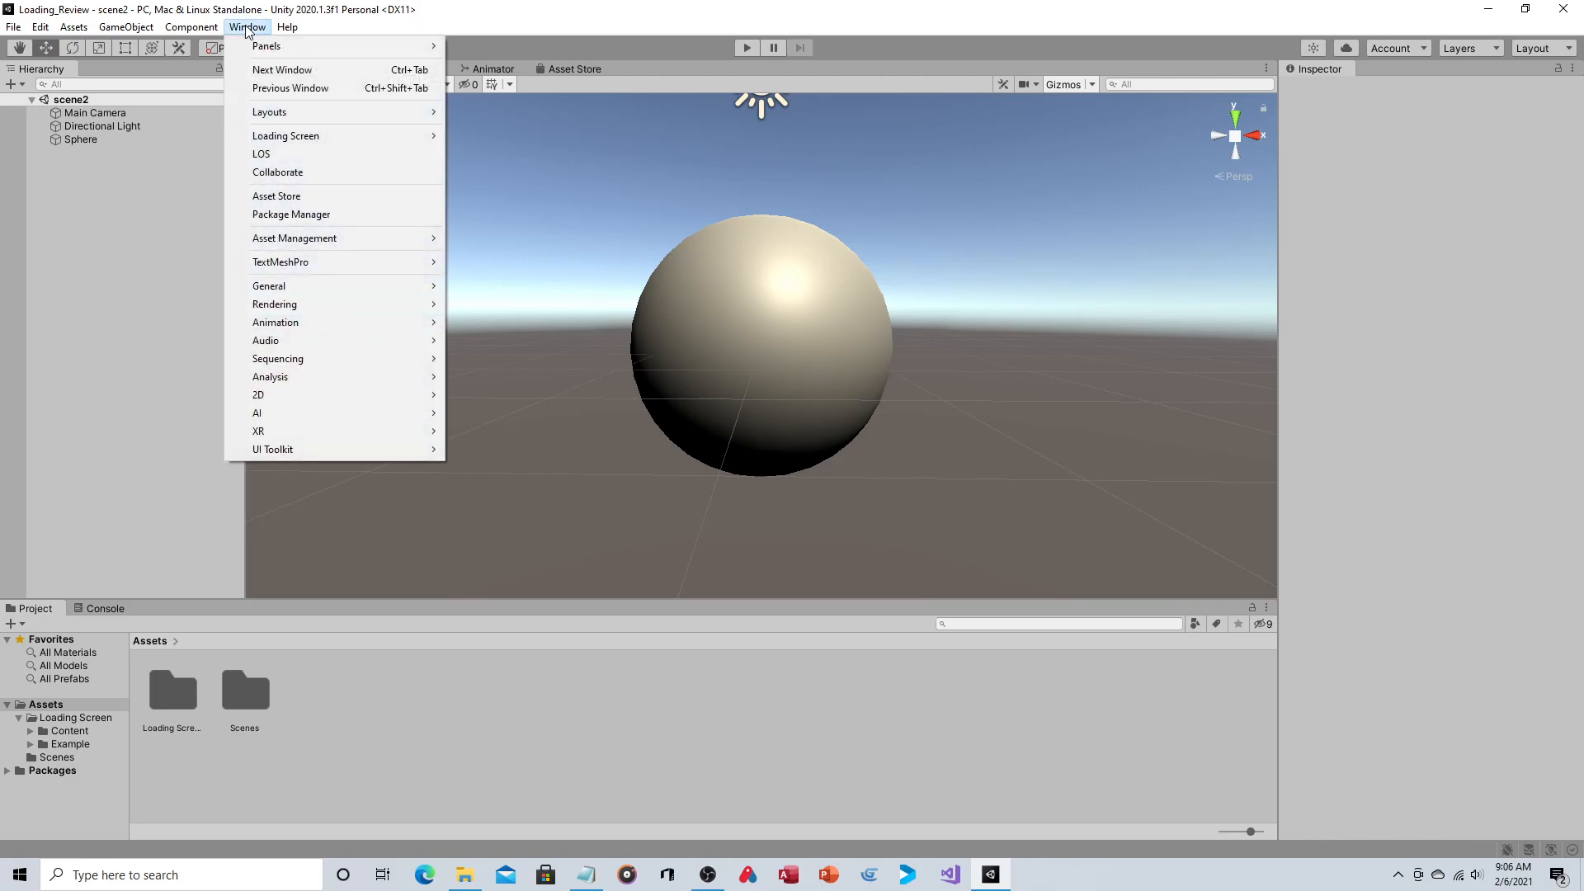
mouse_move(292, 214)
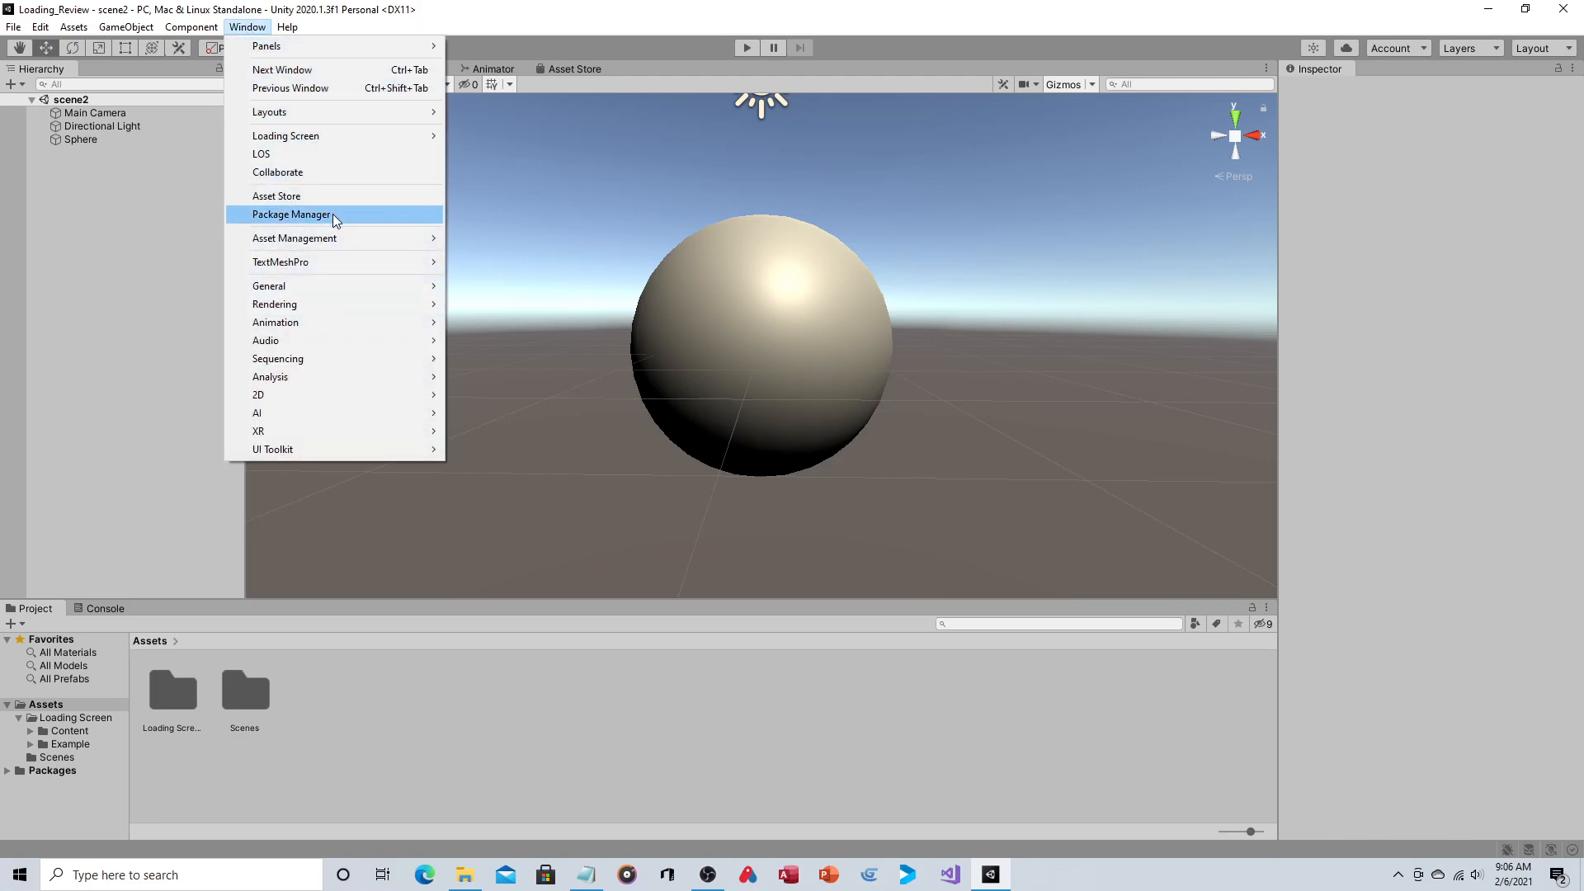
click(292, 214)
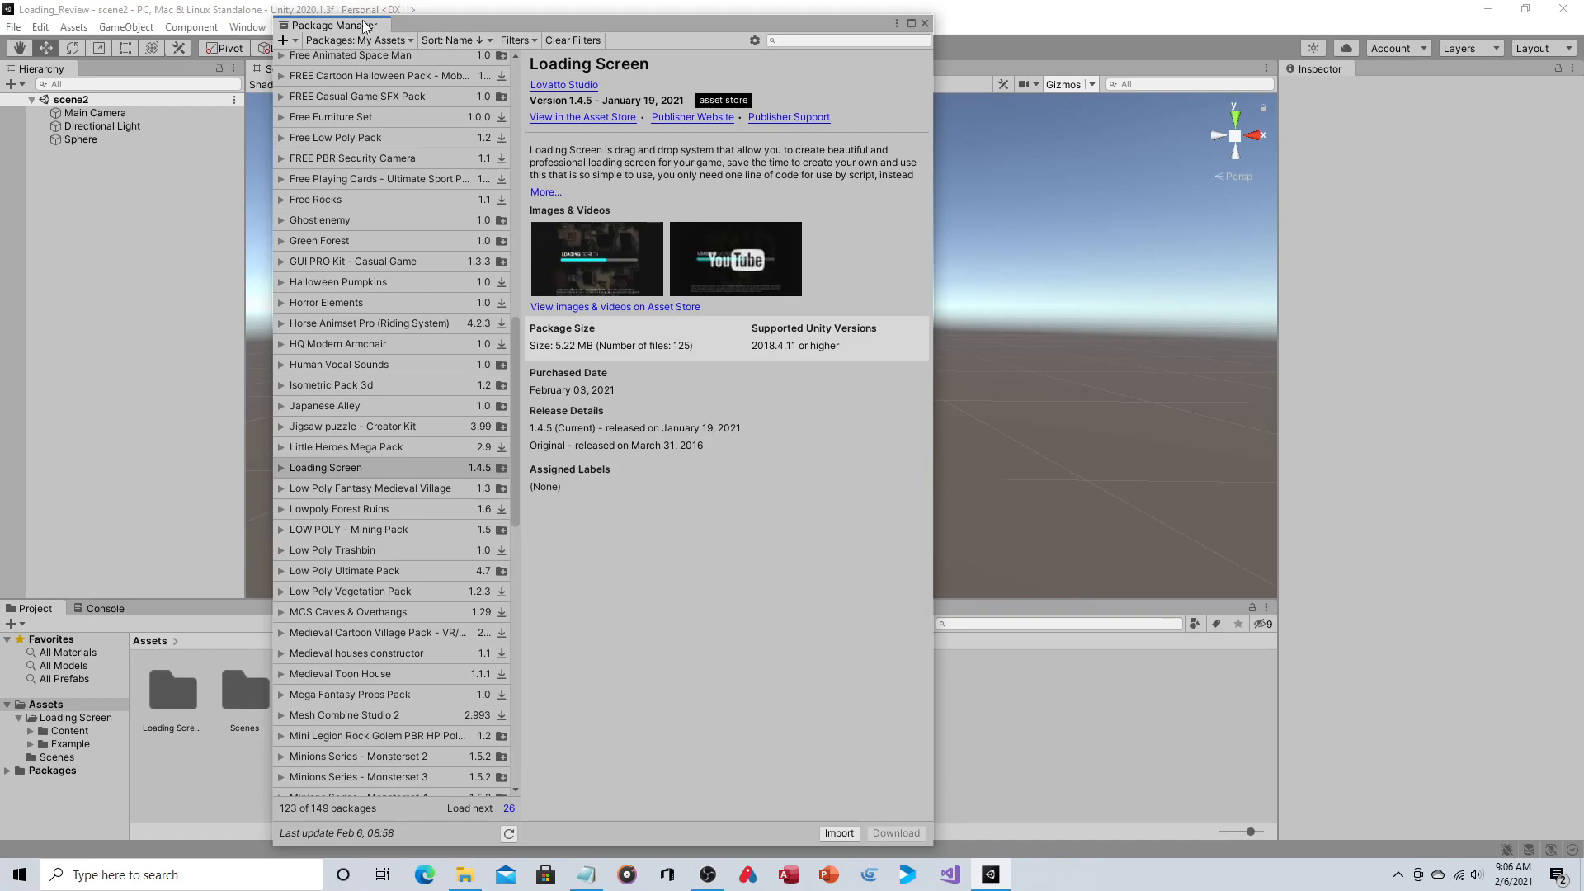
click(359, 40)
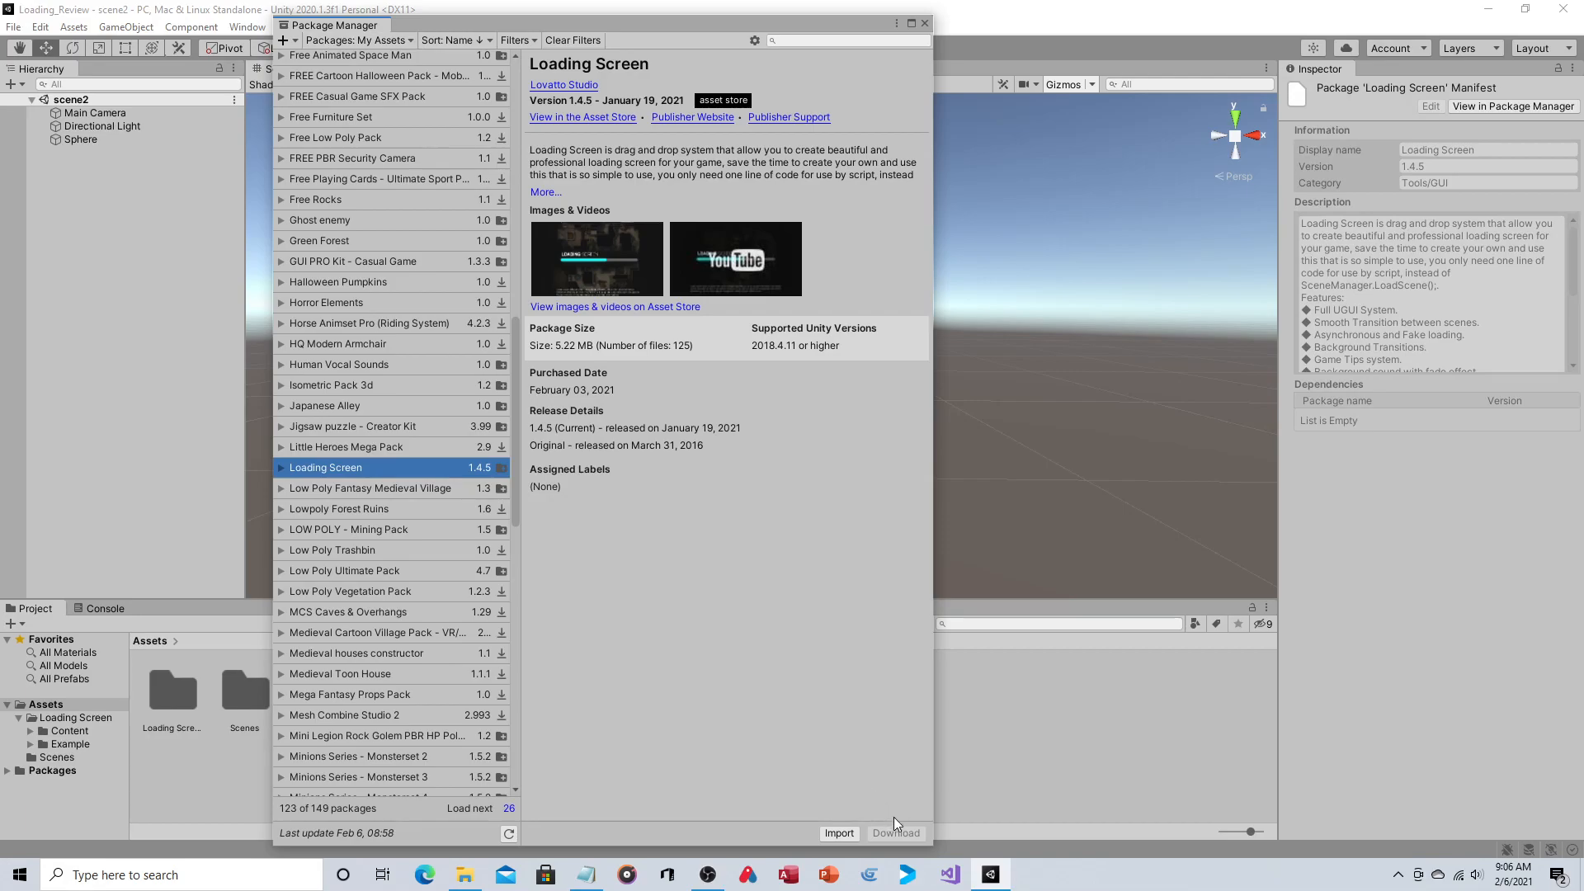
mouse_move(980, 60)
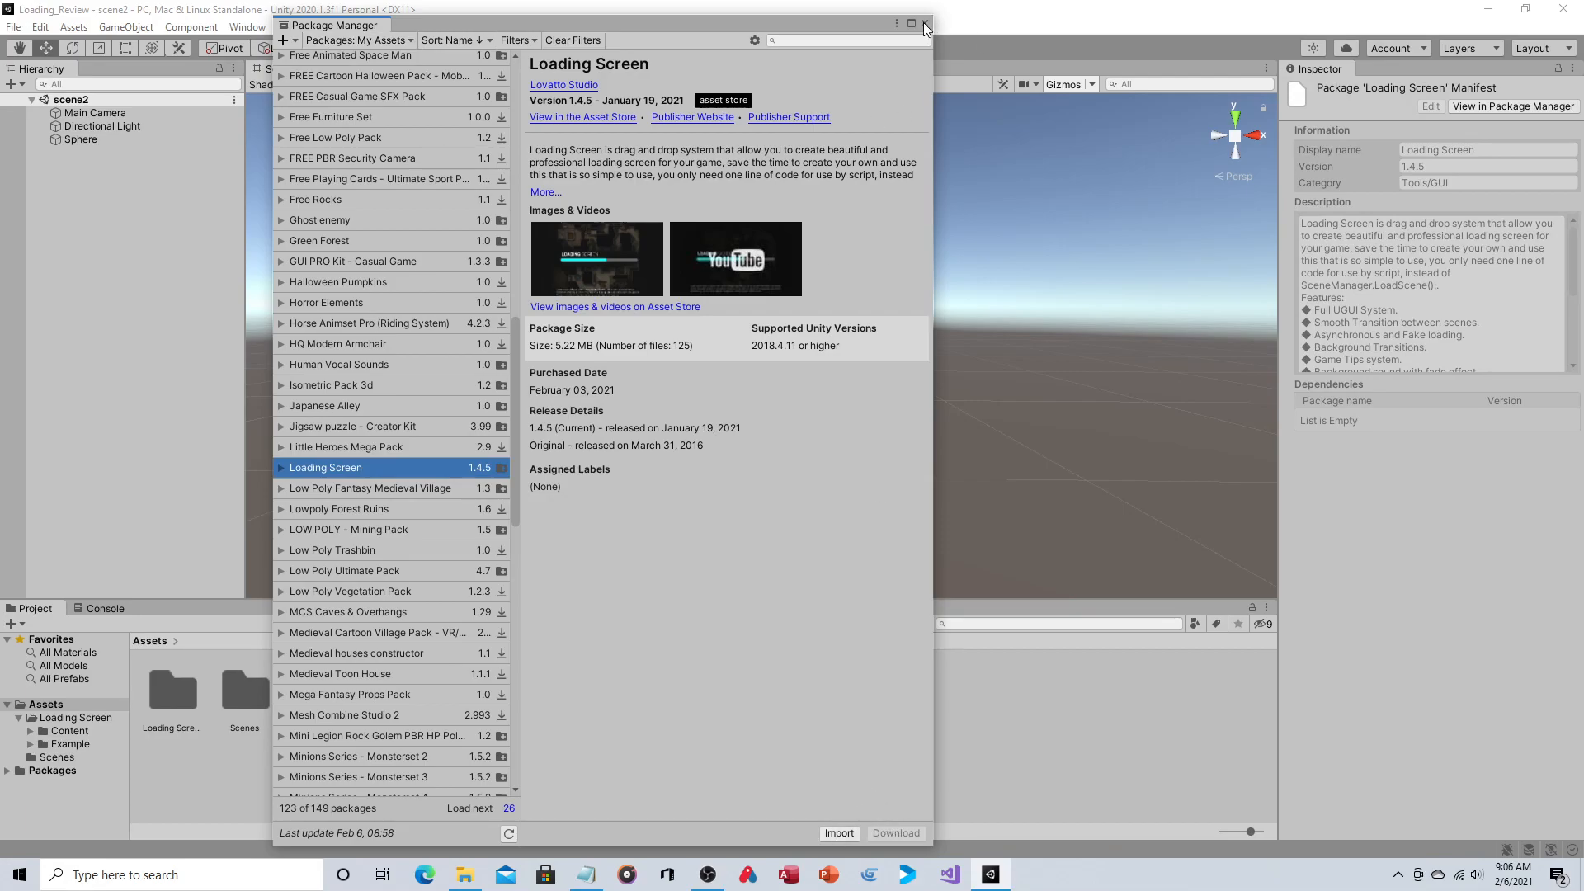
Close the Package Manager, then open and dismiss the Loading Screen welcome window via Window > LOS
click(922, 26)
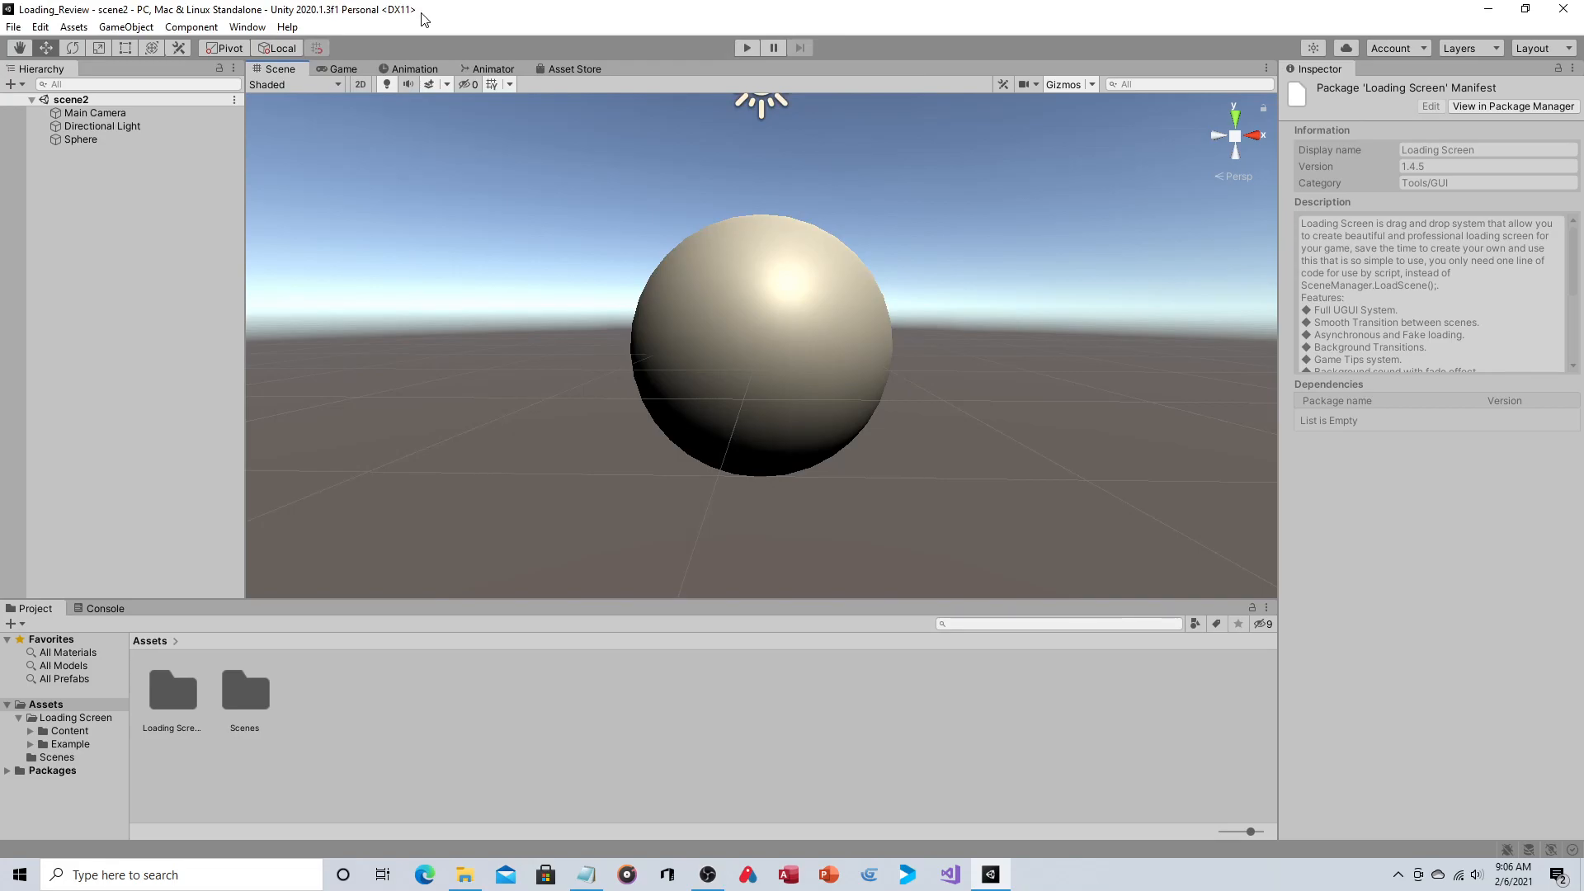
mouse_move(247, 27)
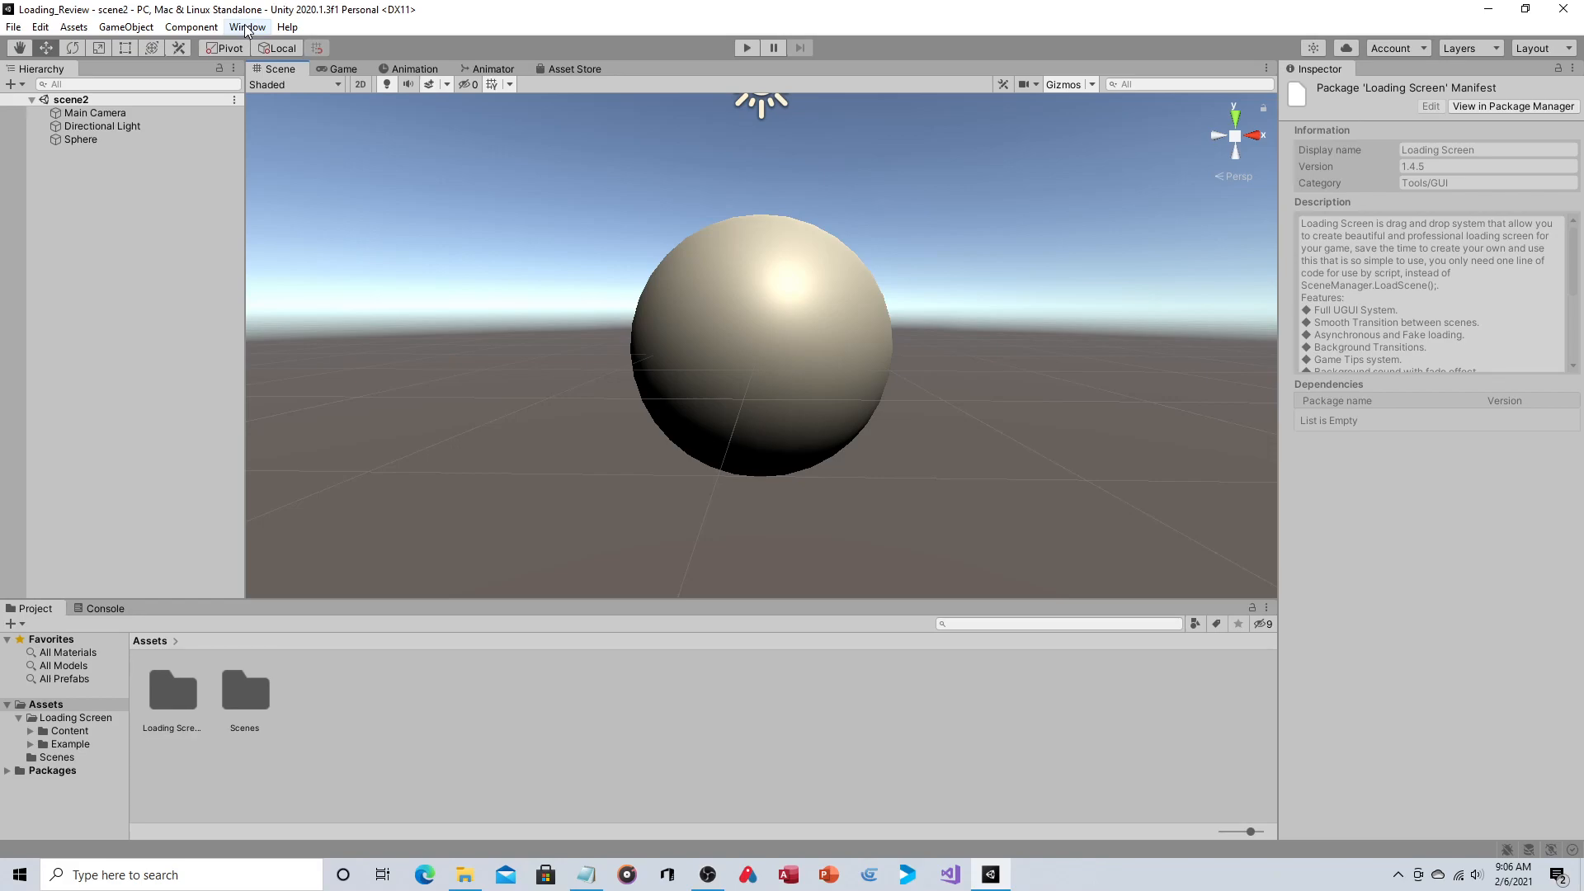
click(248, 27)
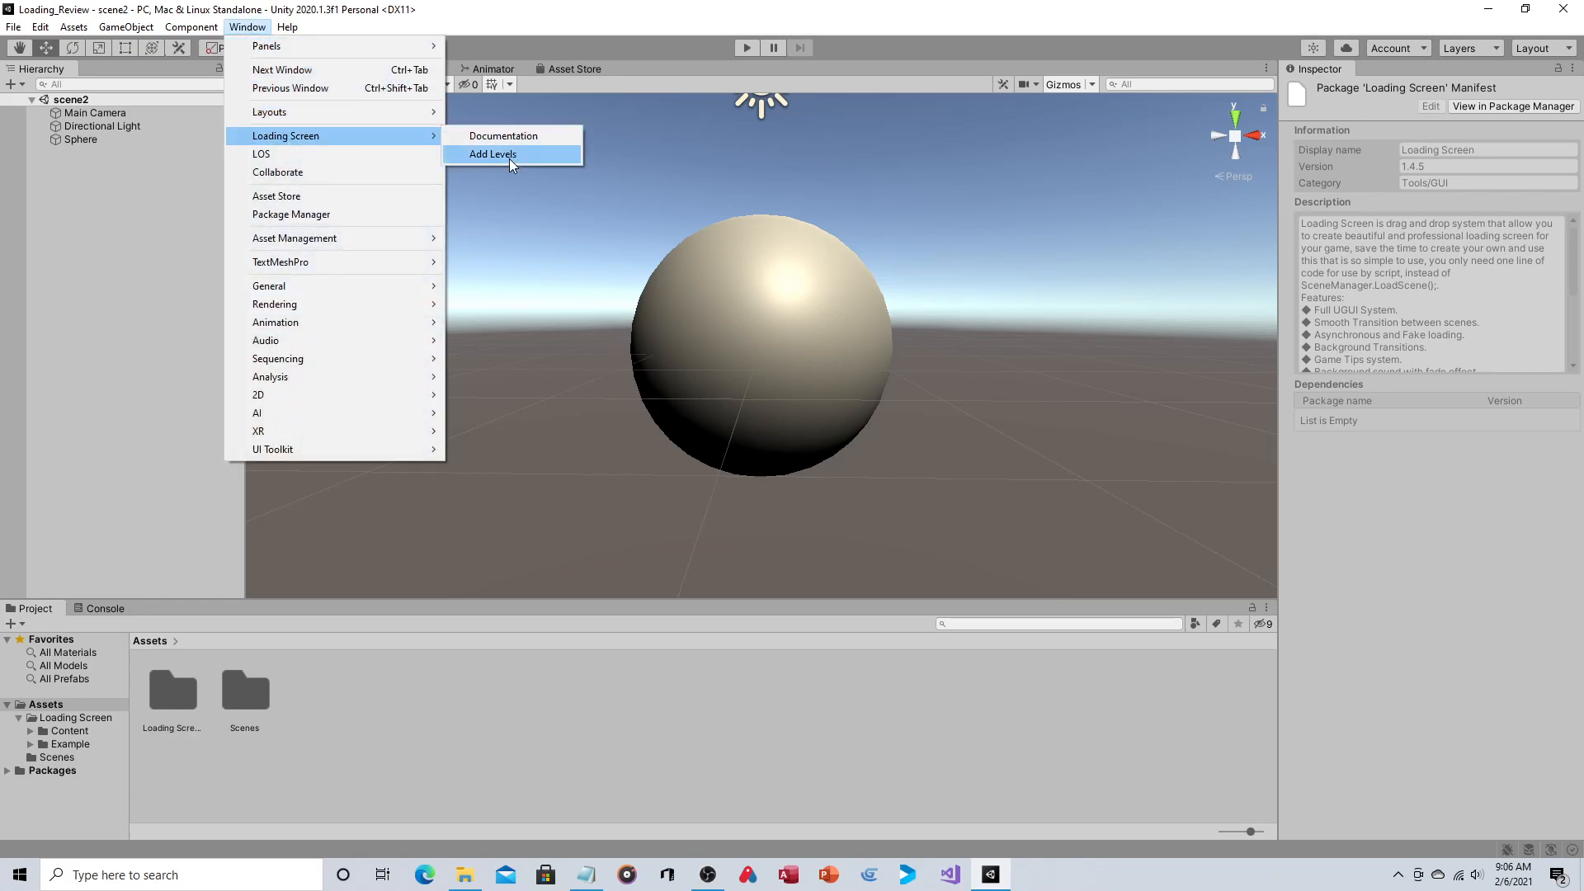
mouse_move(261, 154)
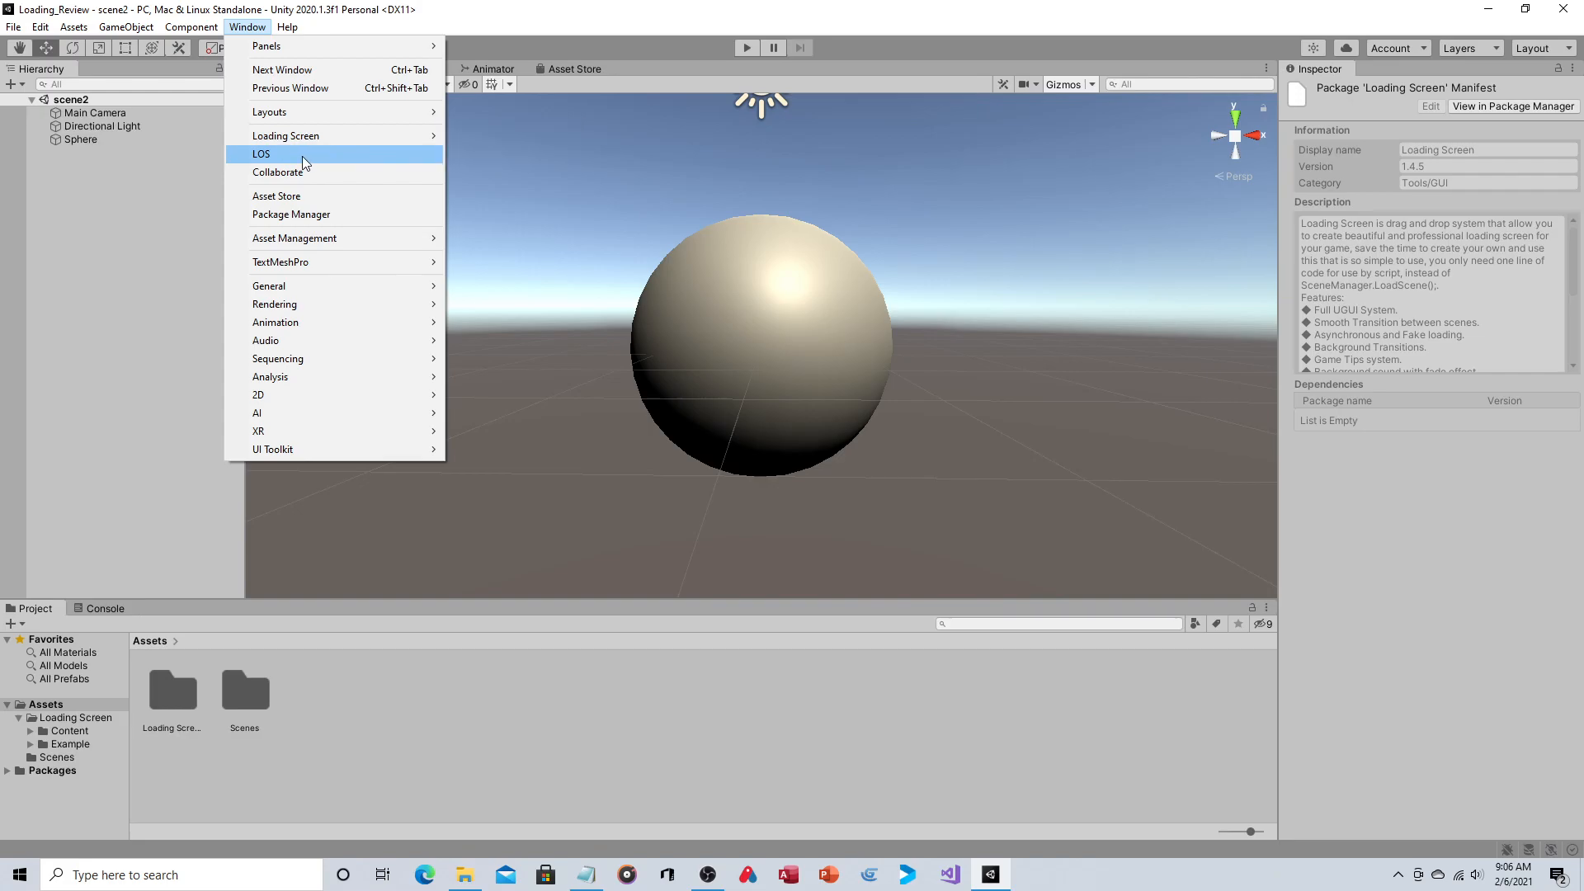
click(261, 153)
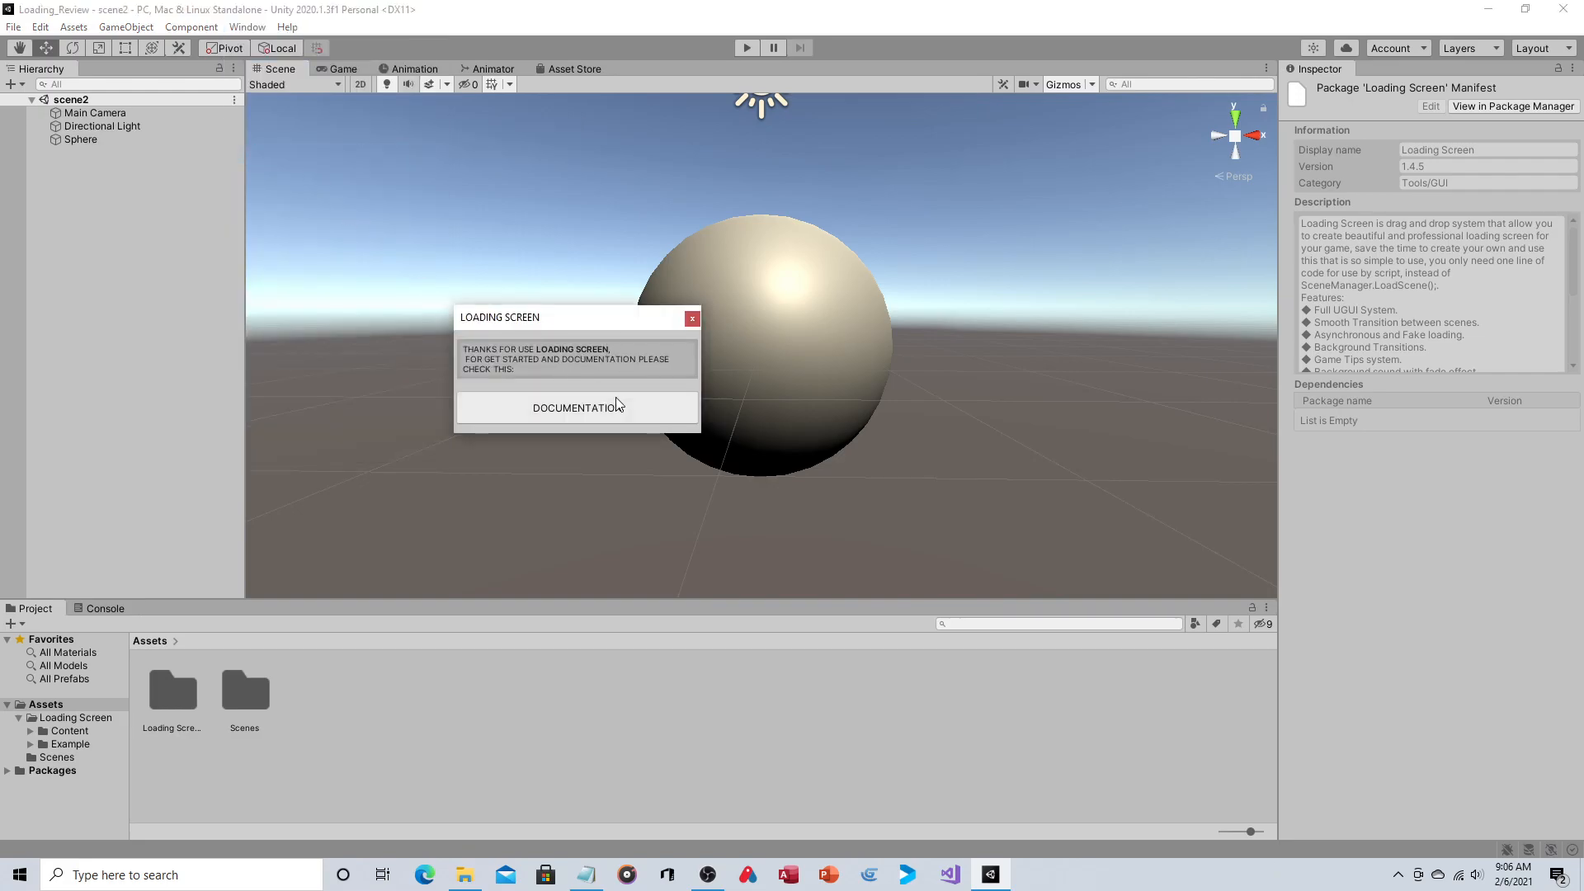
mouse_move(692, 318)
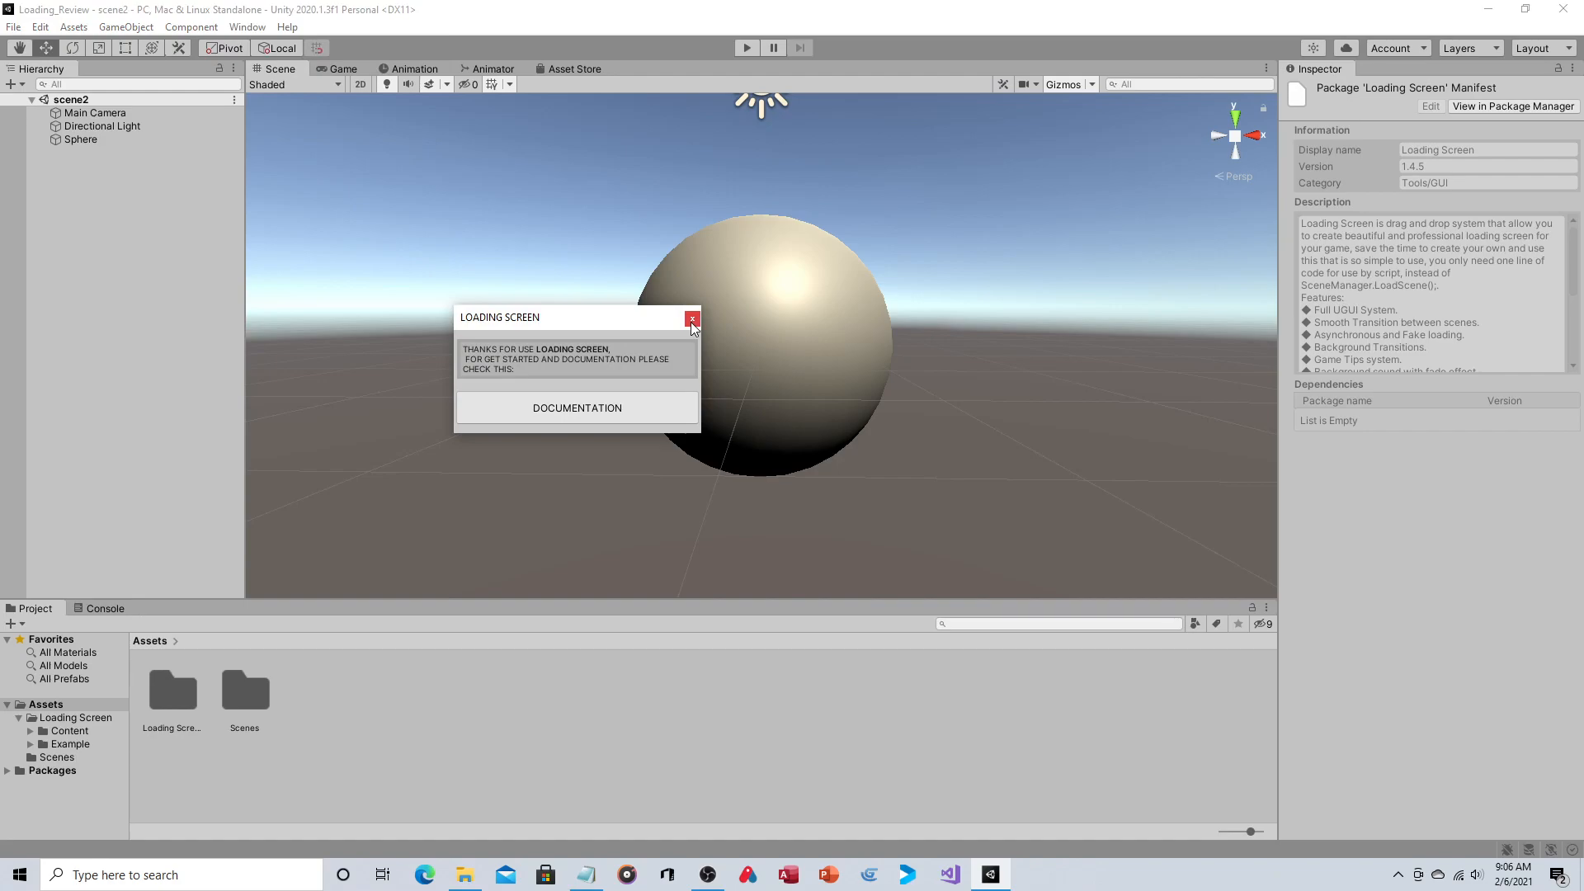
mouse_move(692, 319)
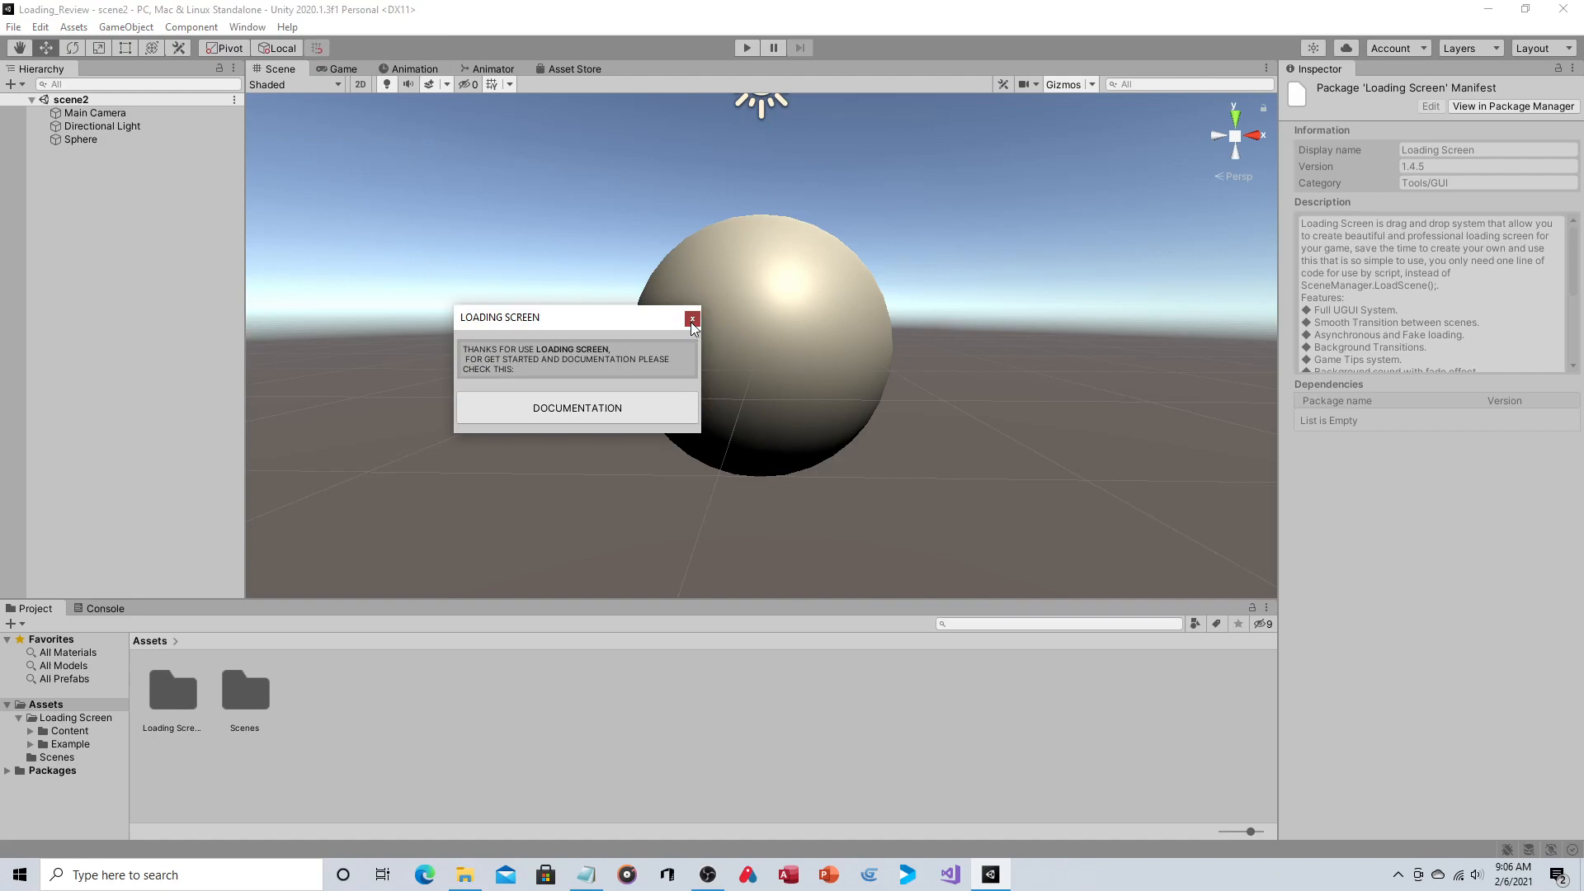
click(692, 319)
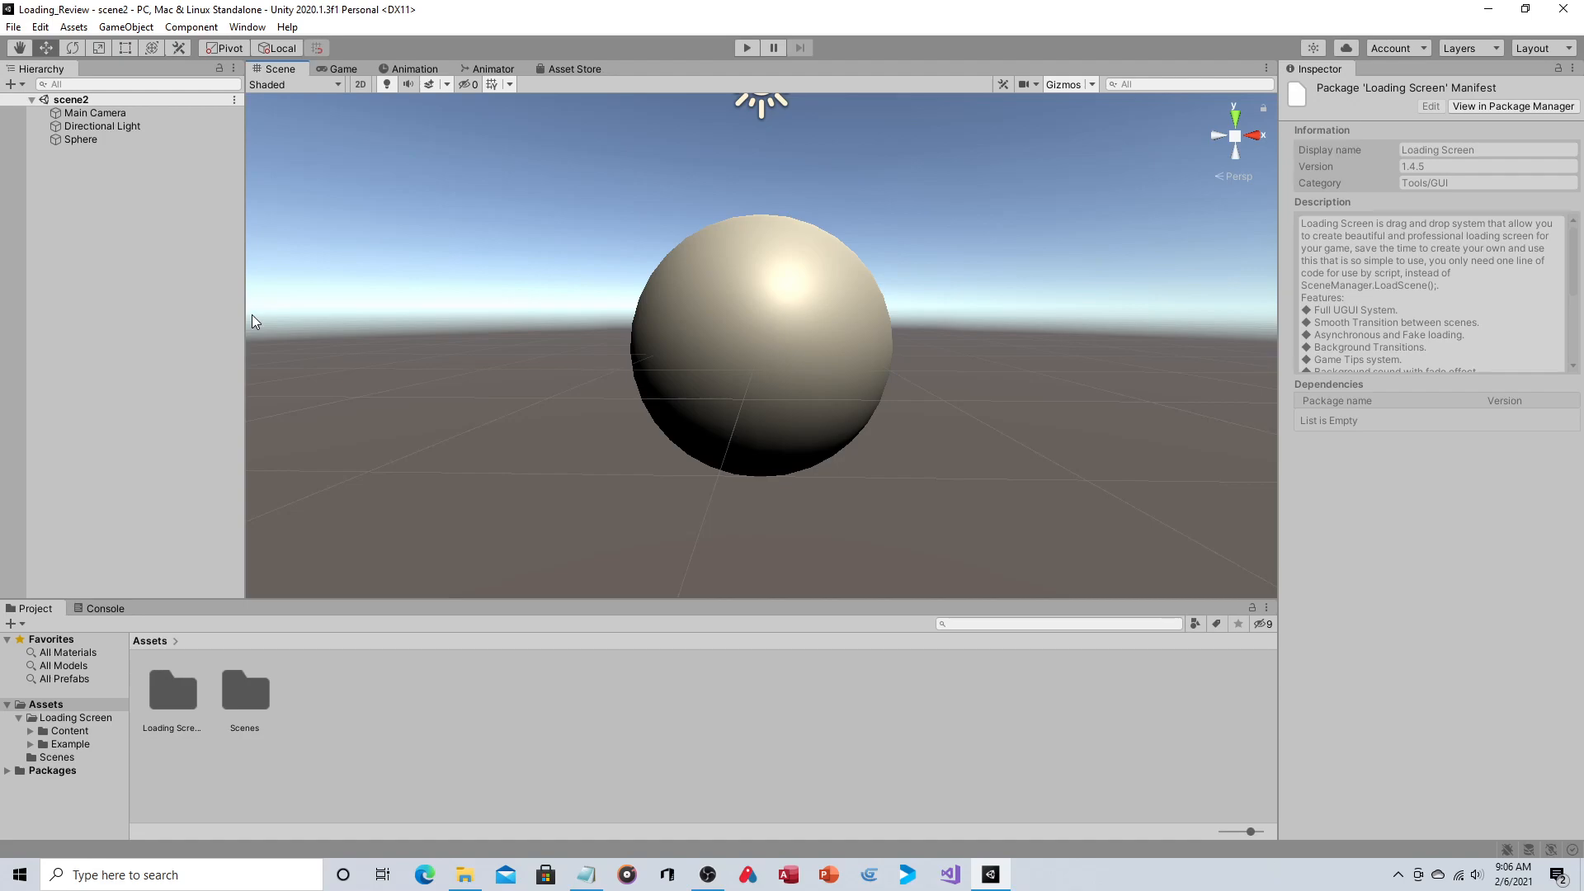
mouse_move(264, 383)
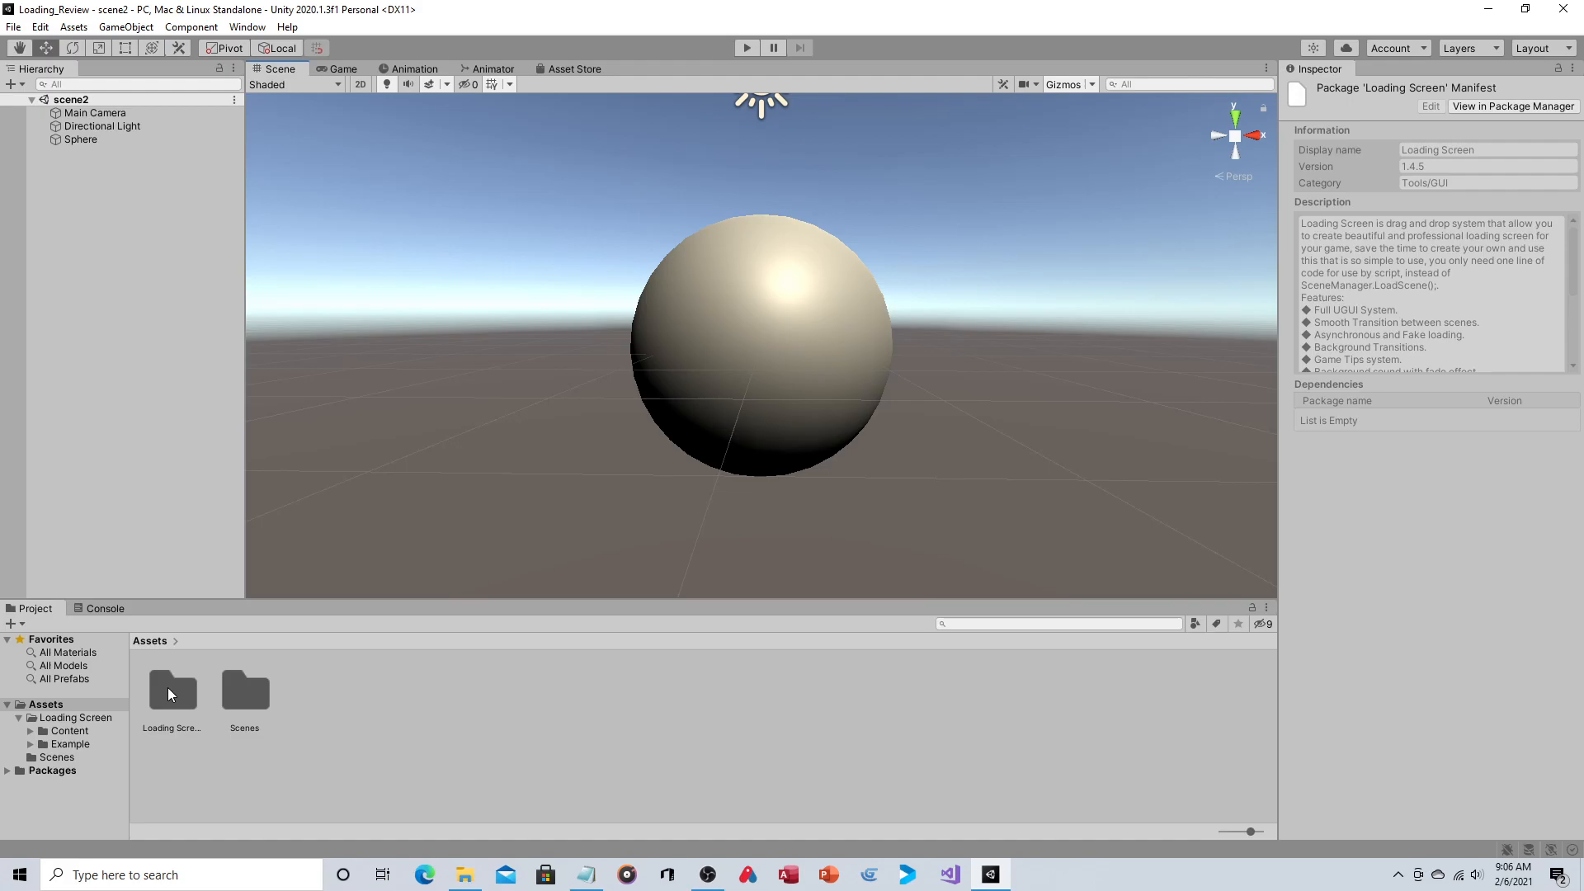
Browse Loading Screen > Example > Scenes, then go back to the Loading Screen folder
click(172, 692)
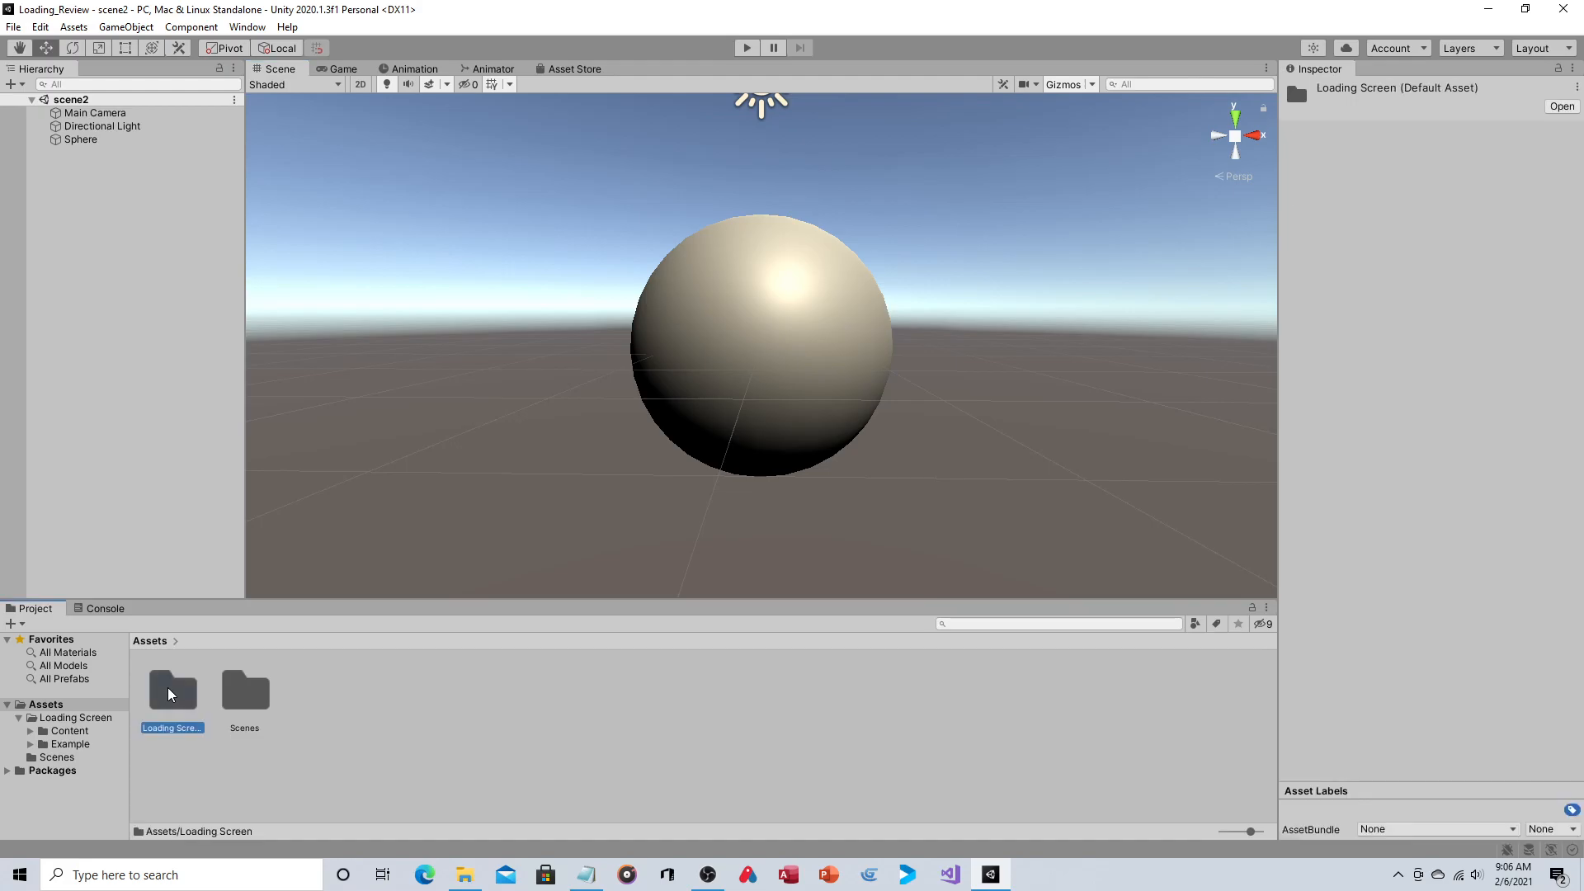
double_click(172, 688)
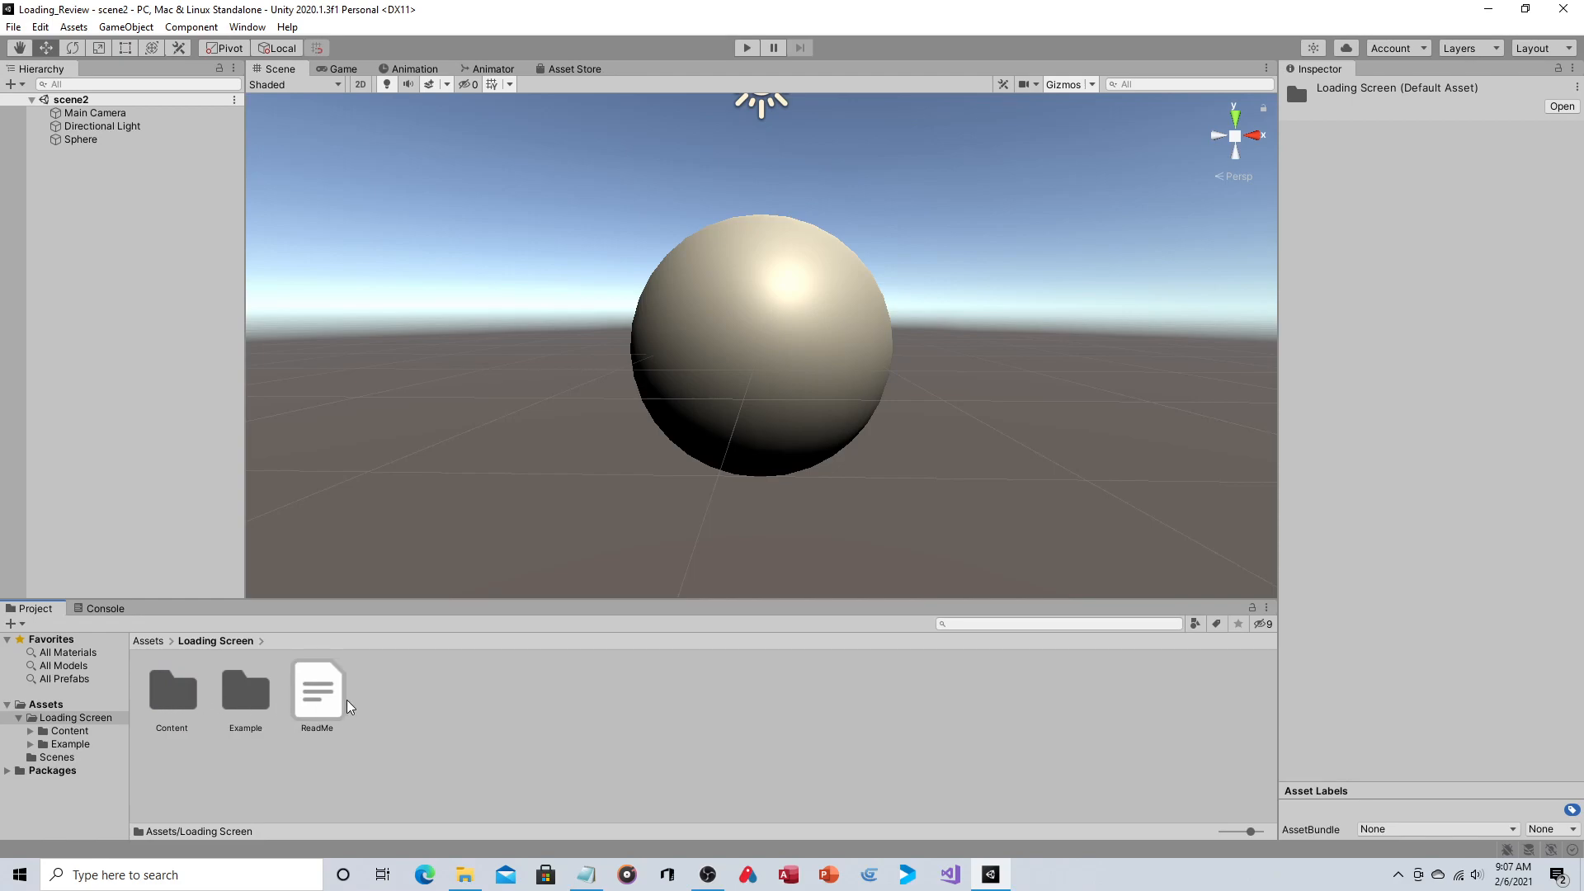
mouse_move(333, 697)
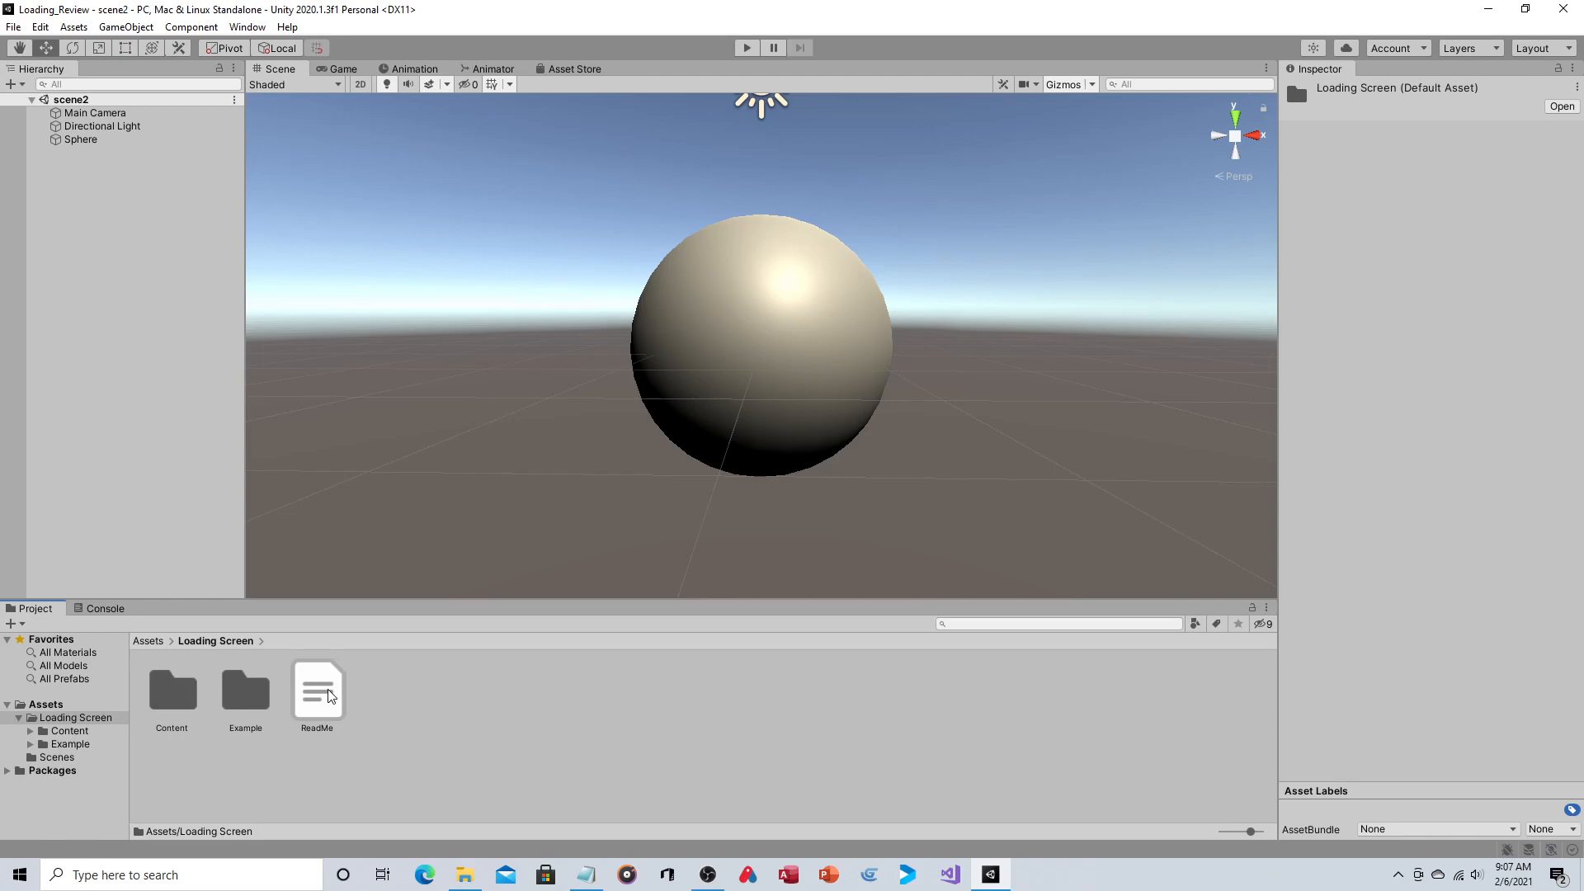
double_click(244, 692)
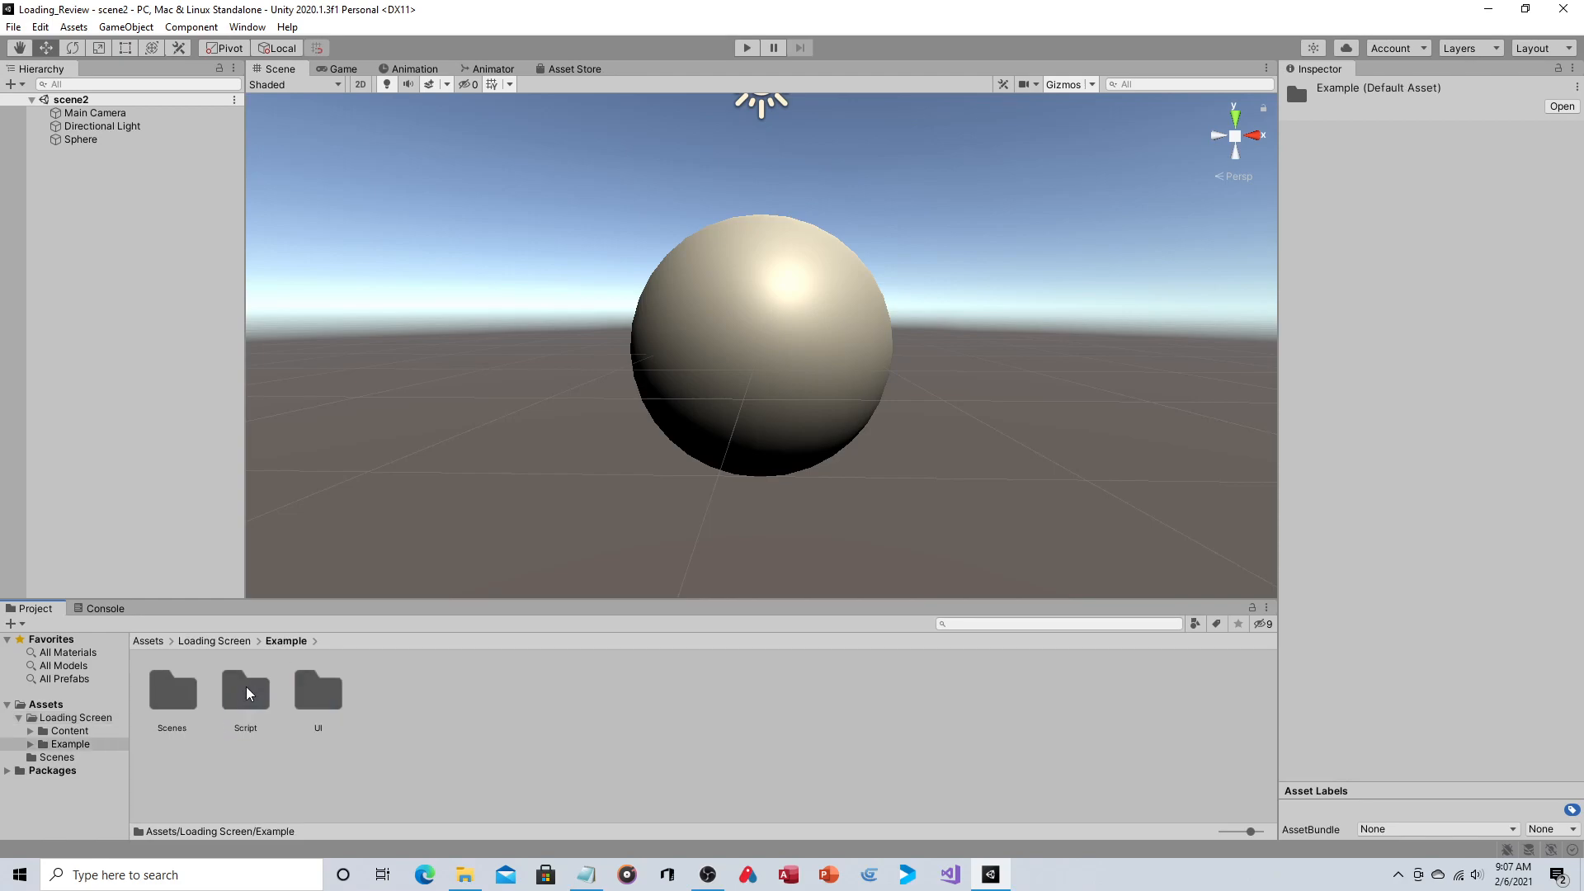
double_click(171, 690)
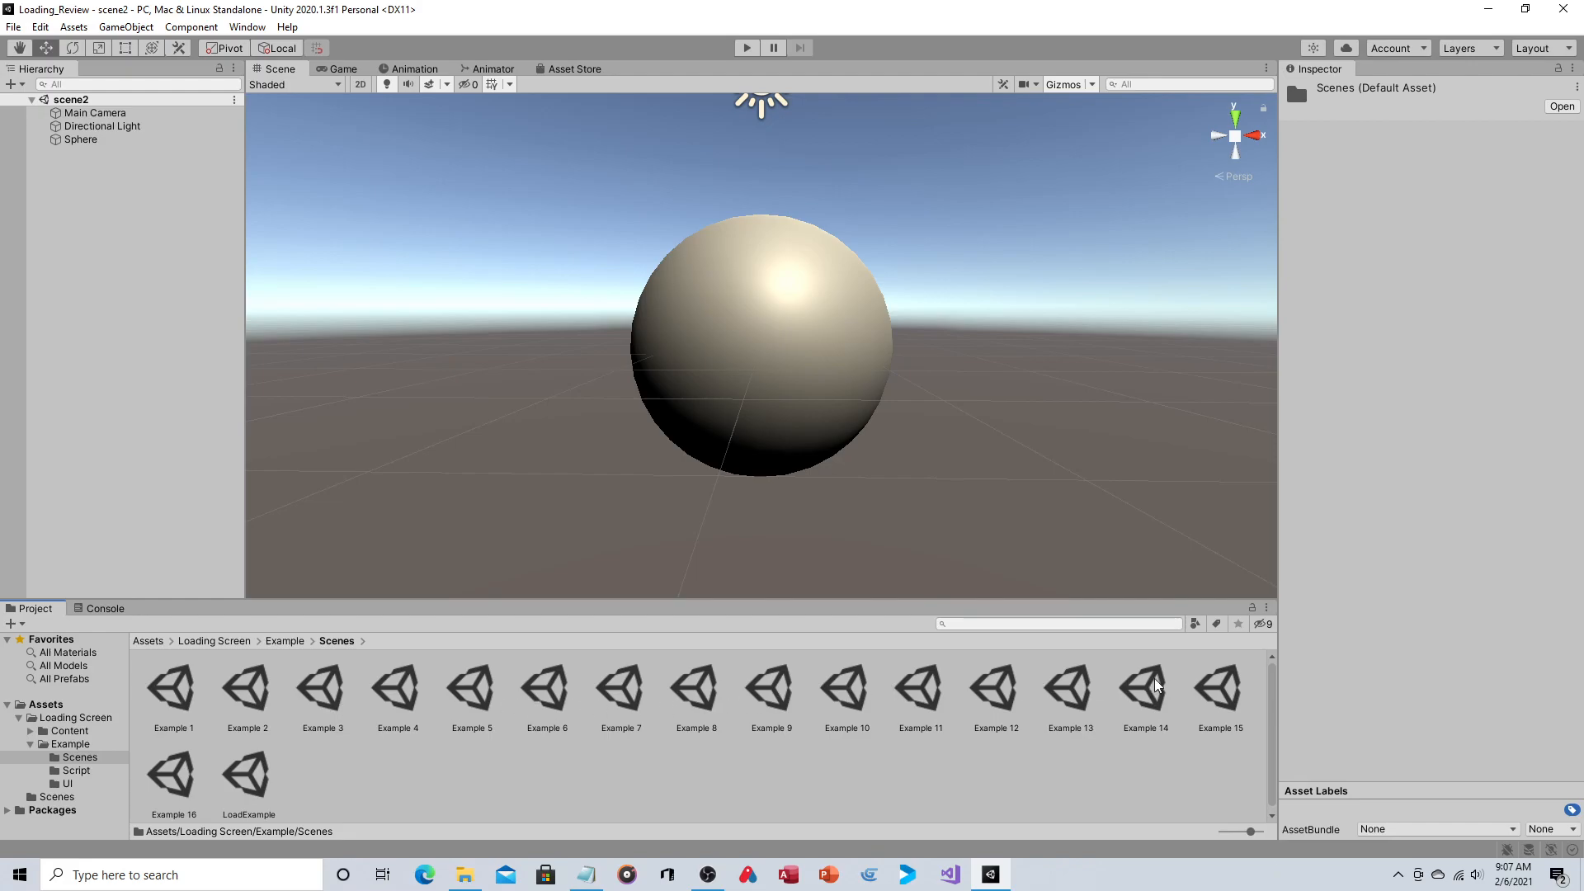
mouse_move(728, 581)
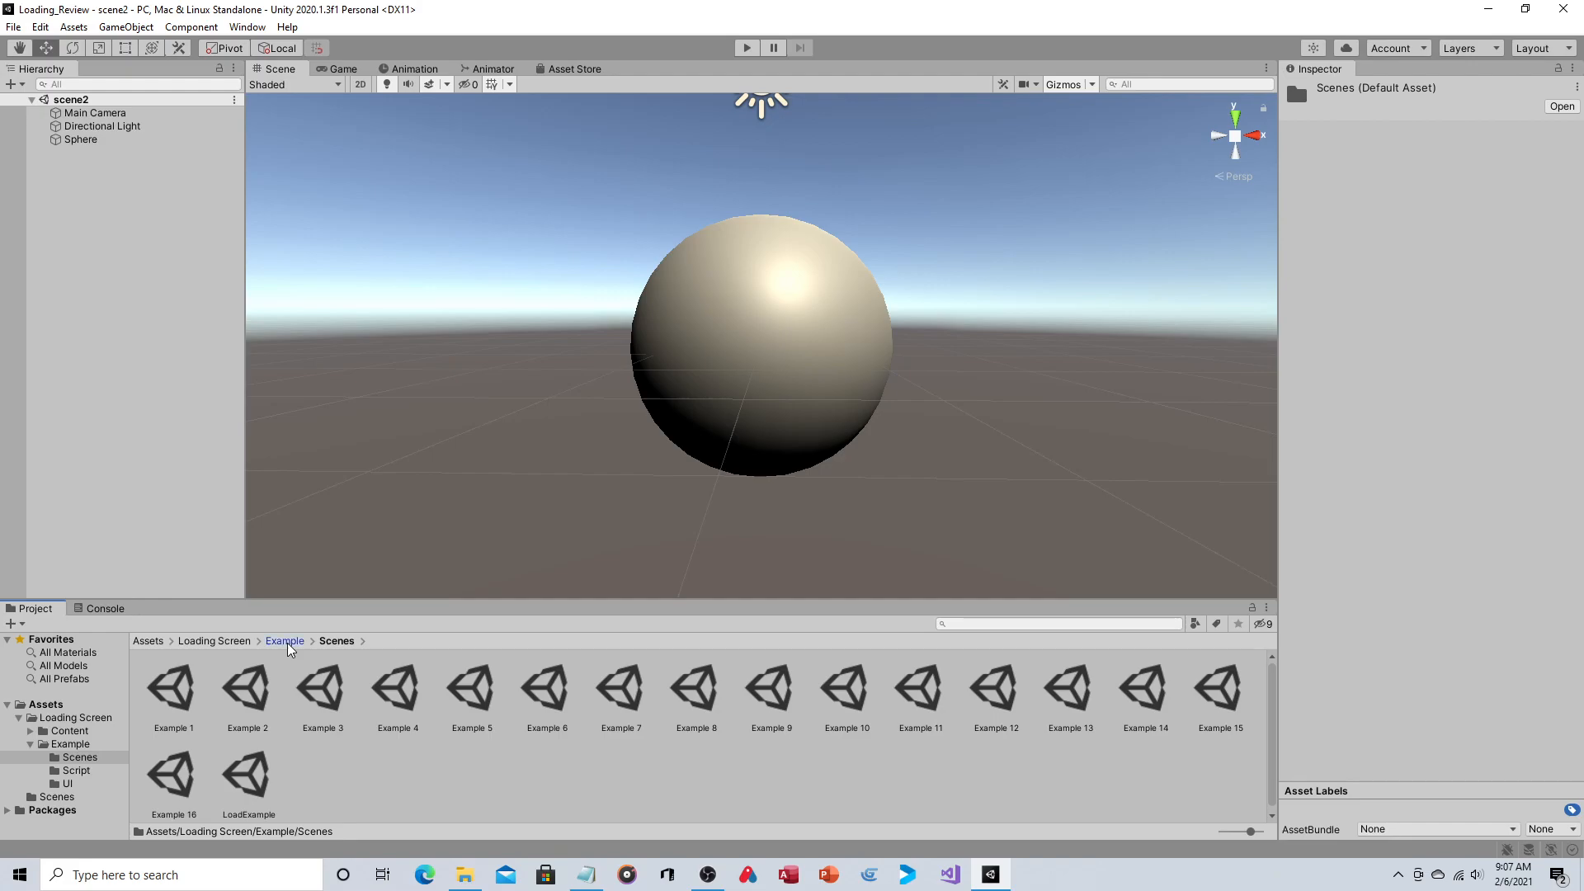
click(213, 641)
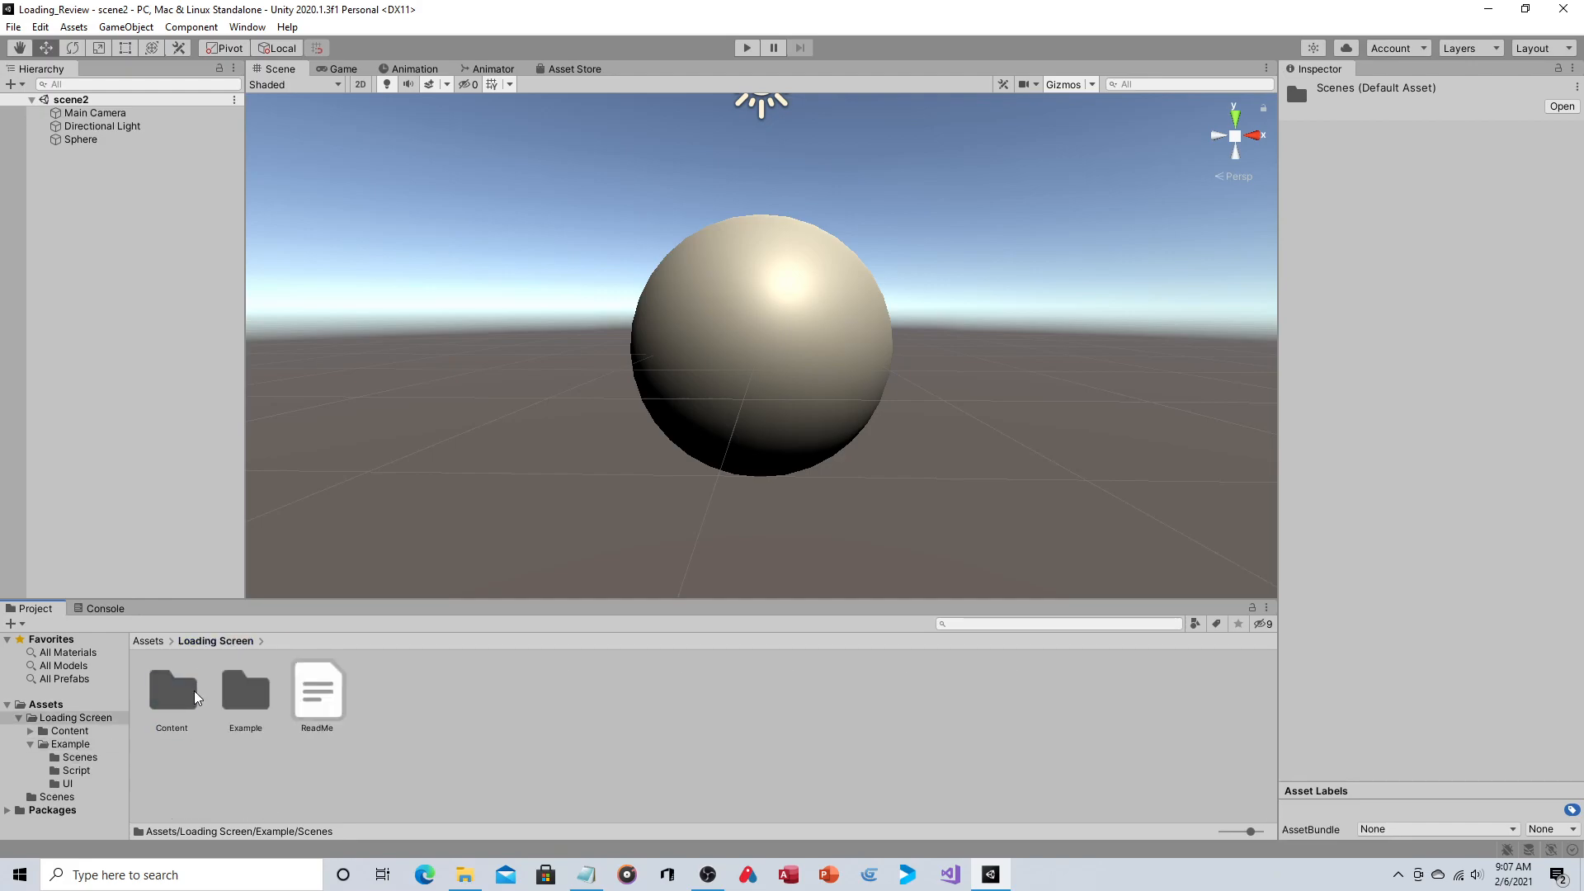
Explore the Content folder's SceneLoader prefabs, then return to the top Assets folder
double_click(171, 691)
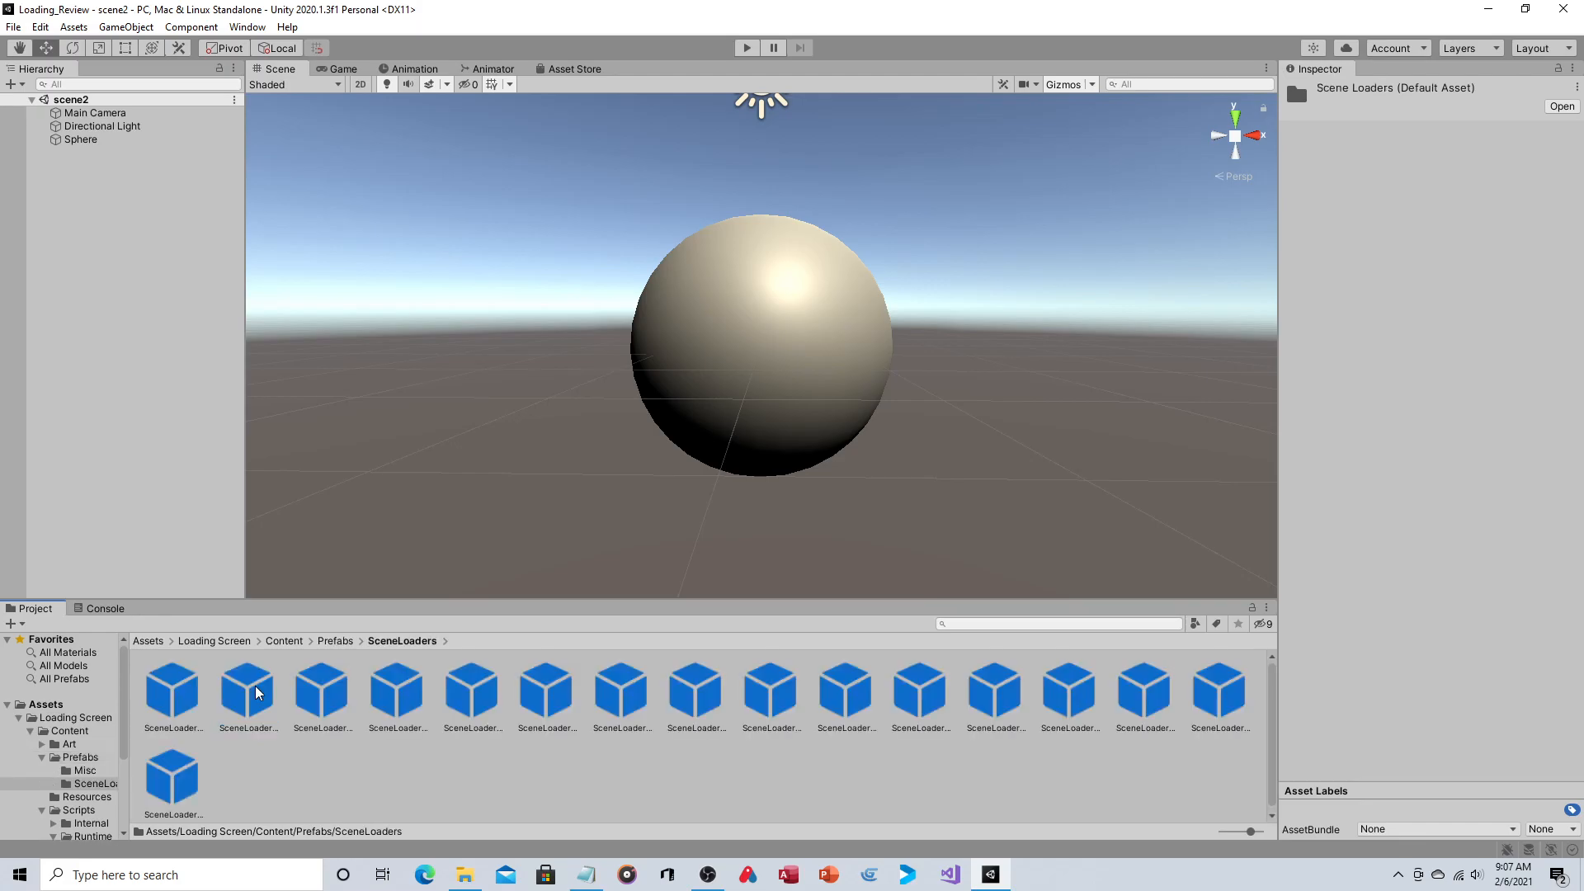
mouse_move(1180, 697)
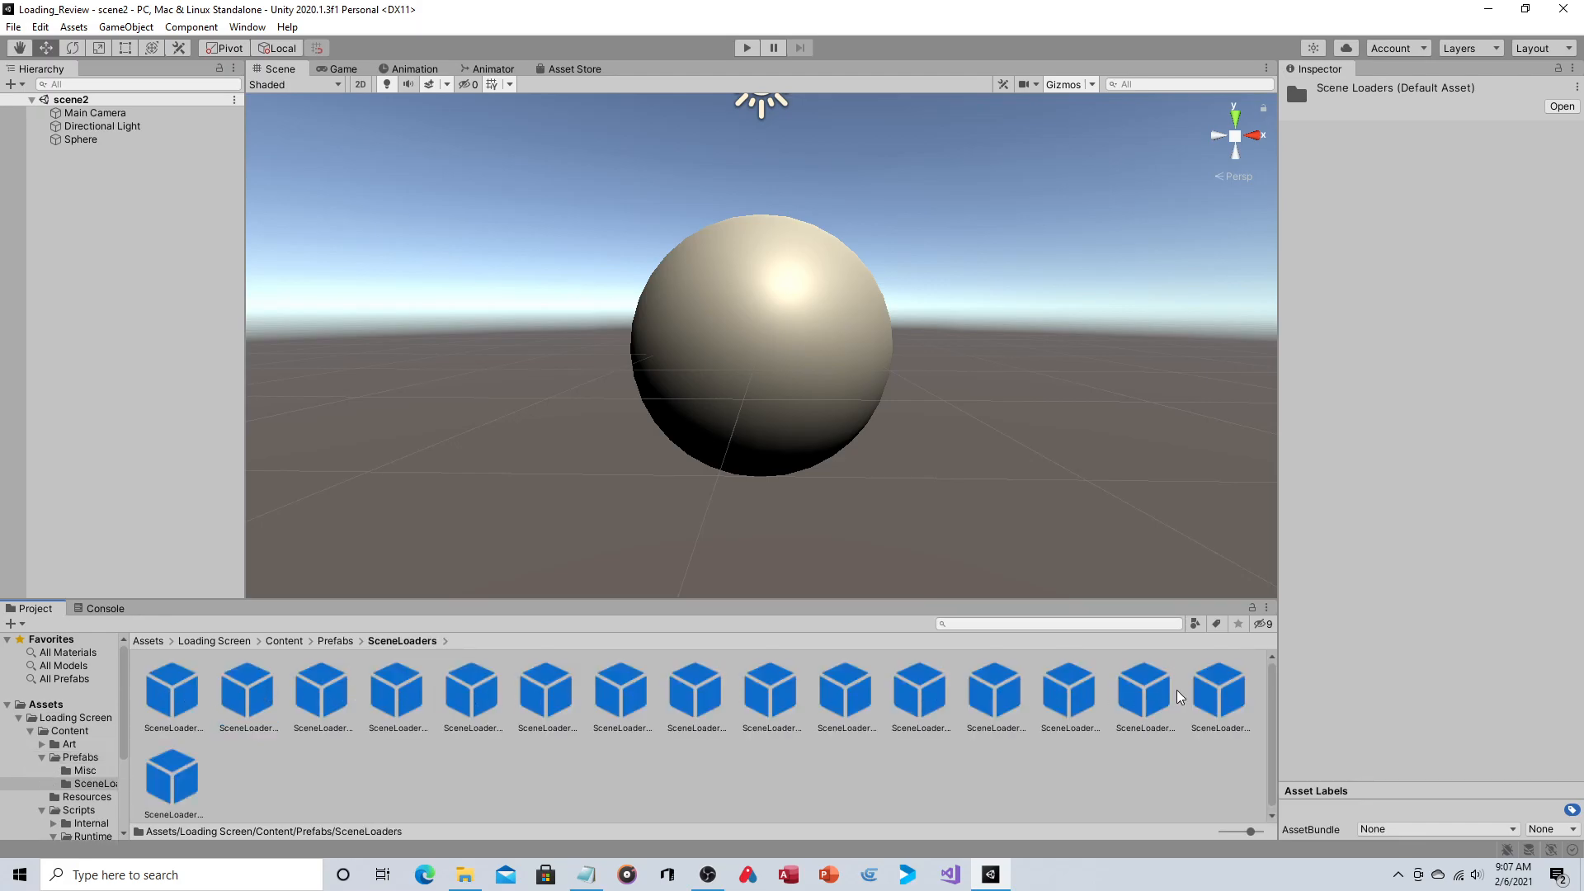
mouse_move(397, 697)
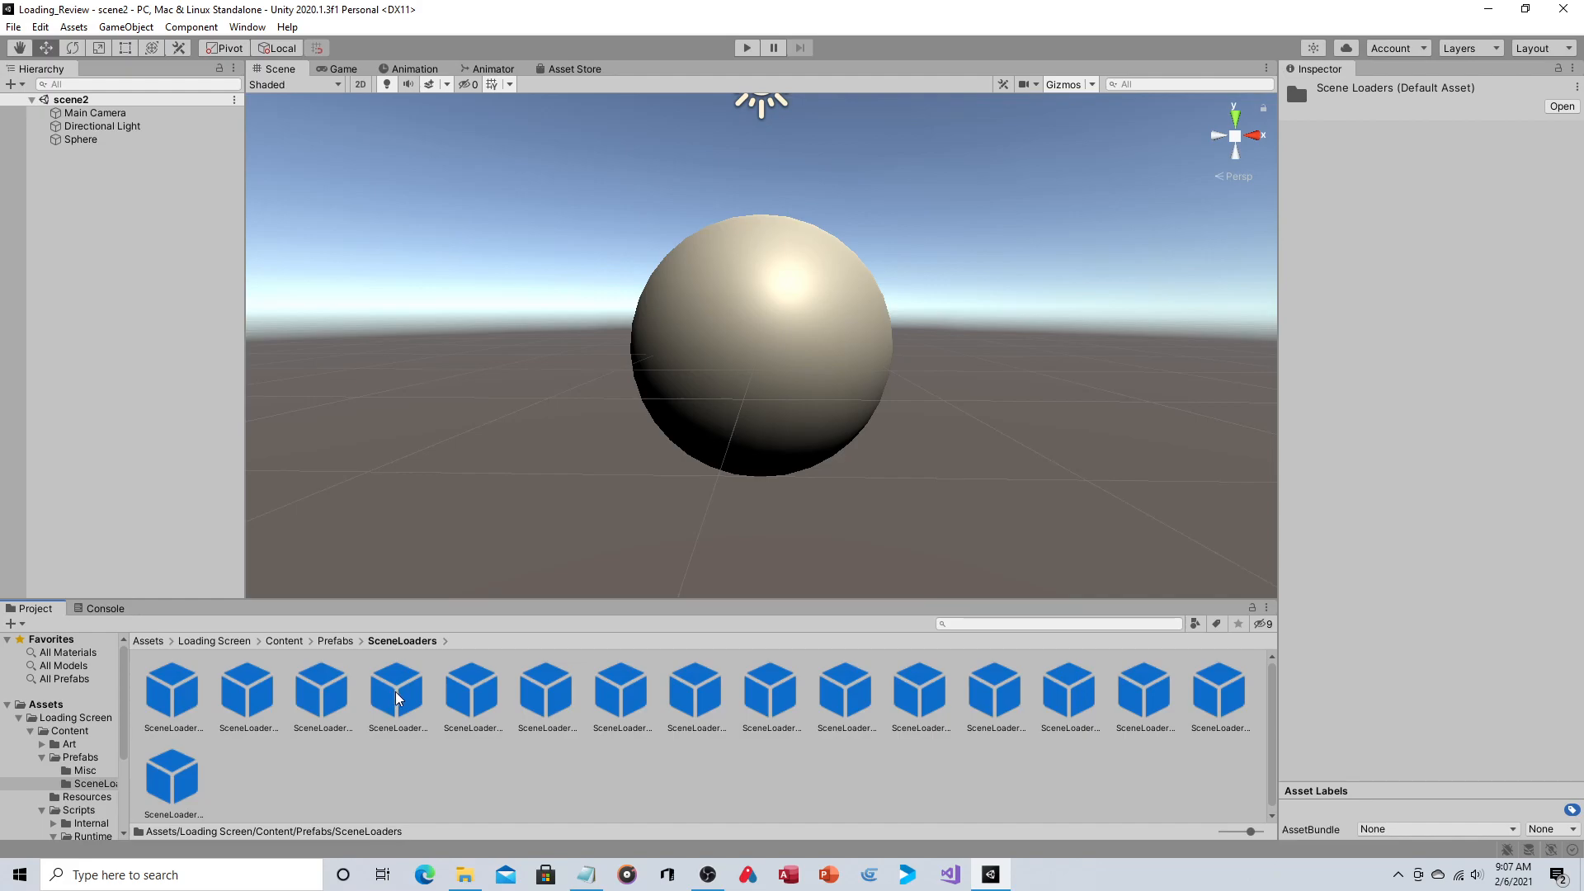
click(336, 640)
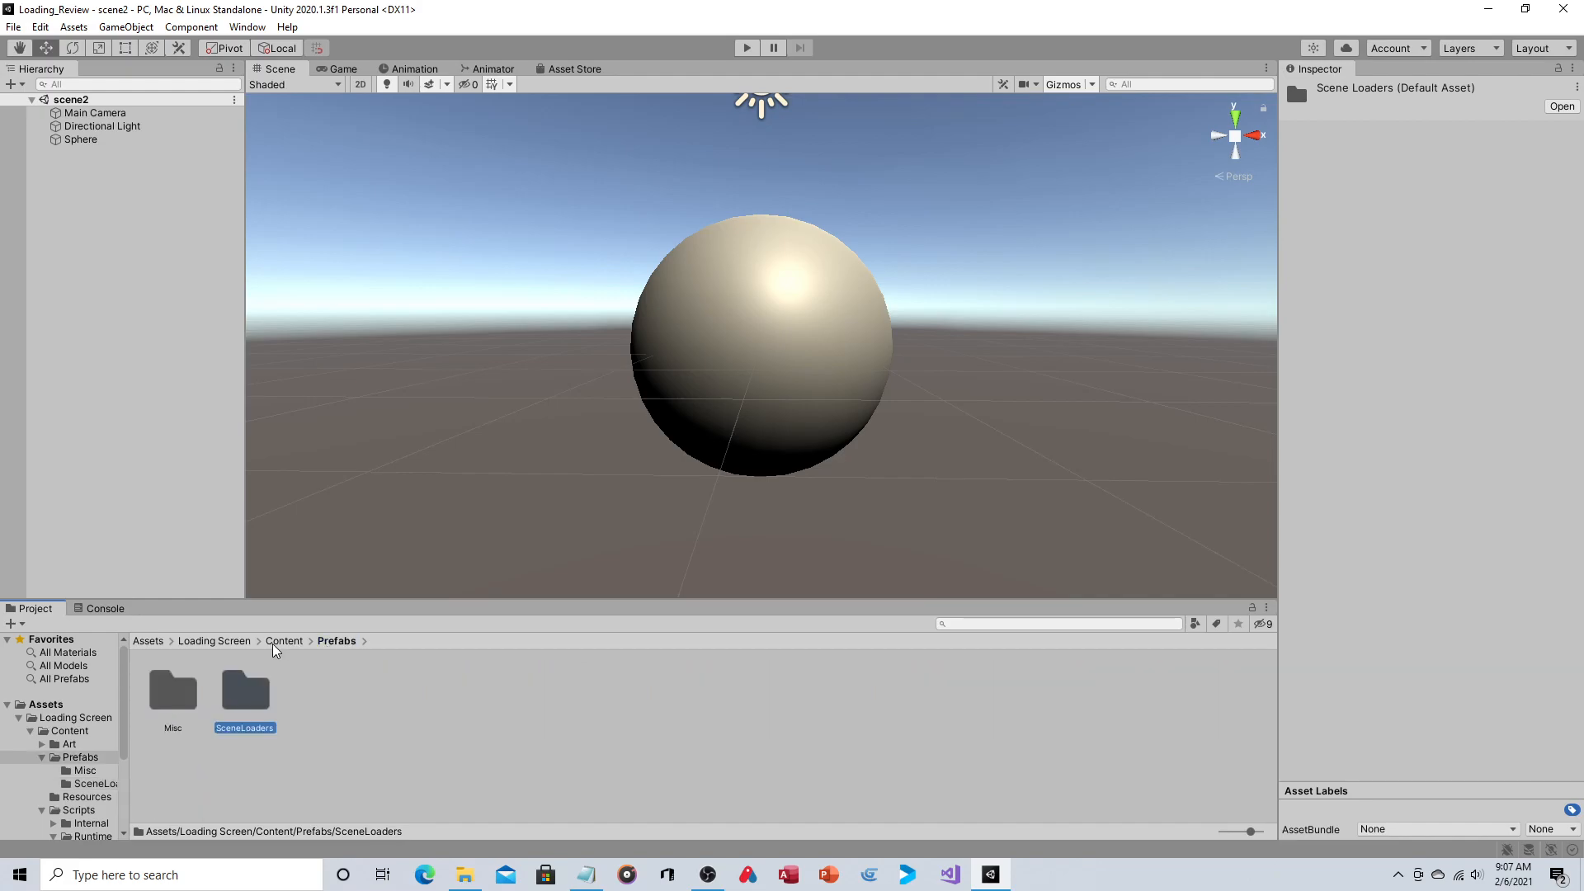
click(213, 640)
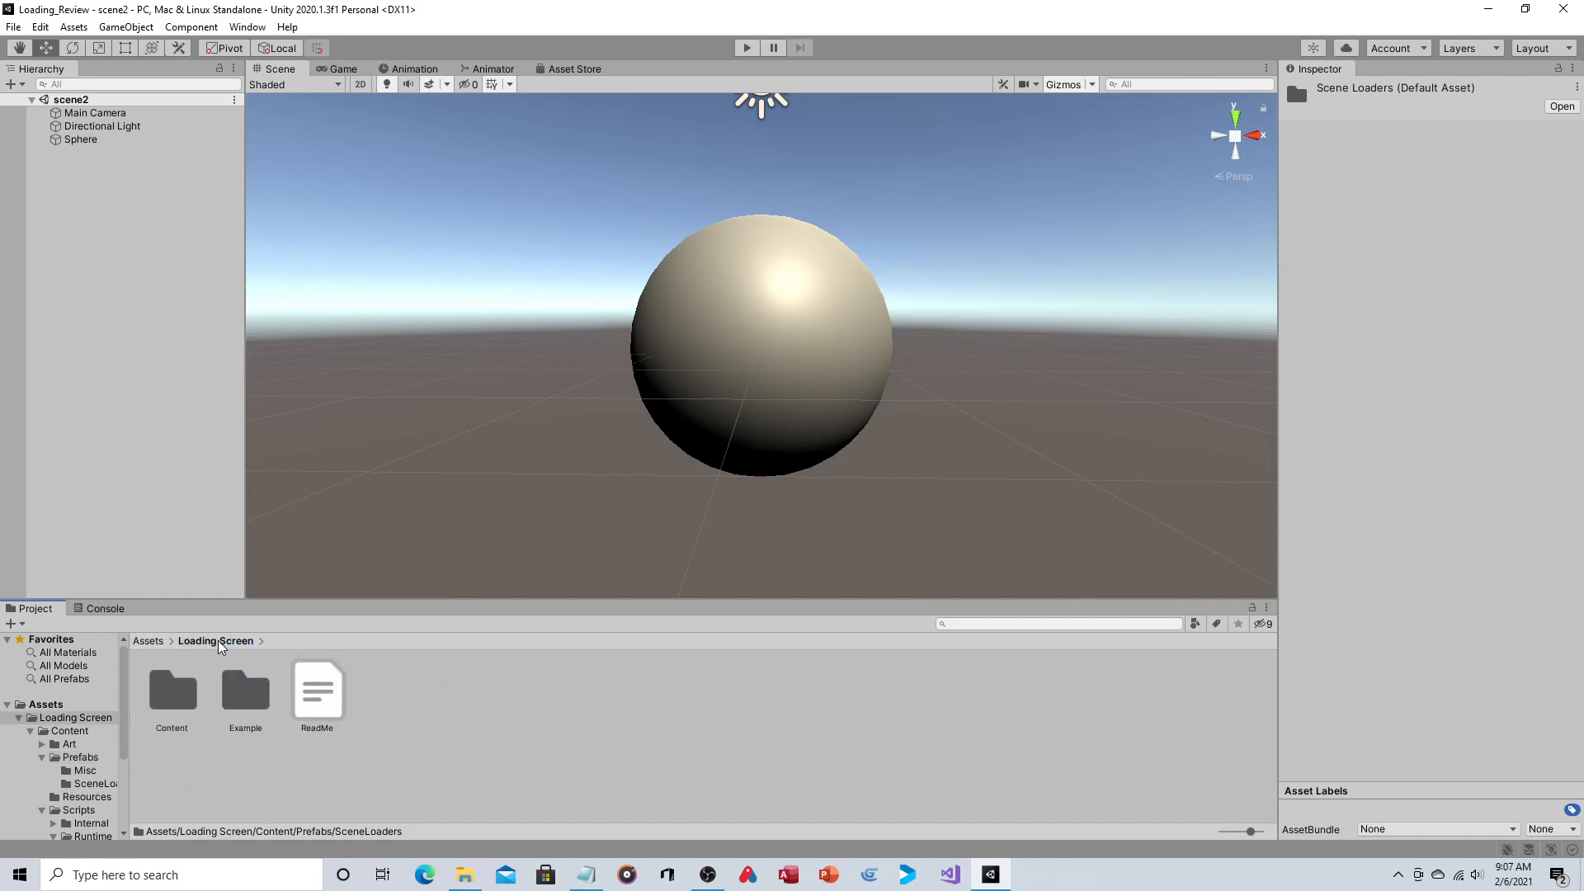
mouse_move(341, 783)
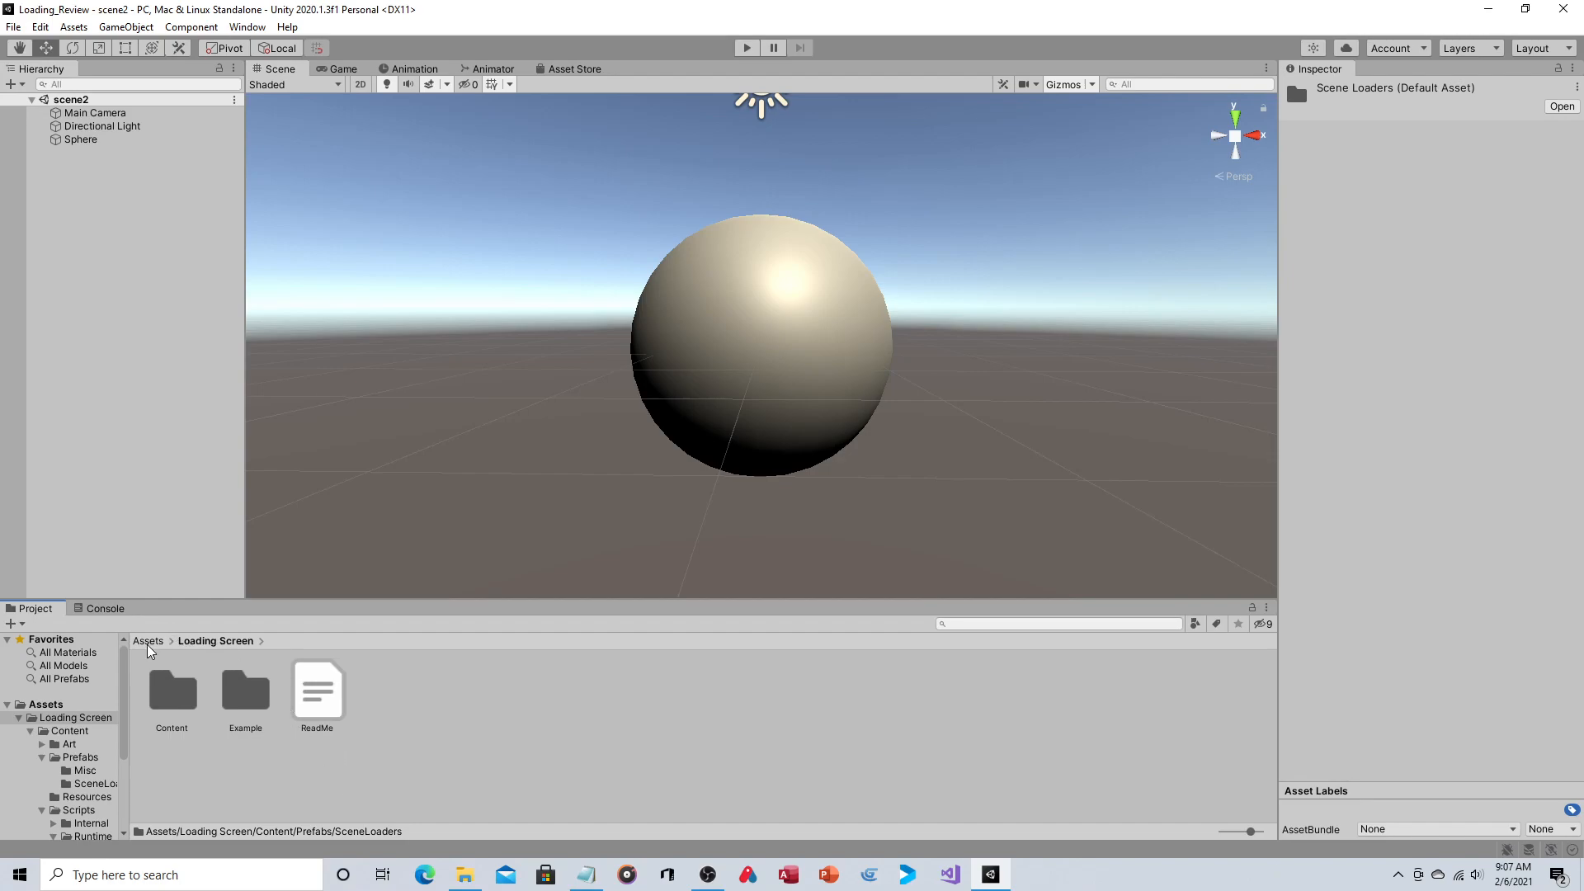
click(147, 640)
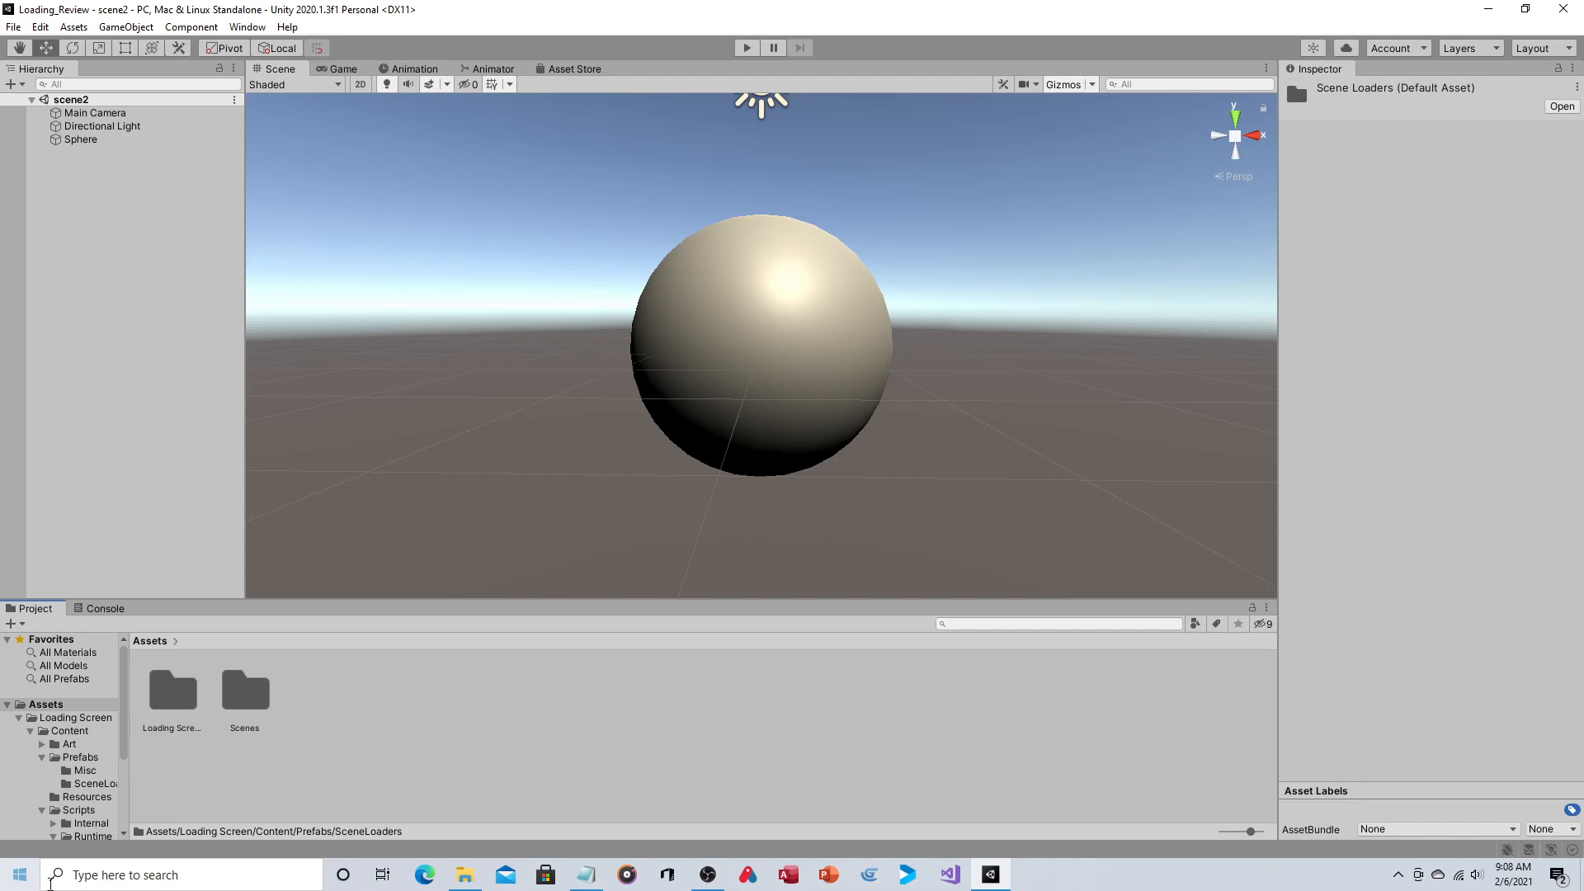
Open the Scenes folder and preview scene1 and scene2
double_click(244, 688)
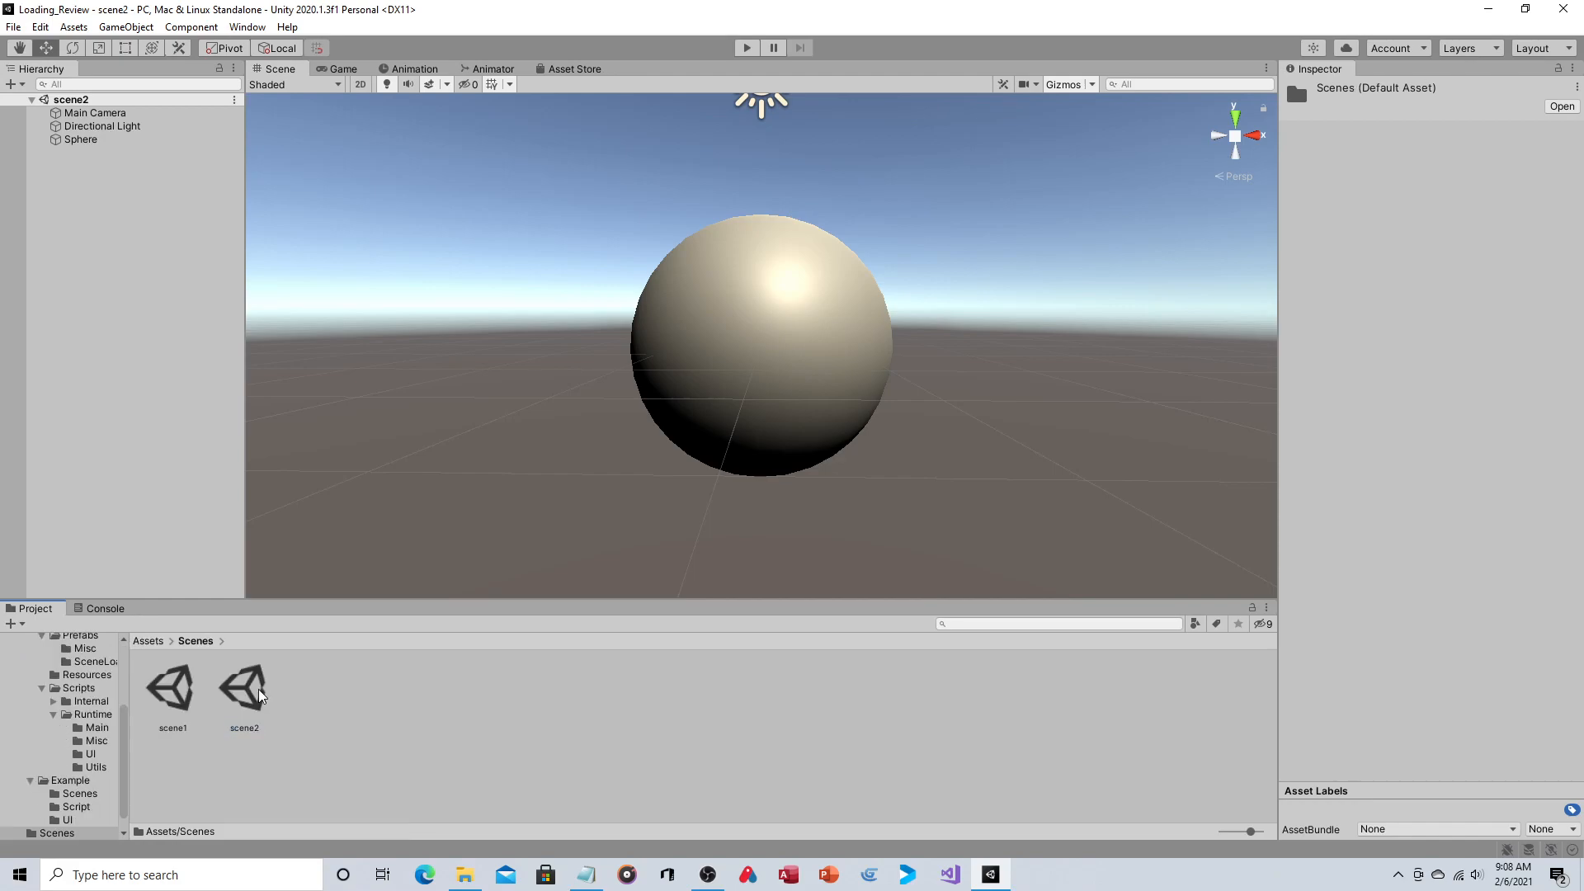
double_click(171, 687)
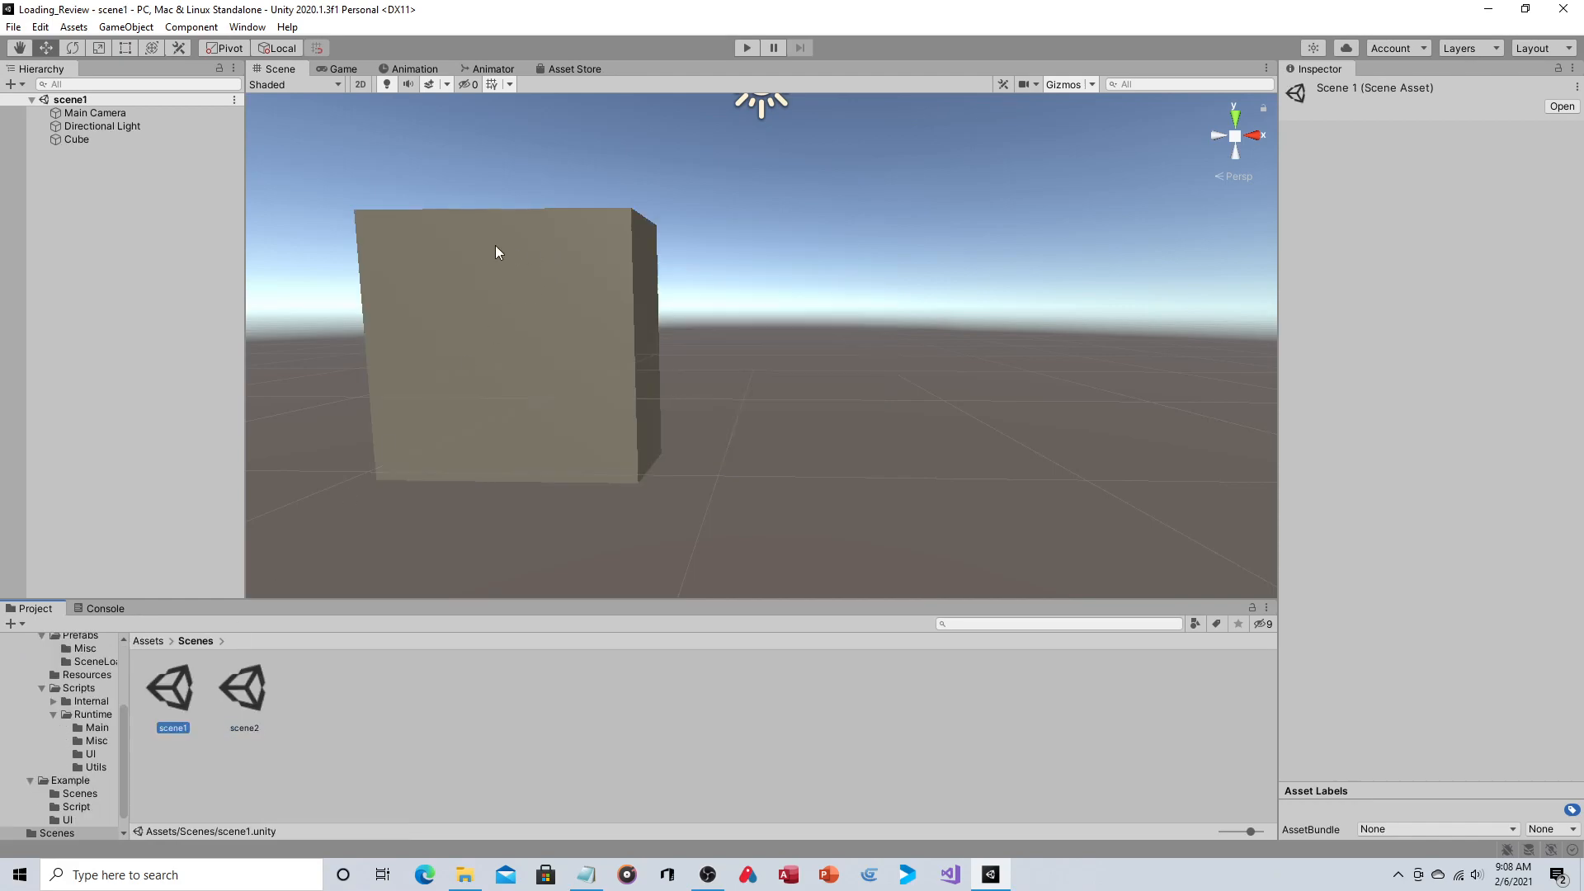
double_click(244, 687)
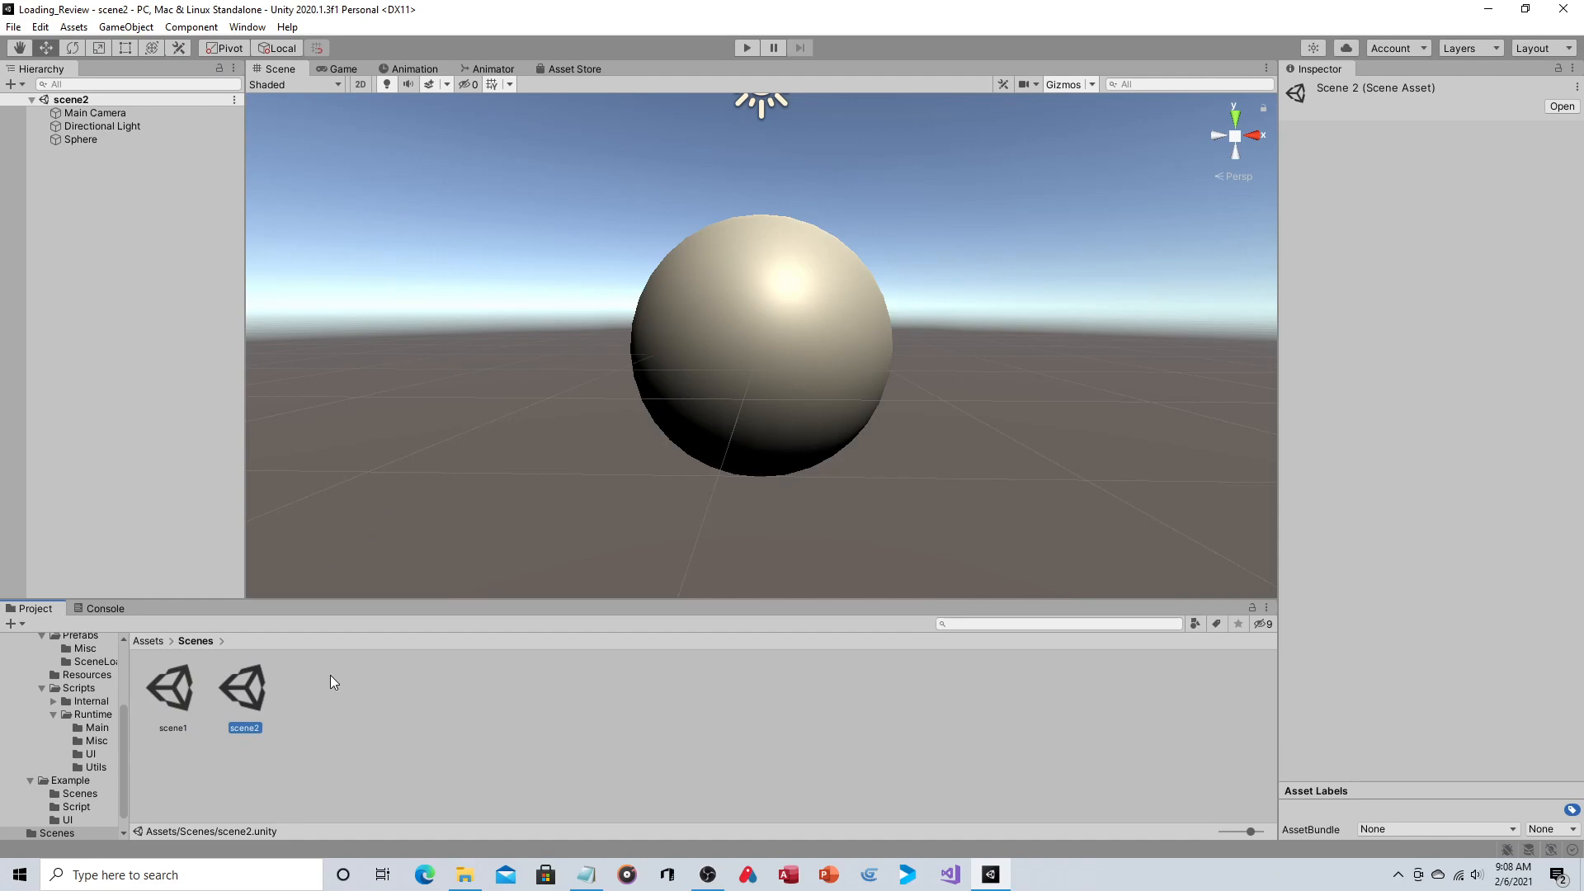
mouse_move(690, 653)
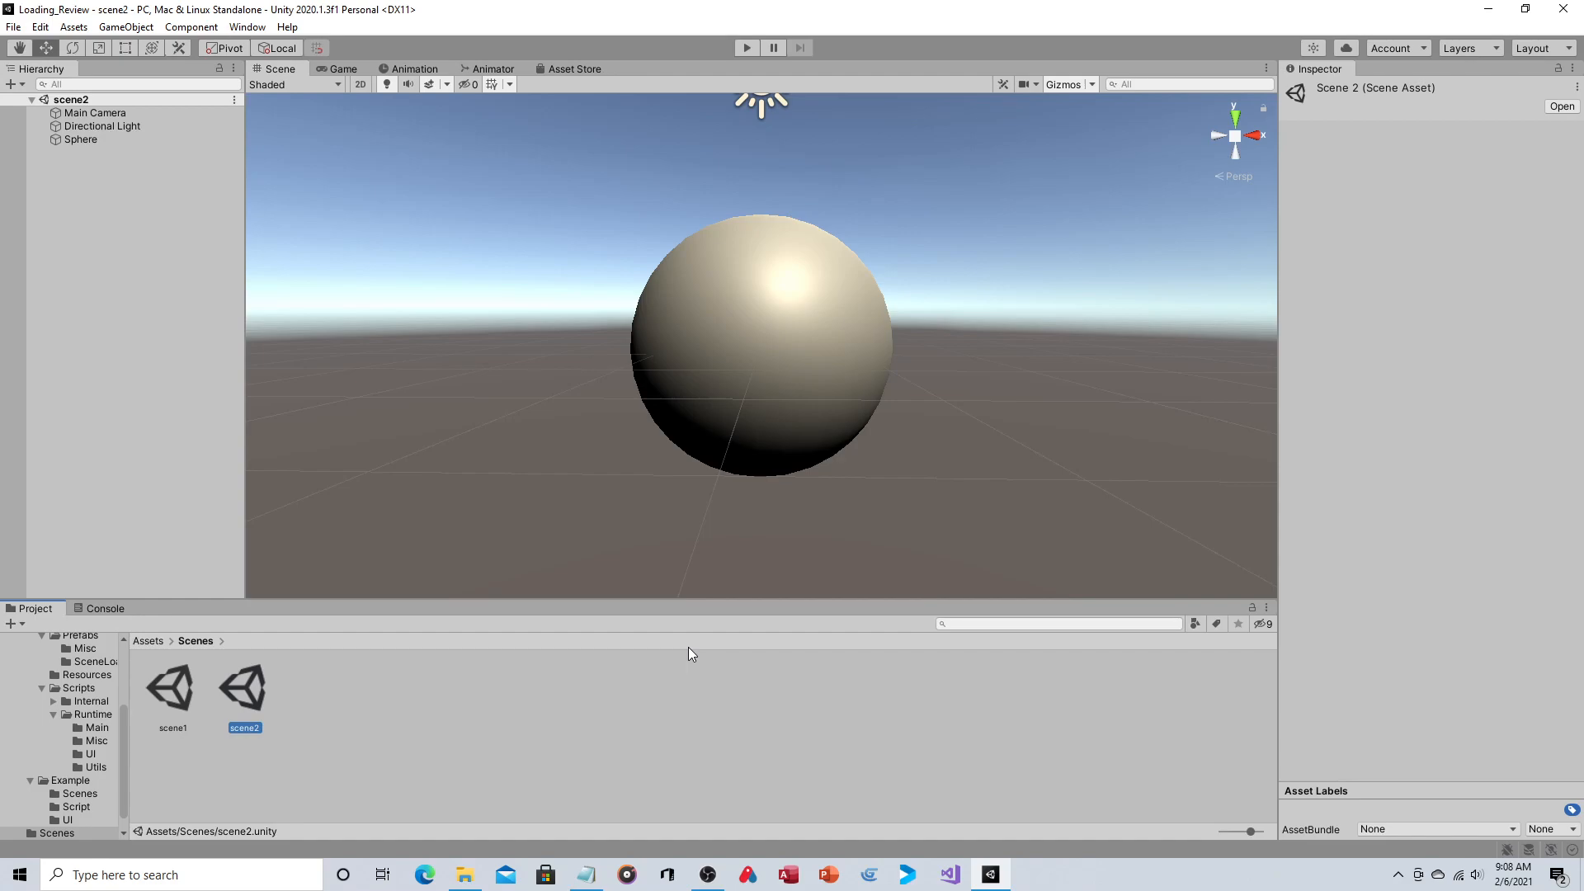
Reopen scene1 and run Window > Loading Screen > Add Levels to register the scenes
click(172, 687)
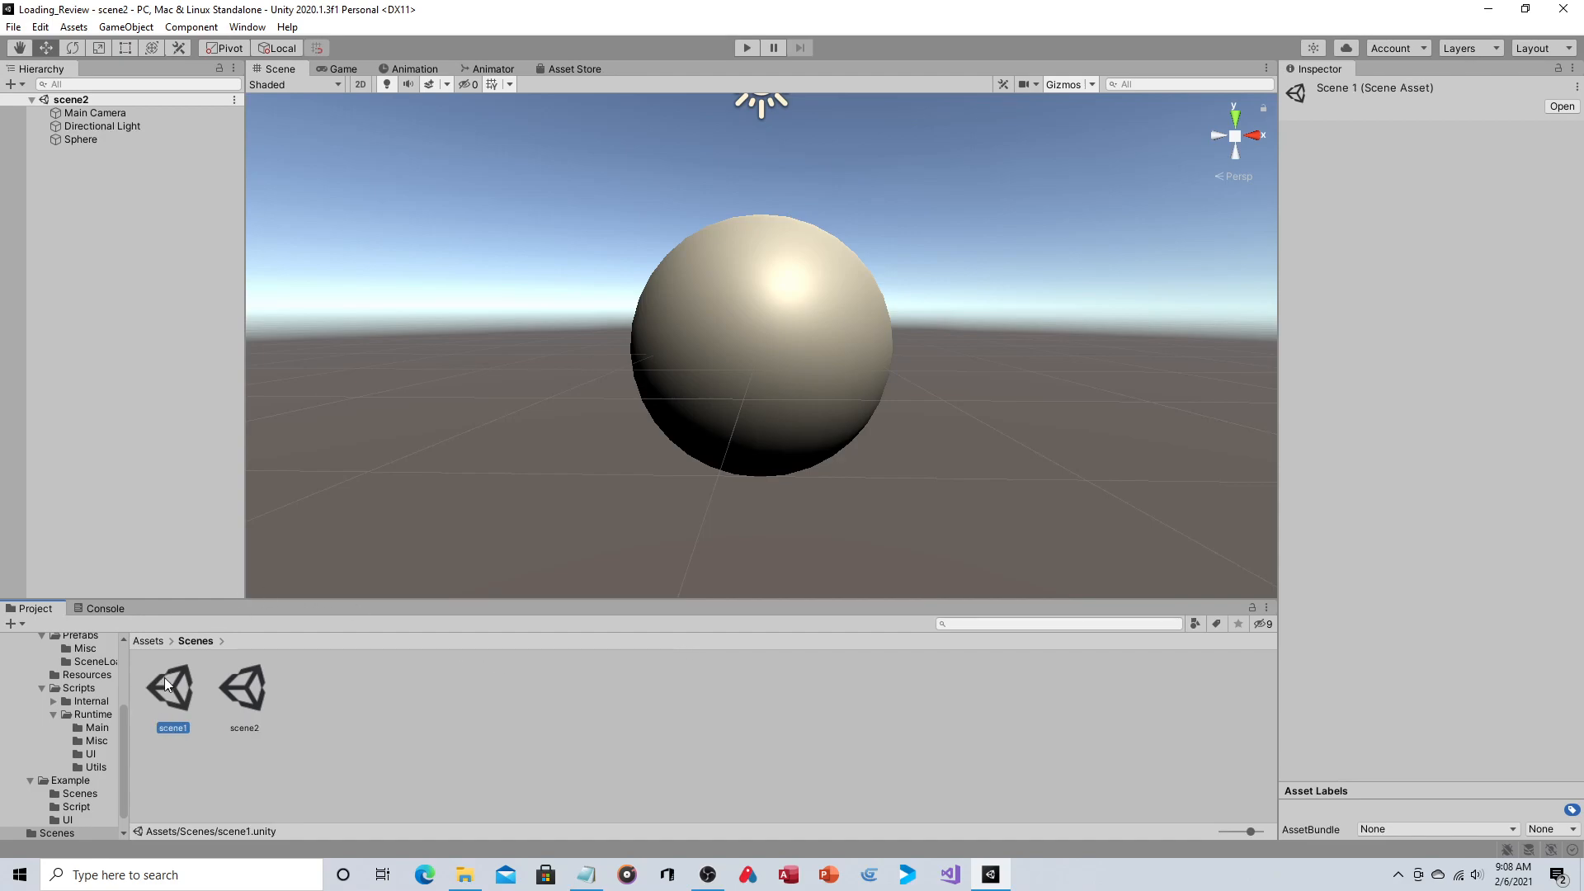
double_click(172, 686)
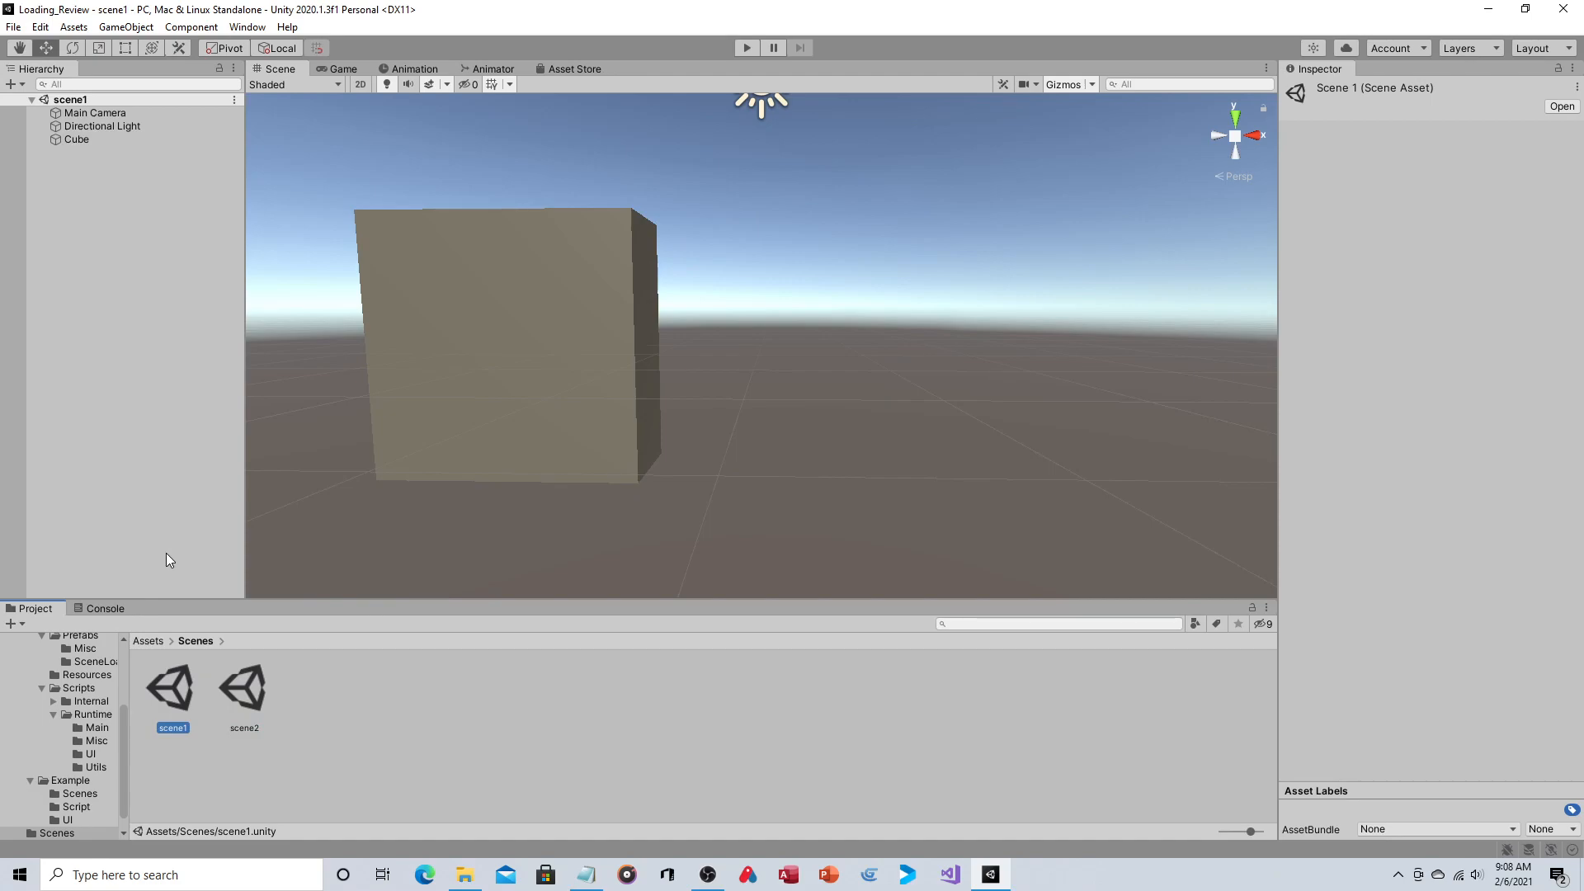
mouse_move(246, 26)
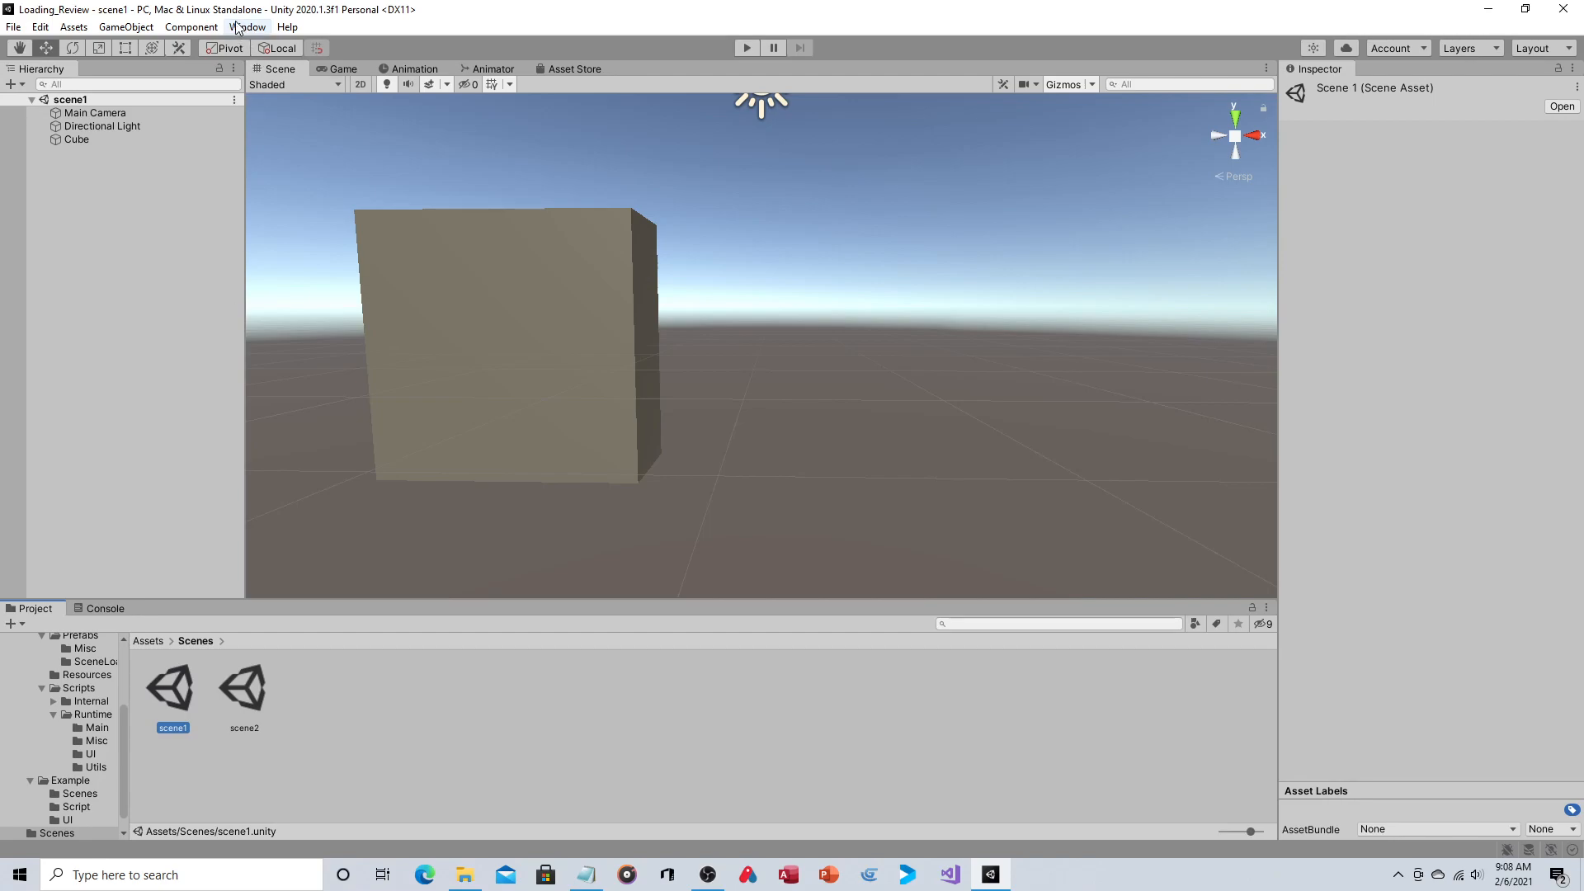
click(247, 27)
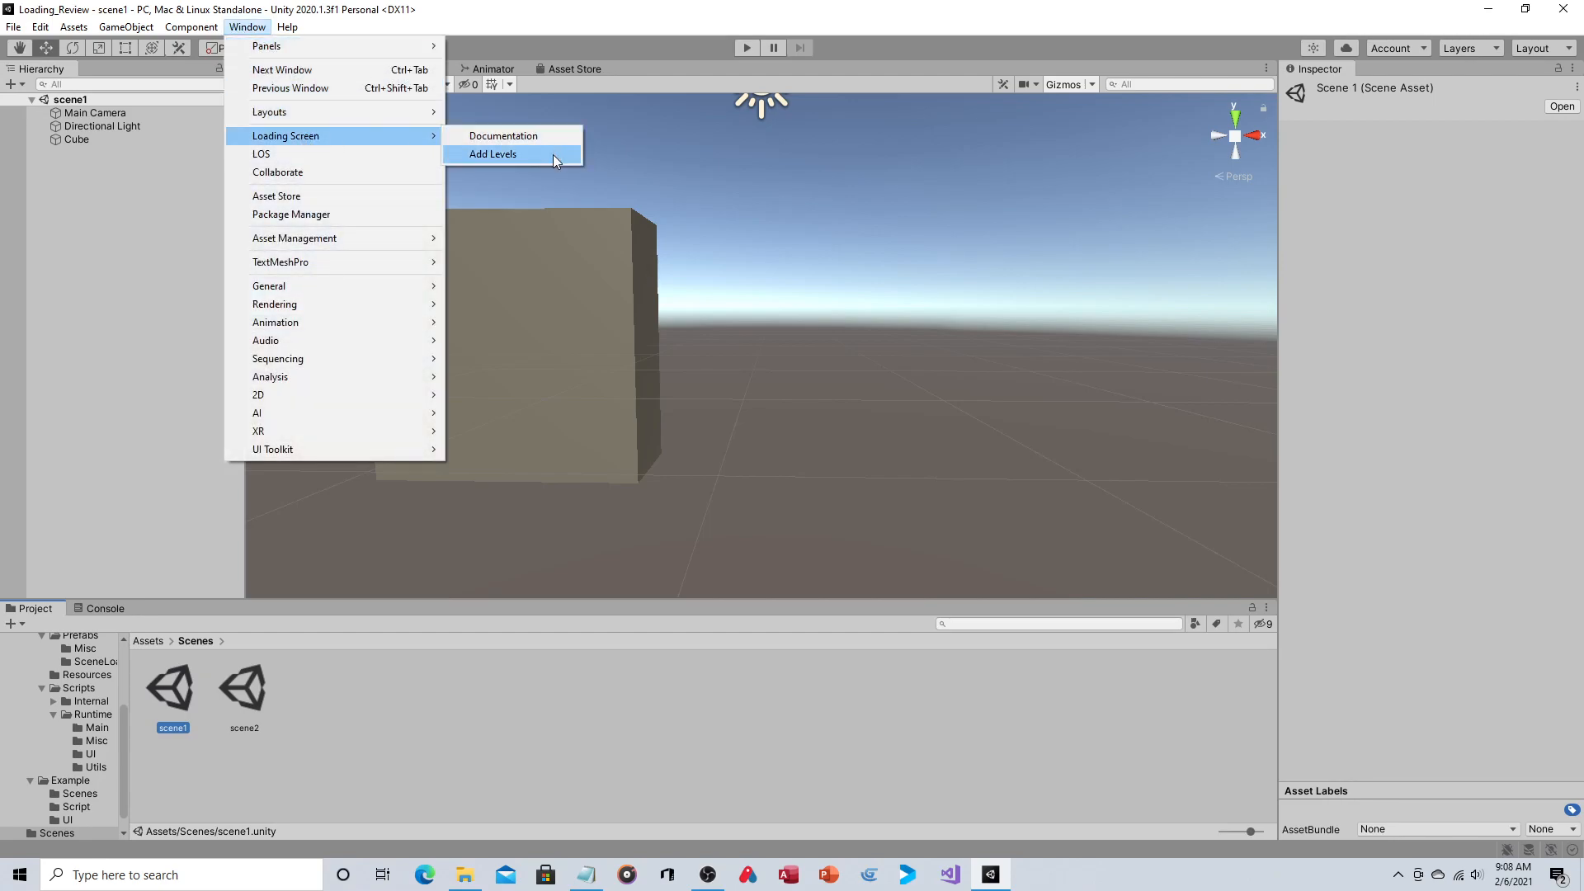
click(493, 153)
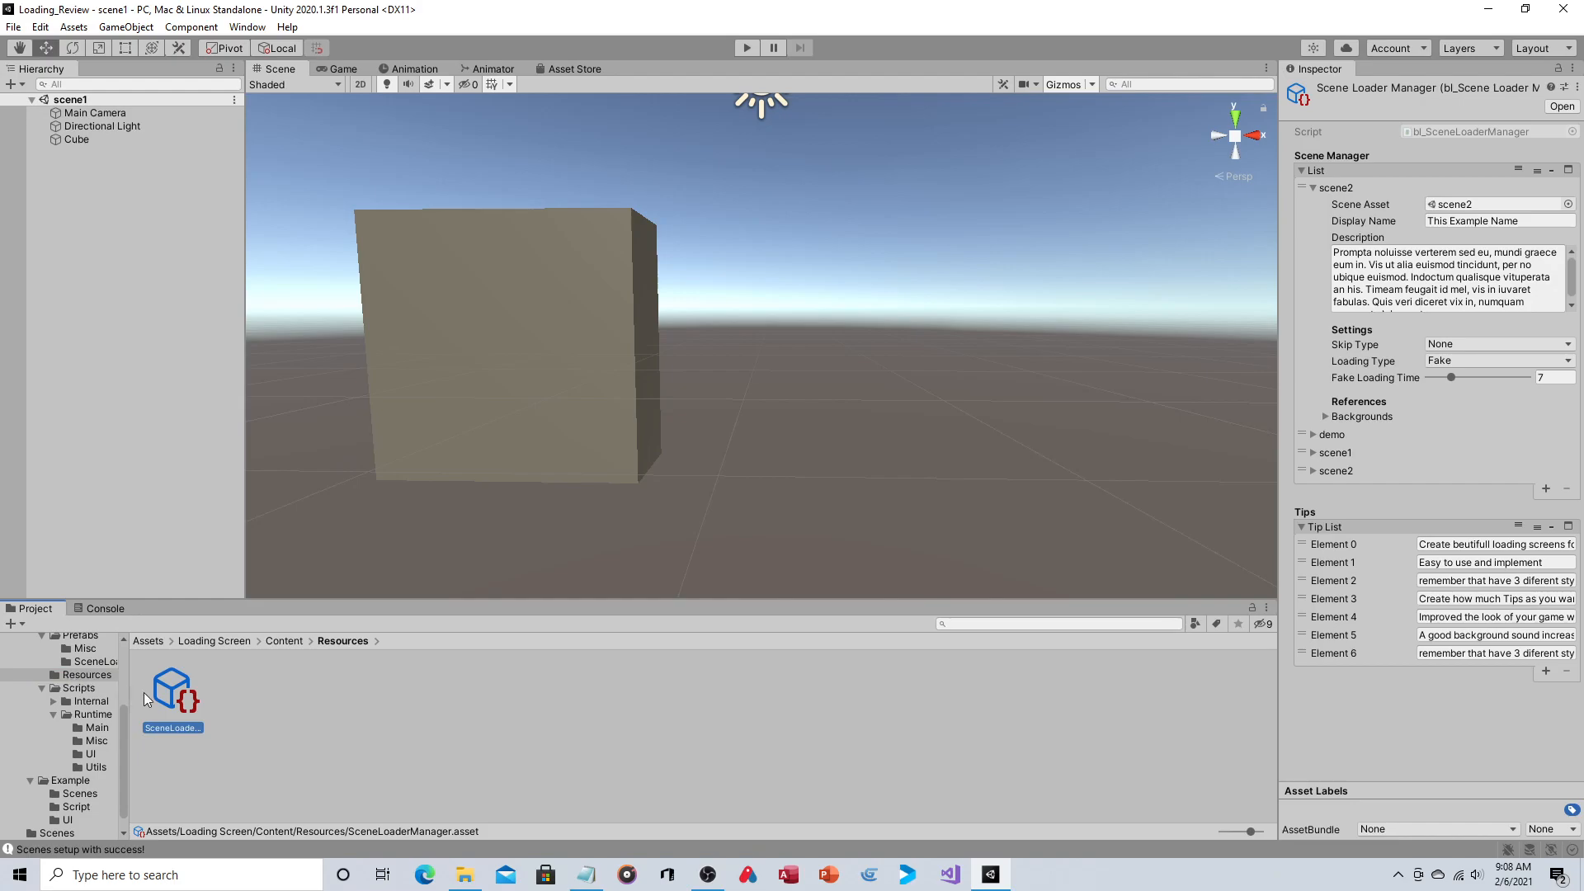
mouse_move(129, 627)
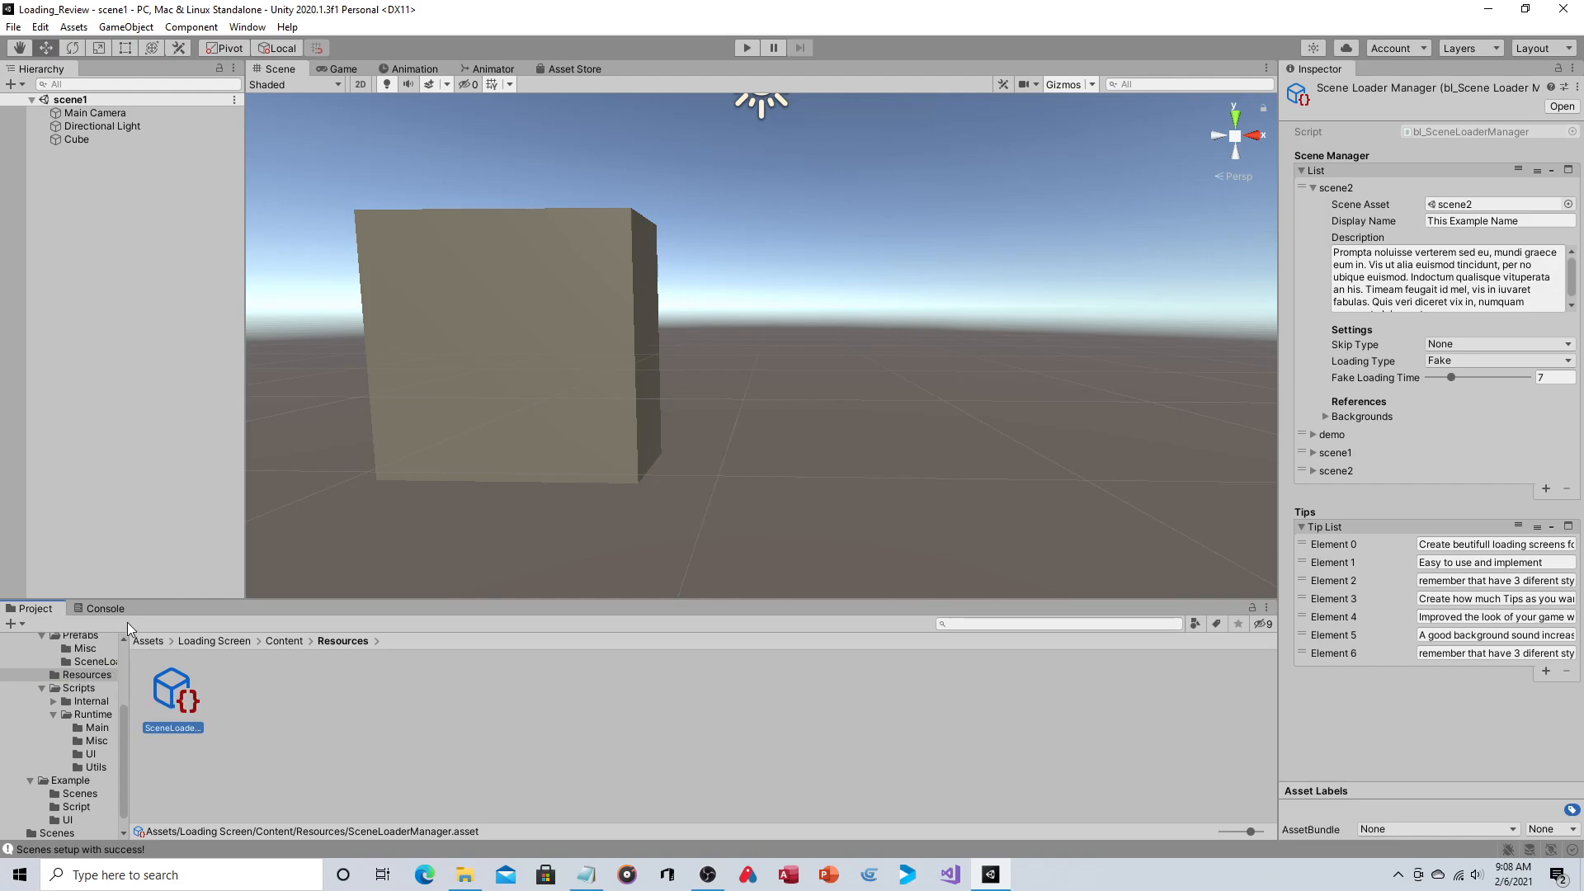
mouse_move(177, 707)
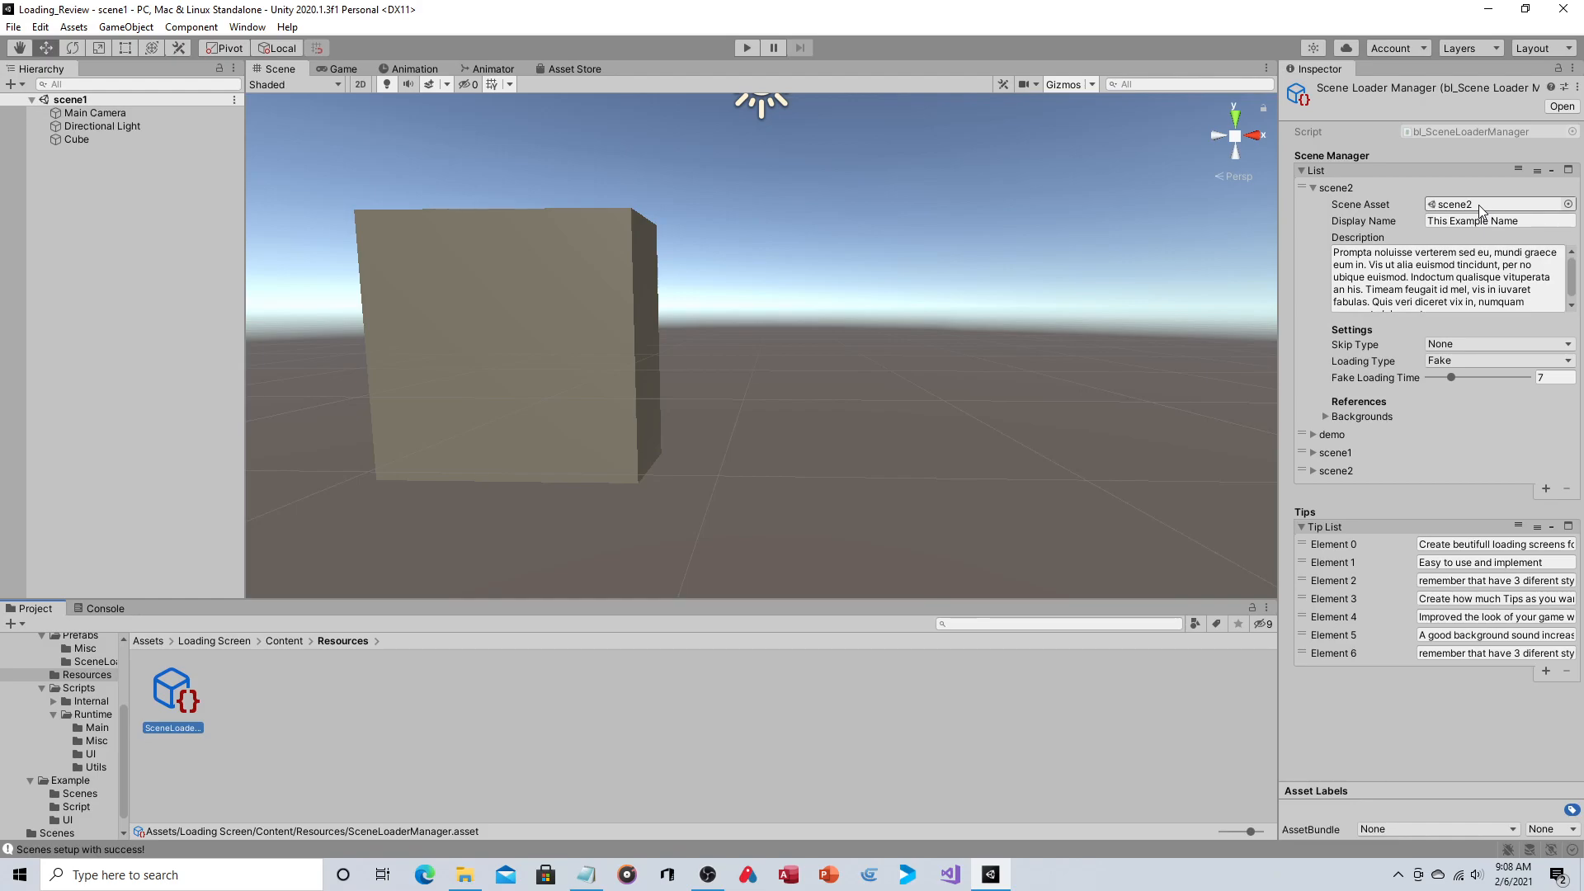
Scroll the Project tree and select the Scenes folder showing scene1 and scene2
scroll(down, 3)
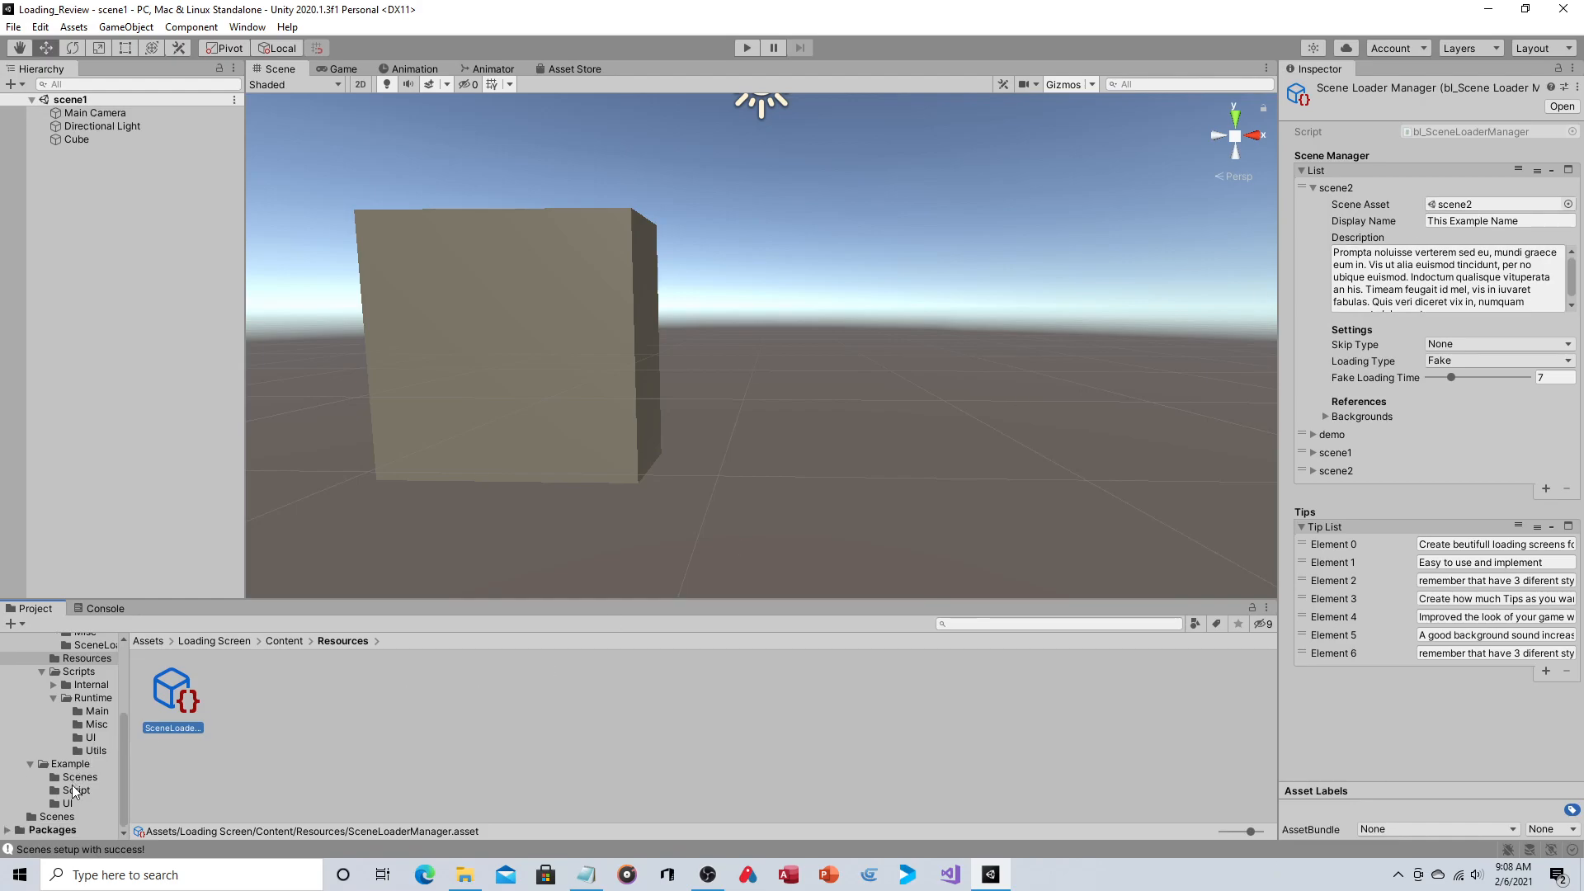
click(57, 815)
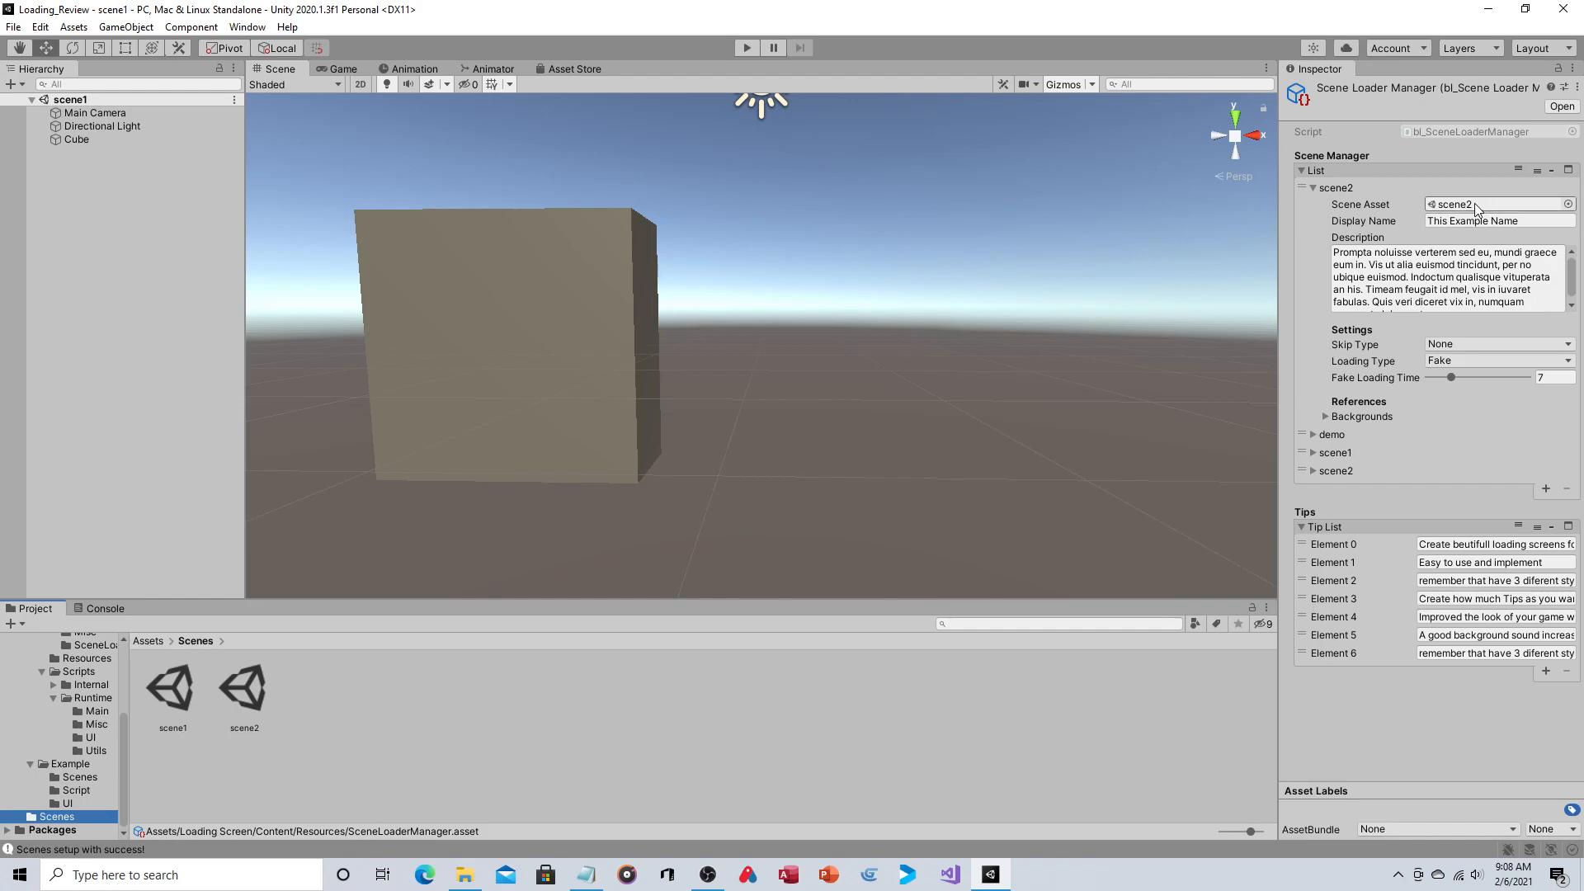
mouse_move(1413, 257)
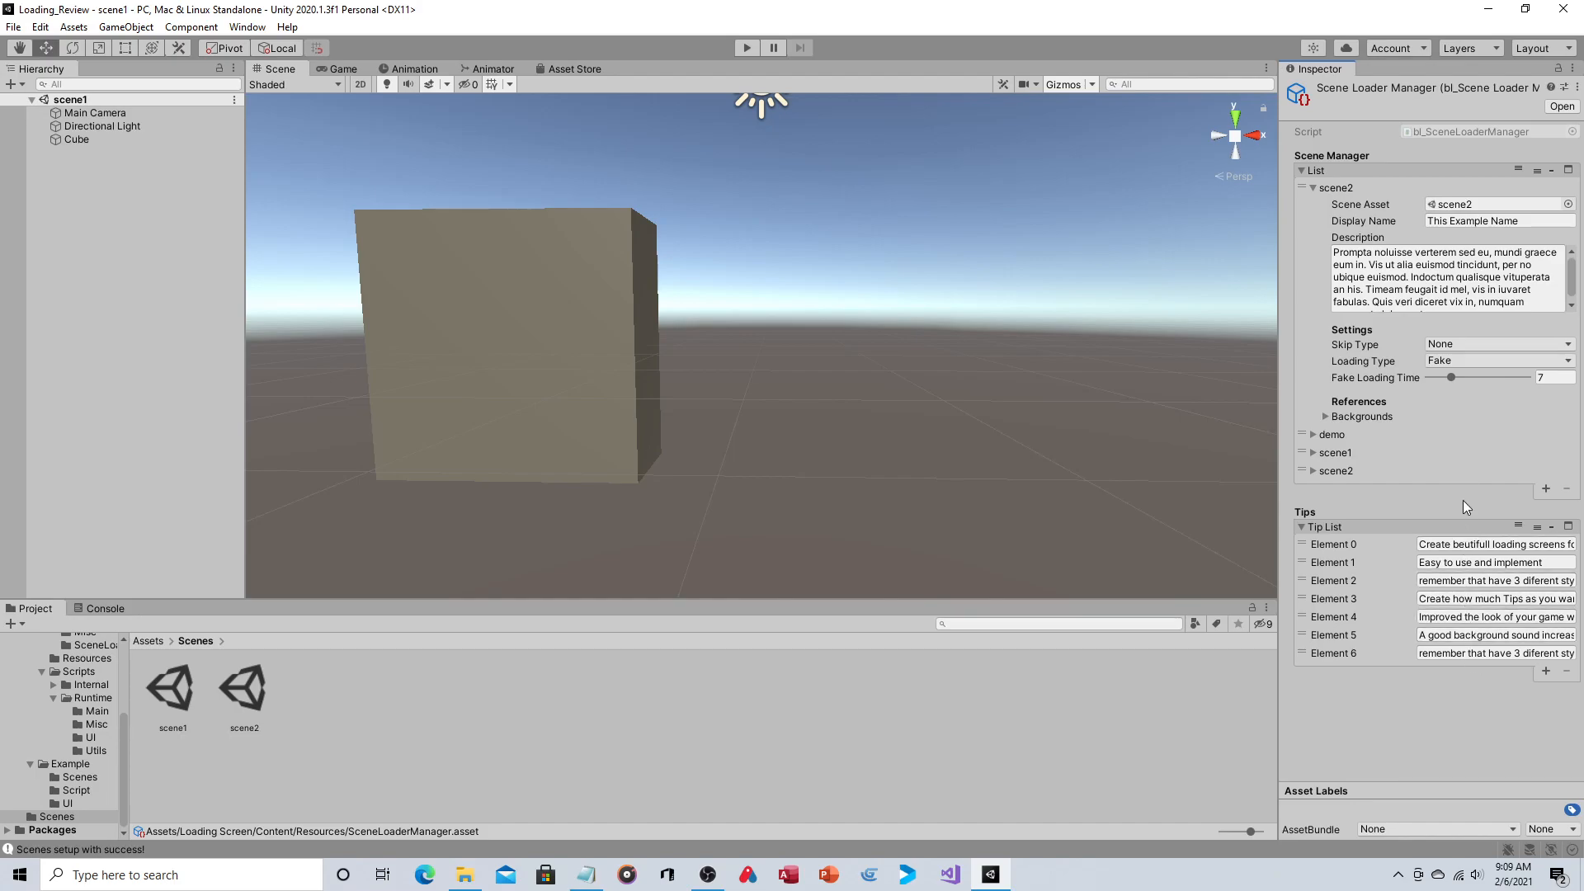
mouse_move(1415, 451)
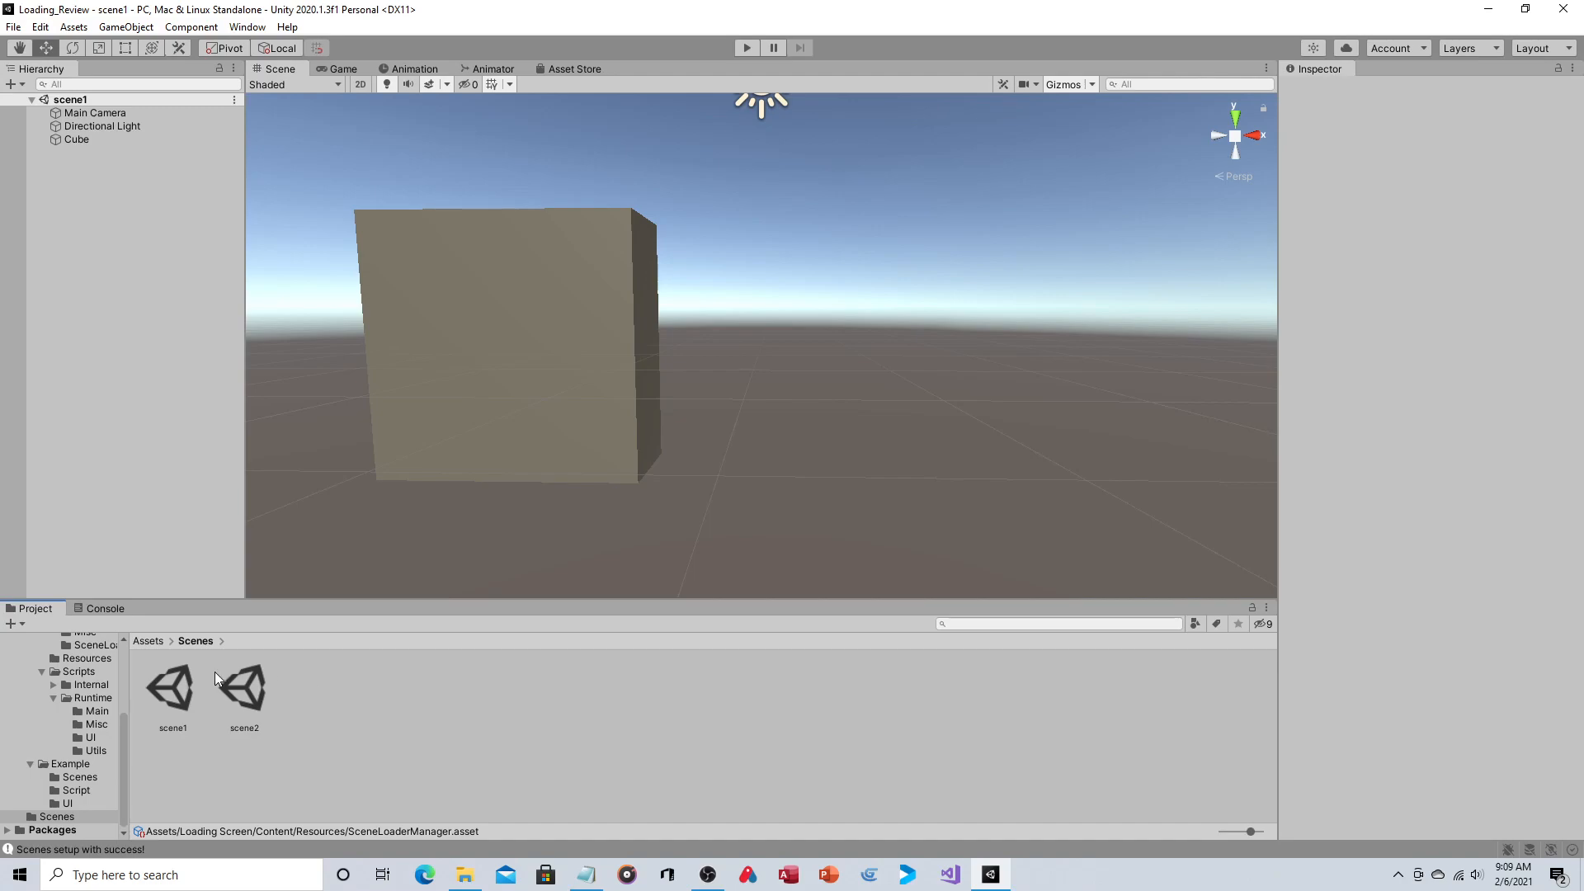
click(172, 687)
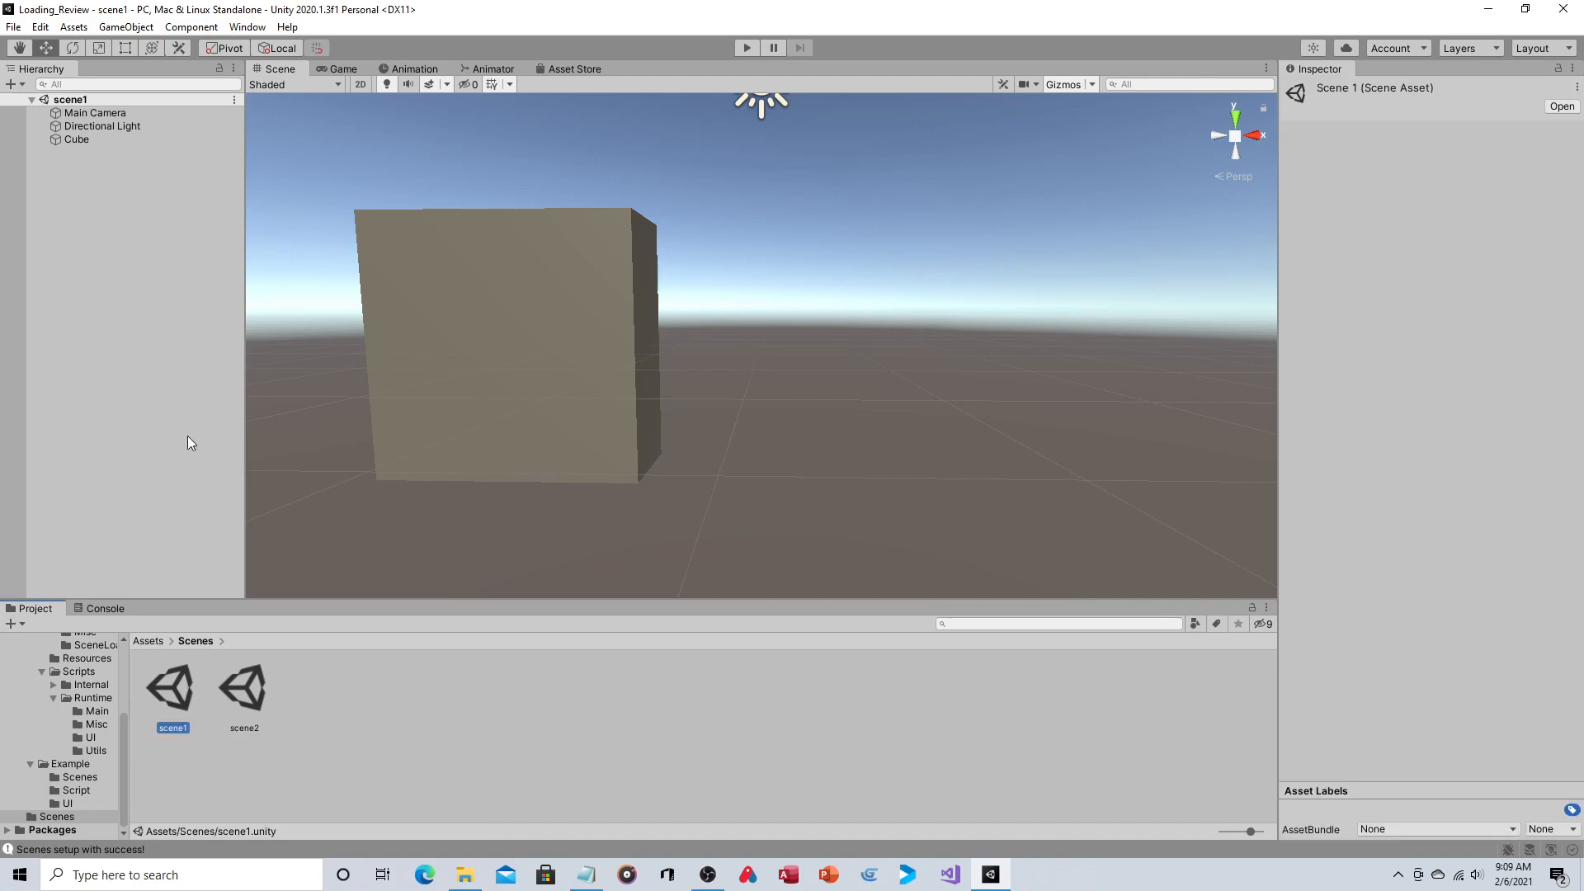
mouse_move(441, 362)
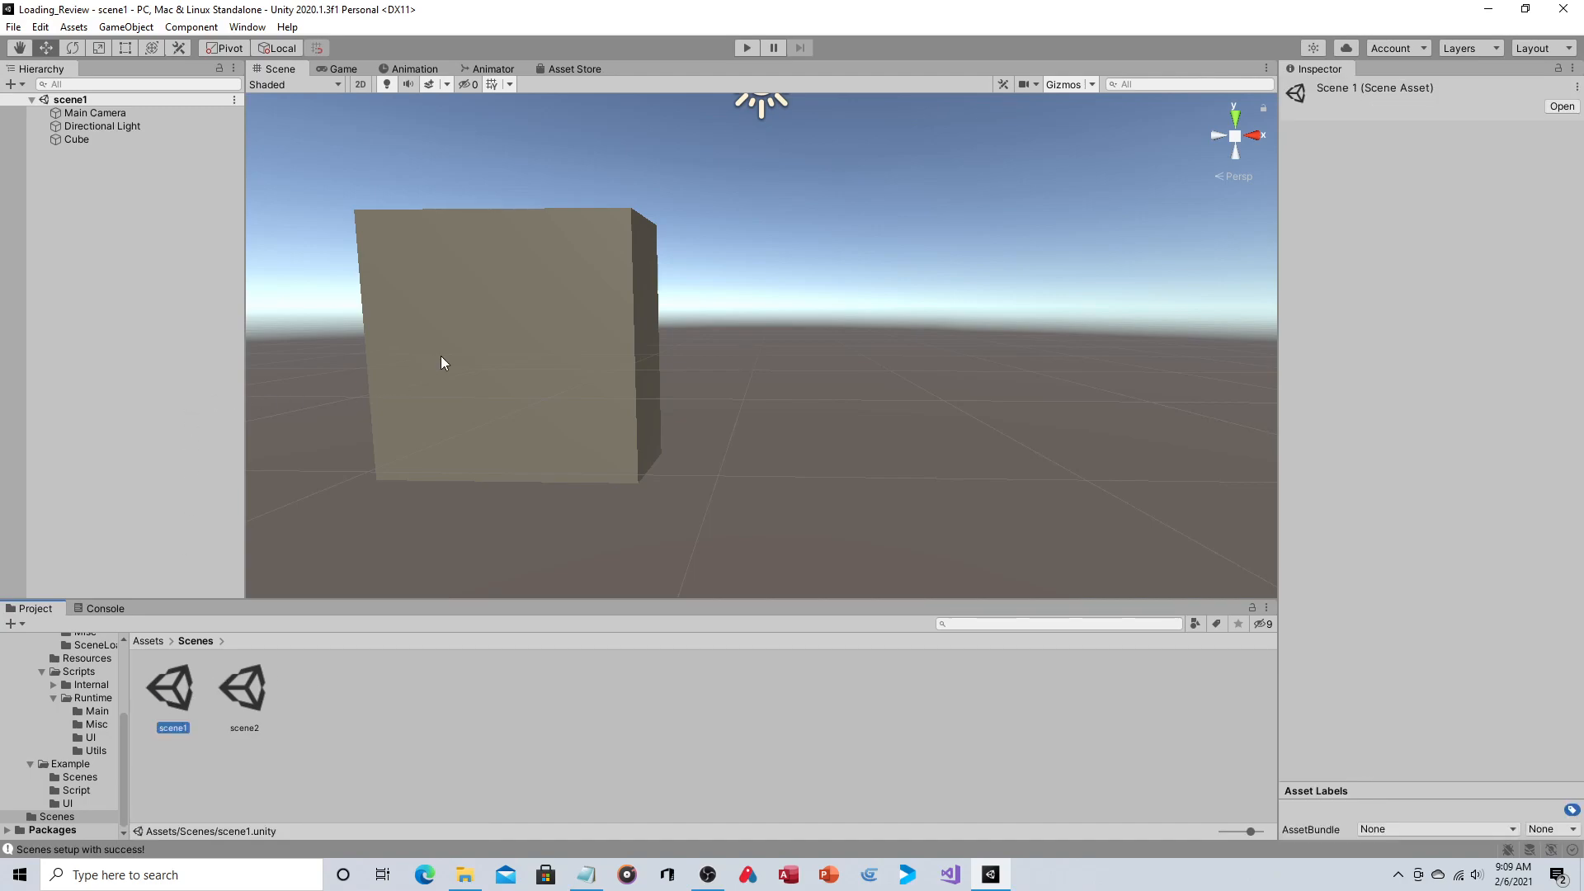
mouse_move(209, 8)
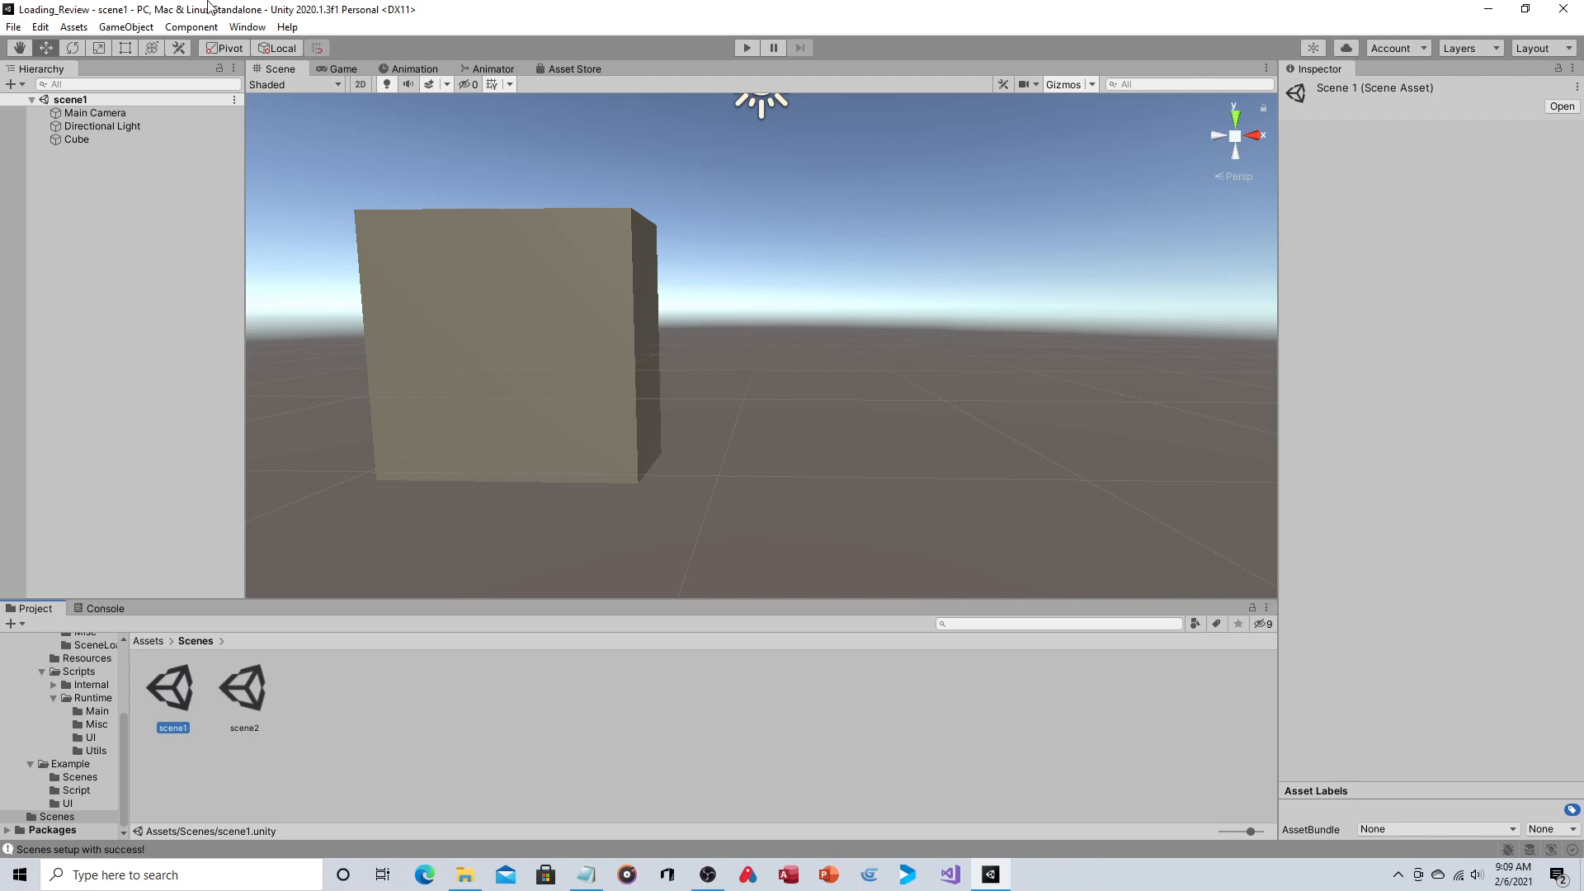
mouse_move(314, 410)
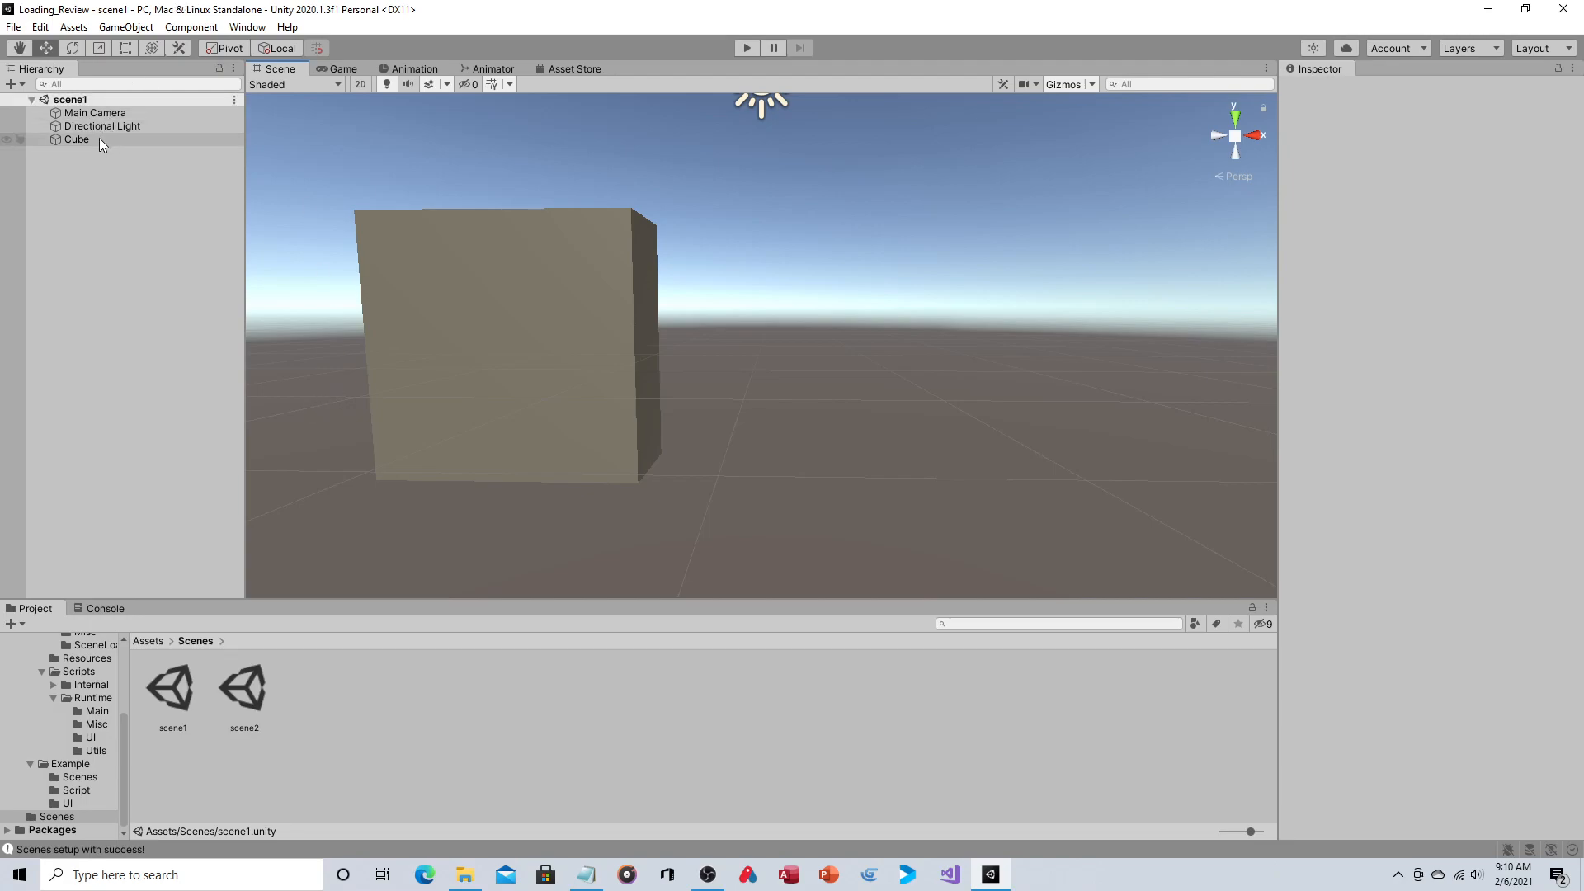
mouse_move(161, 126)
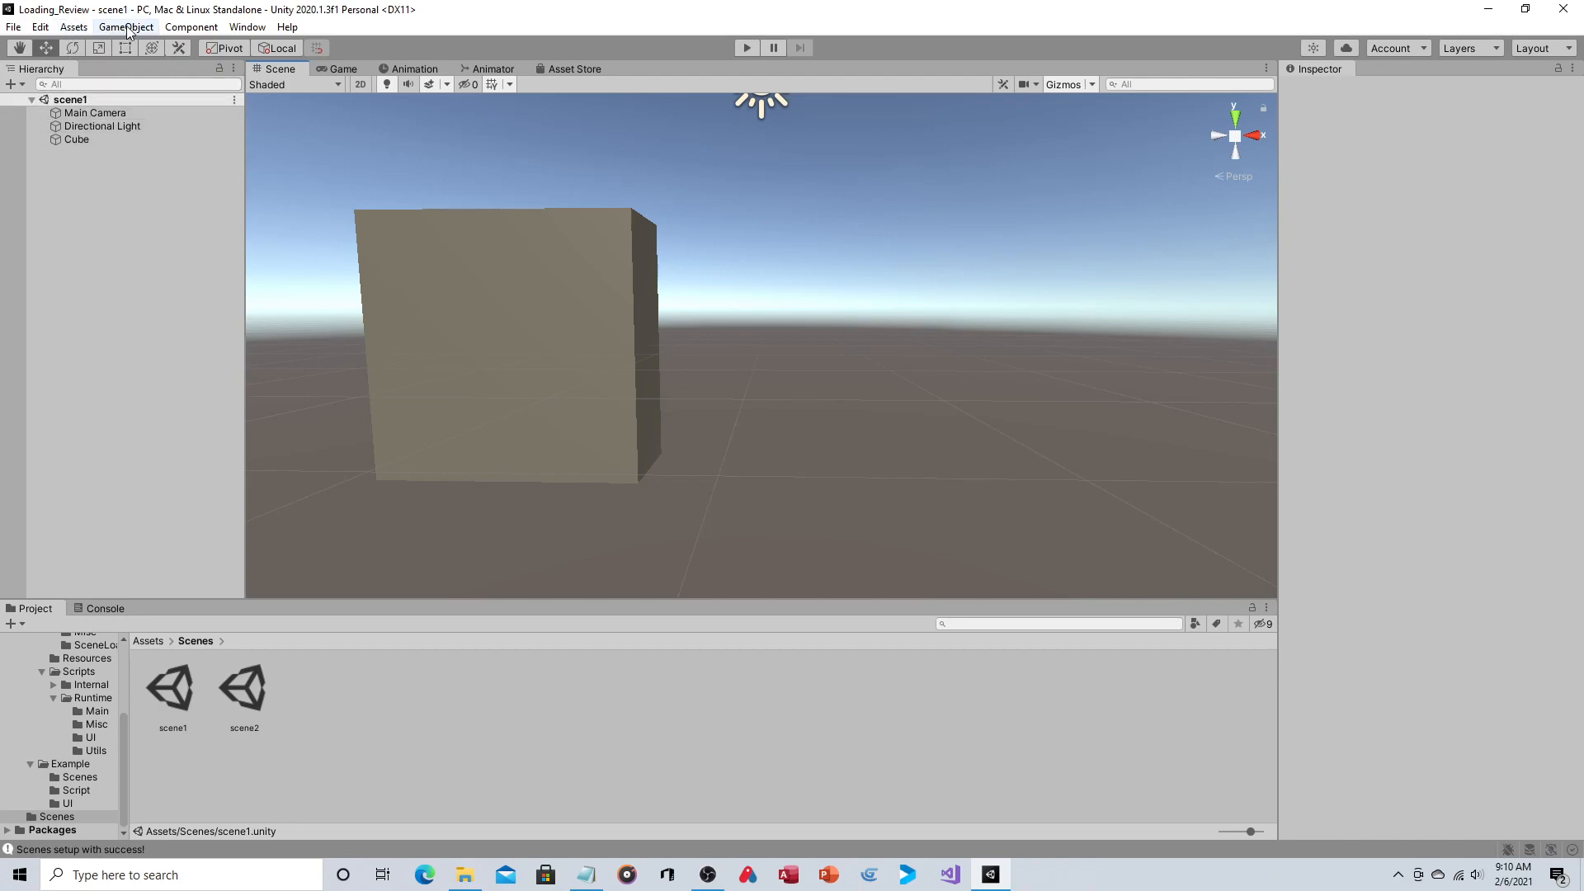
Add a UI Canvas to scene1, select it, and scroll up the Project panel
click(125, 27)
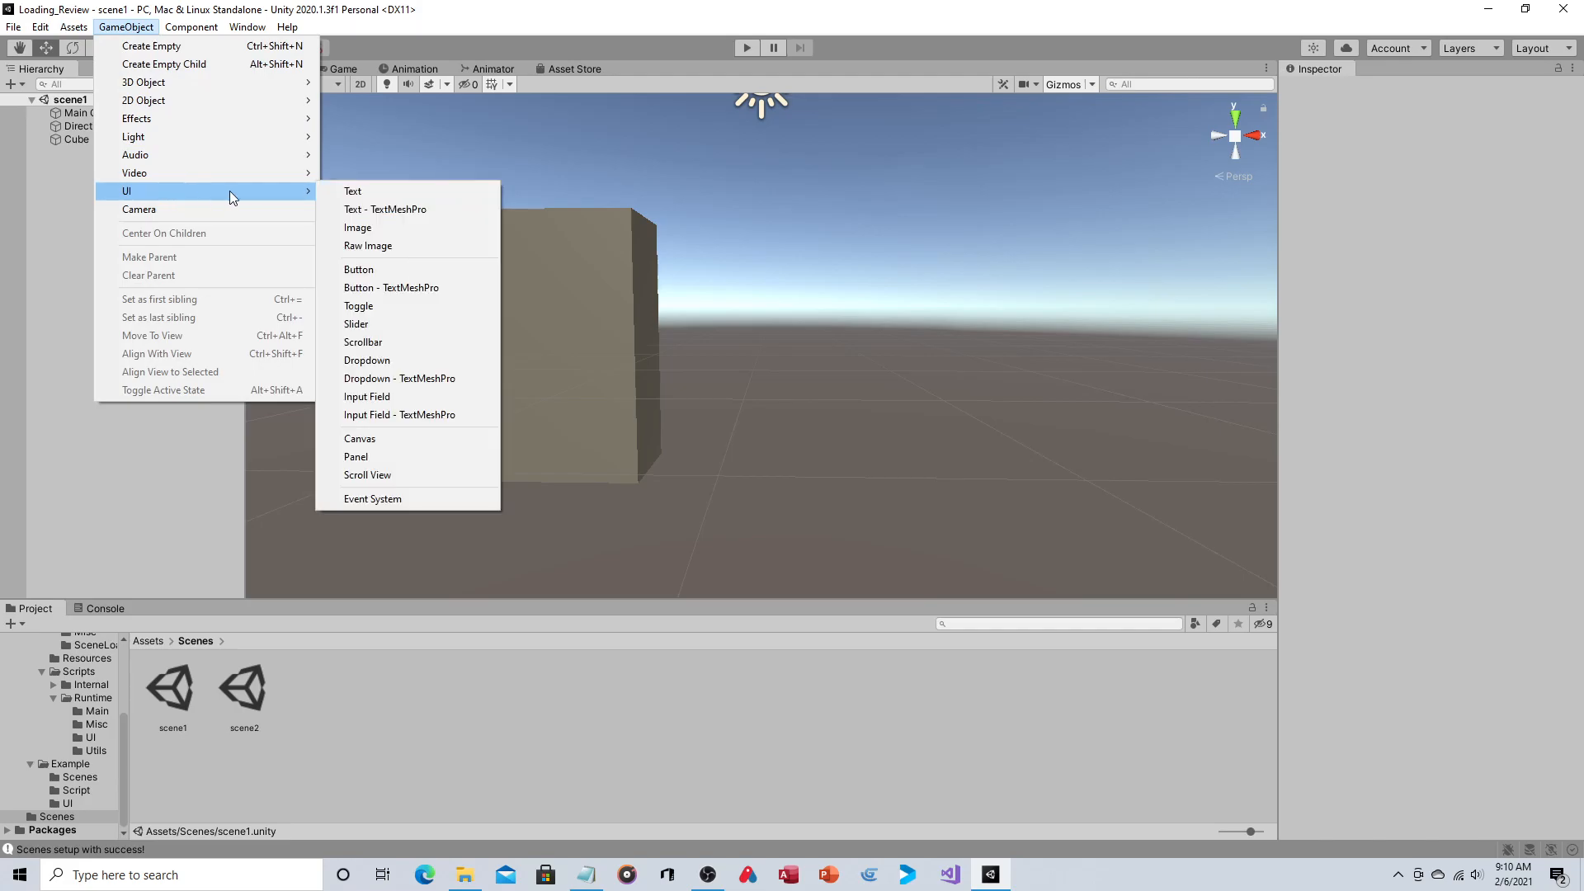
mouse_move(401, 446)
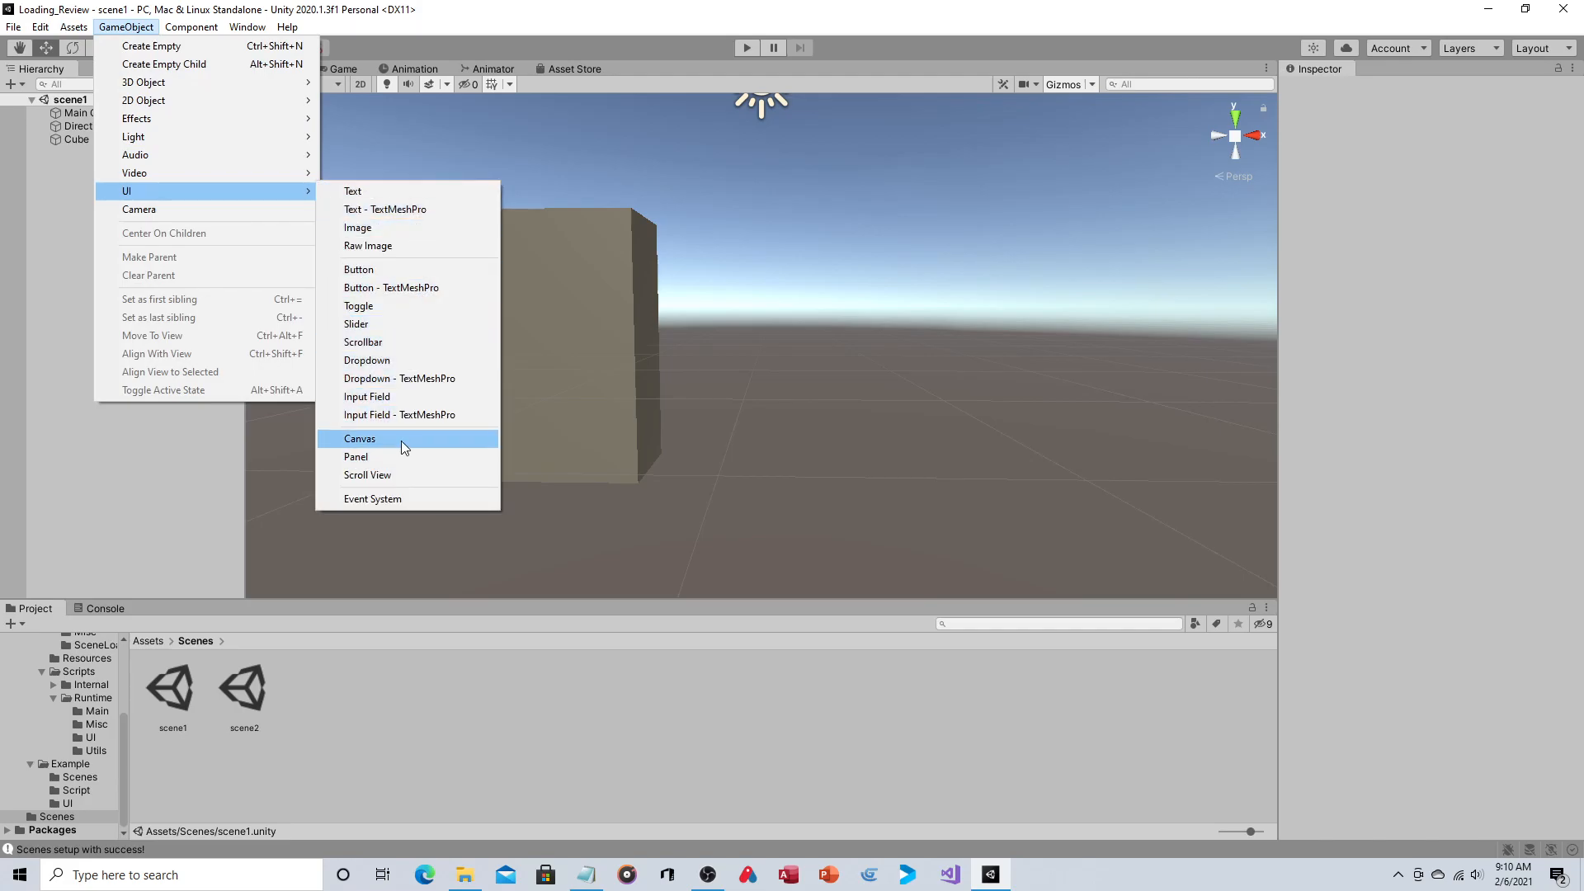
click(359, 437)
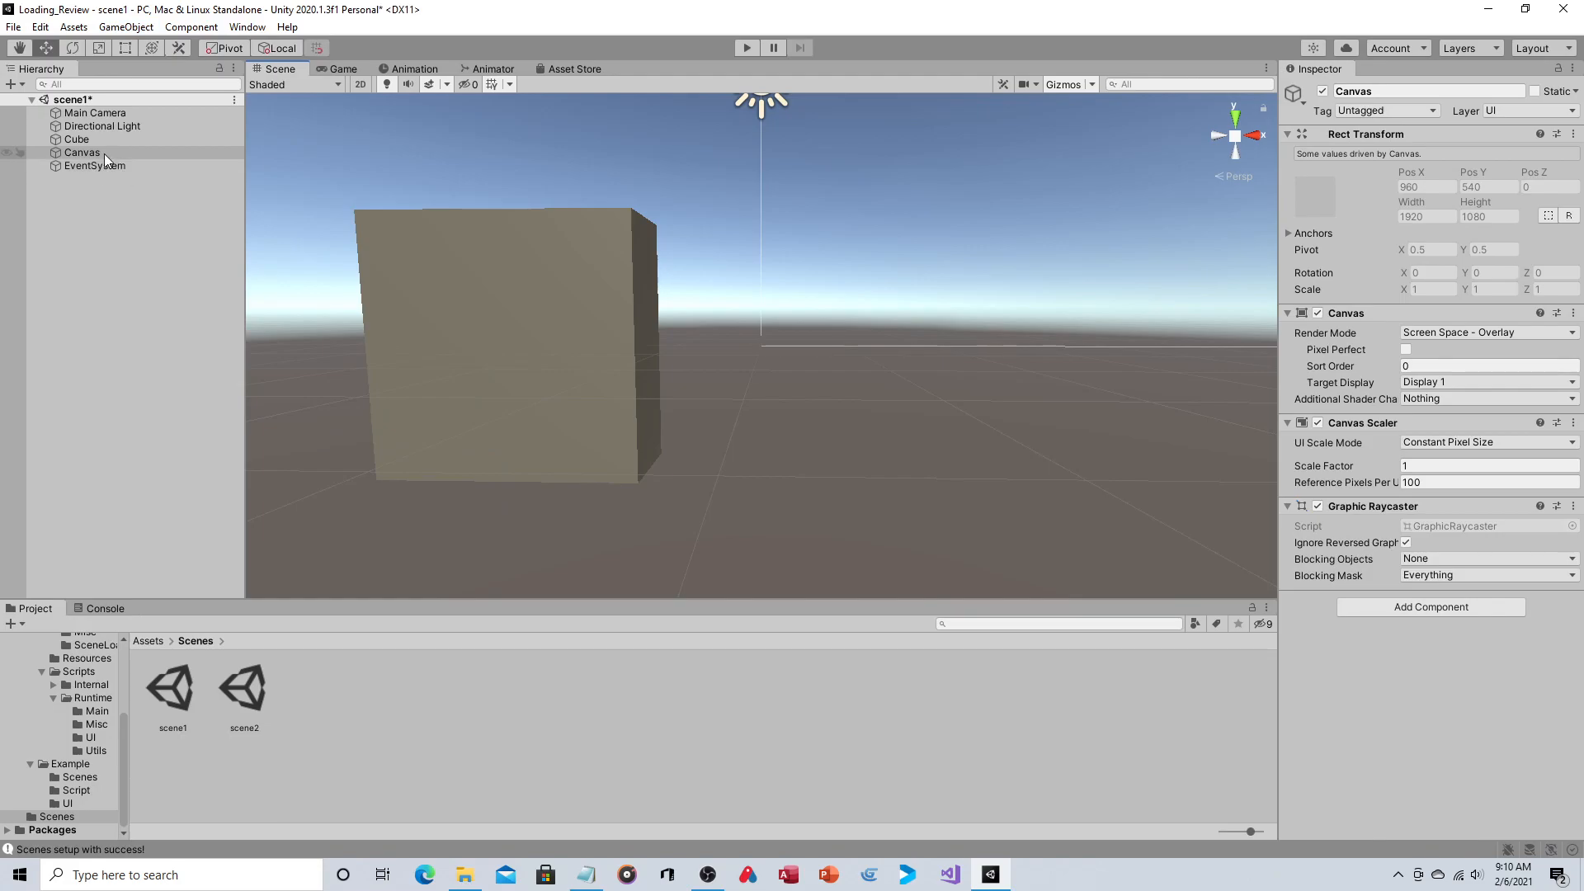
click(81, 153)
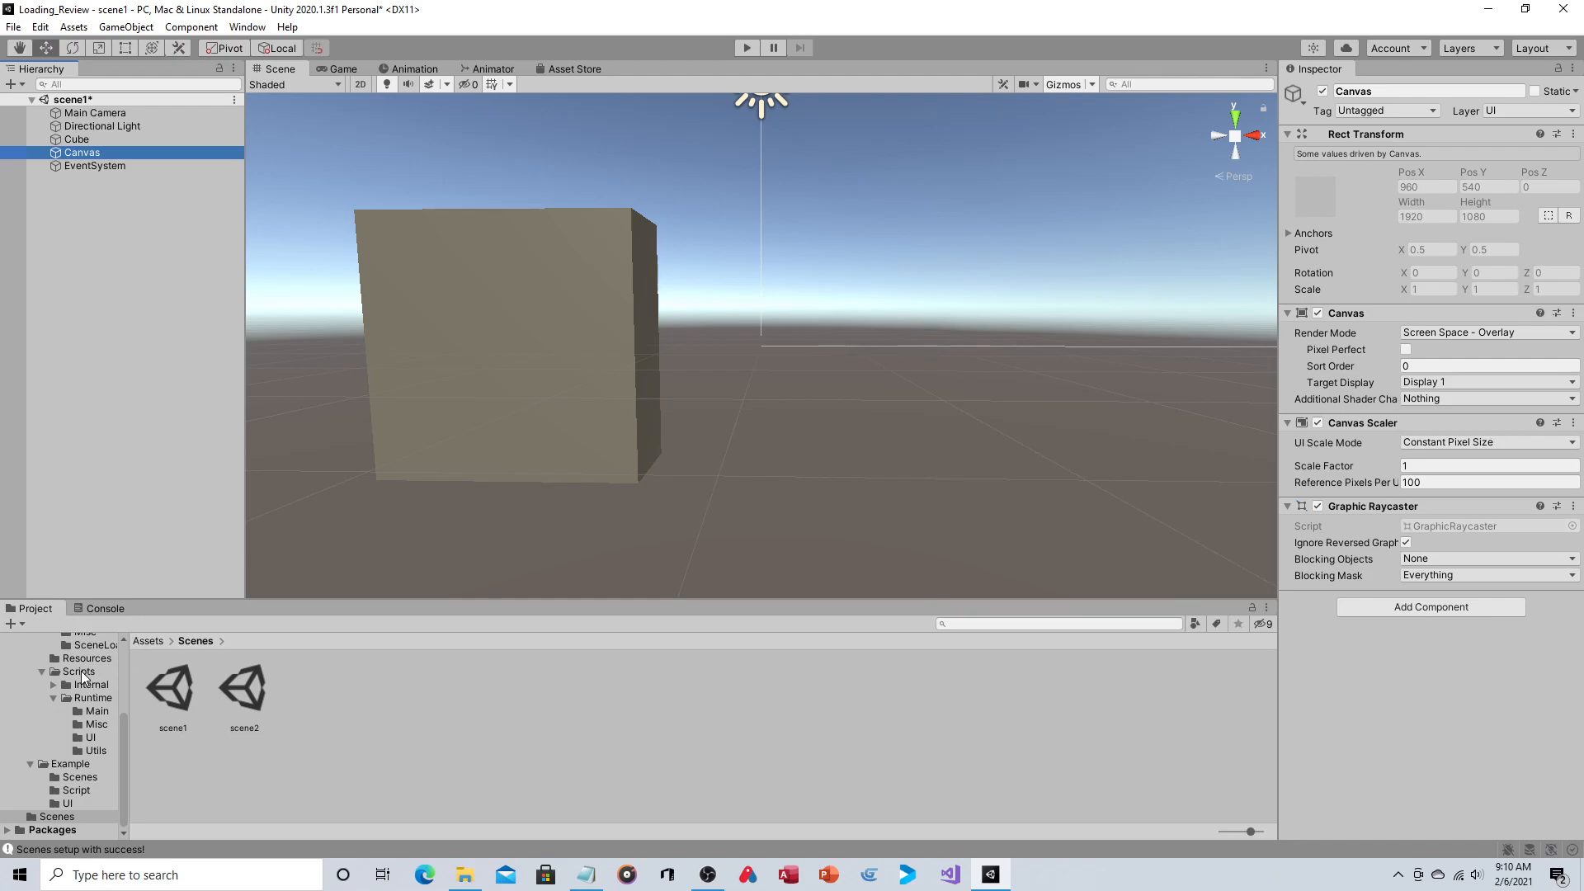
scroll(up, 3)
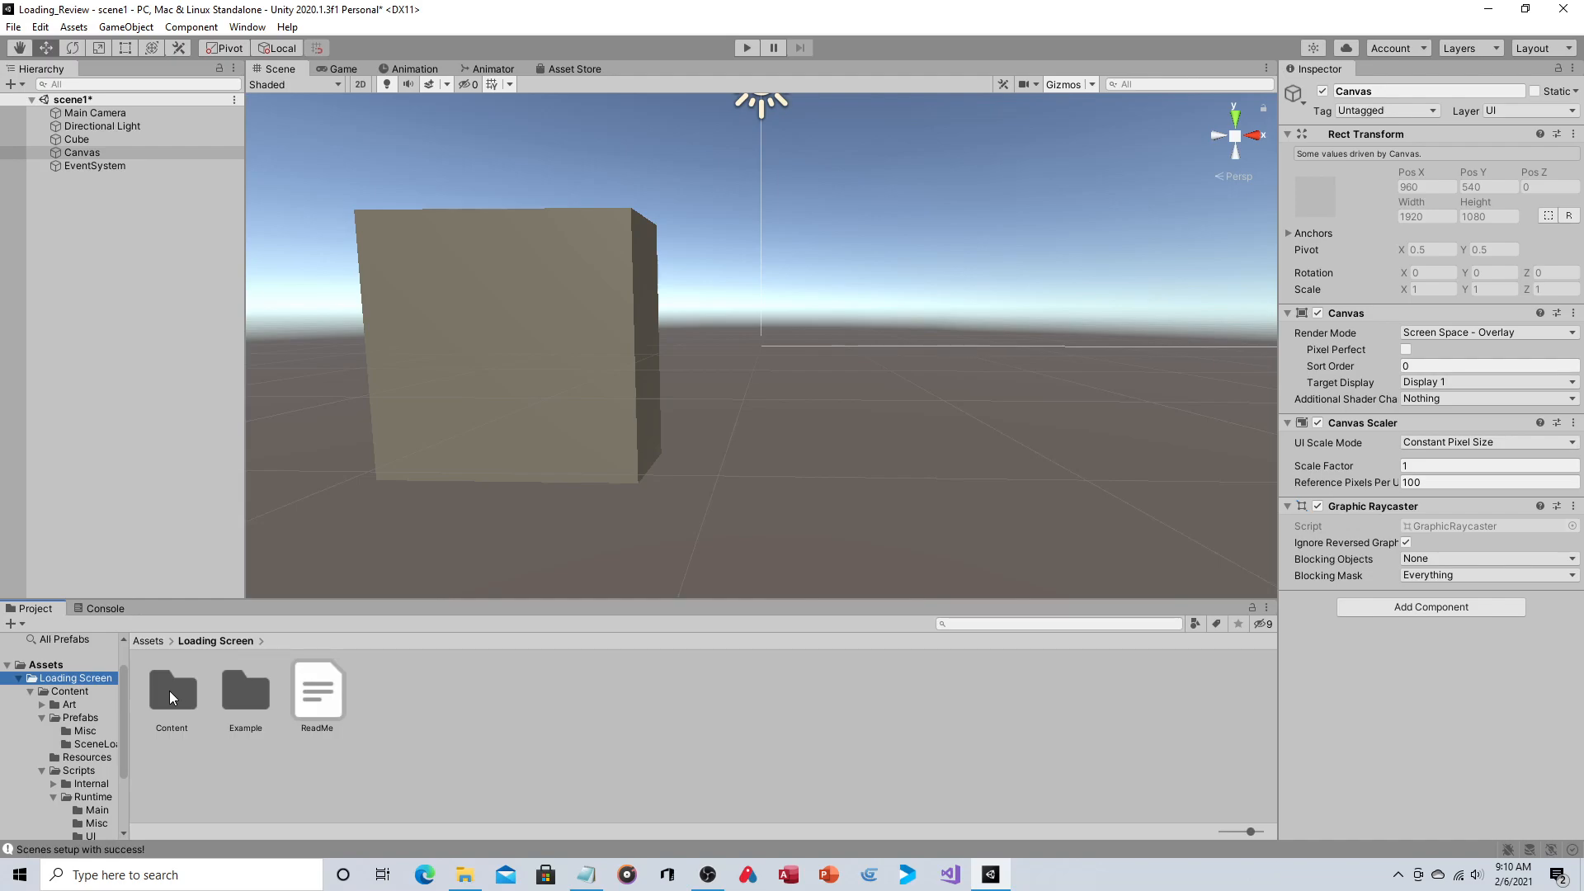
Open Content > Prefabs > SceneLoaders and place SceneLoader 7 under Canvas
double_click(171, 692)
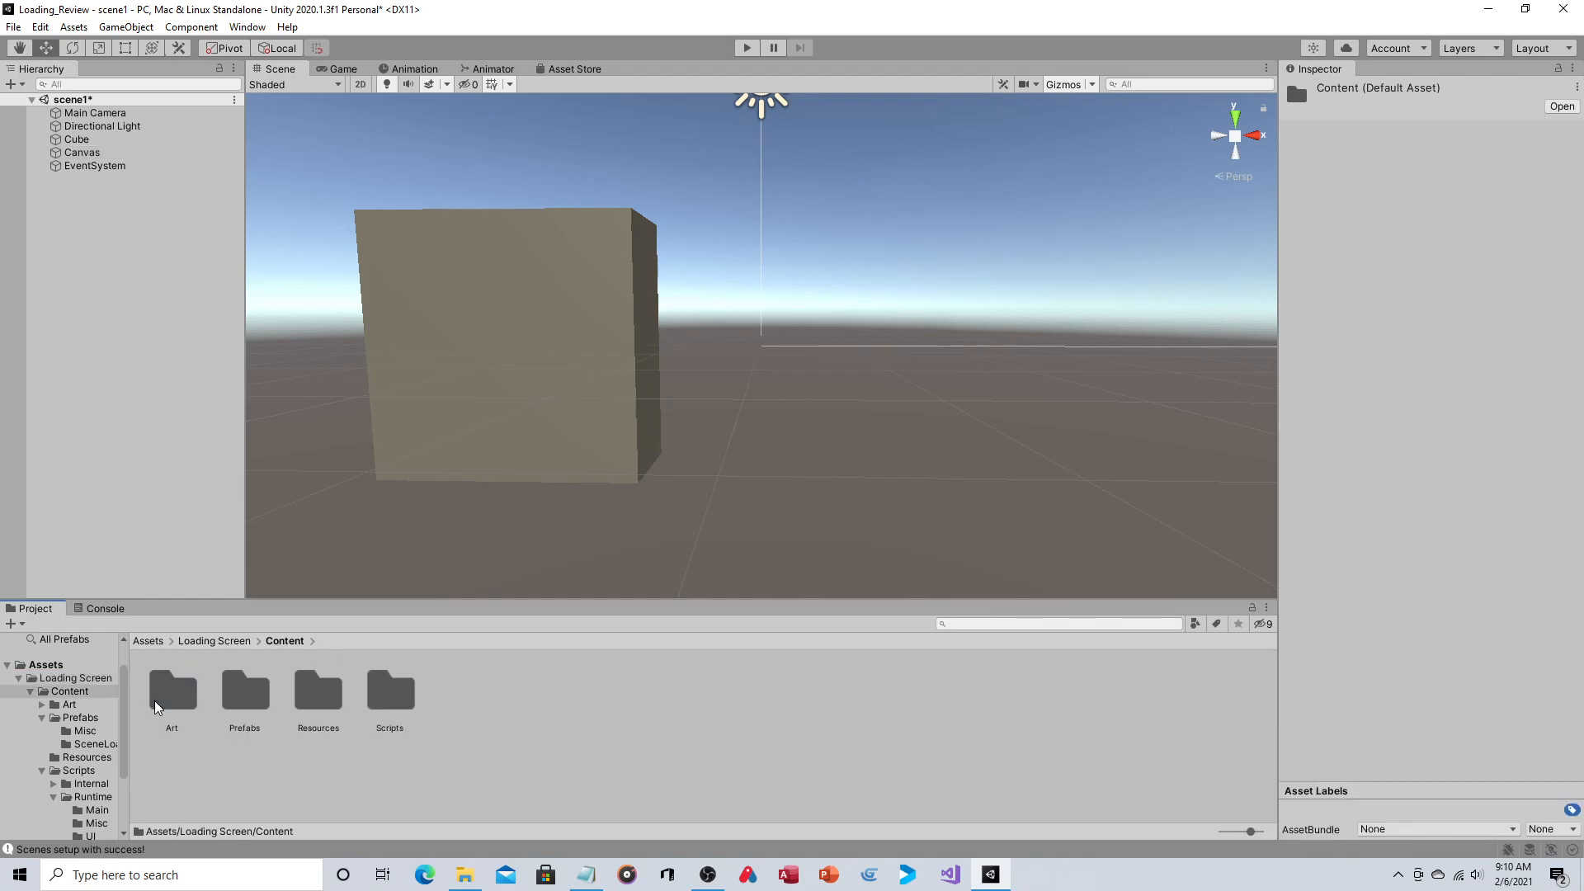
double_click(244, 692)
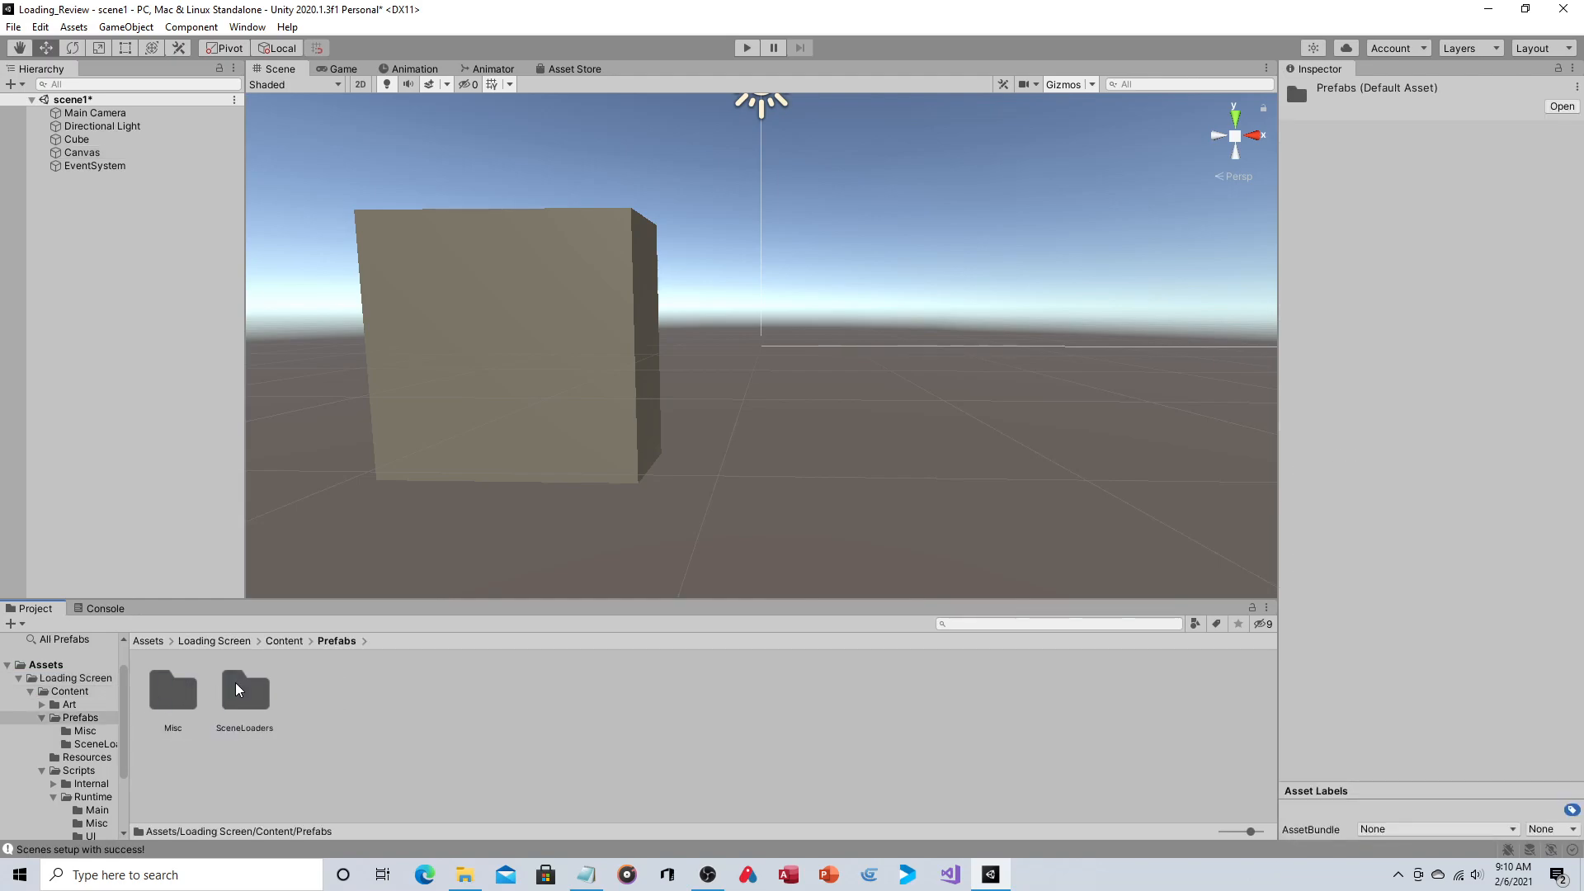
double_click(244, 689)
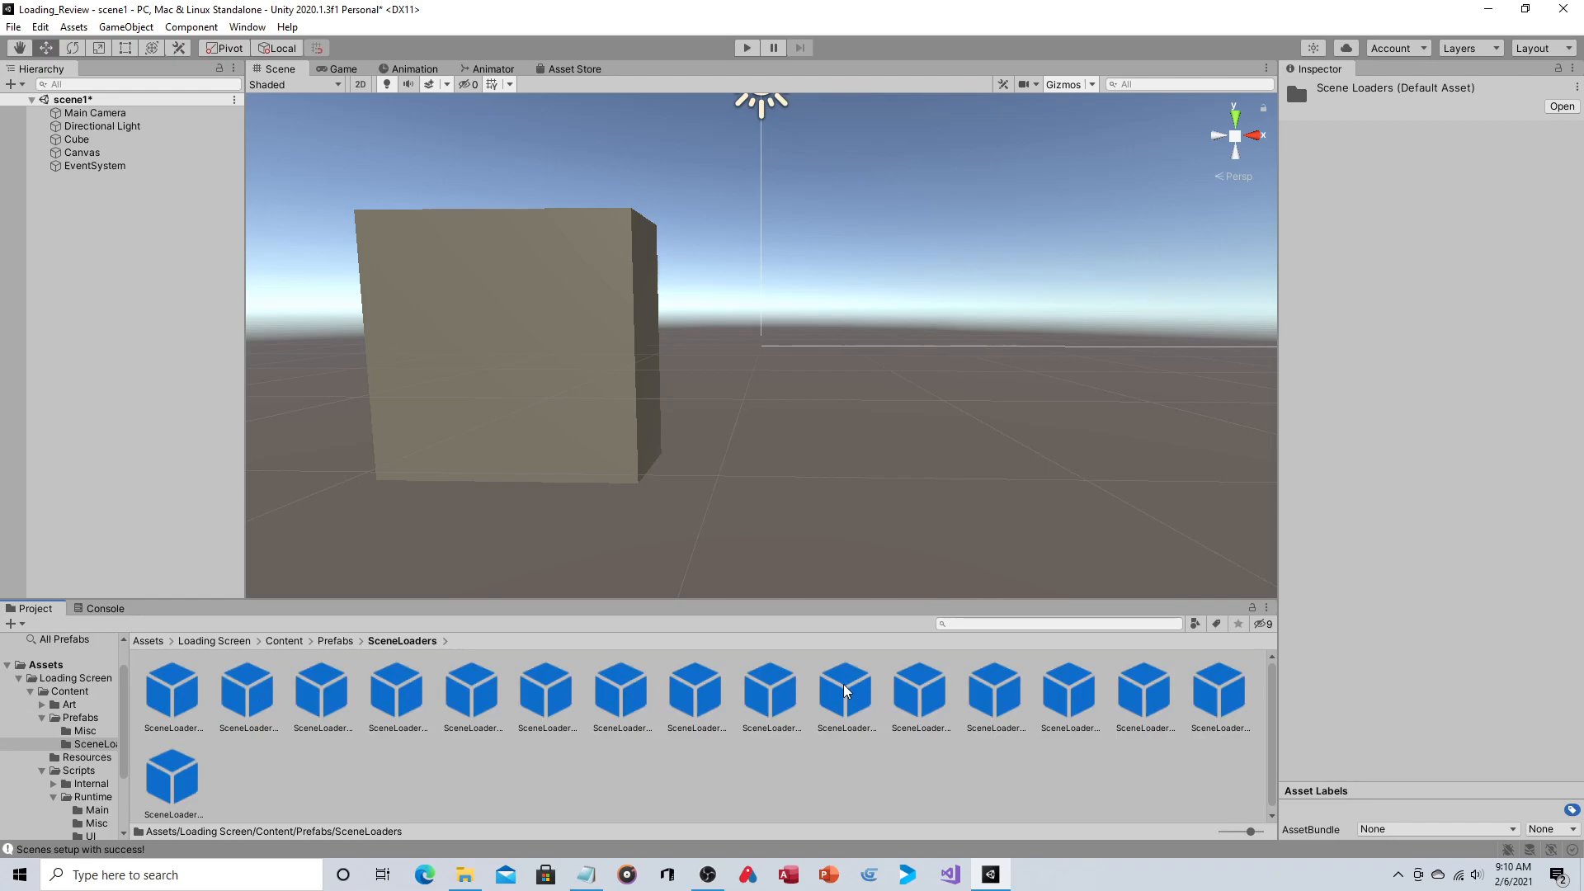
mouse_move(627, 682)
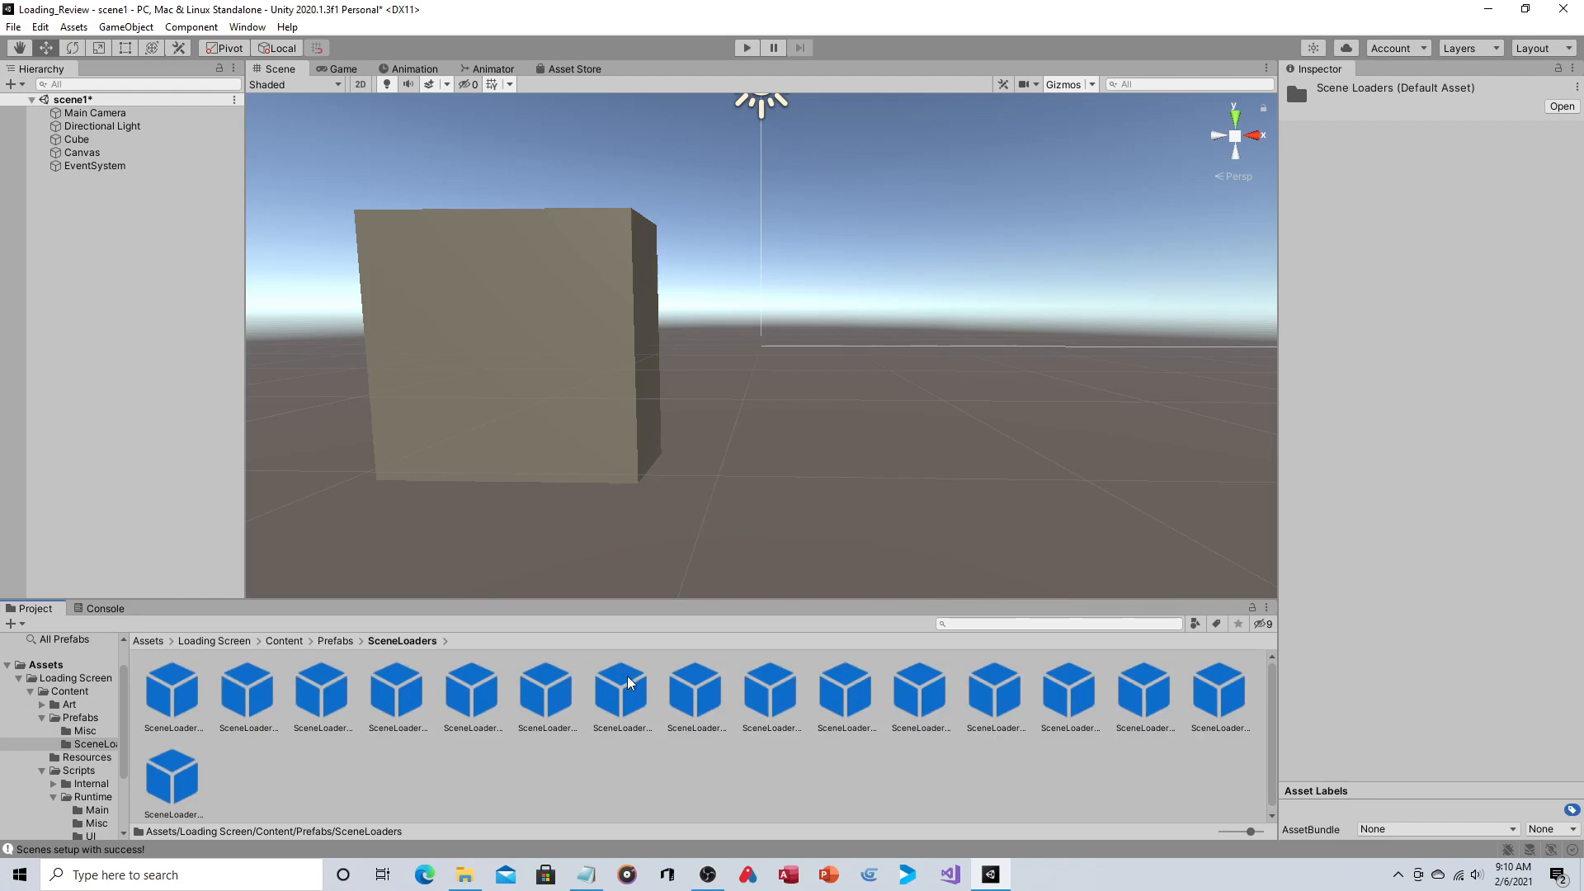
click(621, 692)
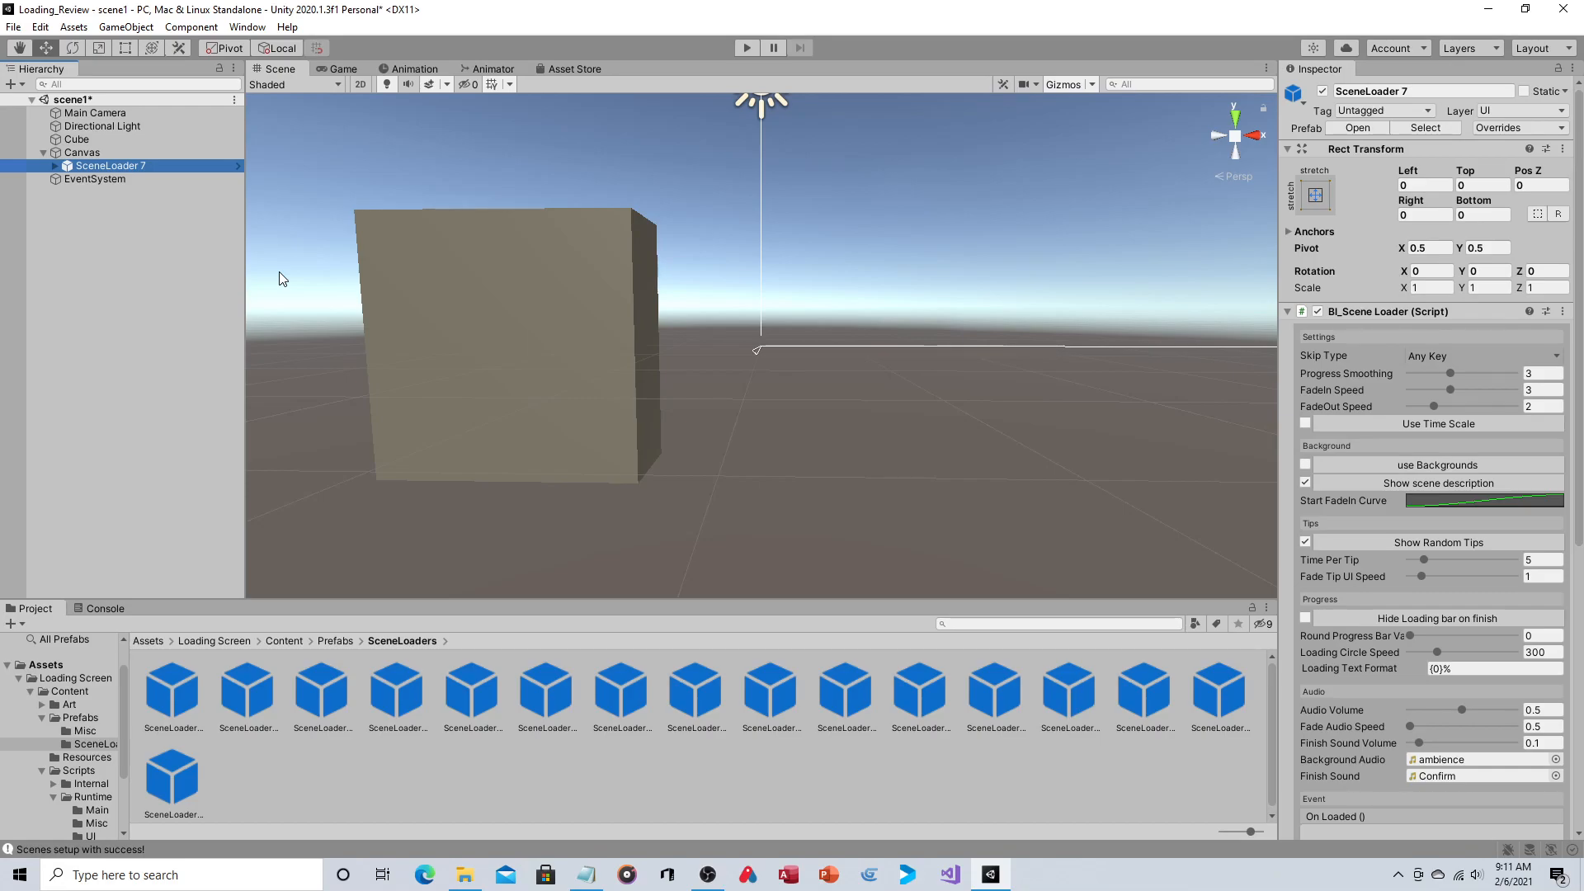
mouse_move(233, 216)
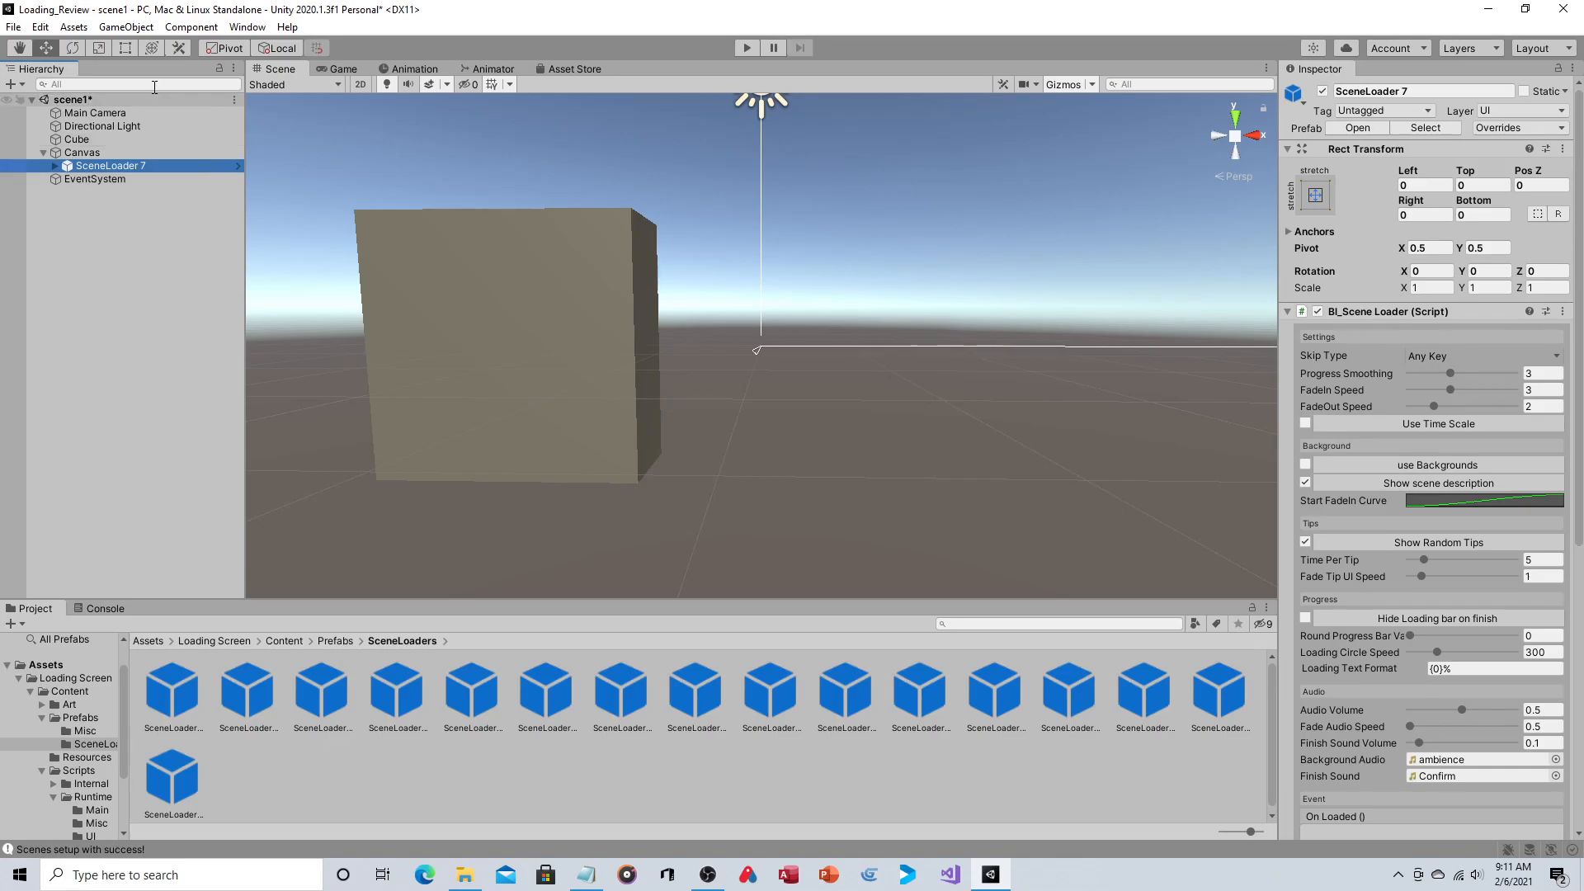
Create a UI Button under Canvas and change its Text child's label to 'New Game'
click(125, 27)
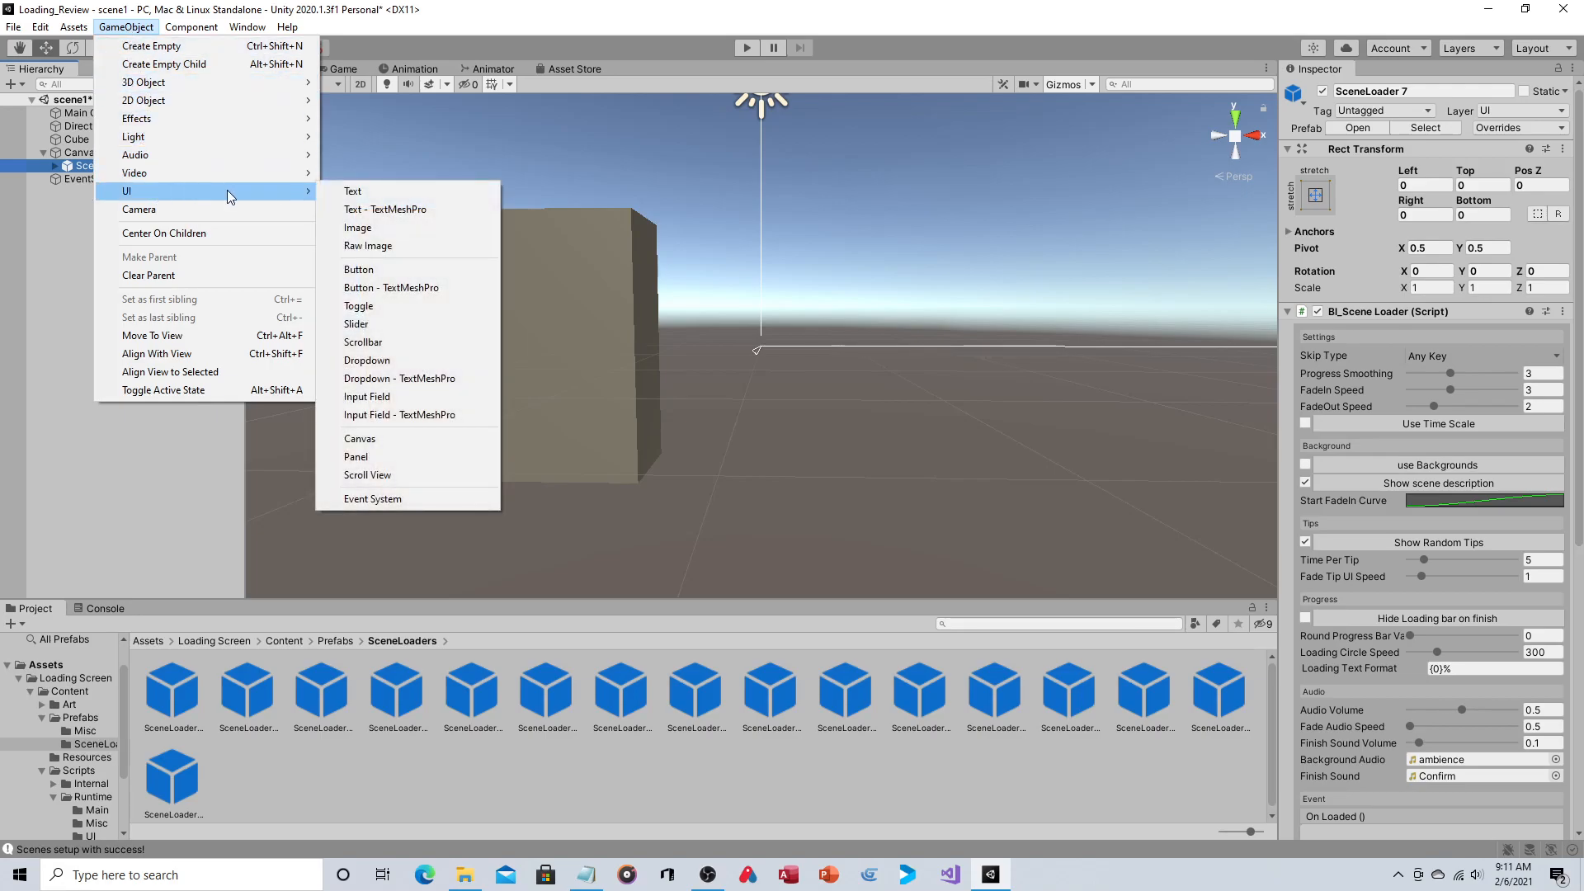
click(359, 268)
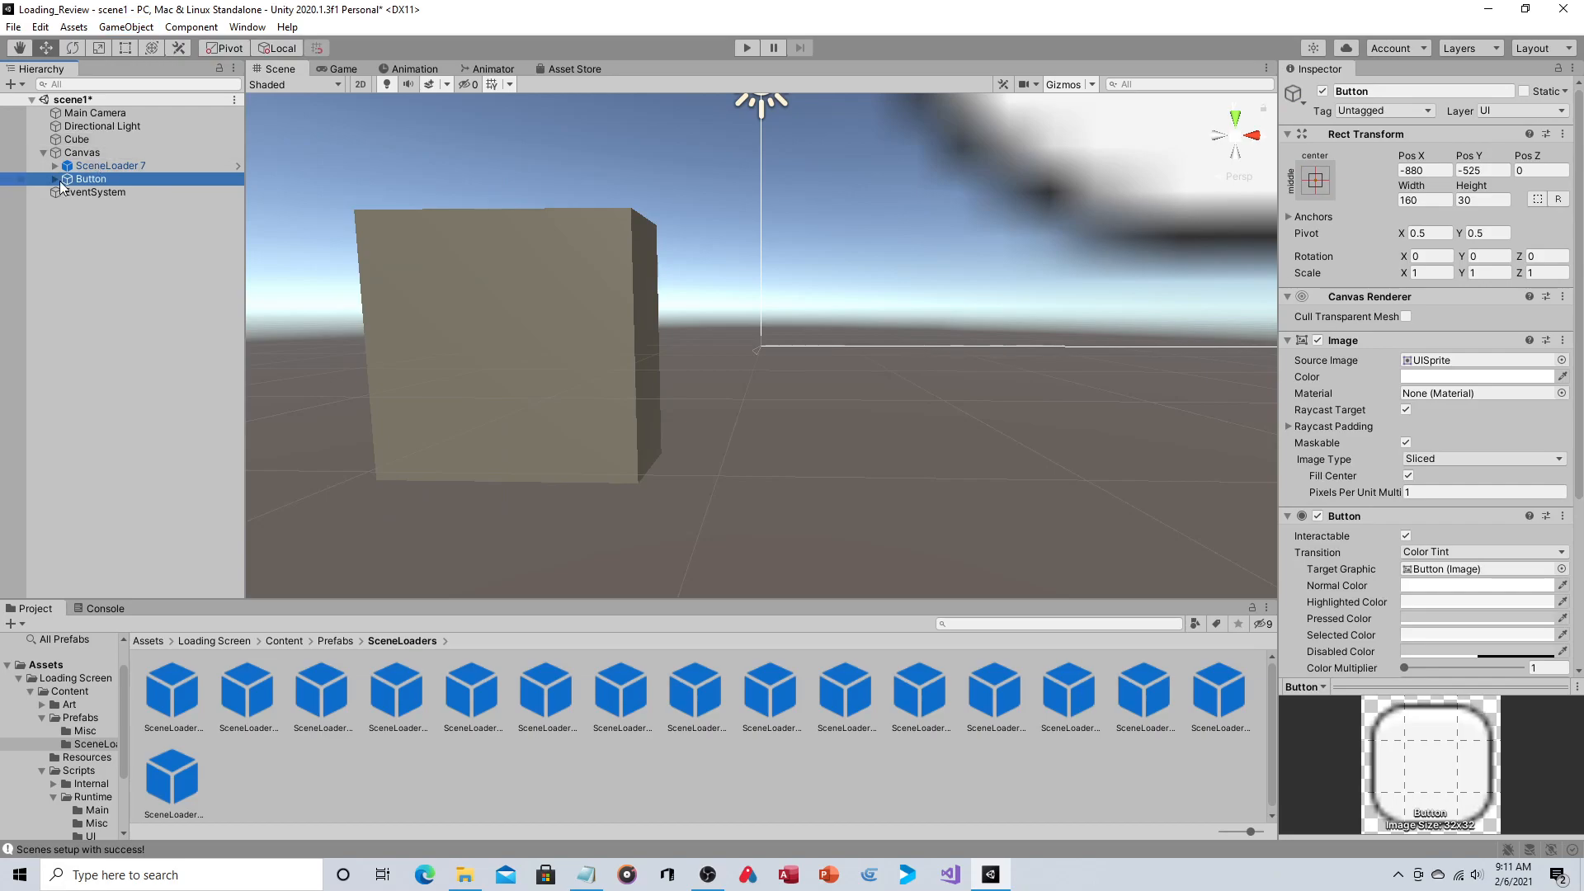
click(54, 179)
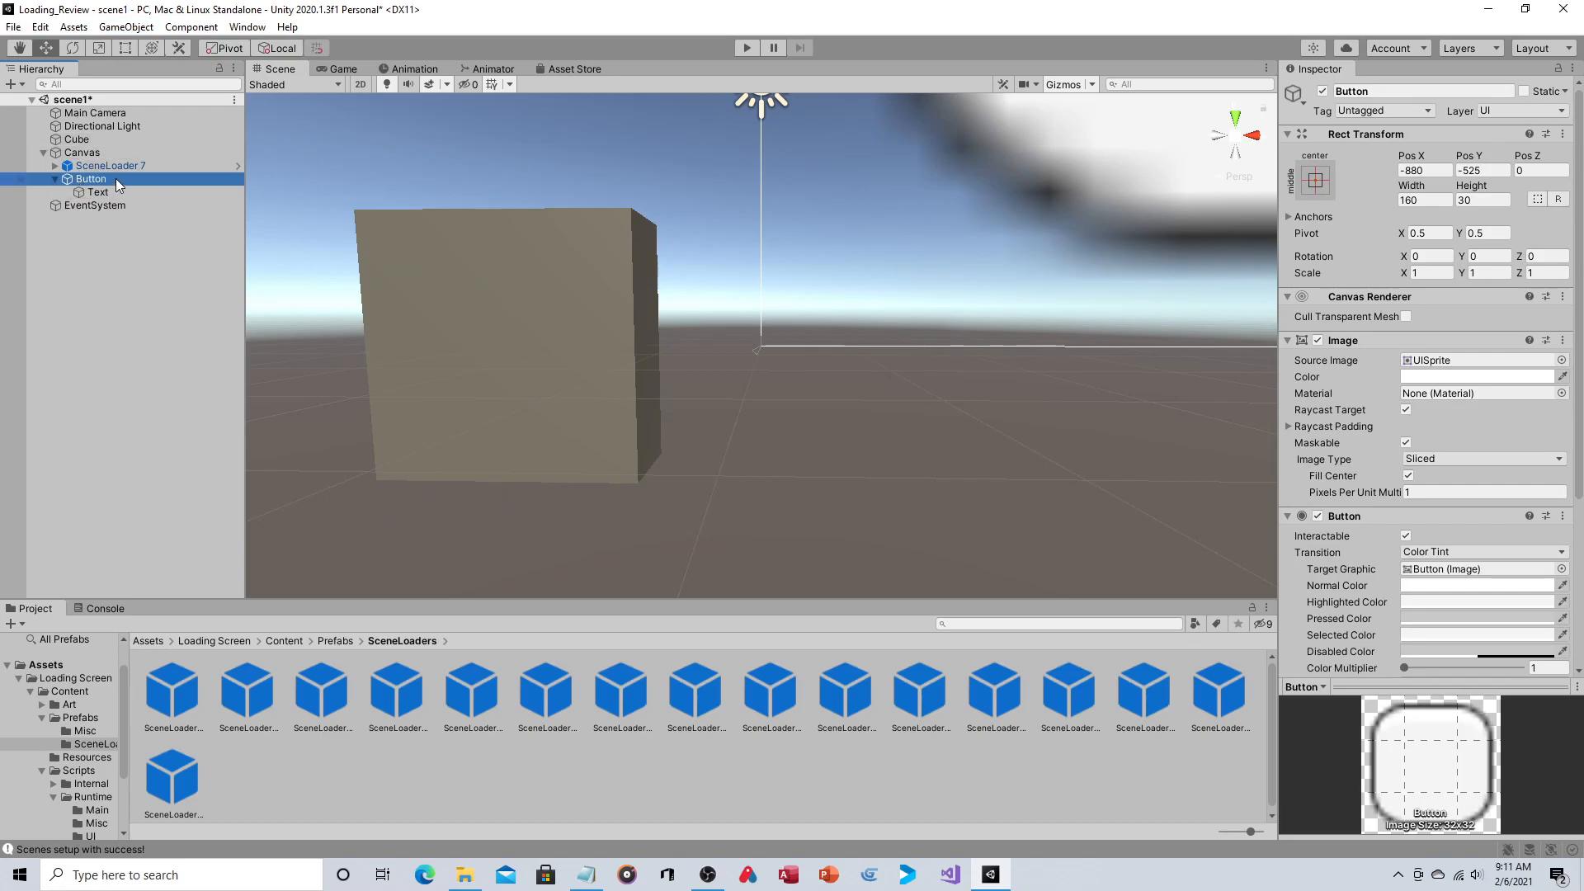
click(98, 193)
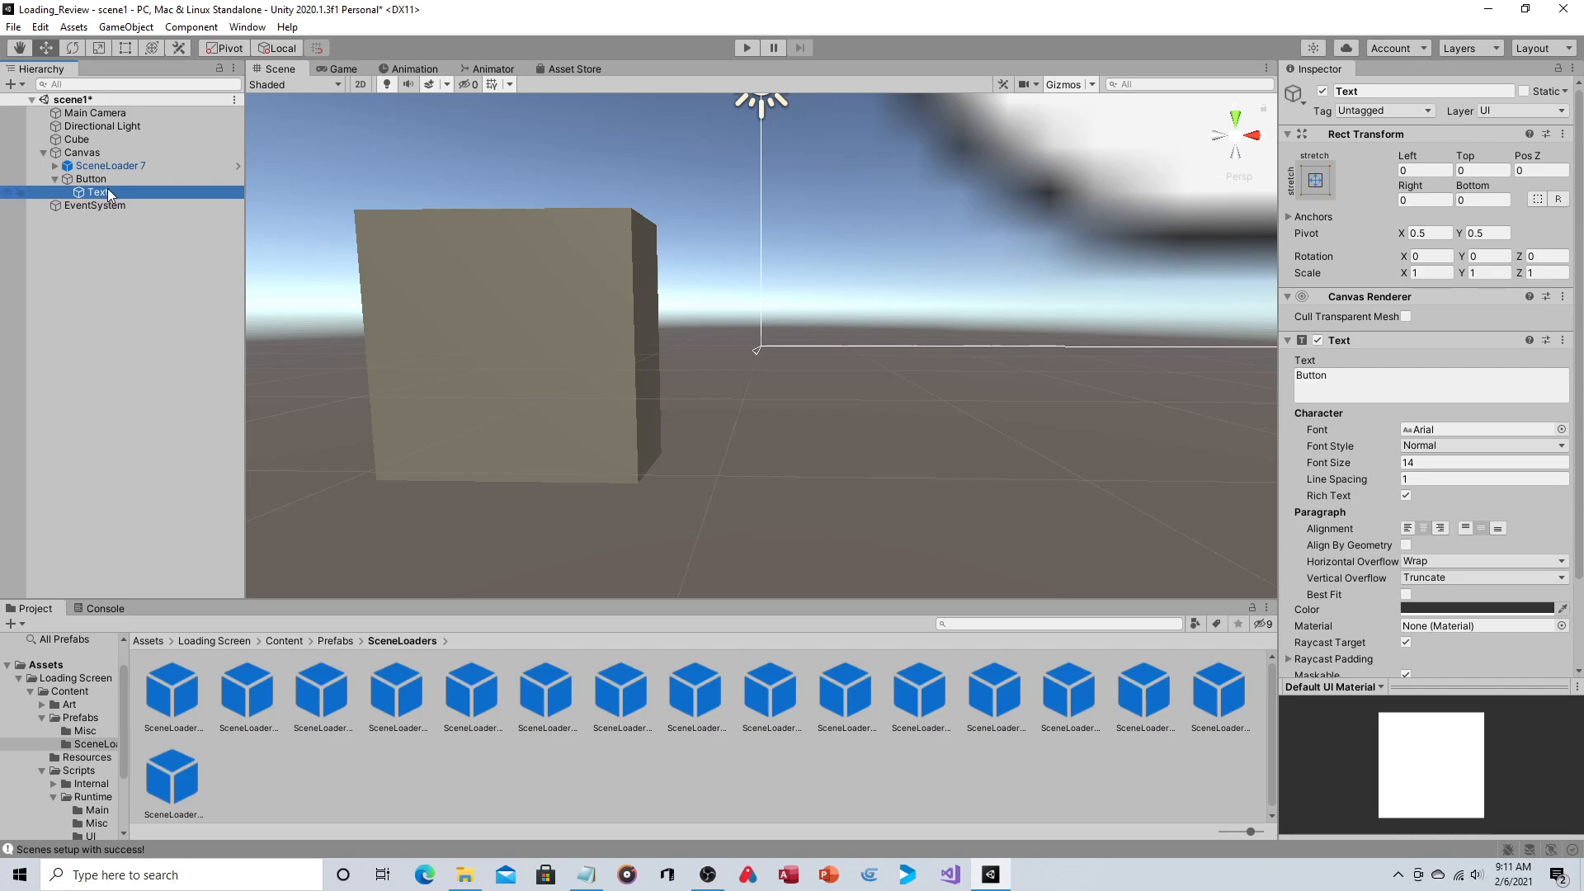
mouse_move(104, 193)
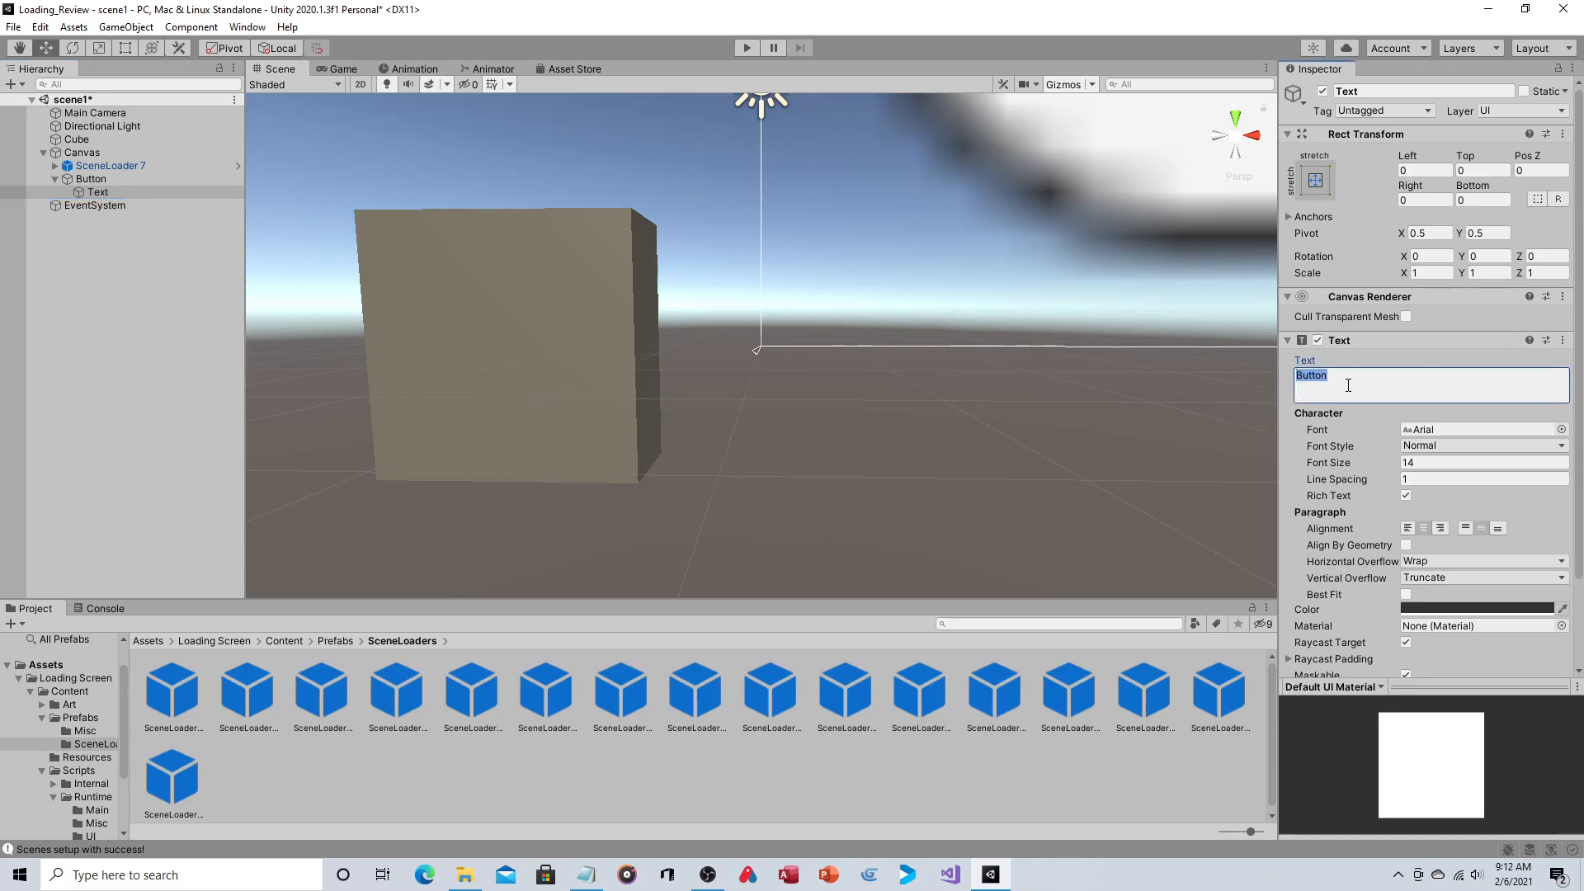
text(New G)
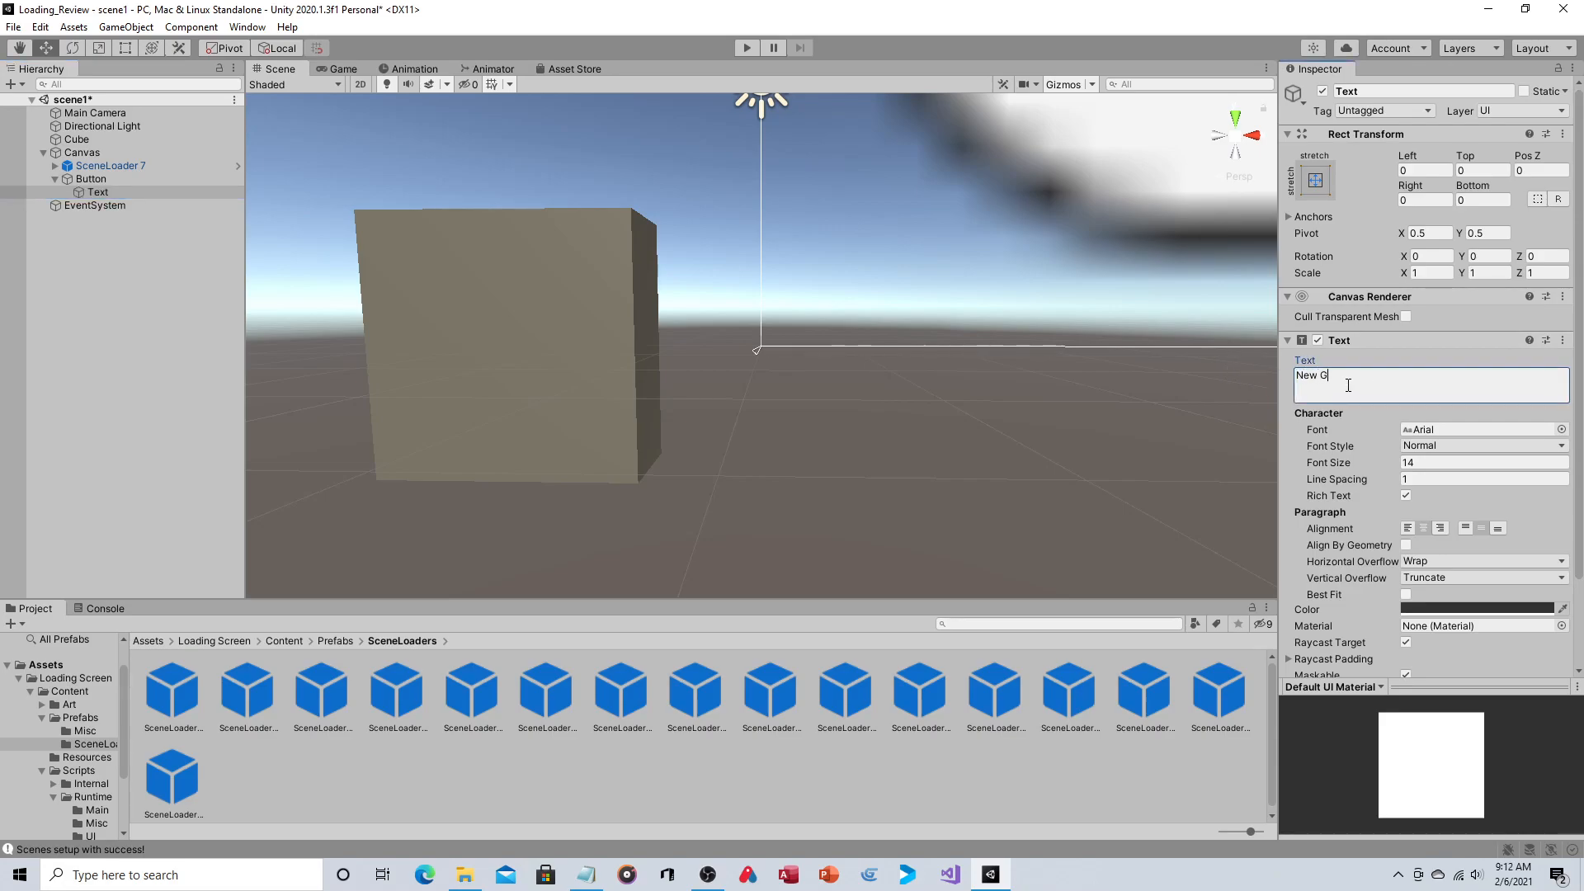
text(ame)
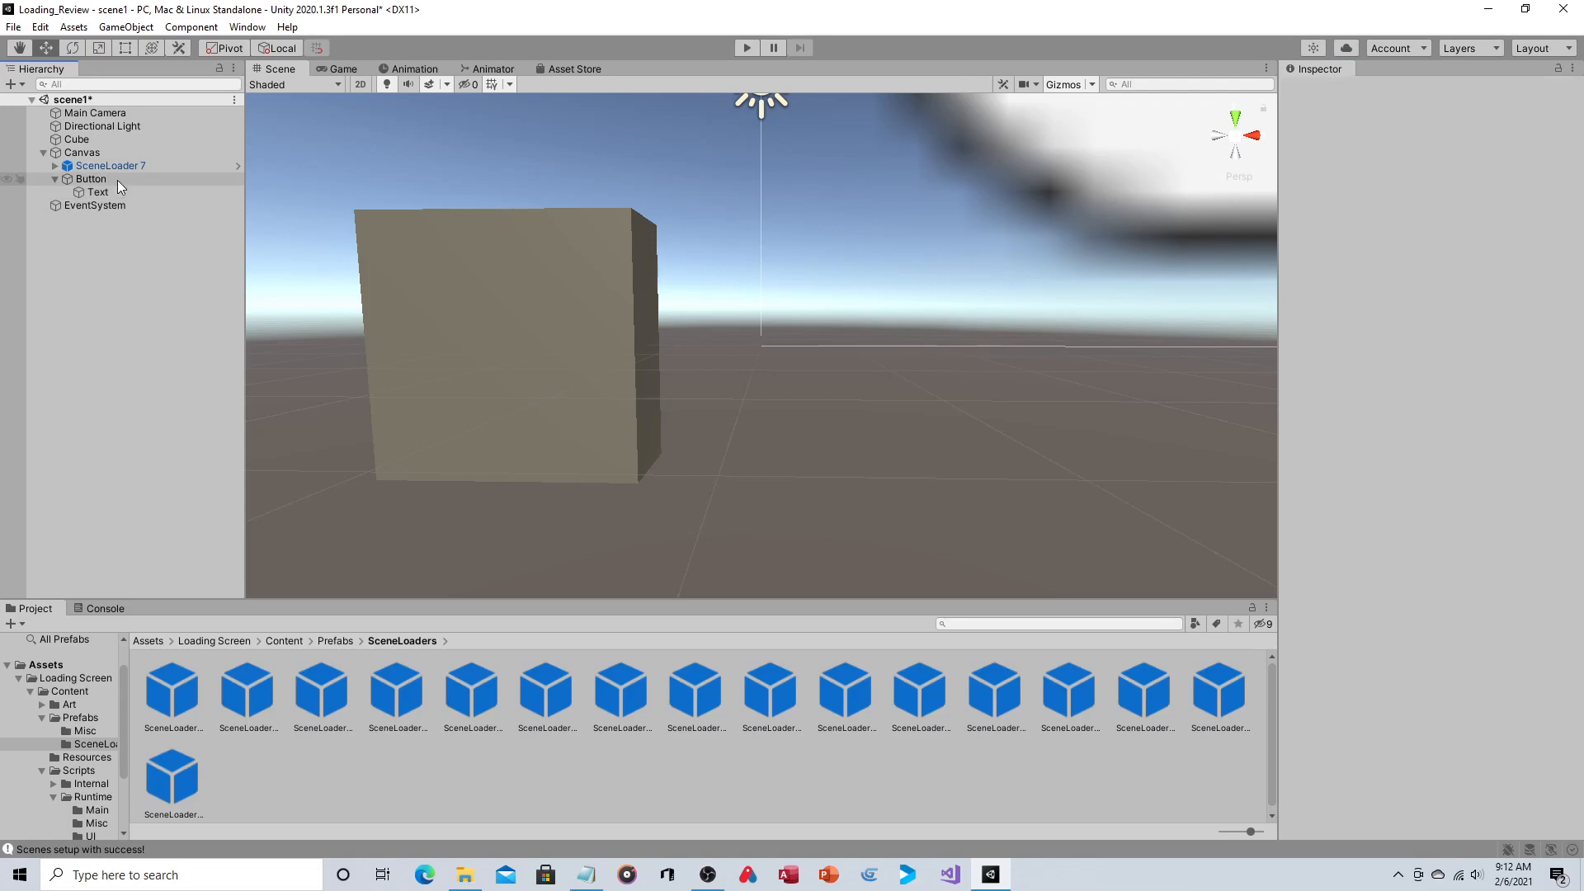
Select the New Game Button and add an On Click () entry in the Inspector
click(90, 179)
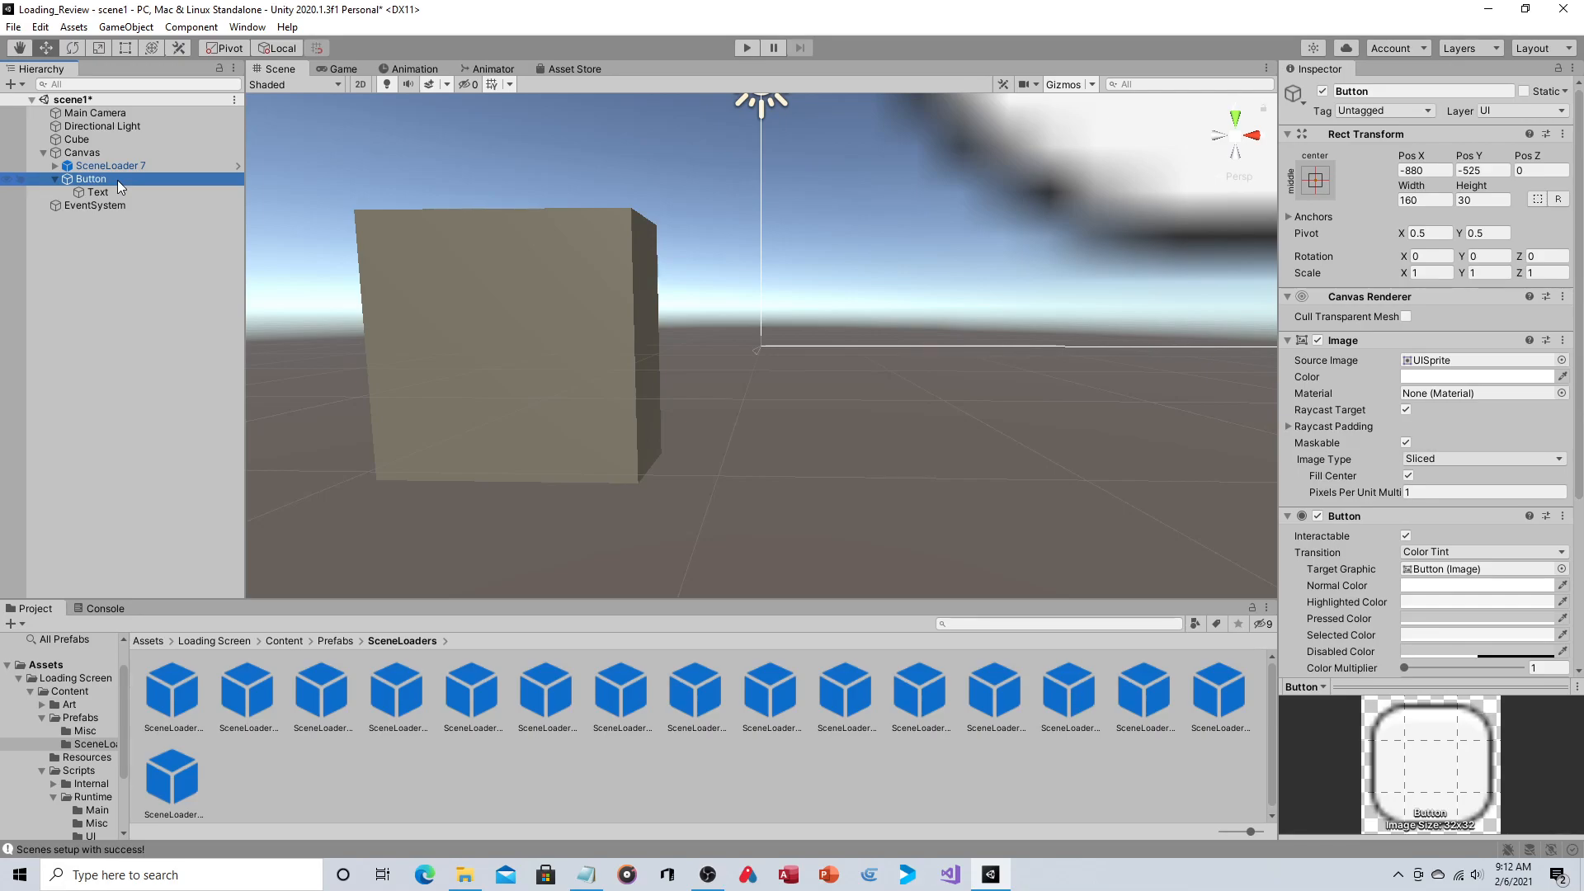
scroll(down, 3)
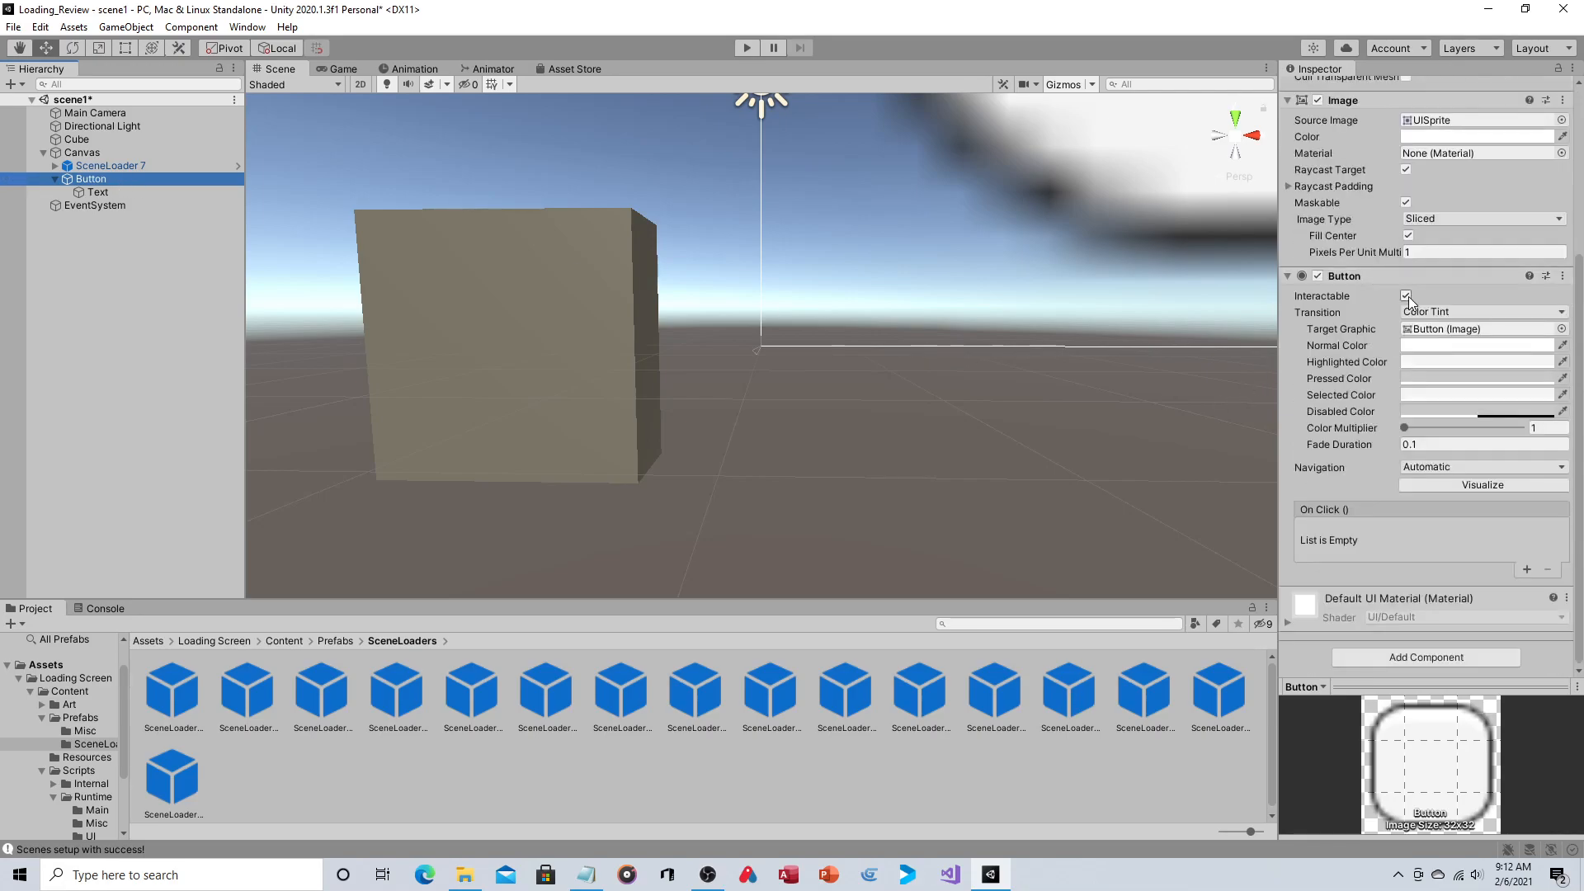
click(1405, 295)
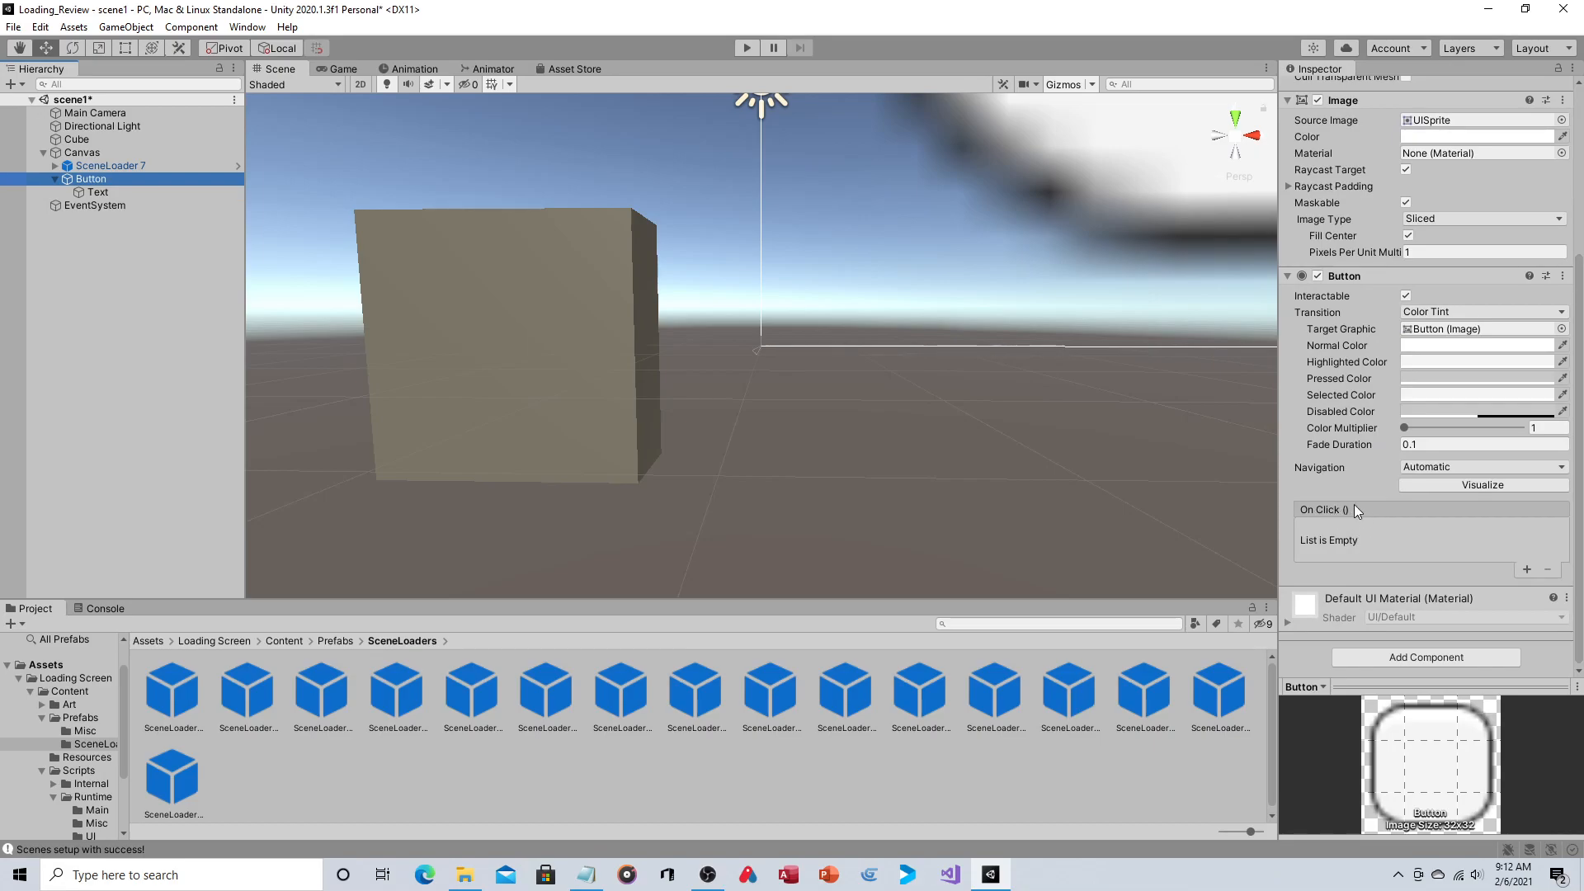
click(1527, 570)
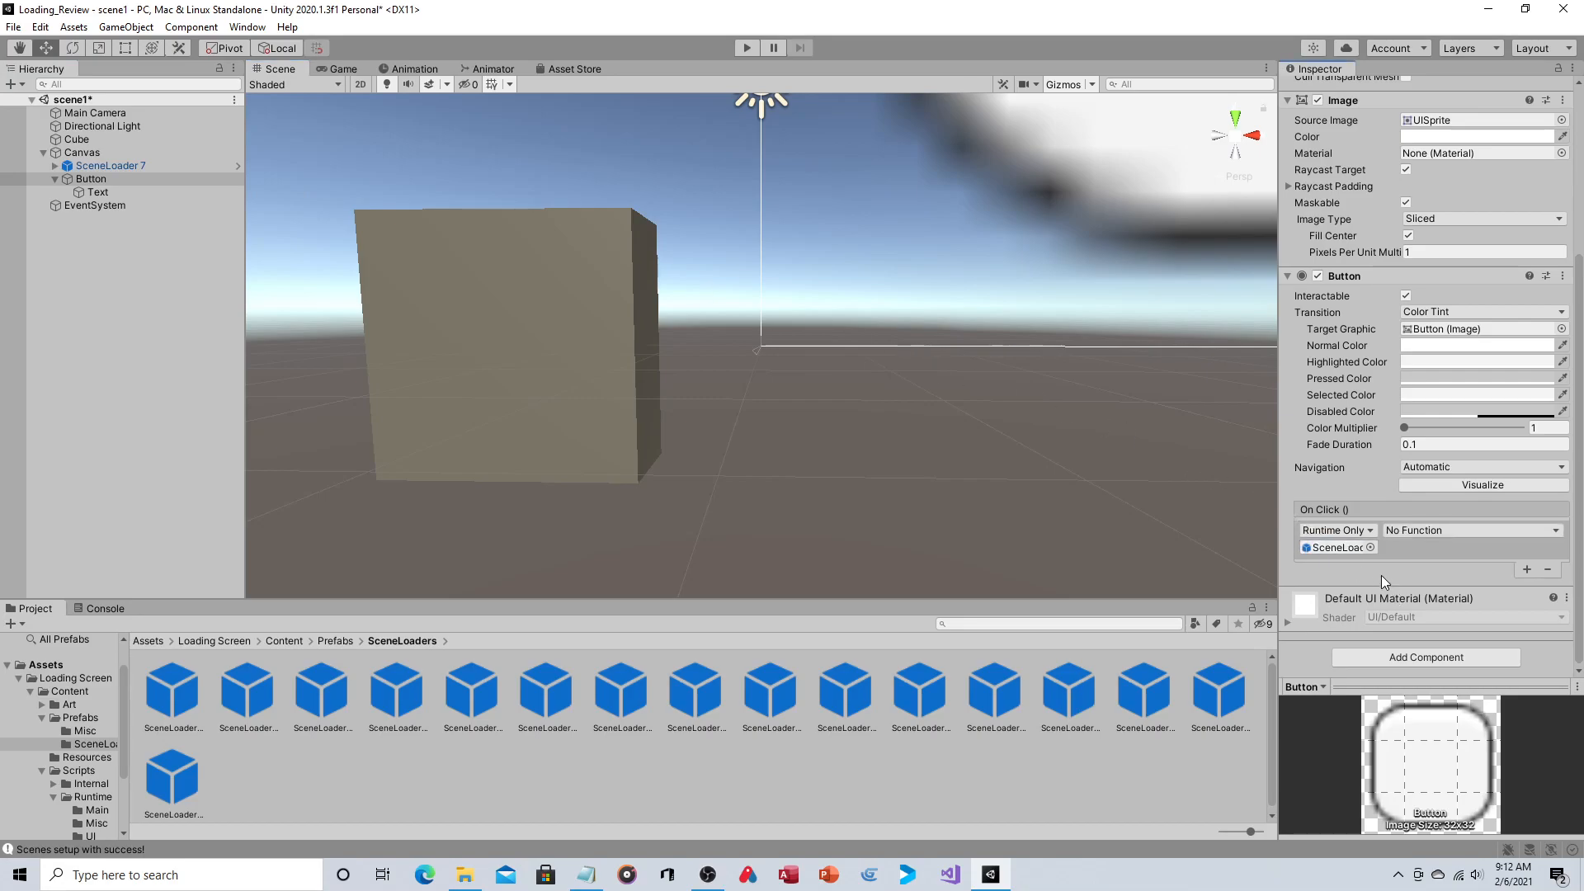
mouse_move(1404, 575)
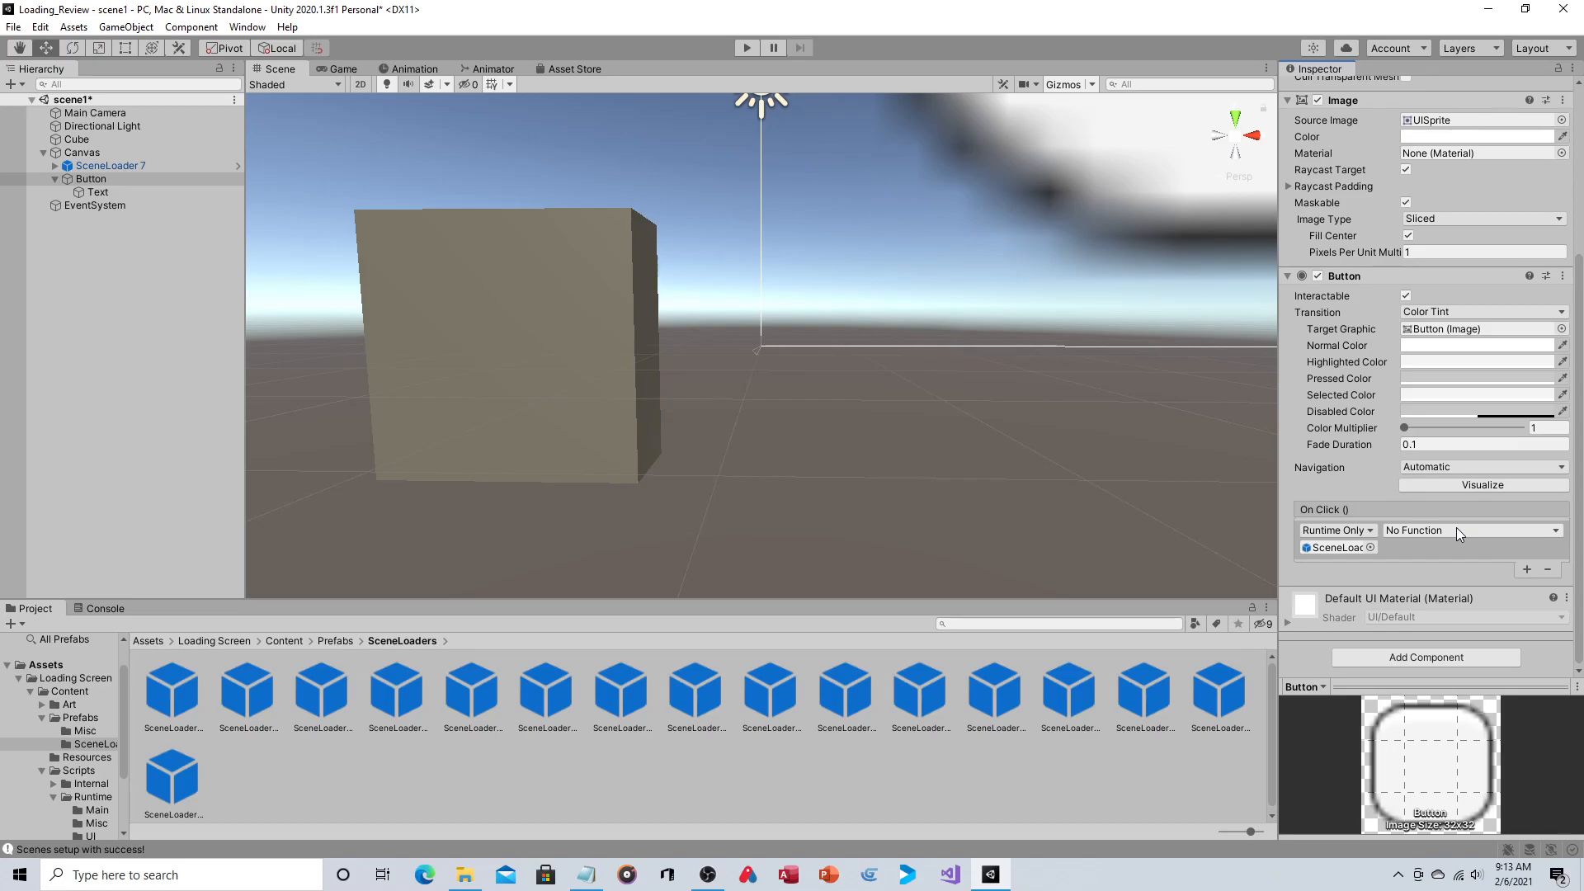
mouse_move(1443, 548)
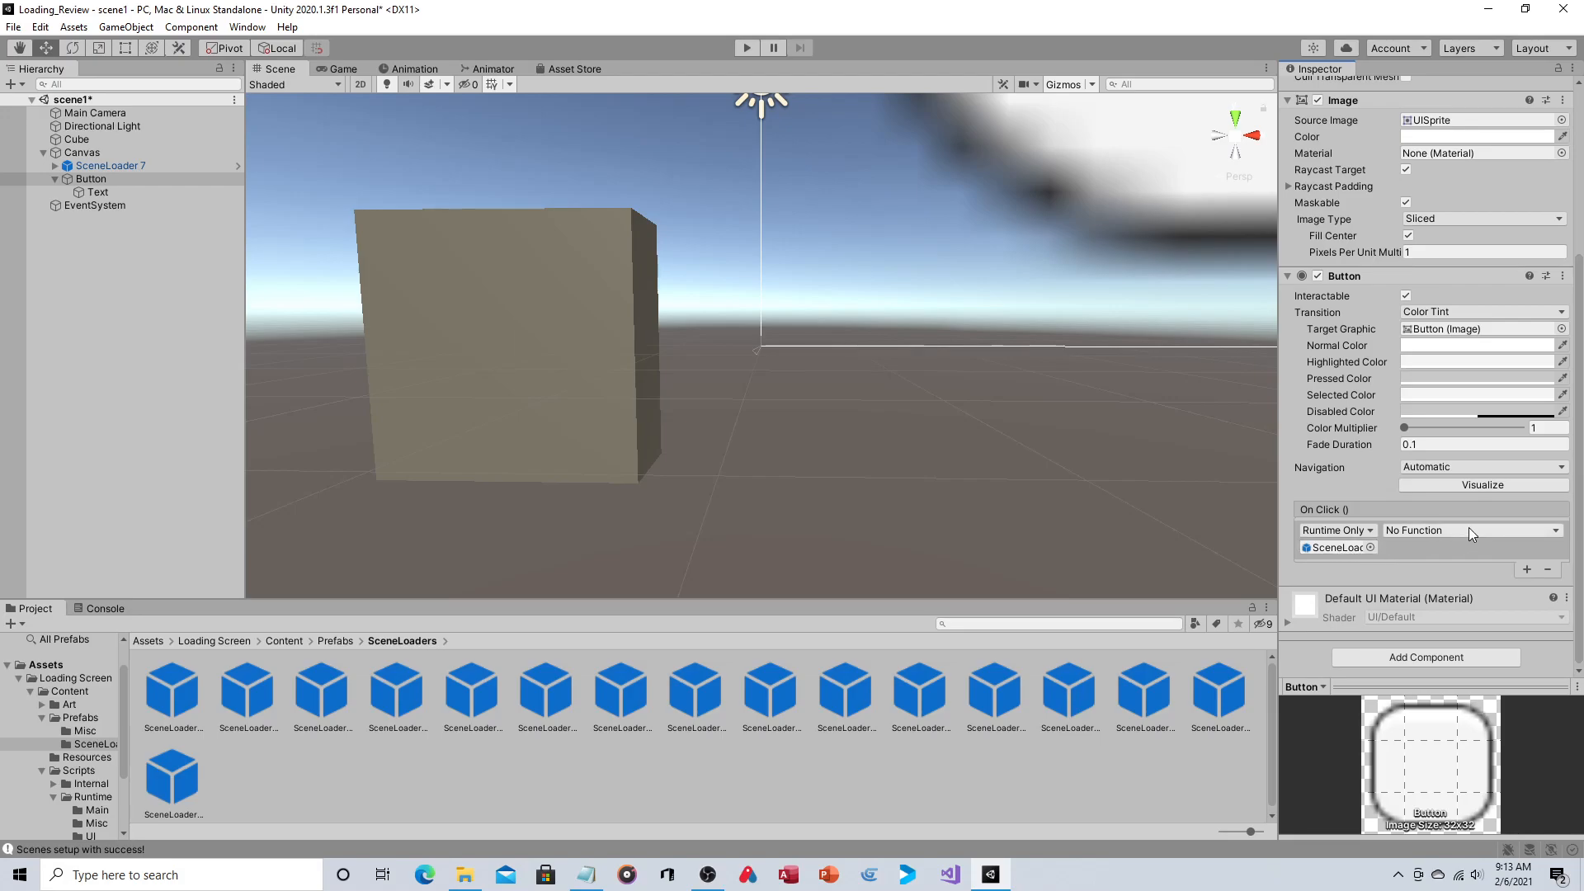
Set the New Game On Click to bl_SceneLoader.LoadLevel with argument 'scene'
click(1470, 529)
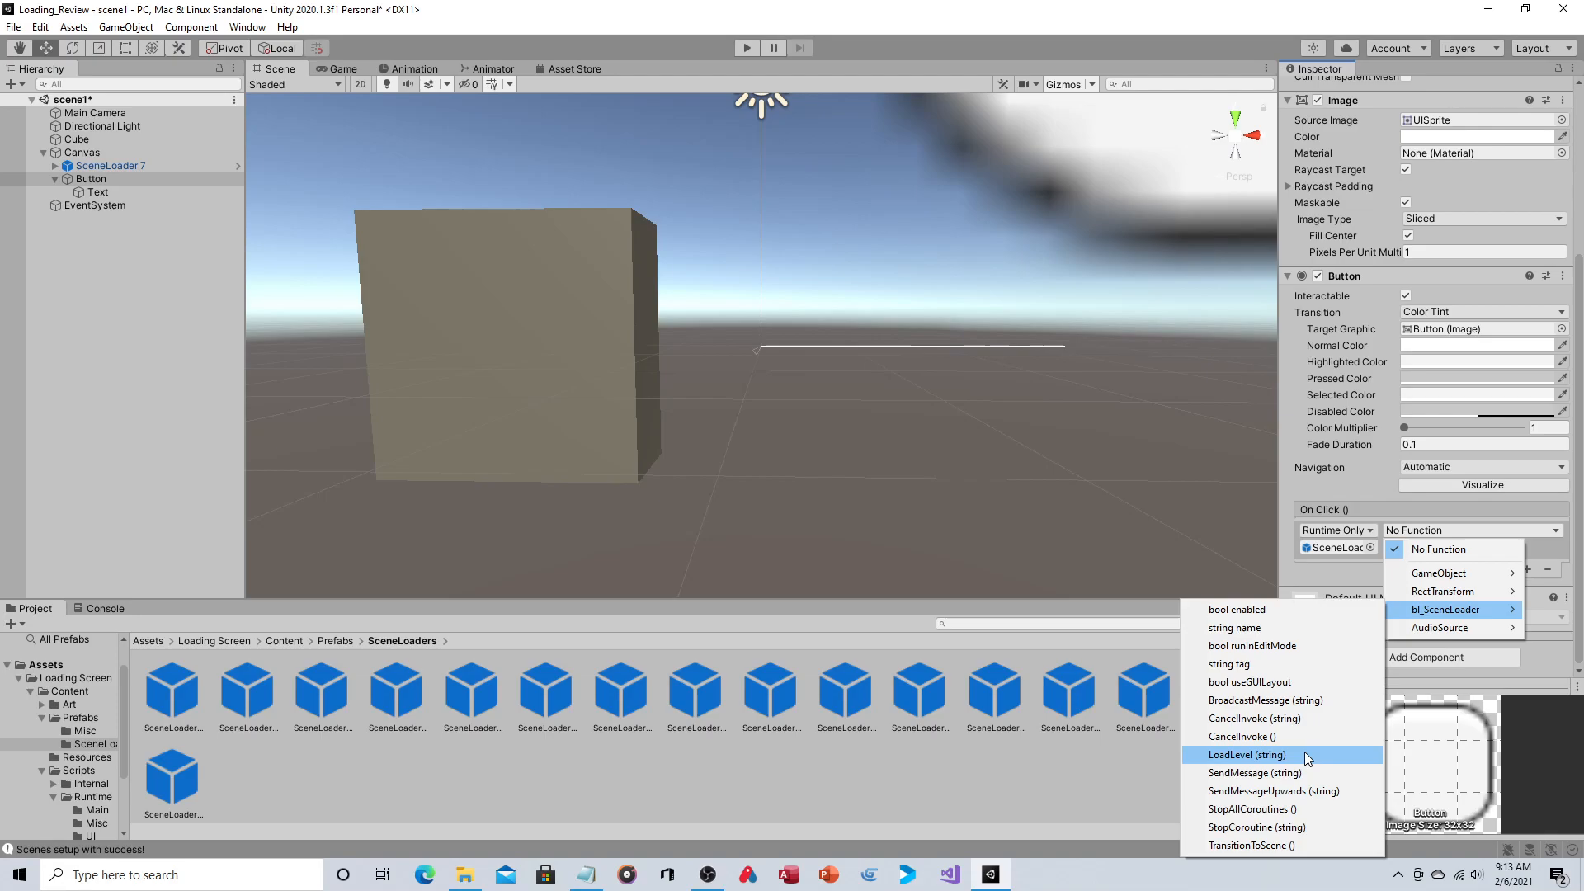
click(1243, 754)
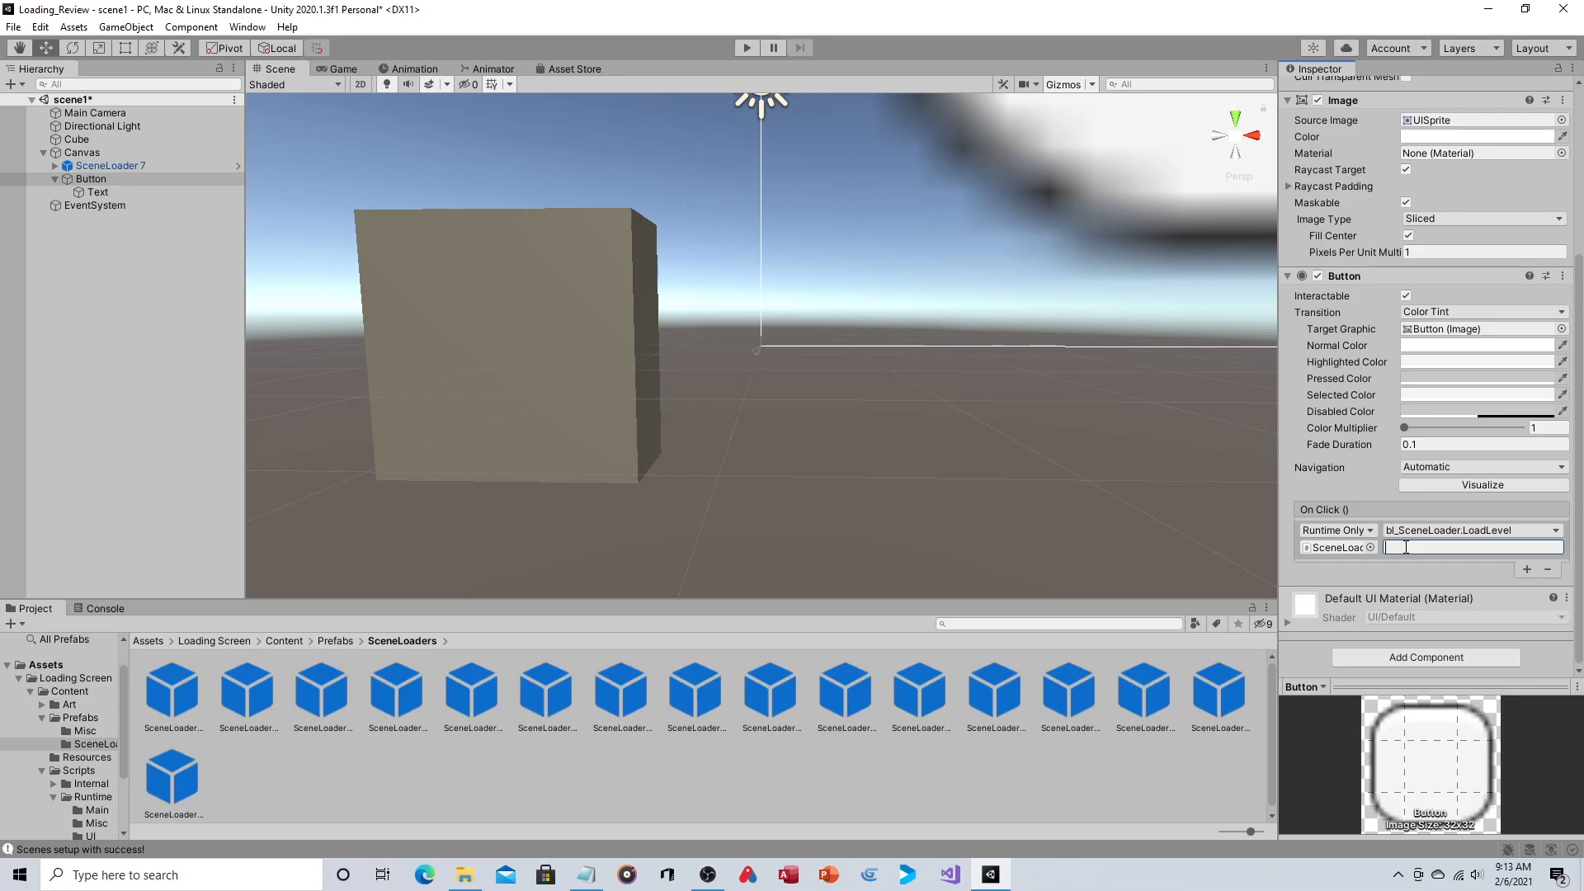
text(scene)
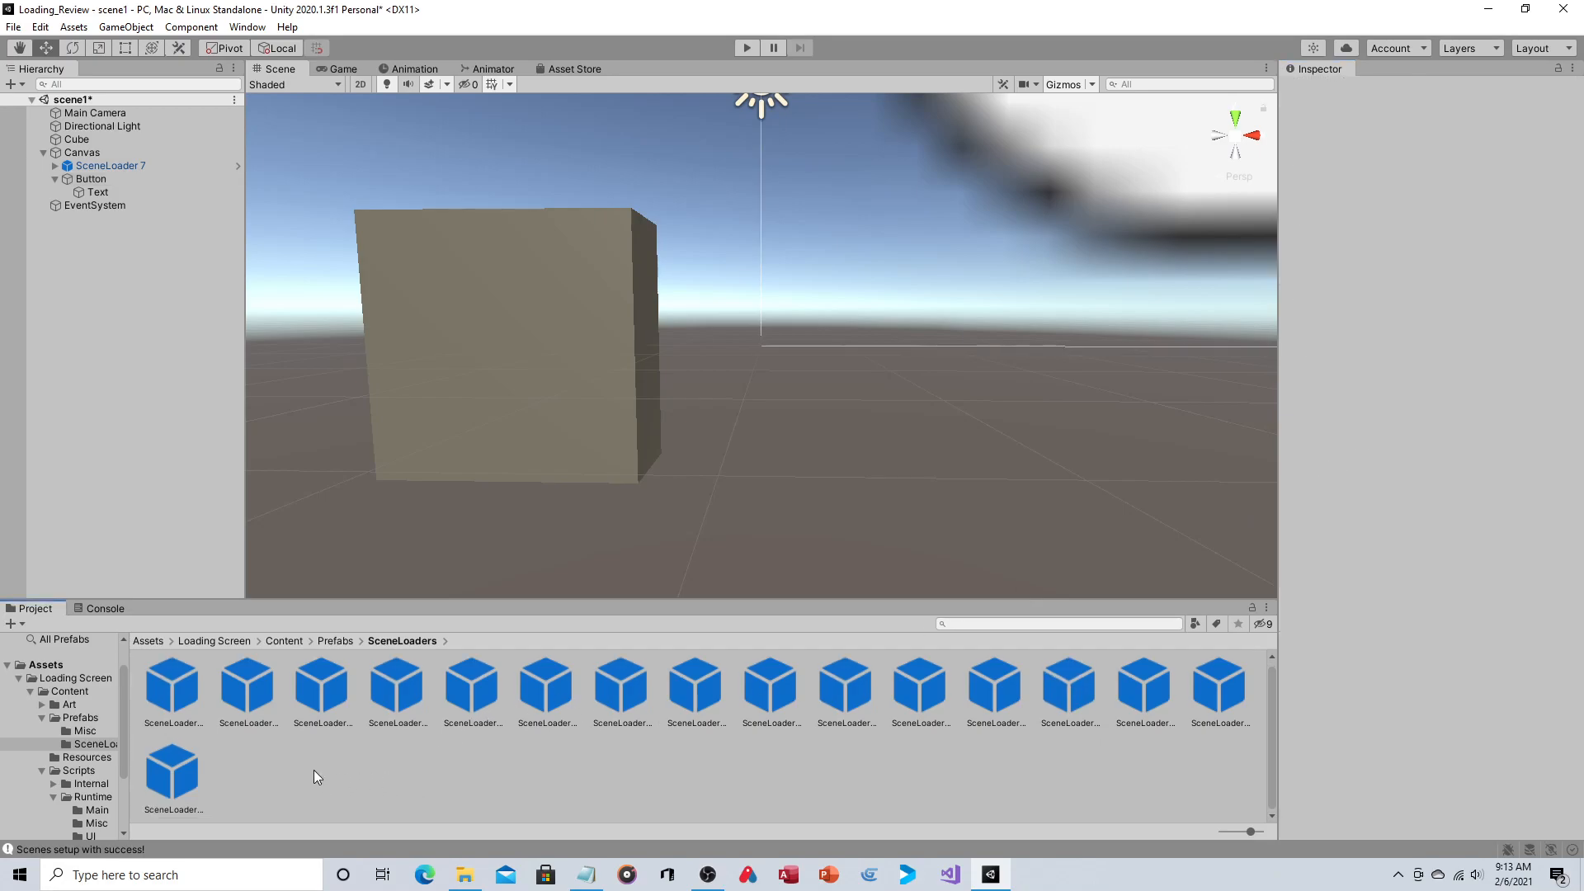
Check scene names in the Scenes folder, then bring up the File menu
click(57, 815)
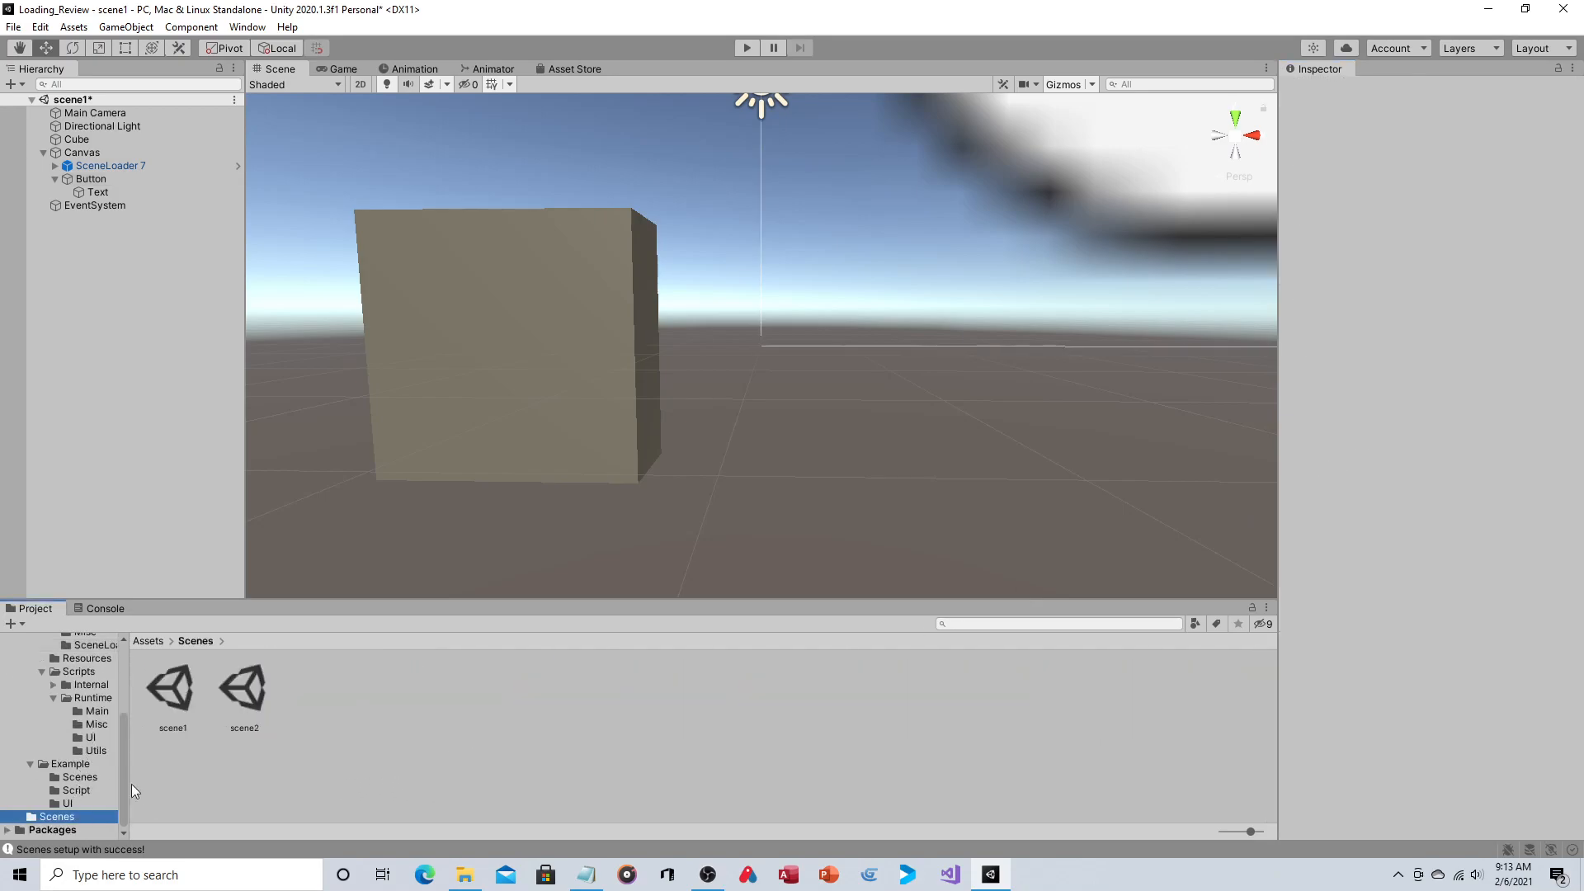
mouse_move(237, 679)
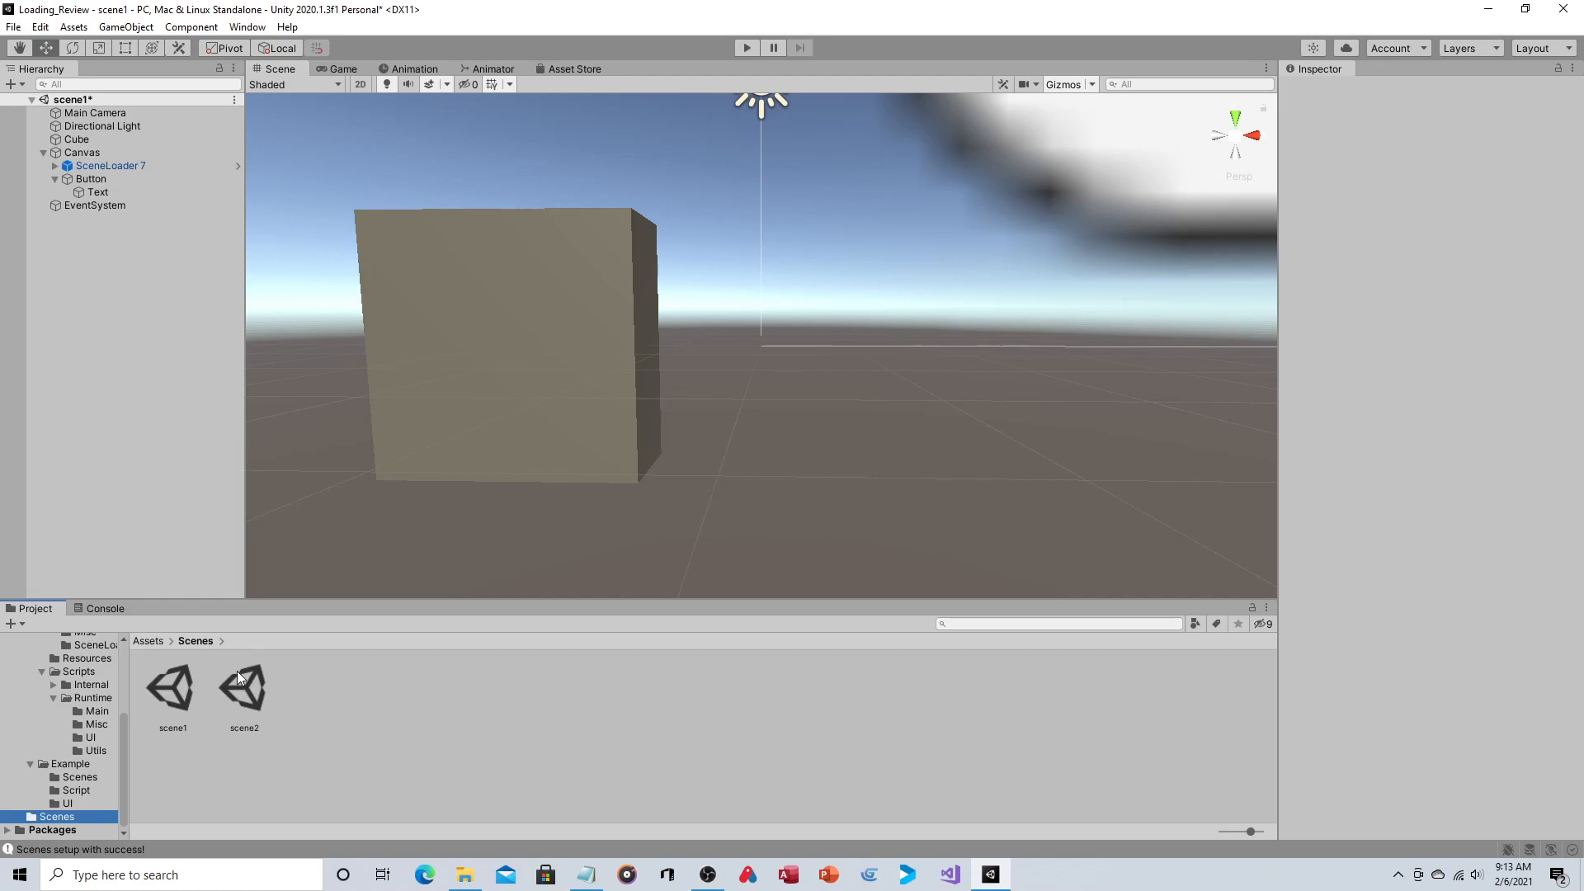
mouse_move(468, 710)
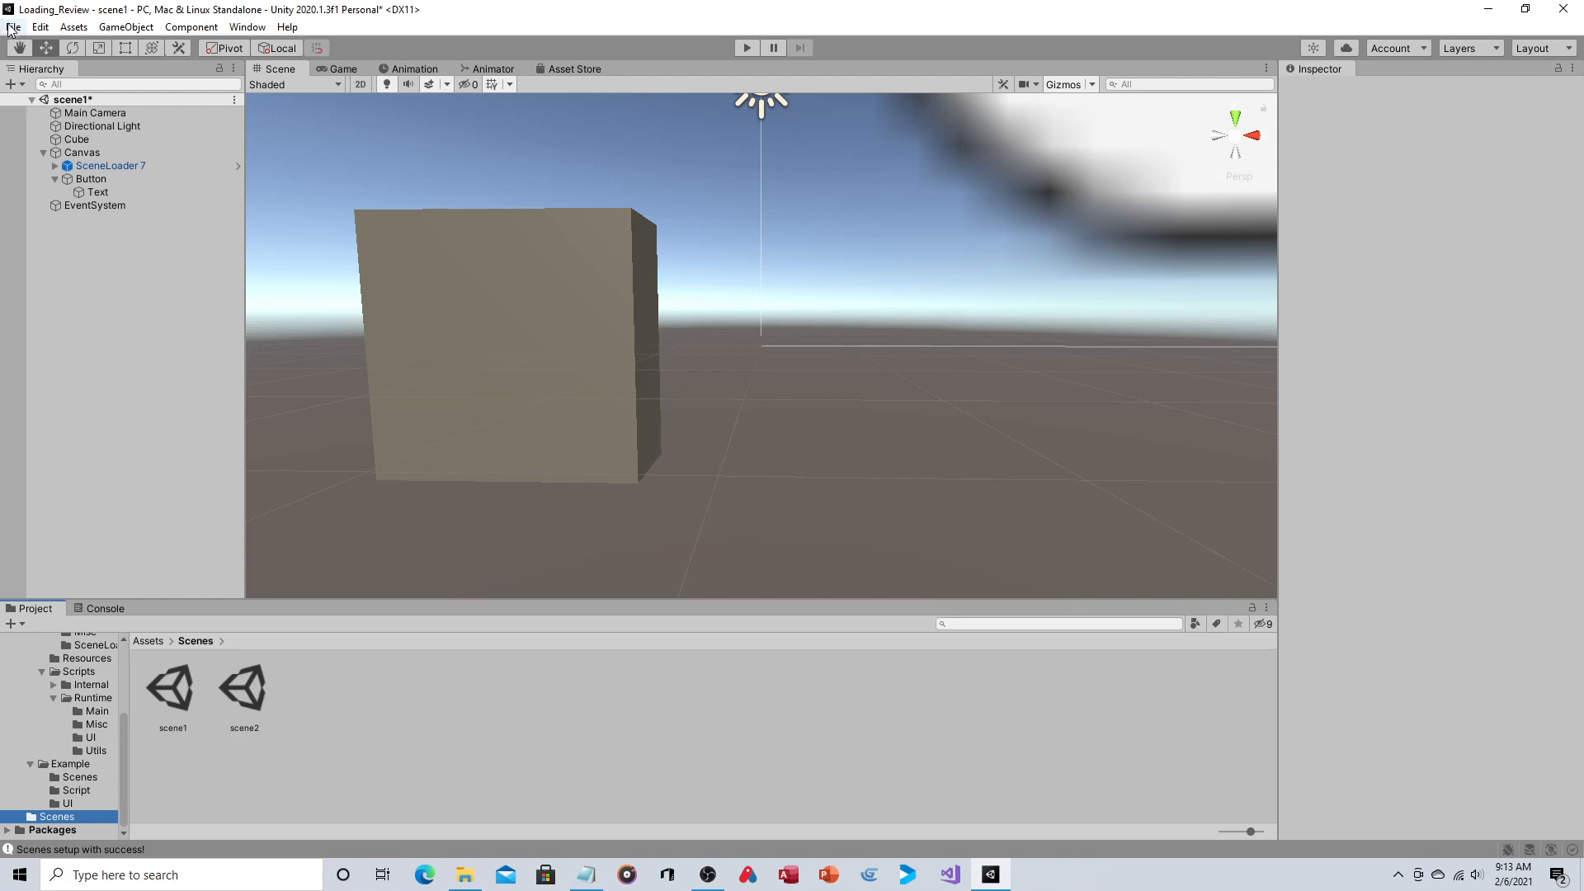
click(13, 26)
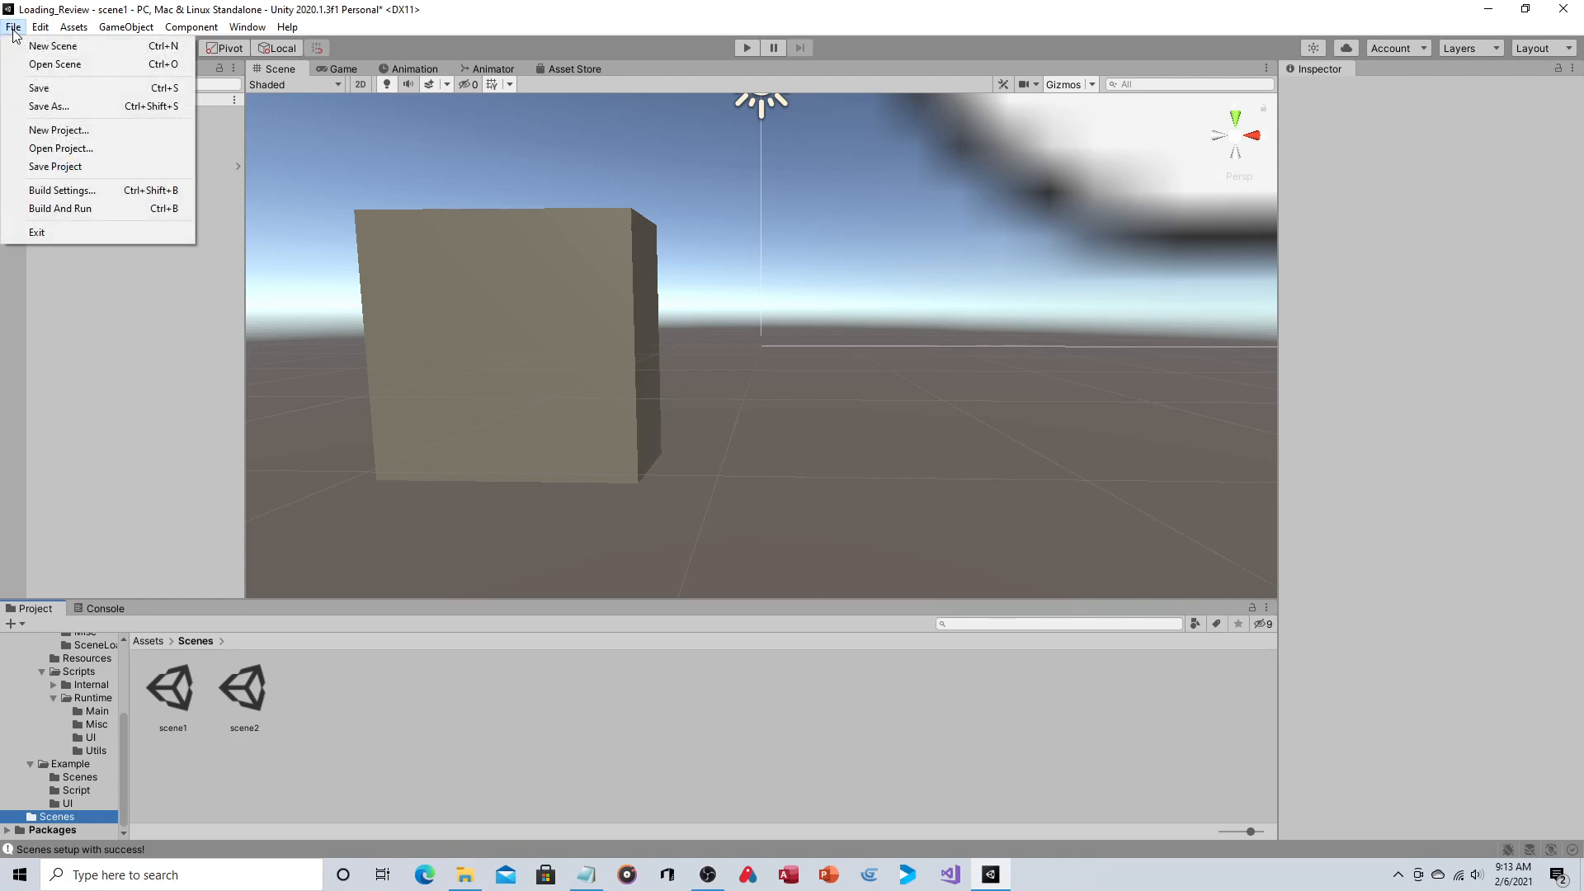
mouse_move(61, 149)
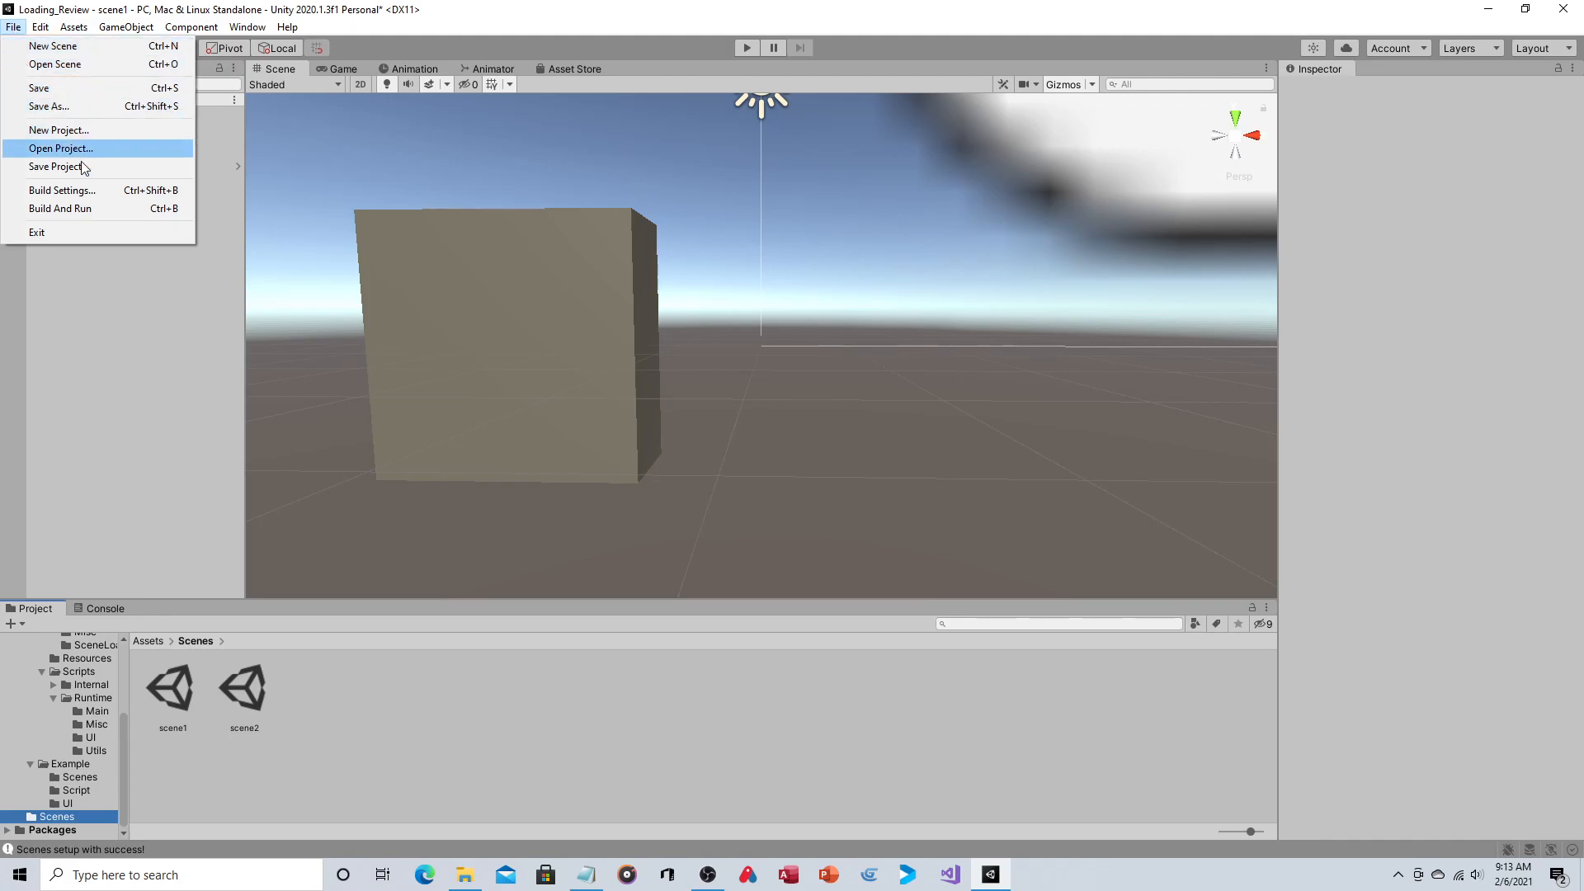
Confirm scene1 and scene2 are listed in Build Settings' Scenes In Build
click(62, 190)
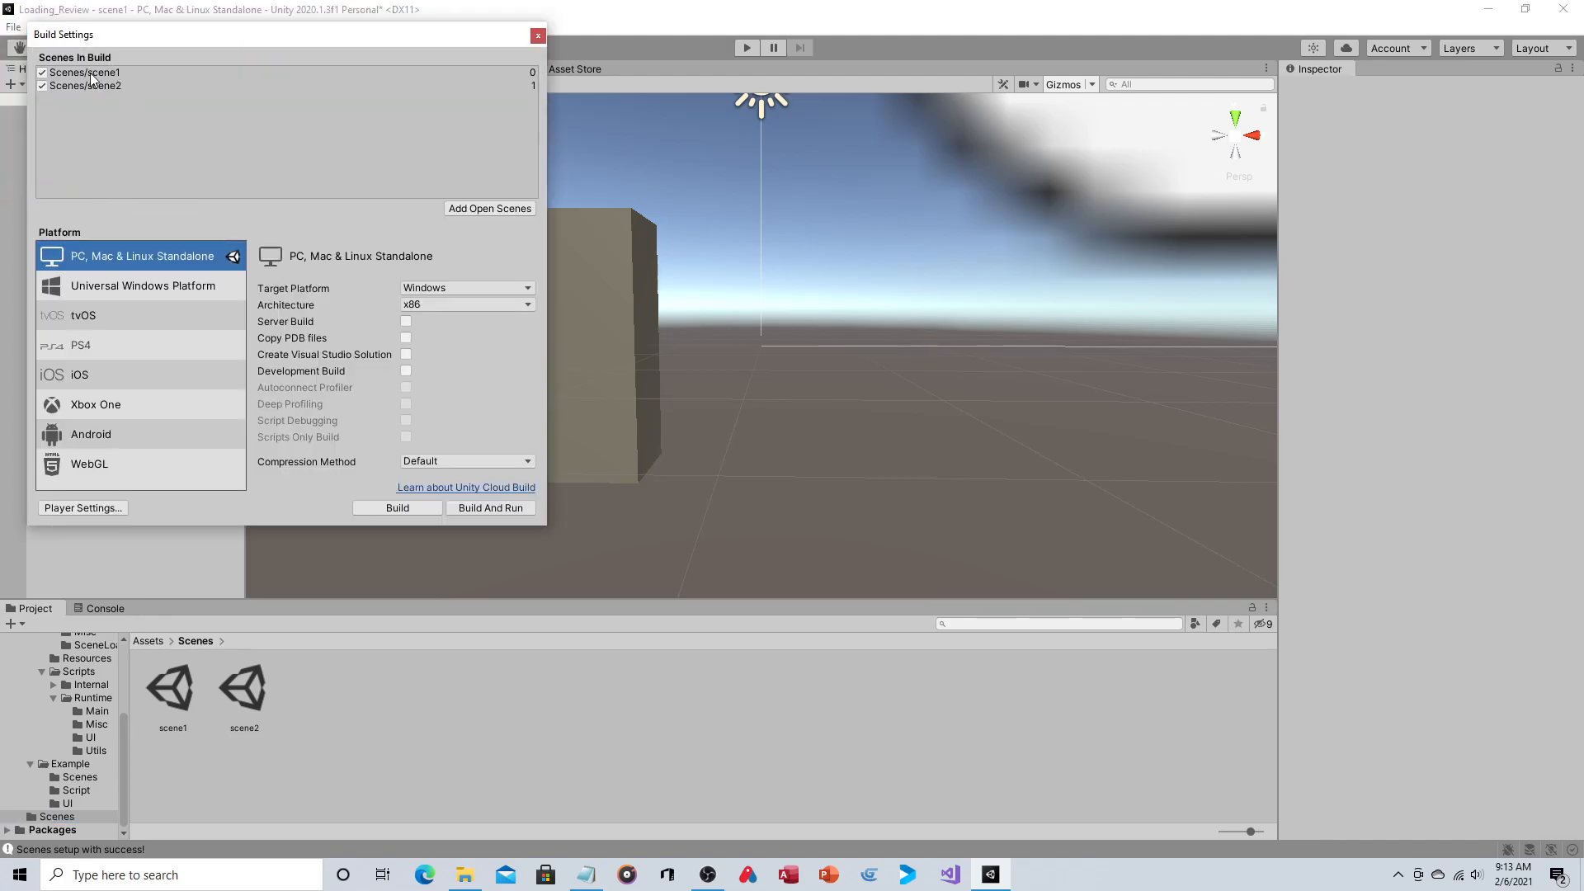
mouse_move(108, 562)
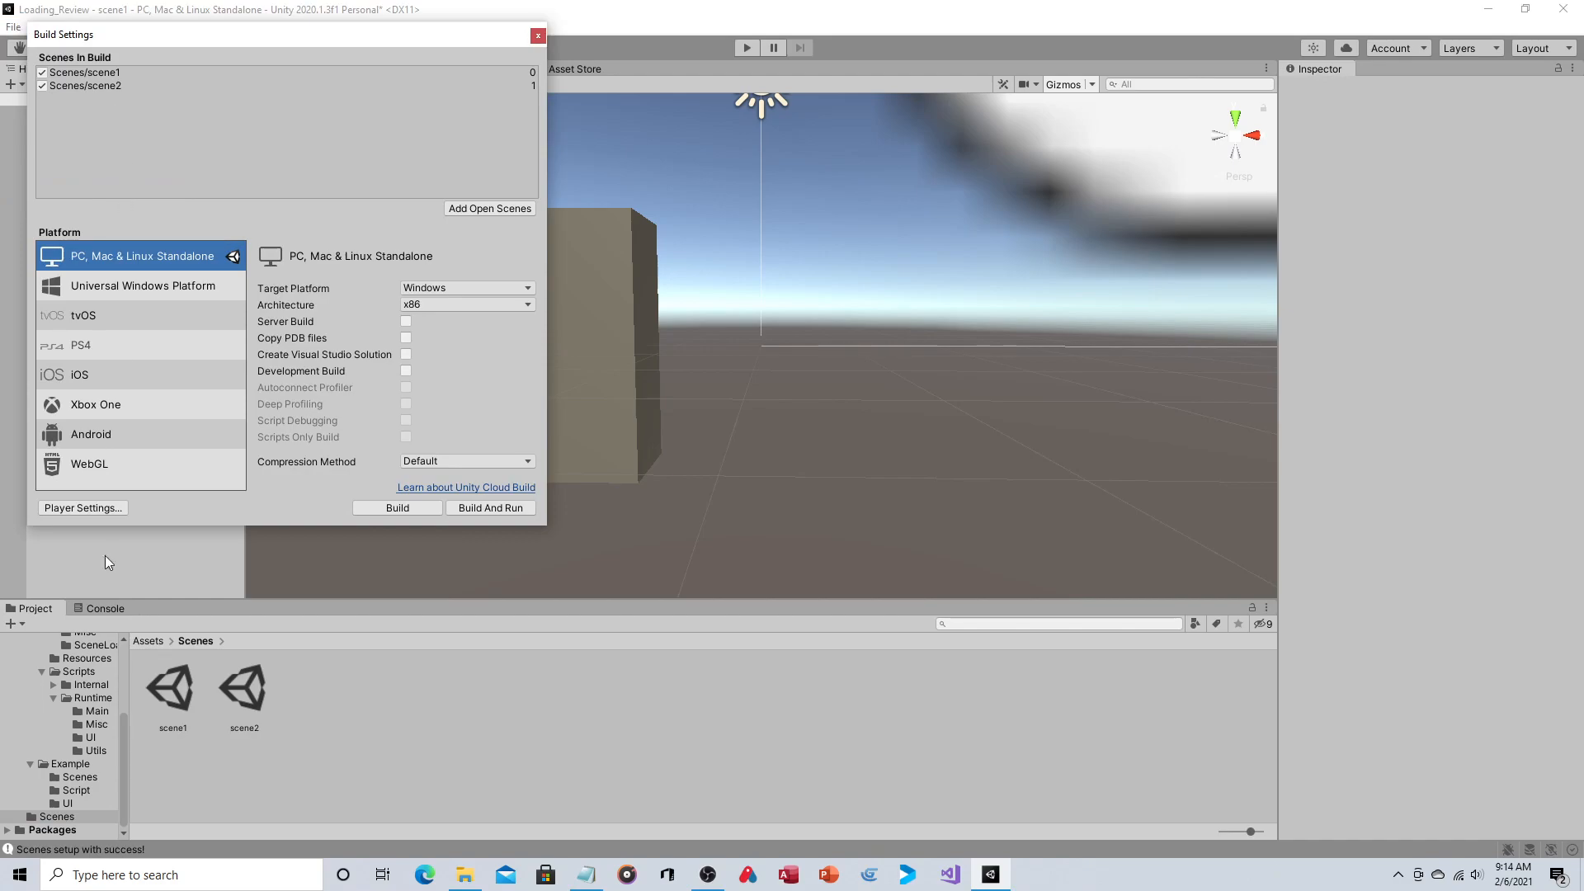
mouse_move(86, 99)
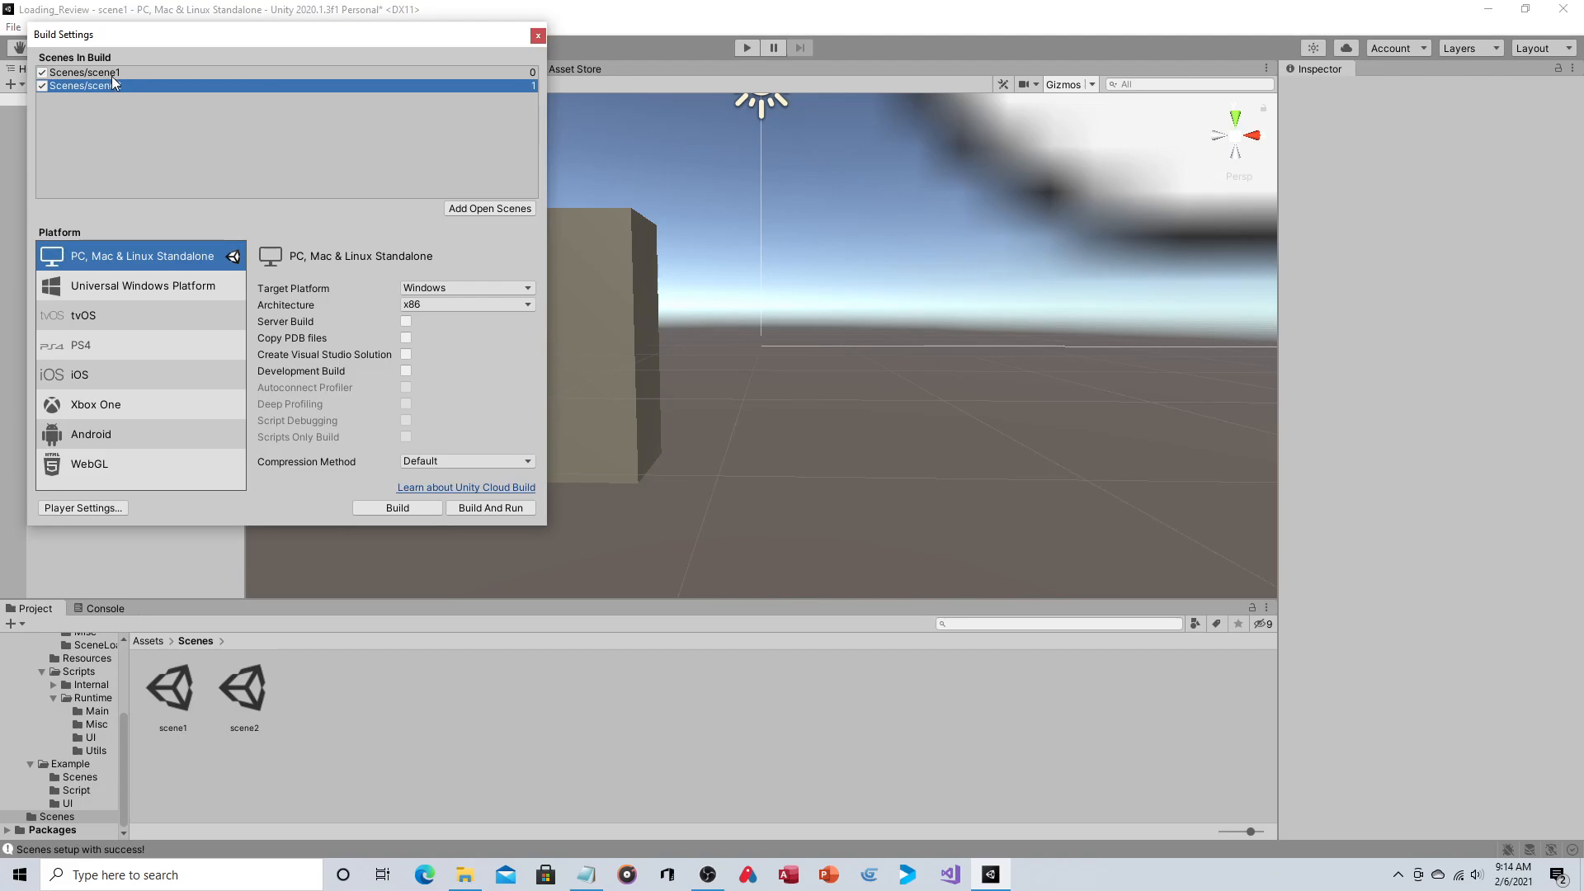
click(86, 71)
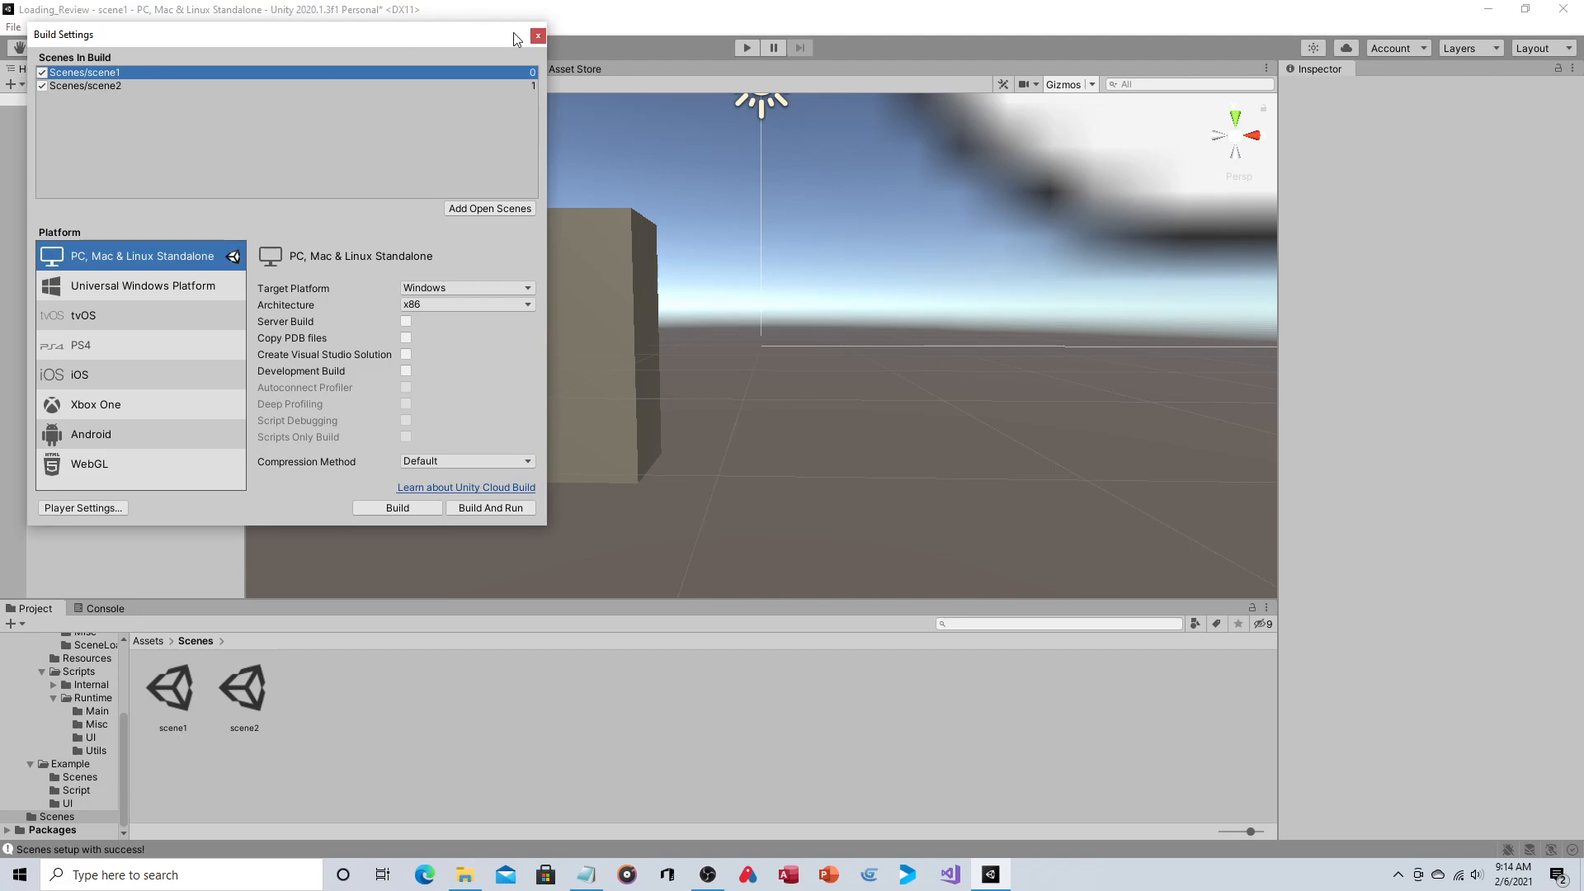
click(537, 36)
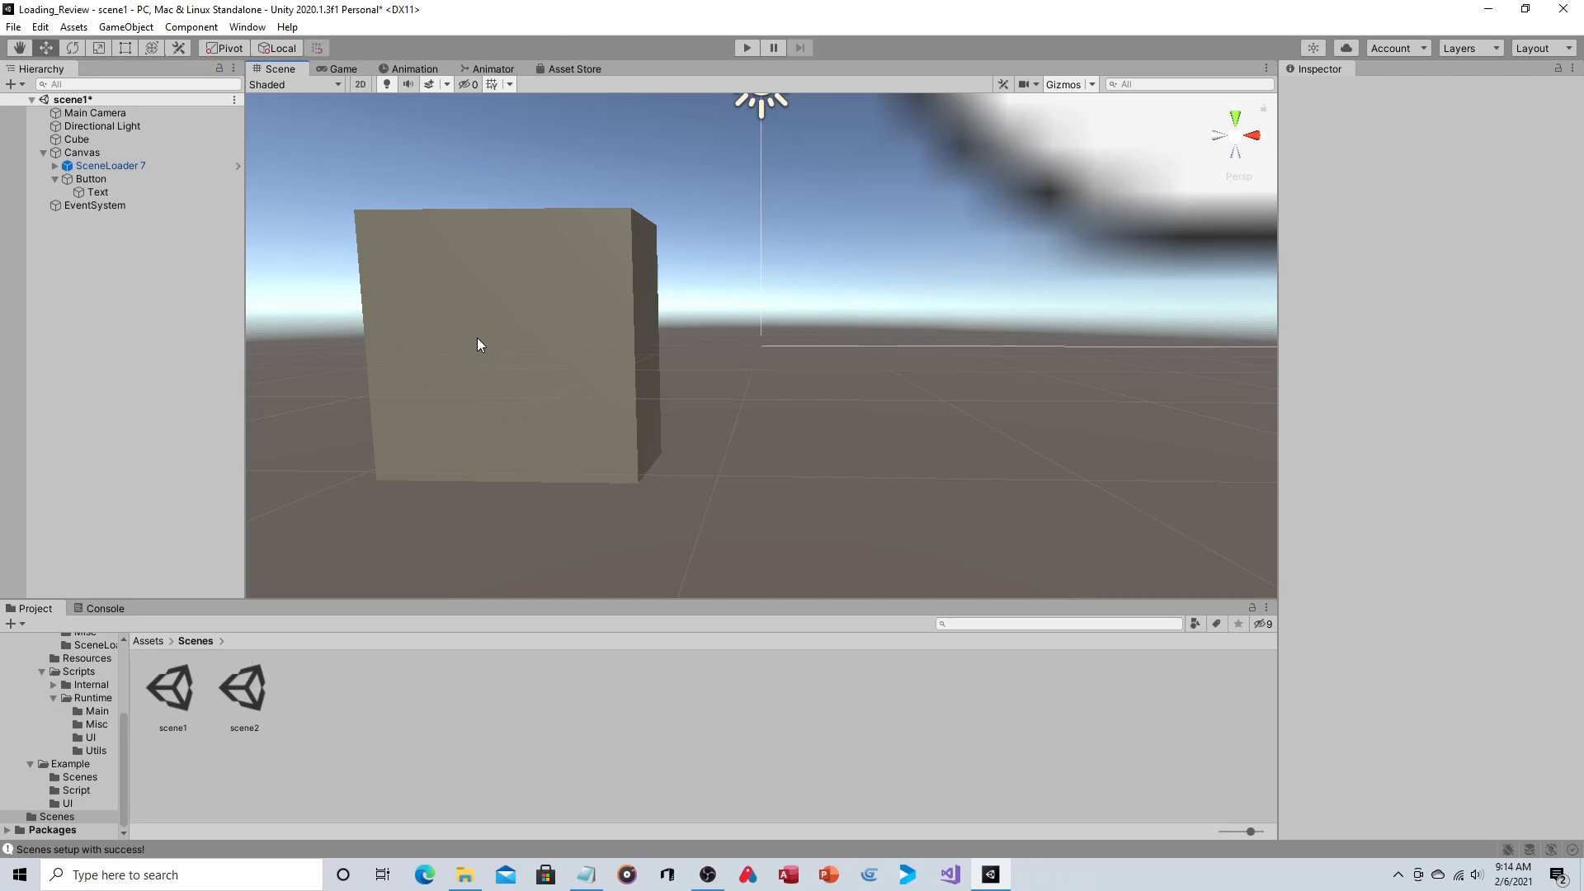
mouse_move(338, 188)
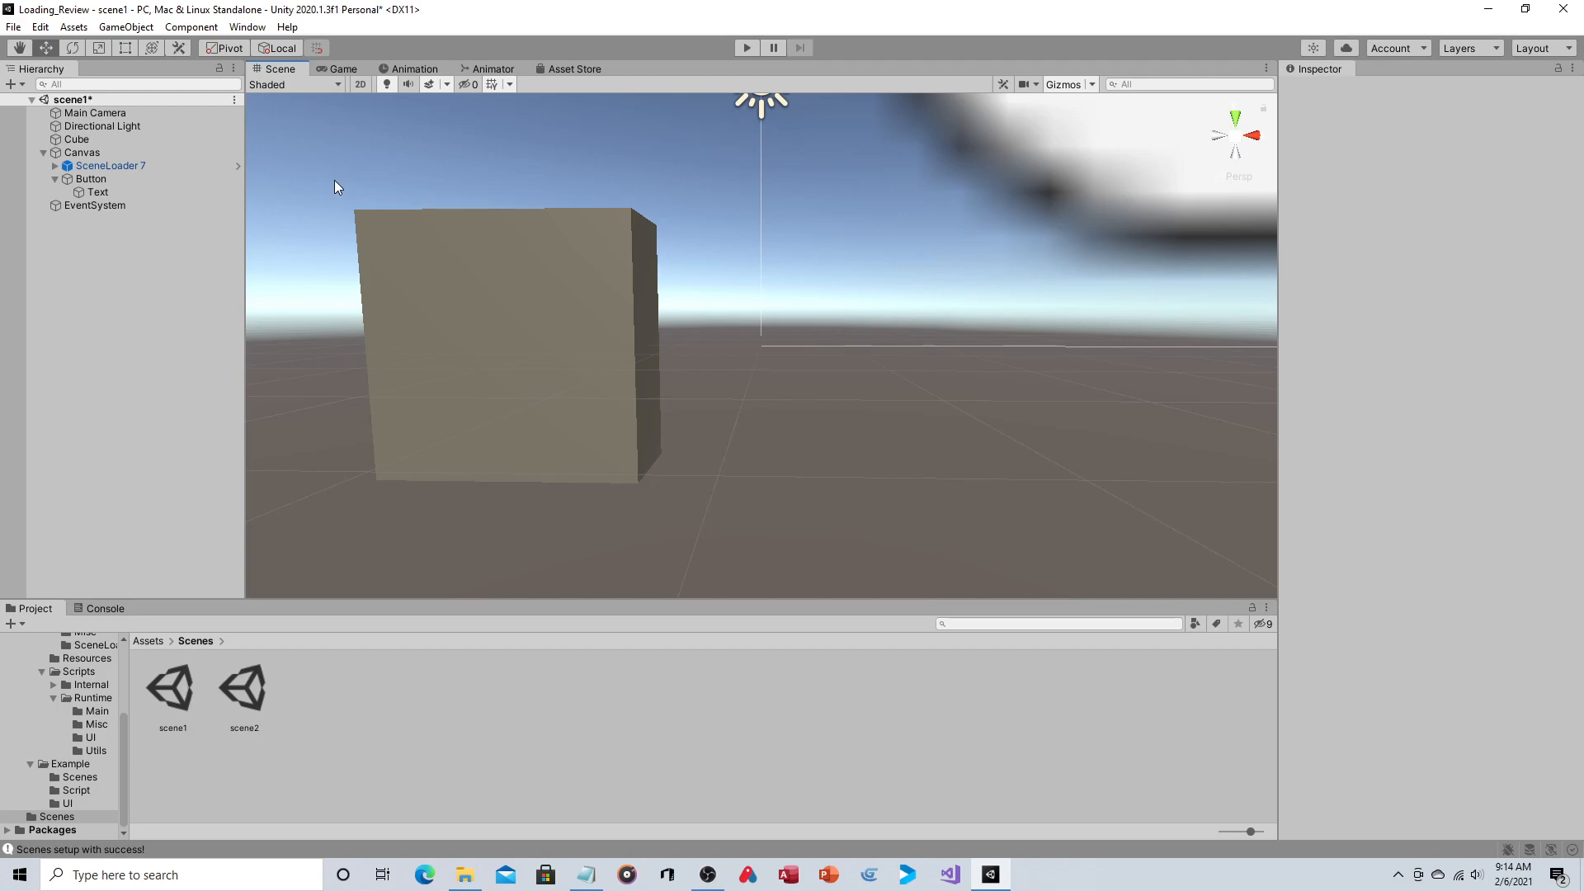
mouse_move(98, 193)
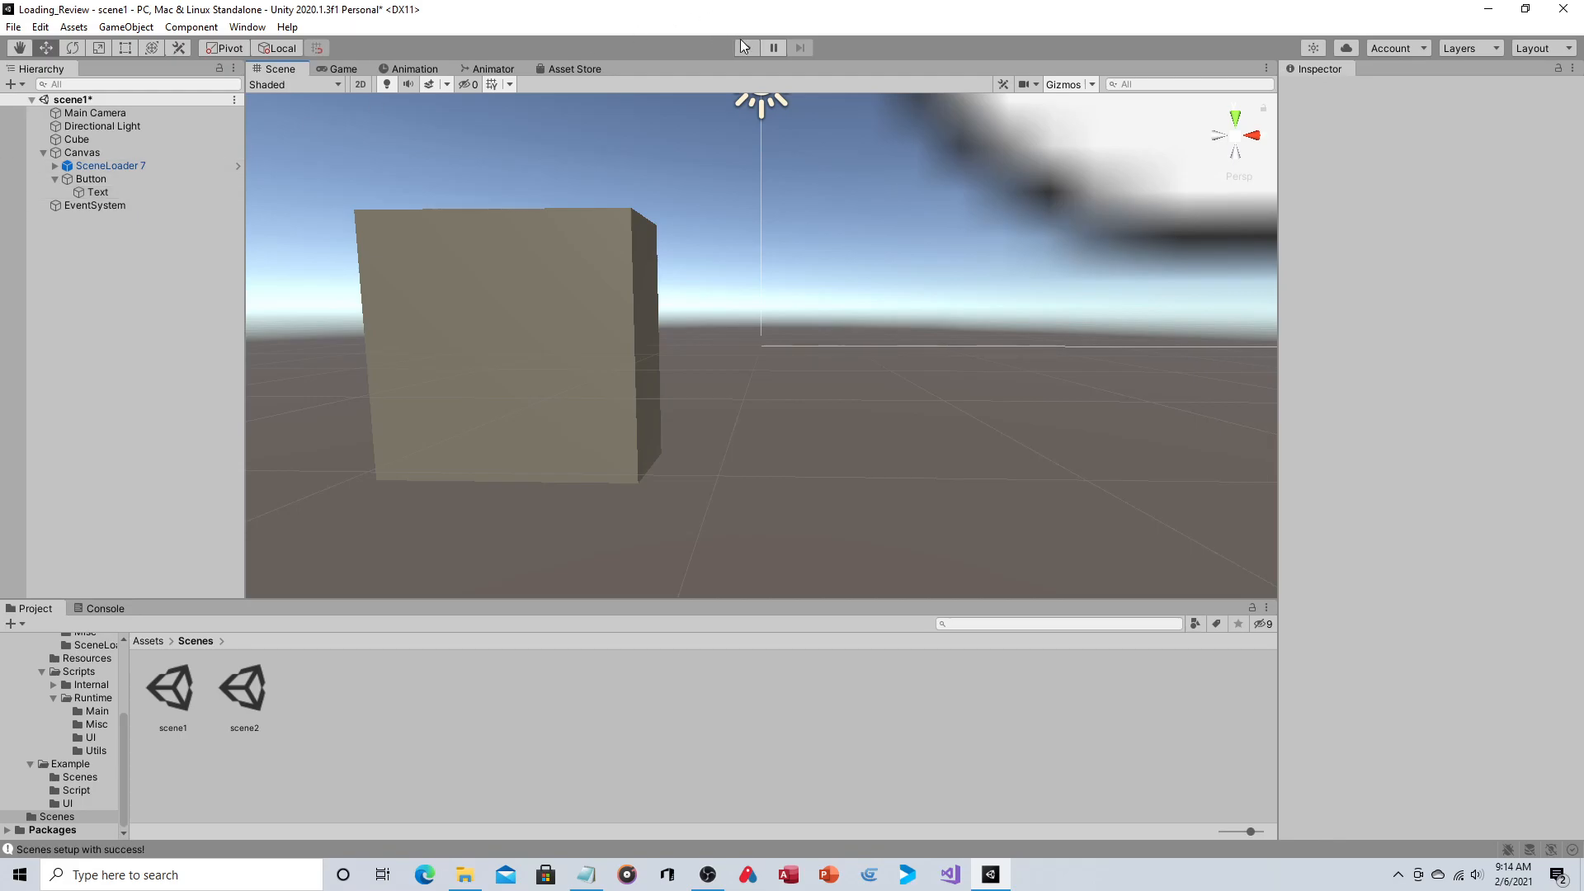
Play scene1, press New Game to load scene2's sphere, then stop
click(747, 48)
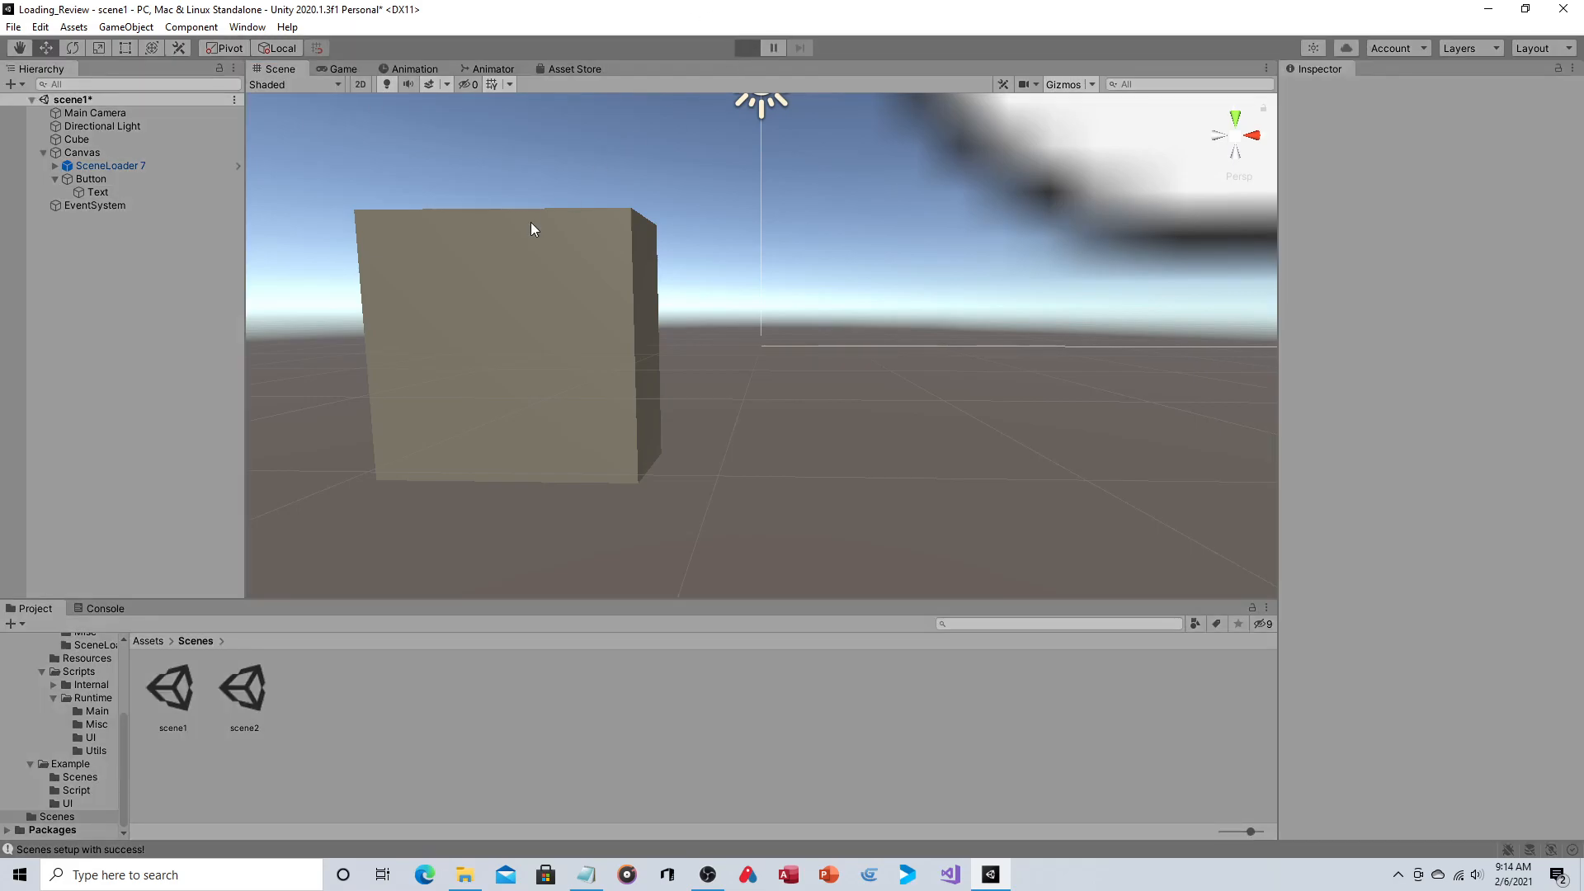
click(745, 48)
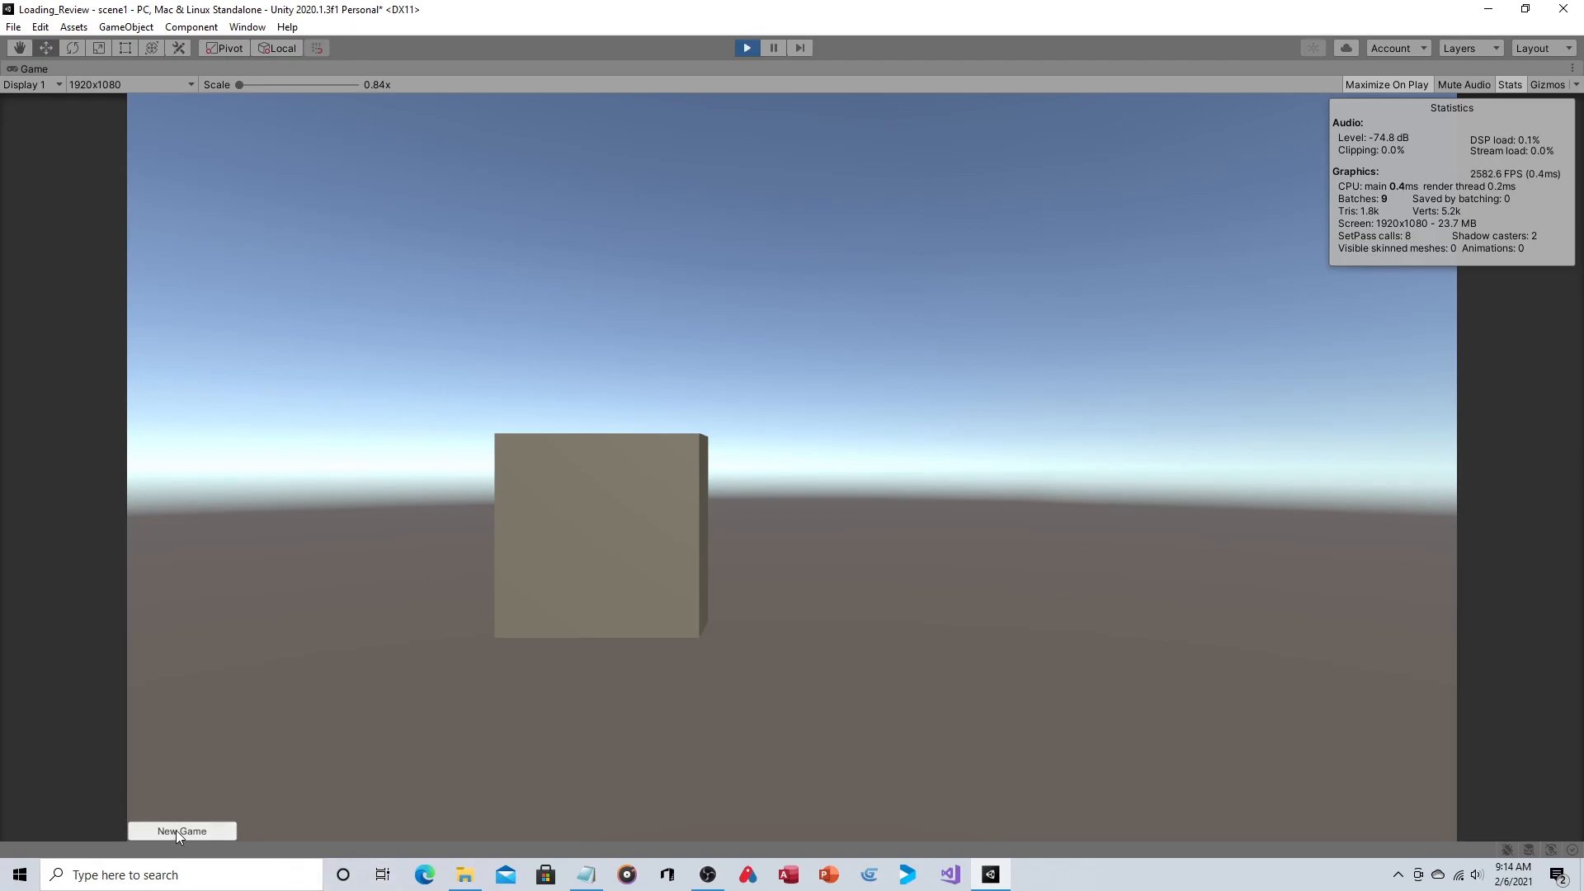
click(181, 830)
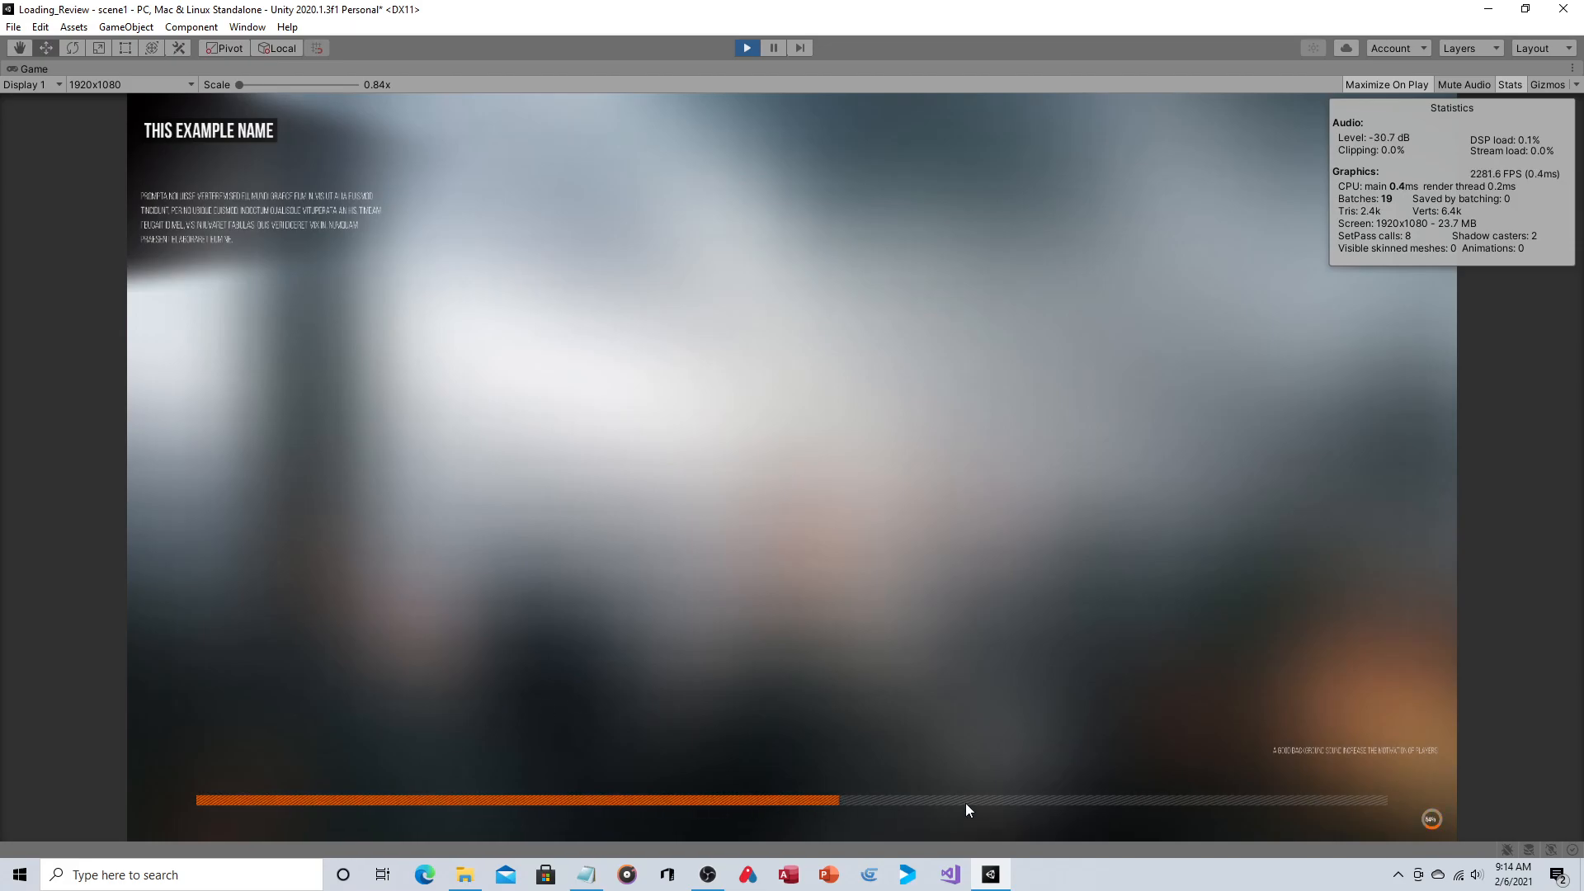
mouse_move(827, 640)
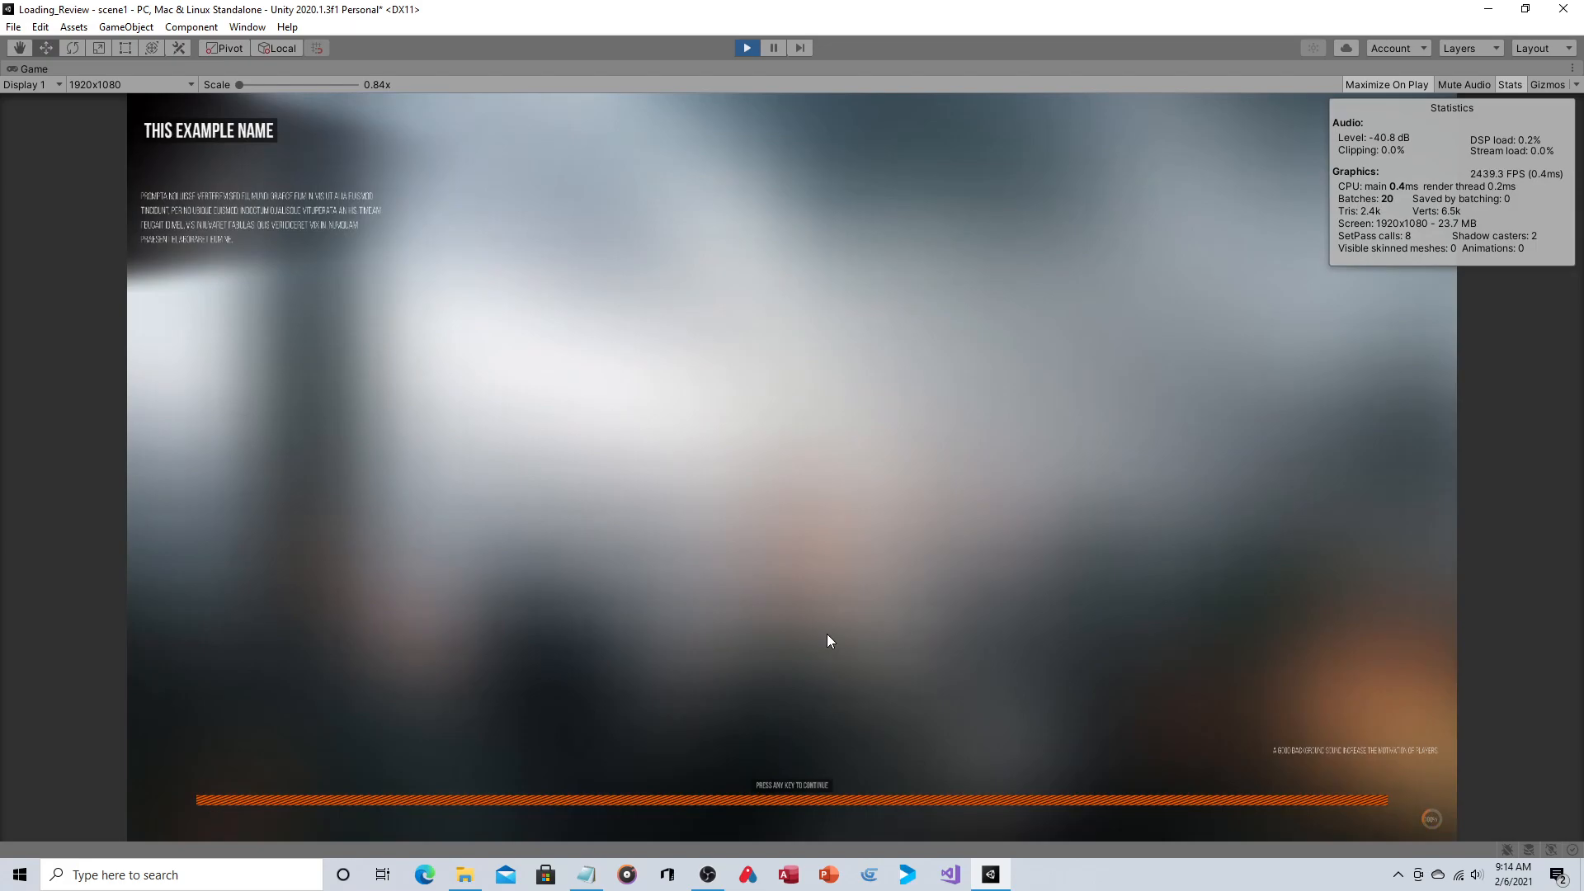
mouse_move(803, 795)
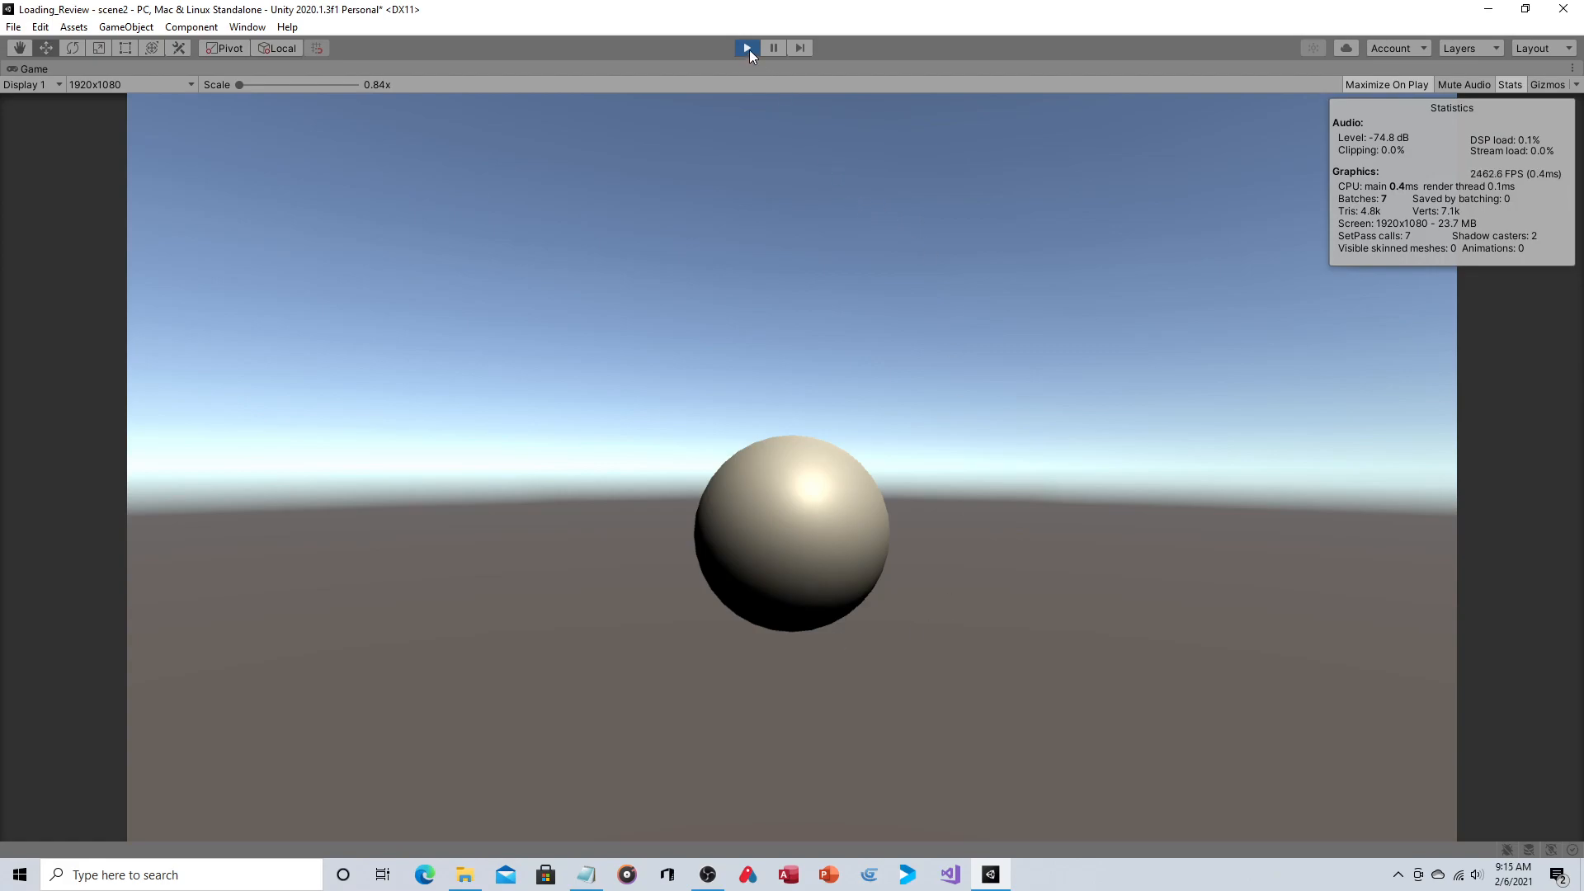
click(745, 48)
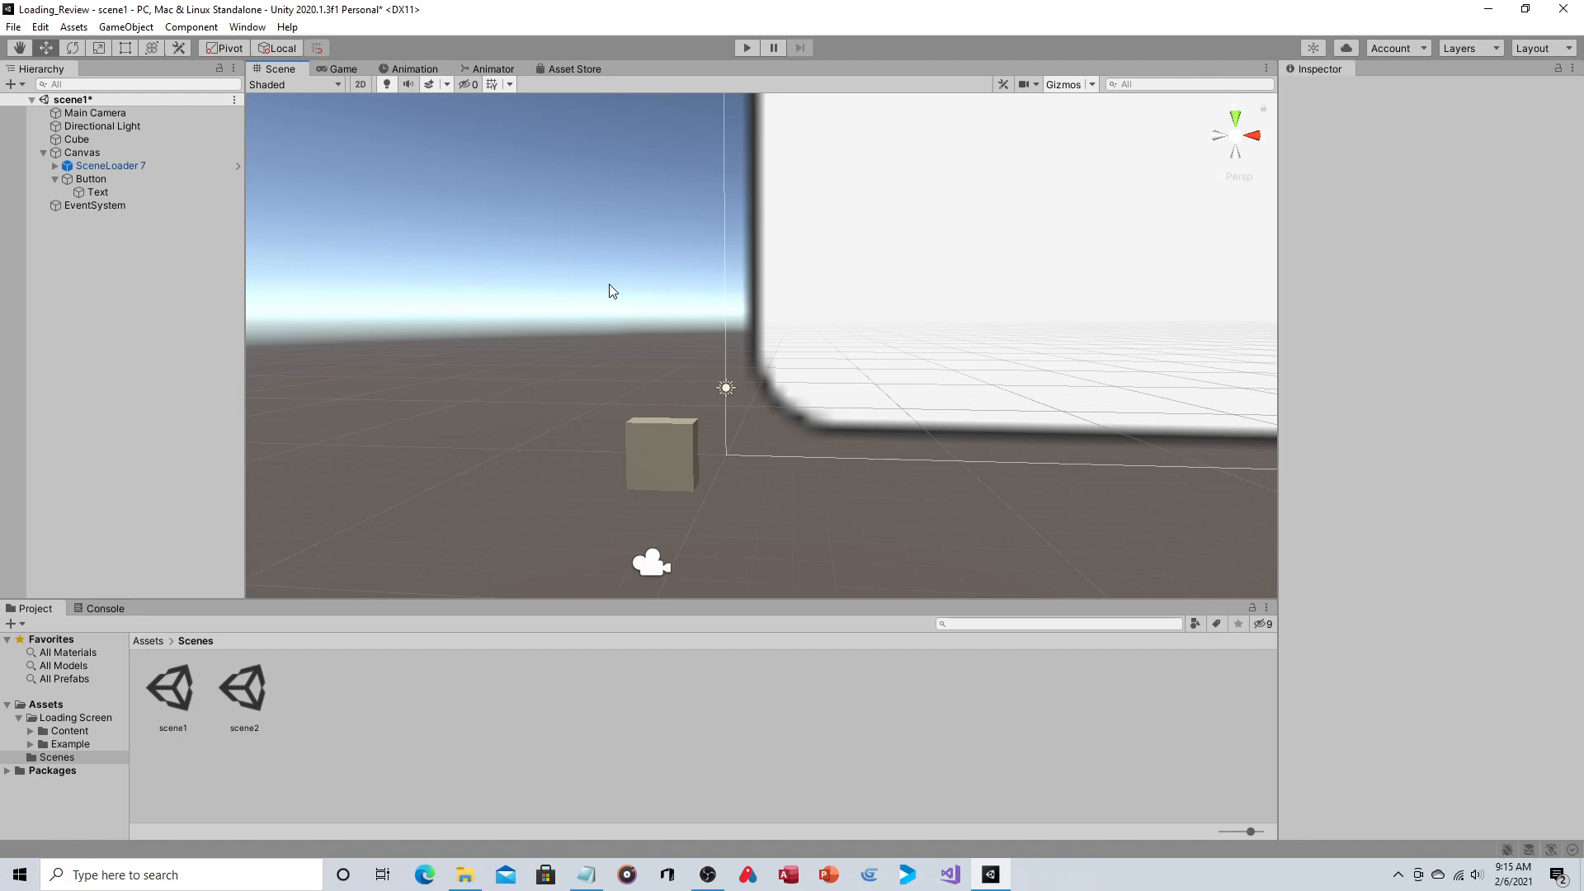
mouse_move(294, 109)
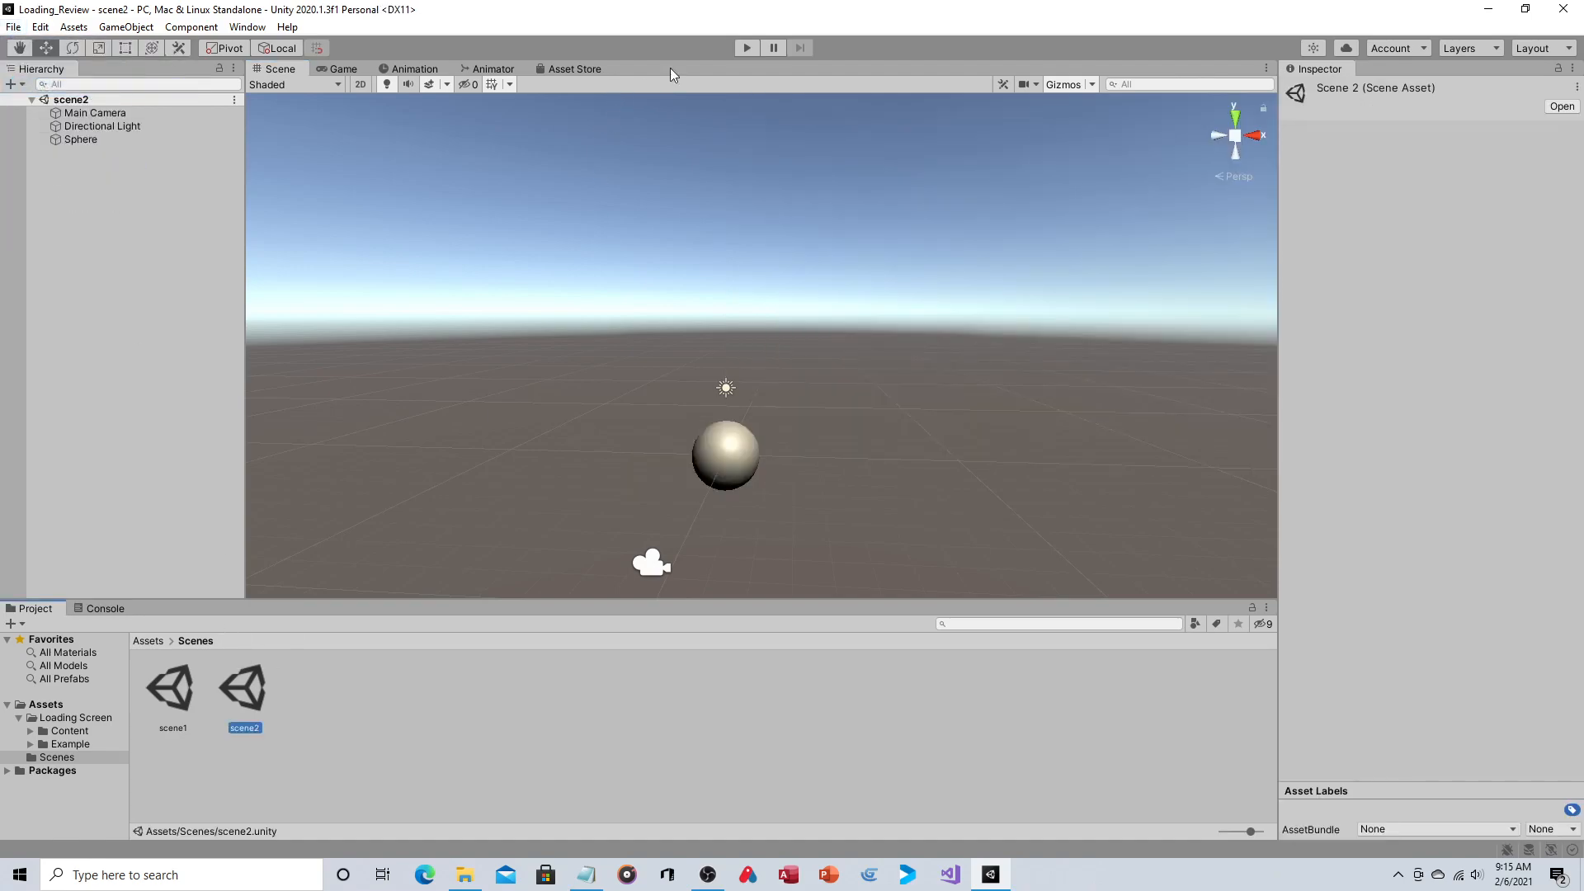
Reopen scene1 from the Project window and enter Play Mode
click(746, 48)
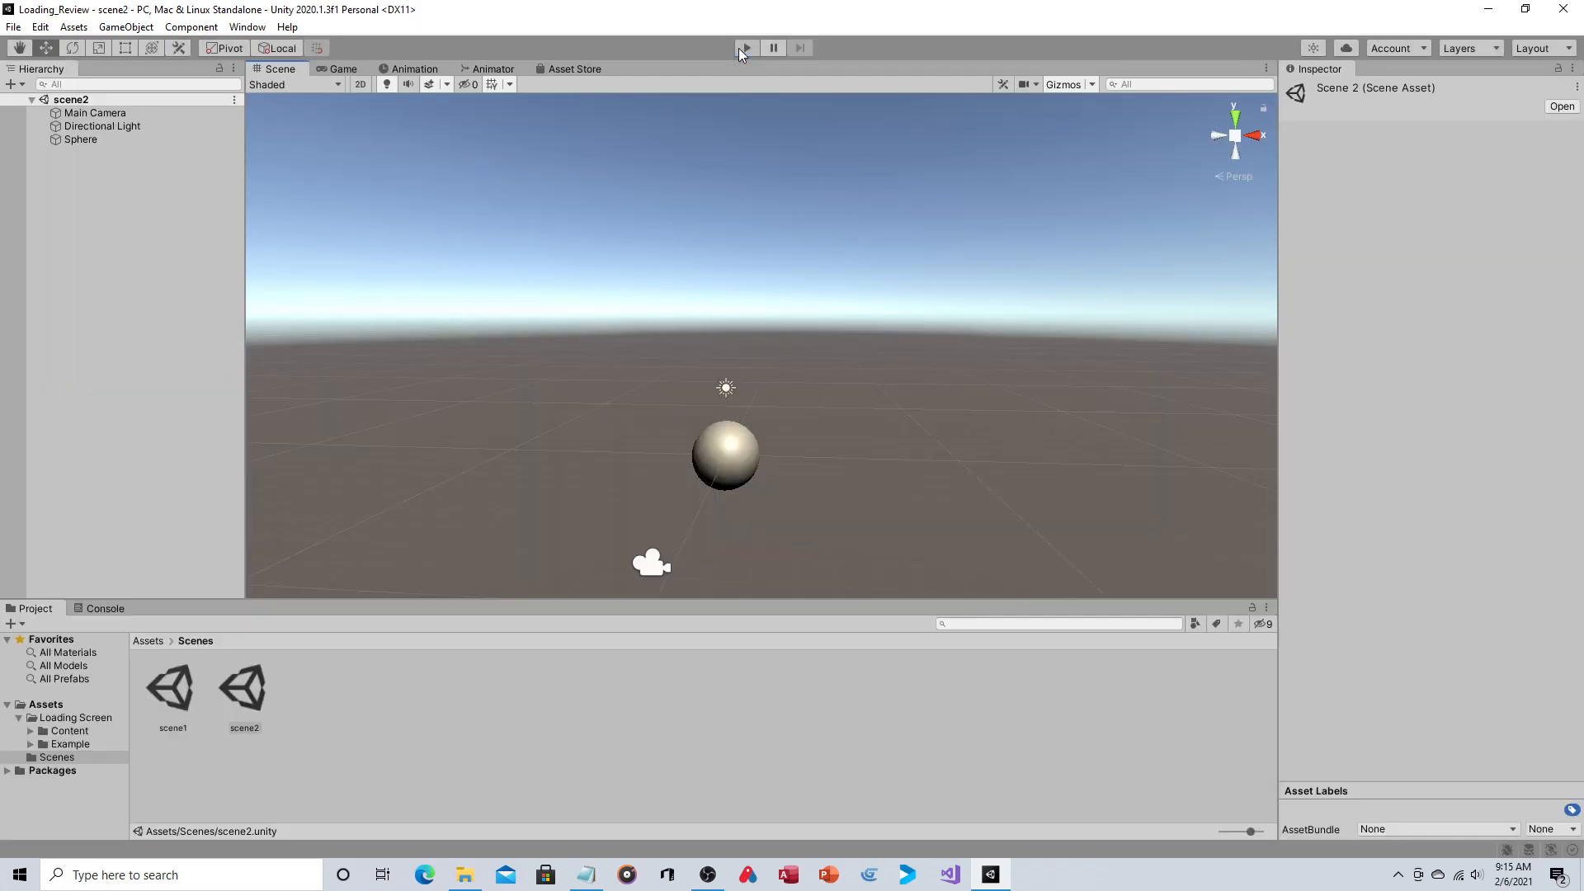
double_click(172, 687)
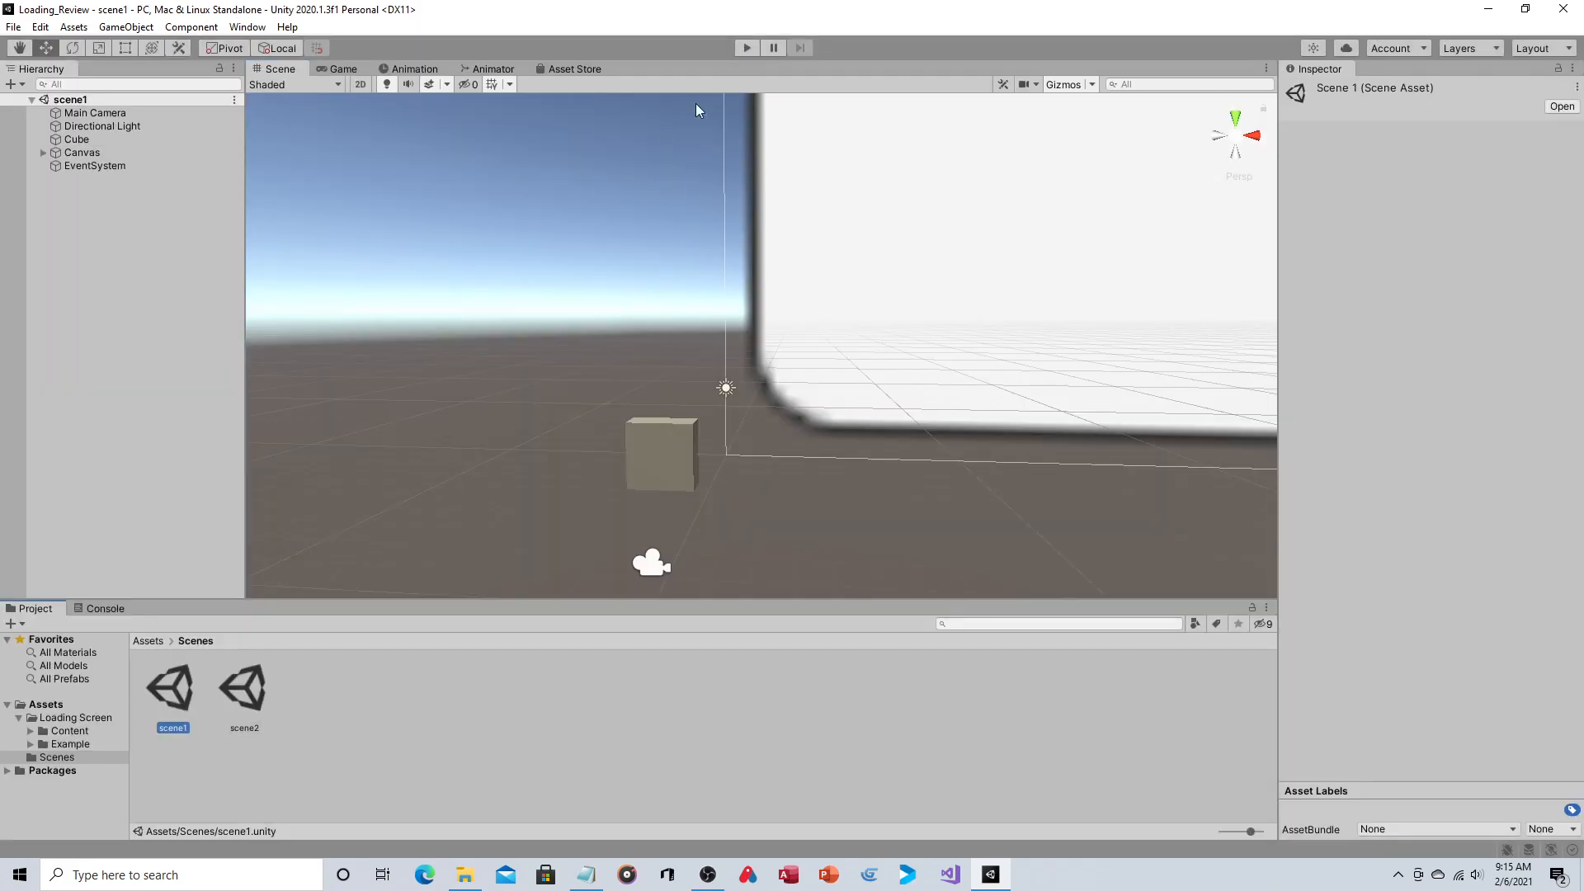
click(746, 48)
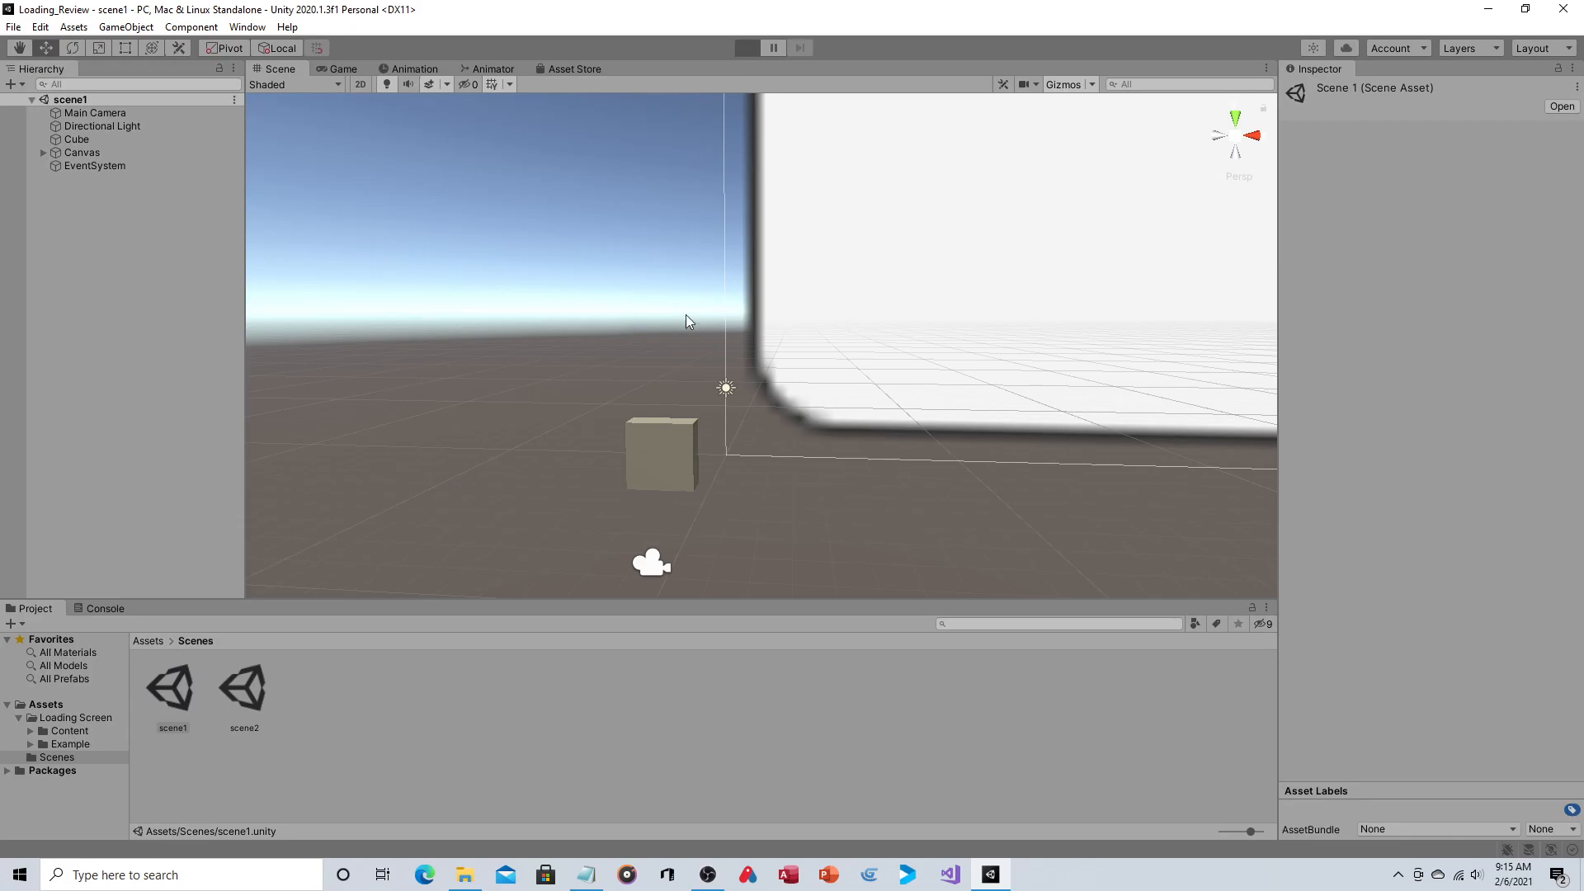
Run until the loading screen's press-any-key prompt, then exit Play Mode
click(746, 48)
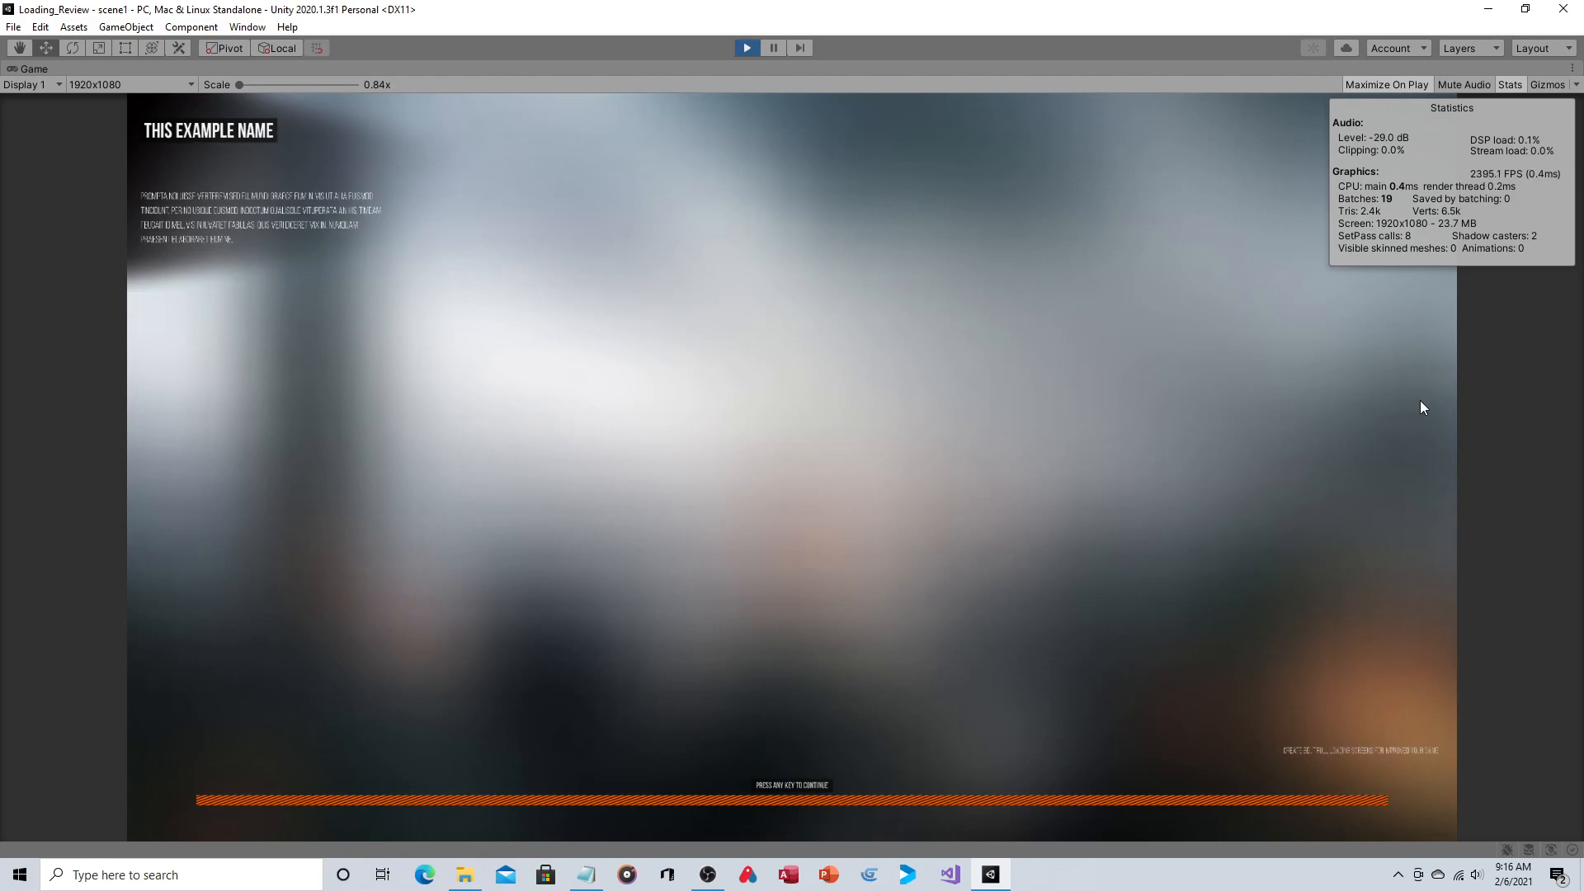
mouse_move(710, 12)
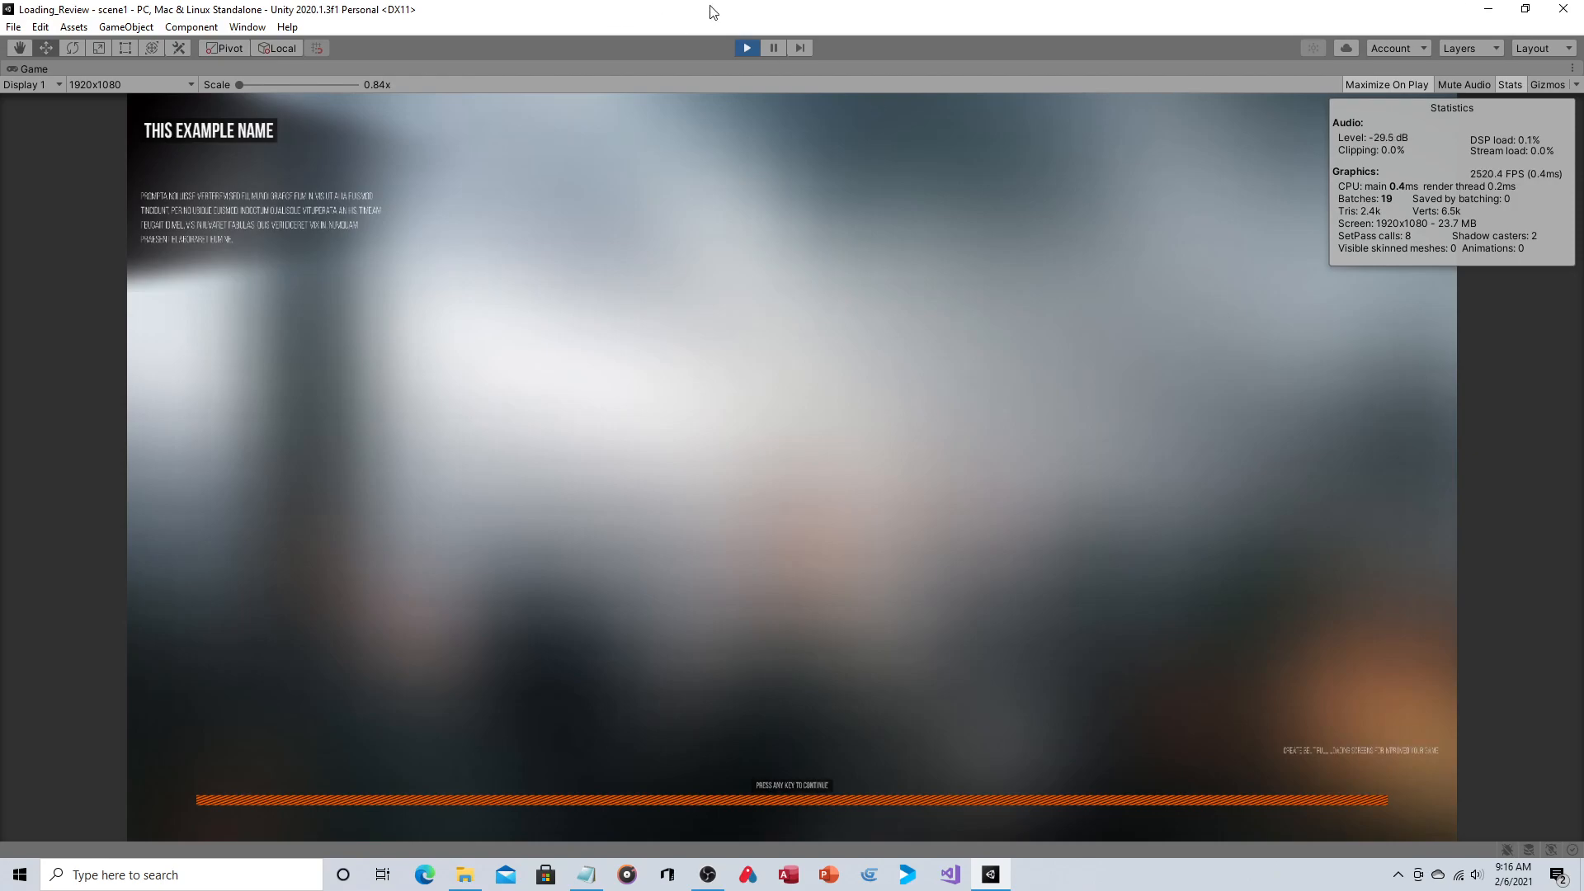
click(745, 47)
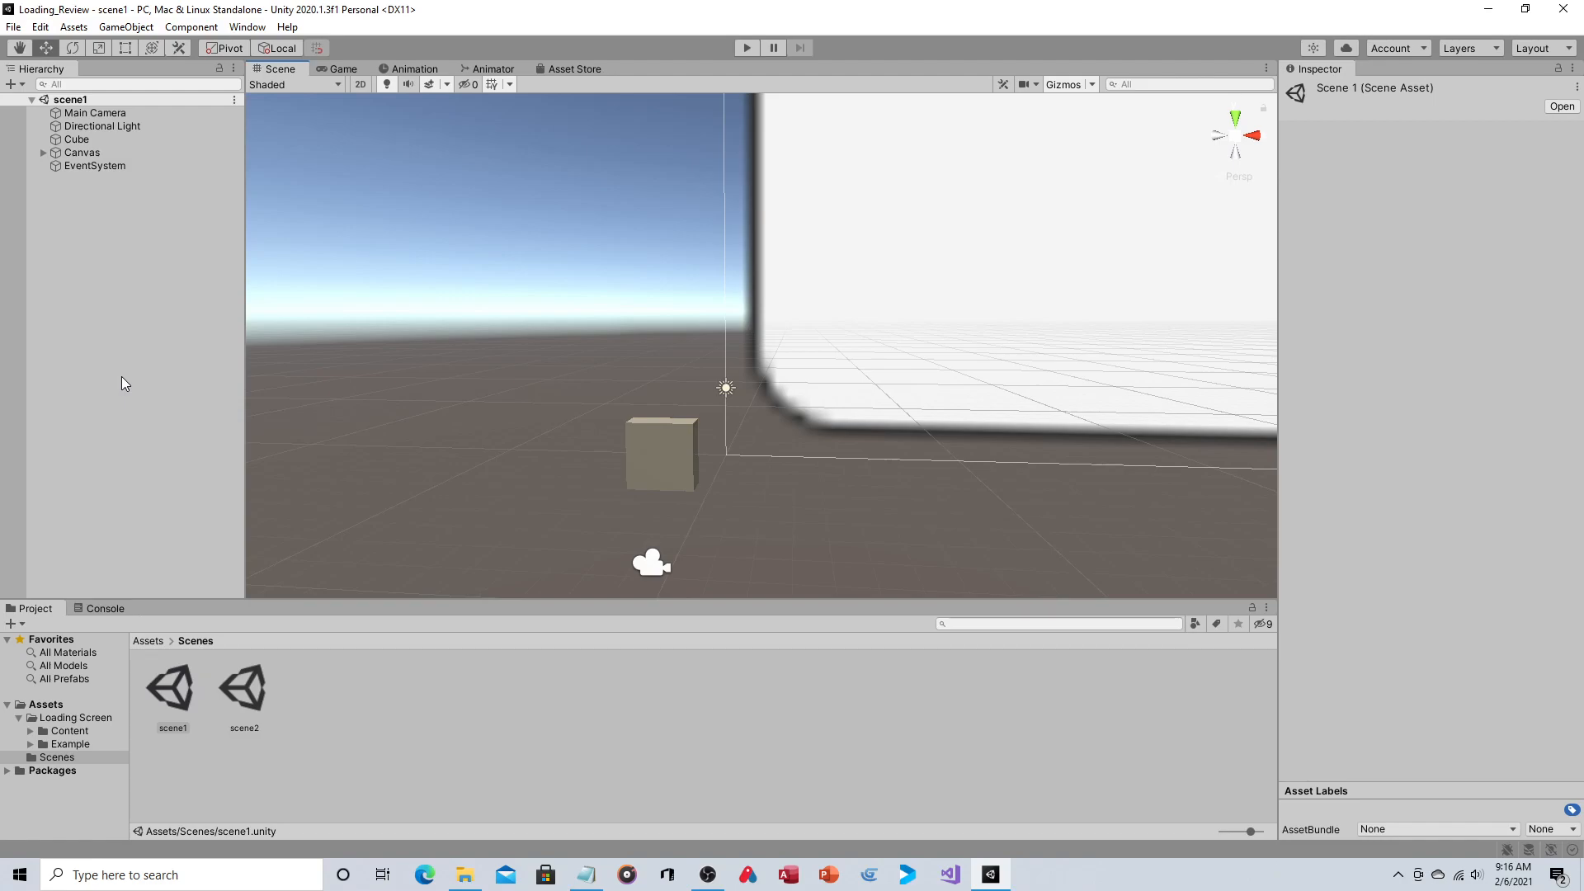
mouse_move(44, 262)
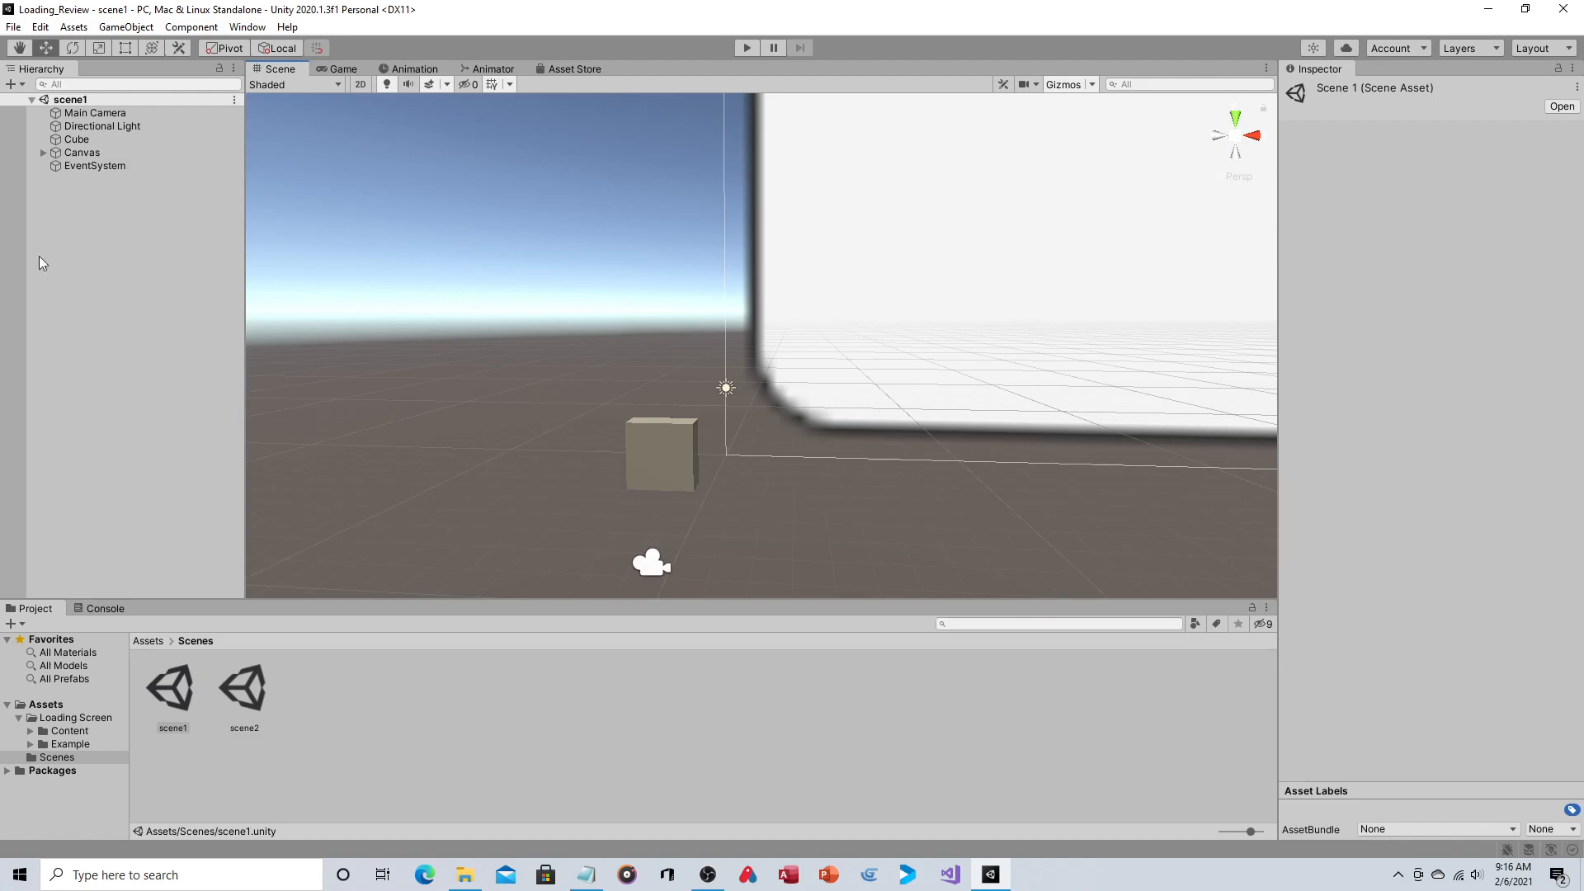
mouse_move(111, 257)
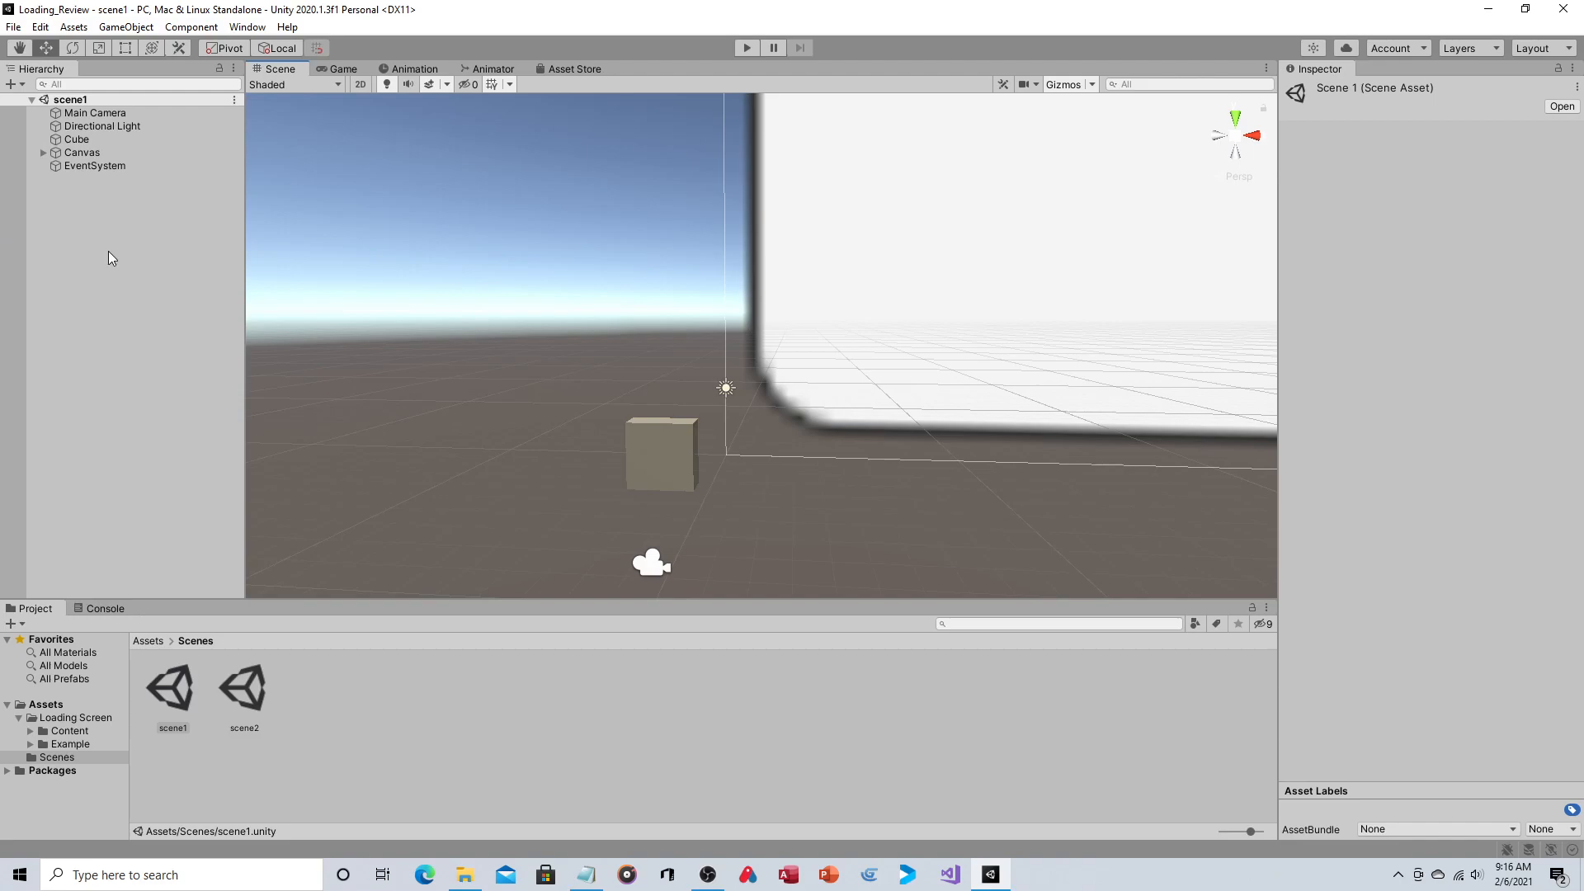